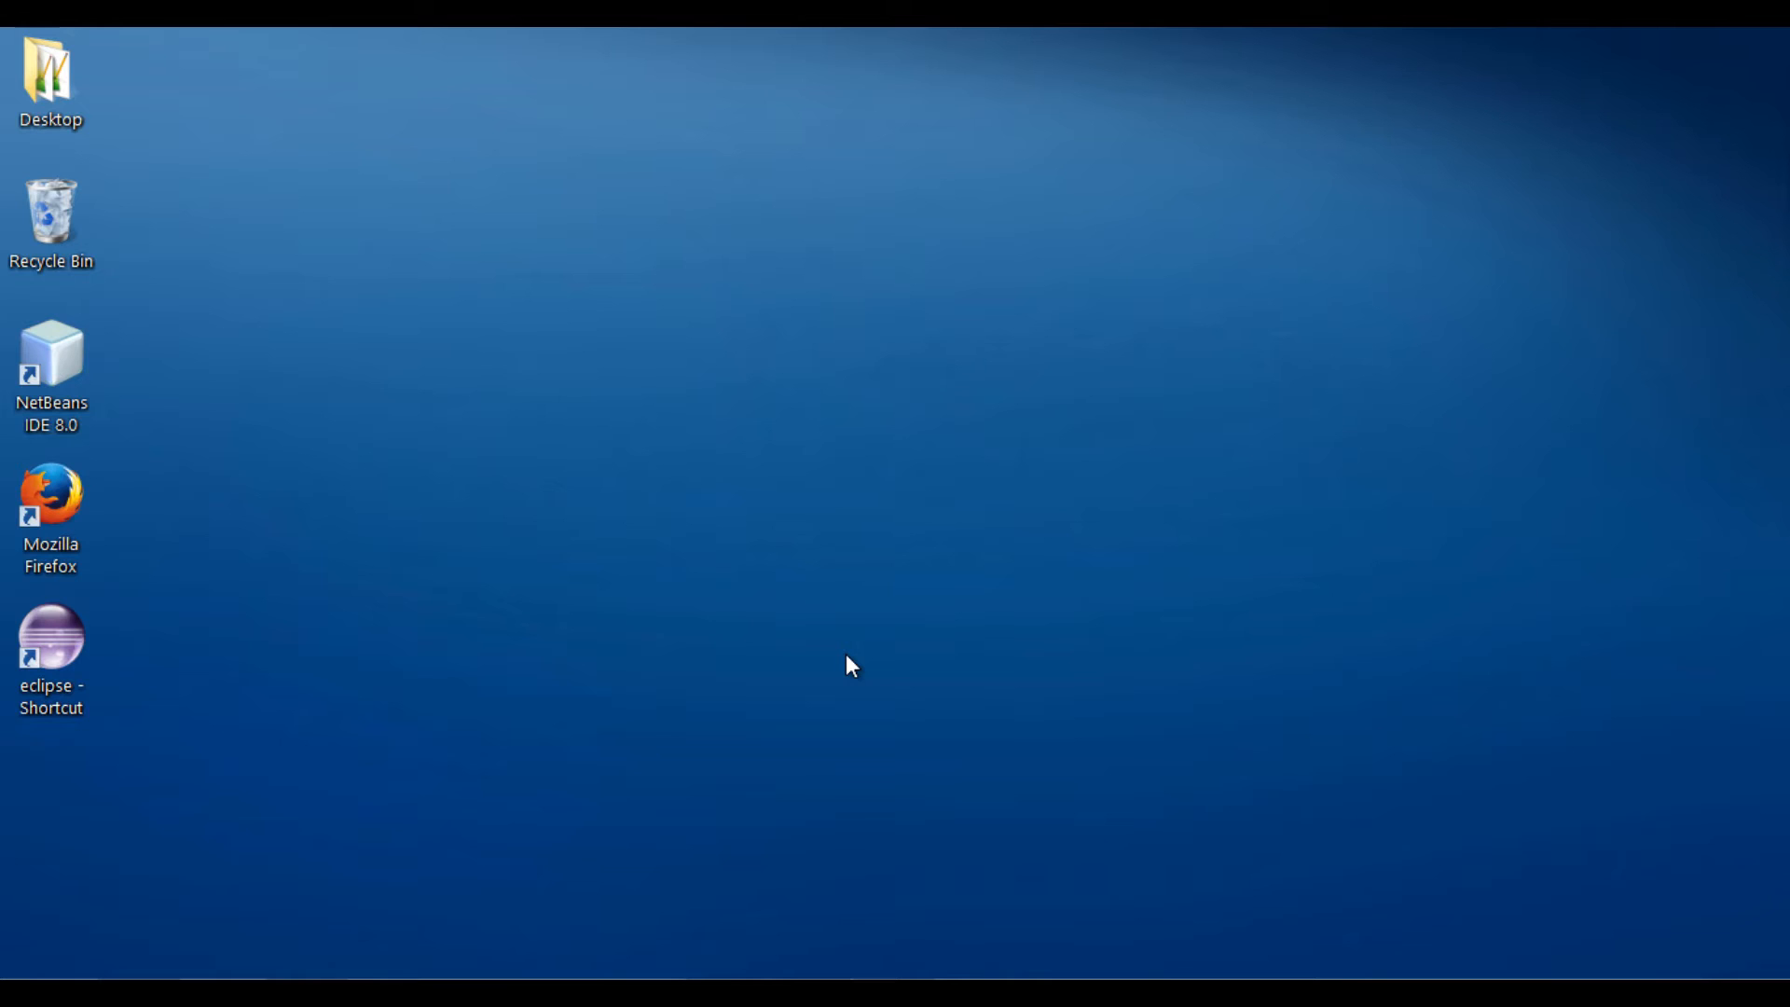
mouse_move(721, 902)
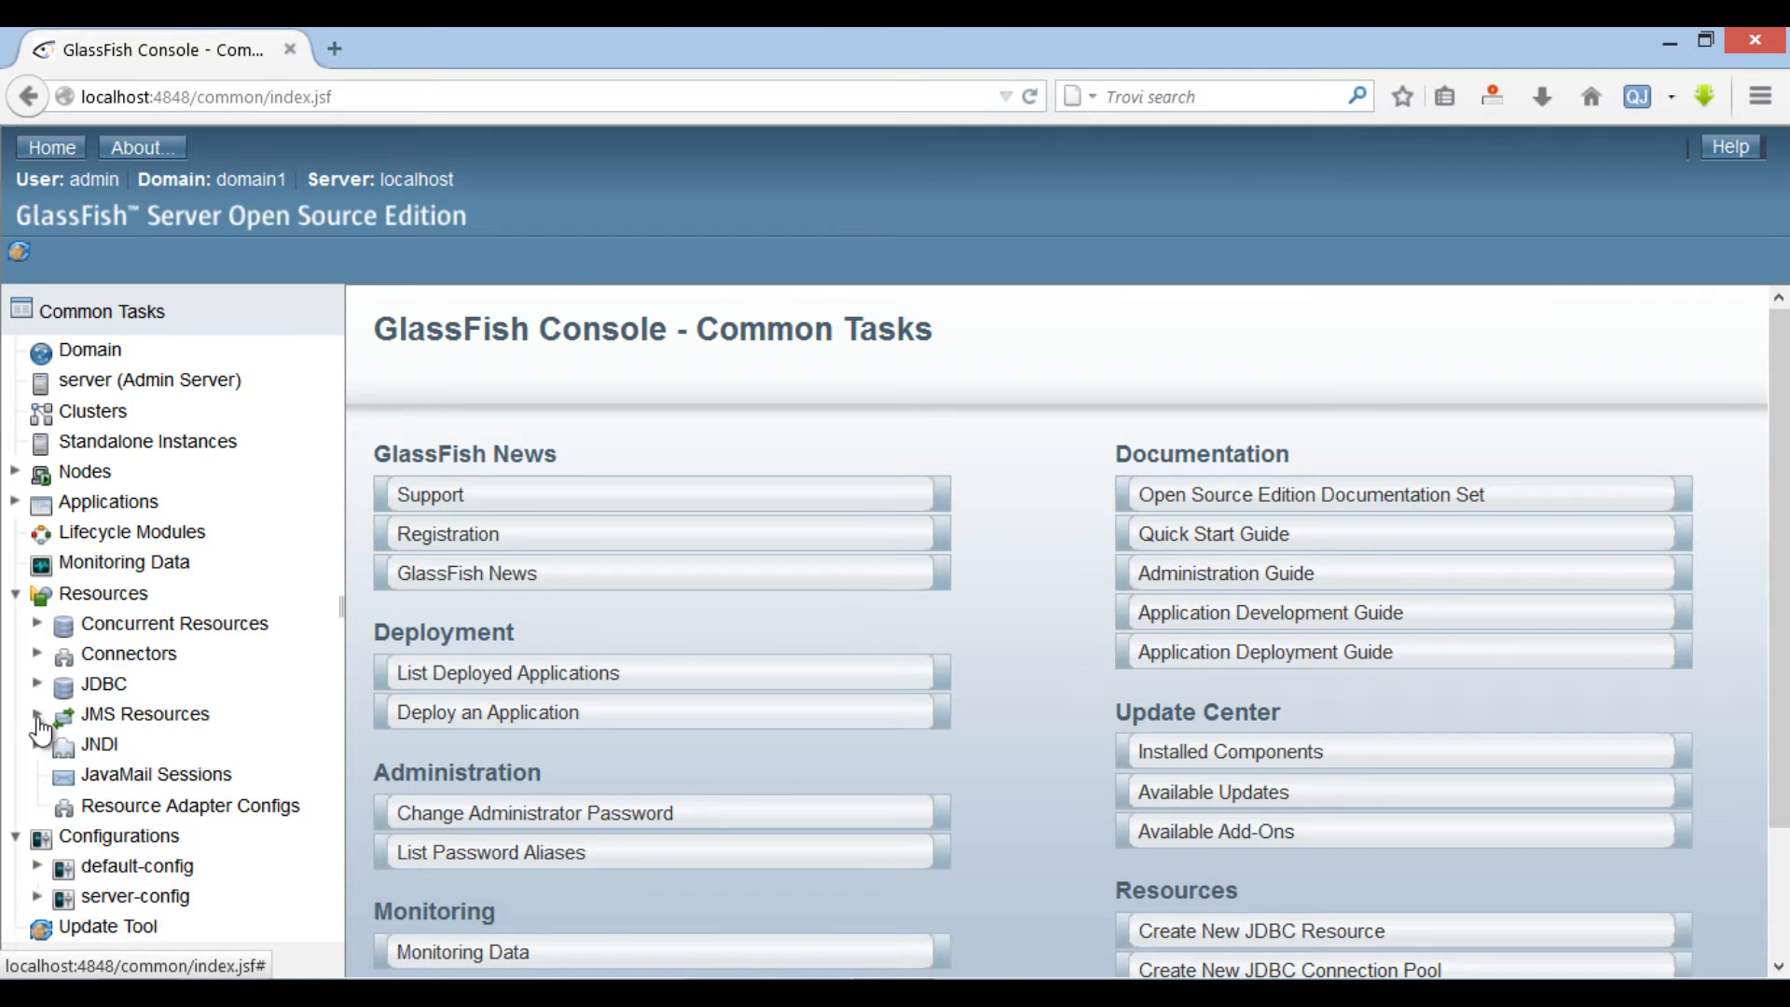
- Review the GlassFish JMS connection factories and destination resources in the admin console
click(39, 715)
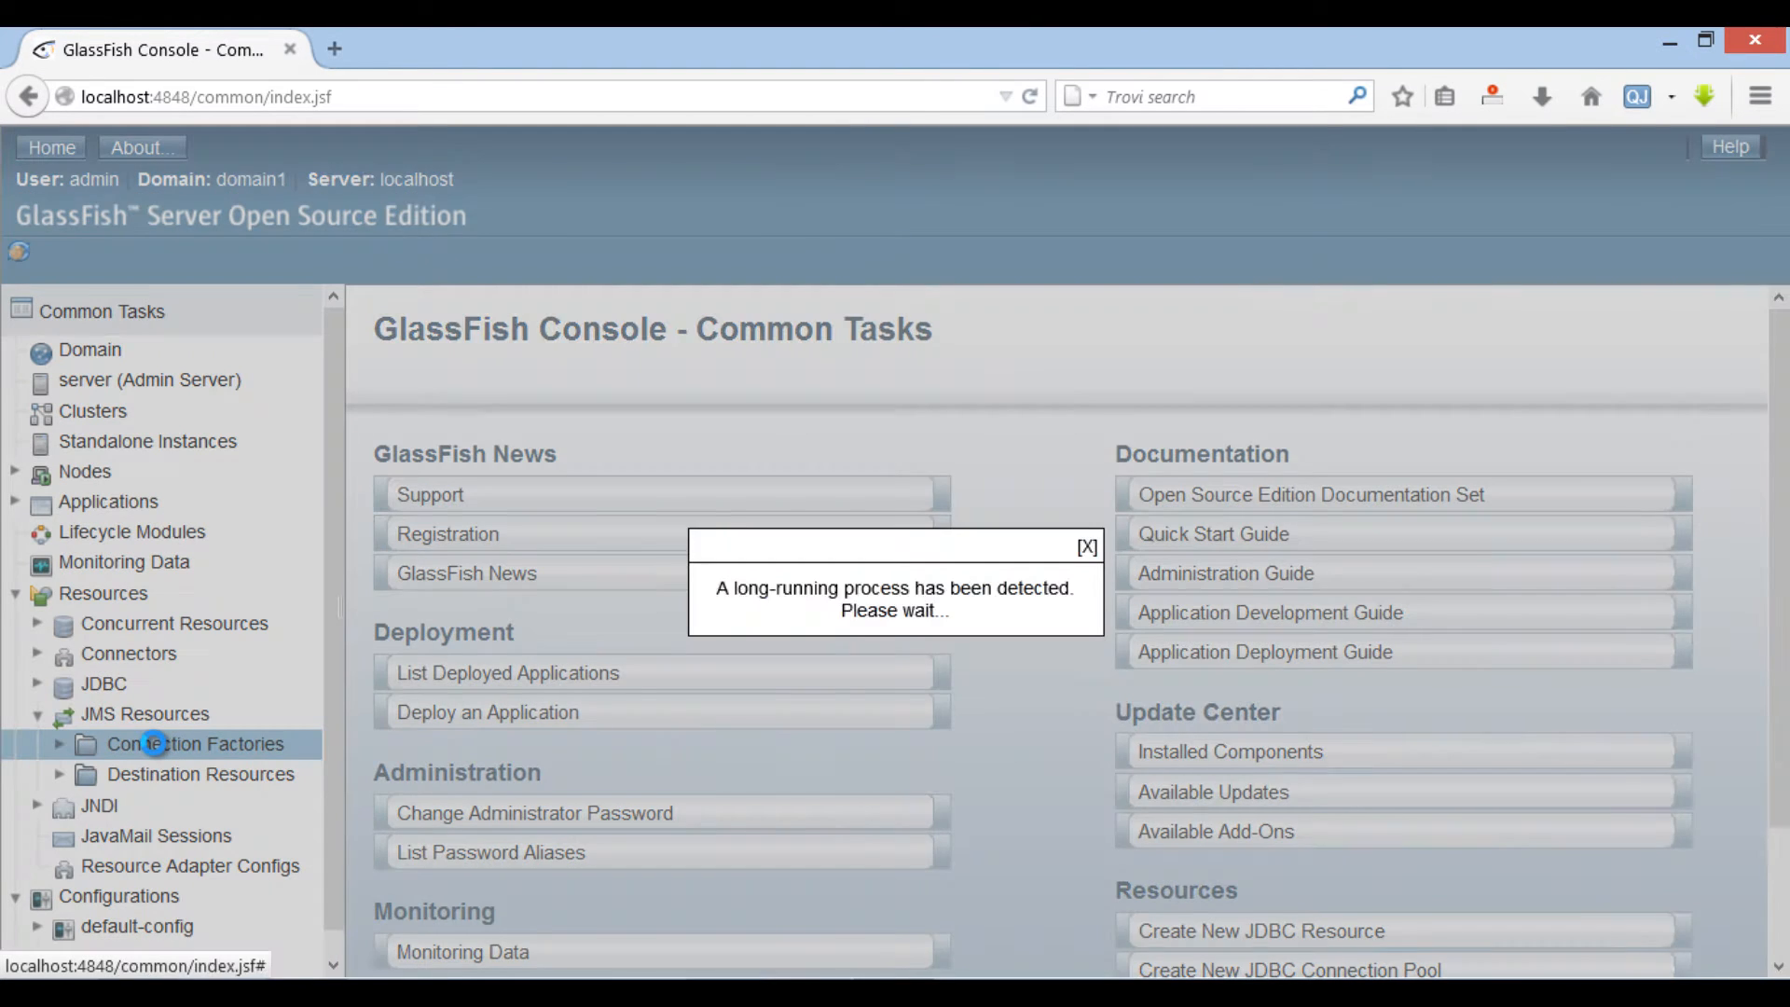
click(192, 744)
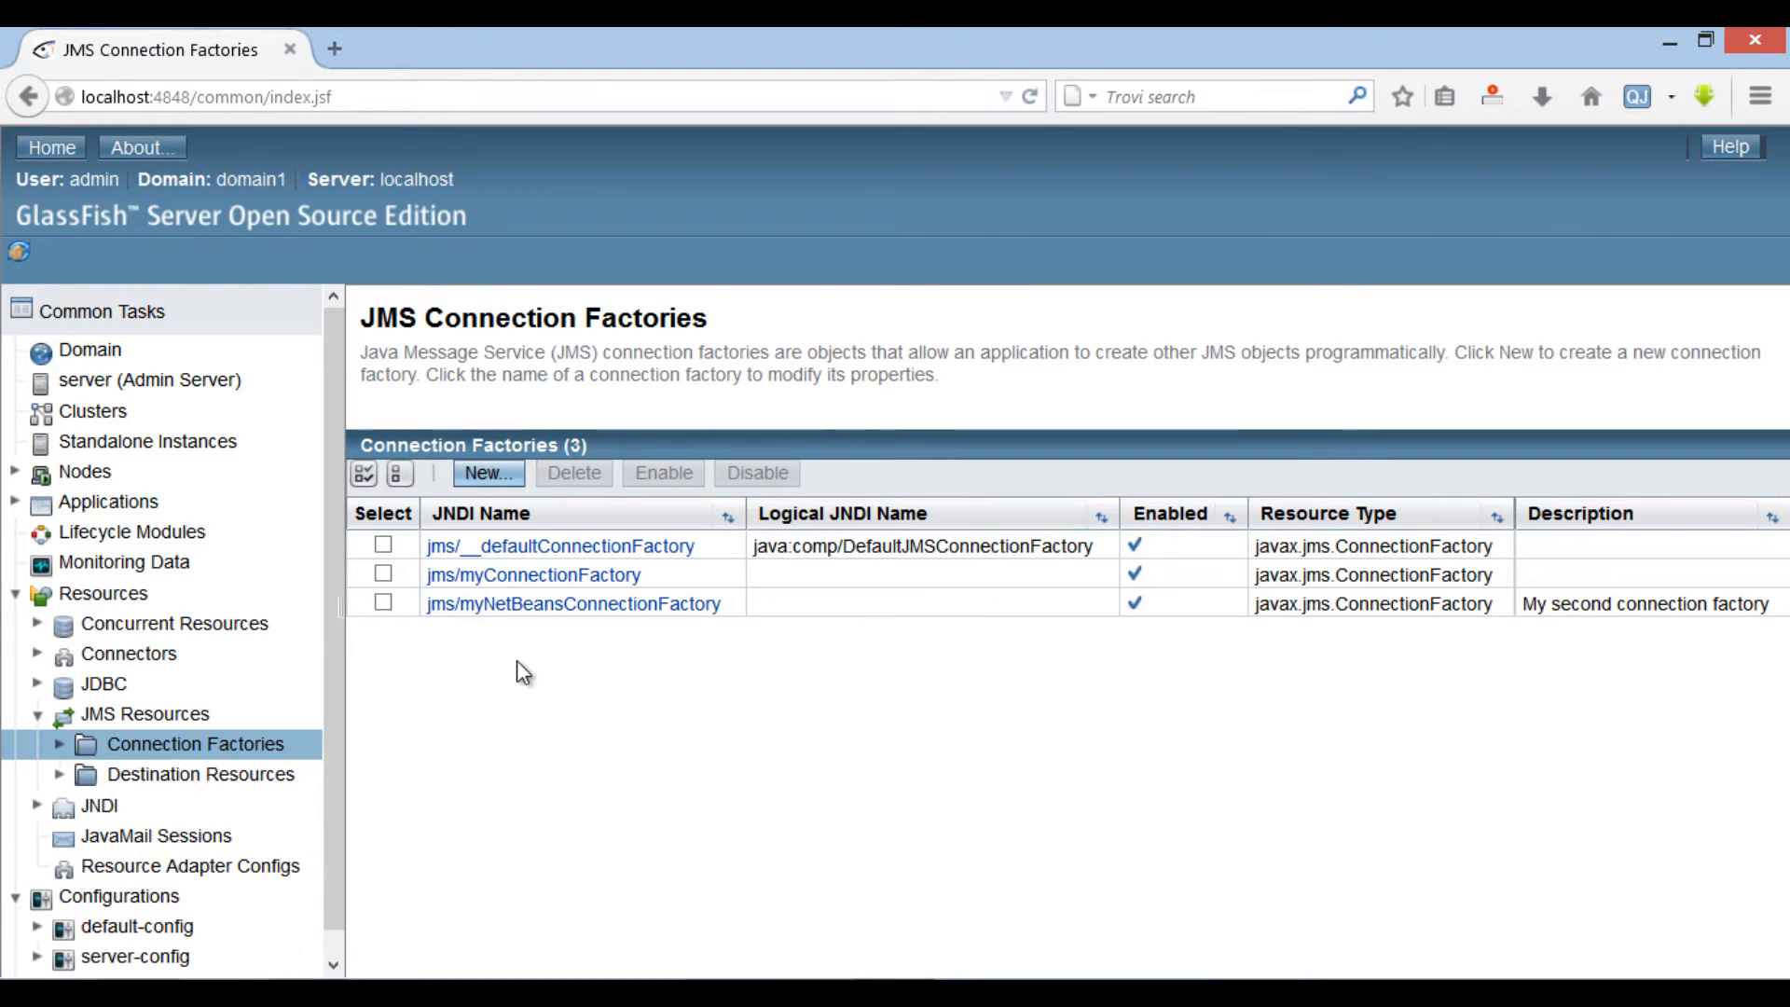
mouse_move(533, 575)
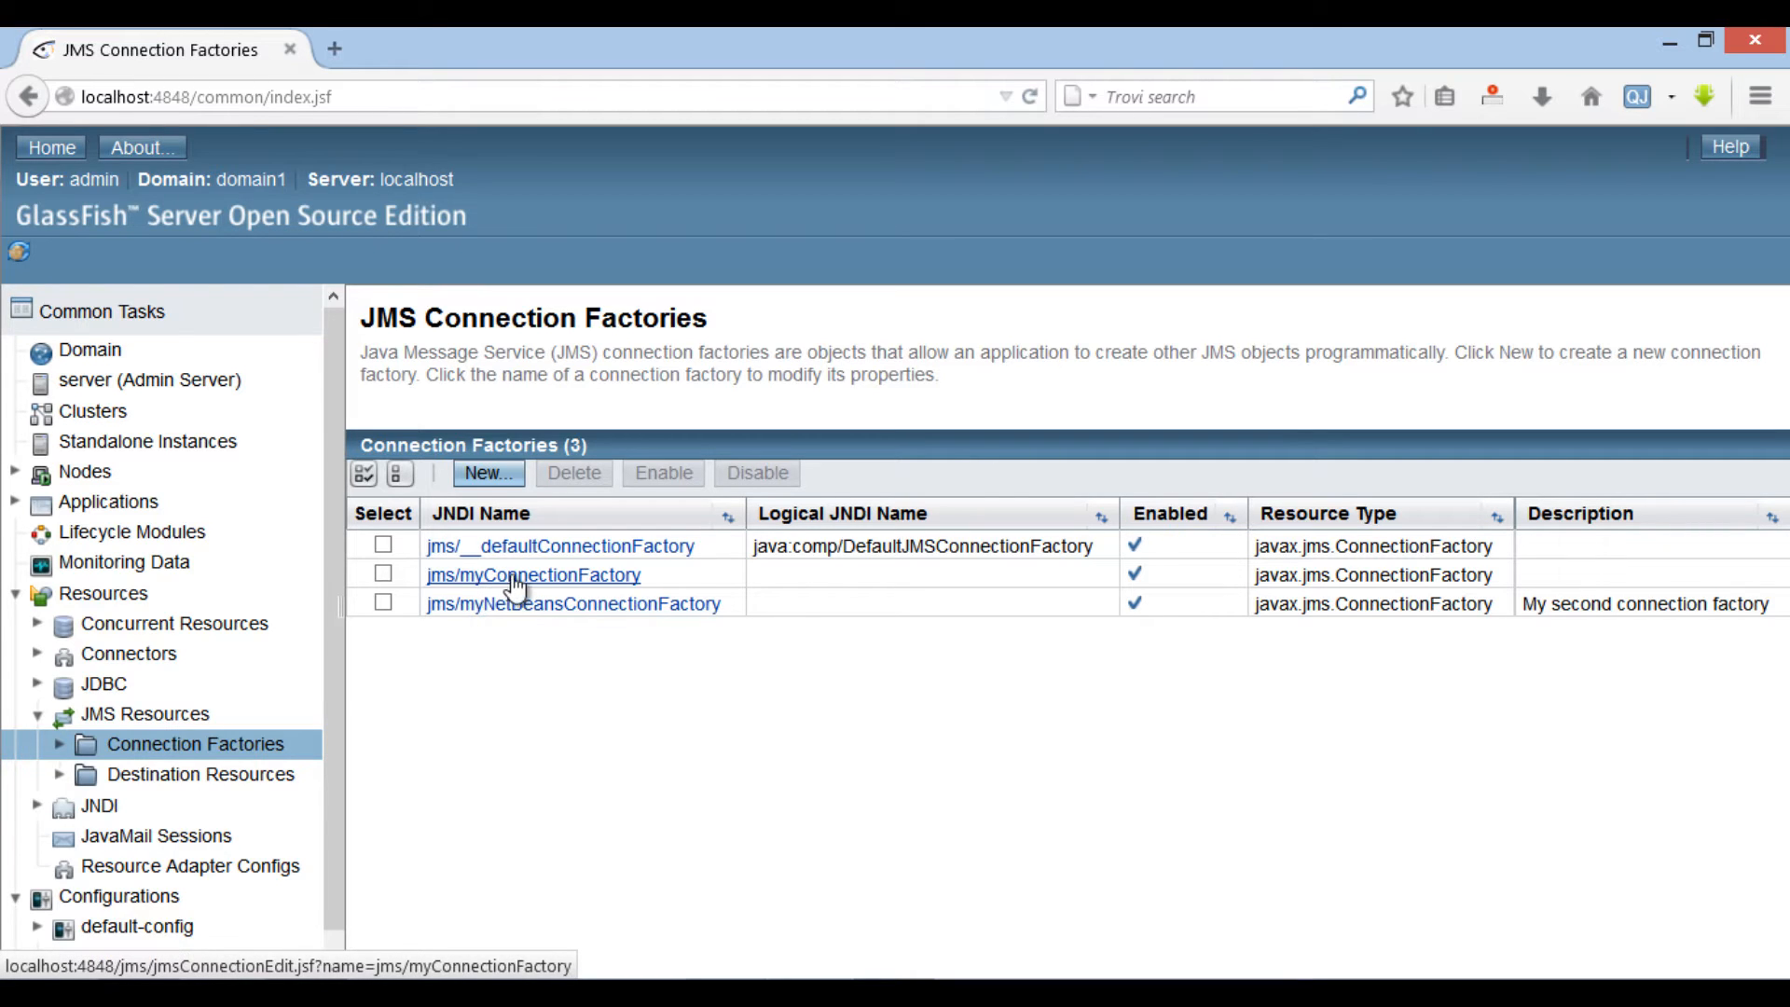
click(199, 772)
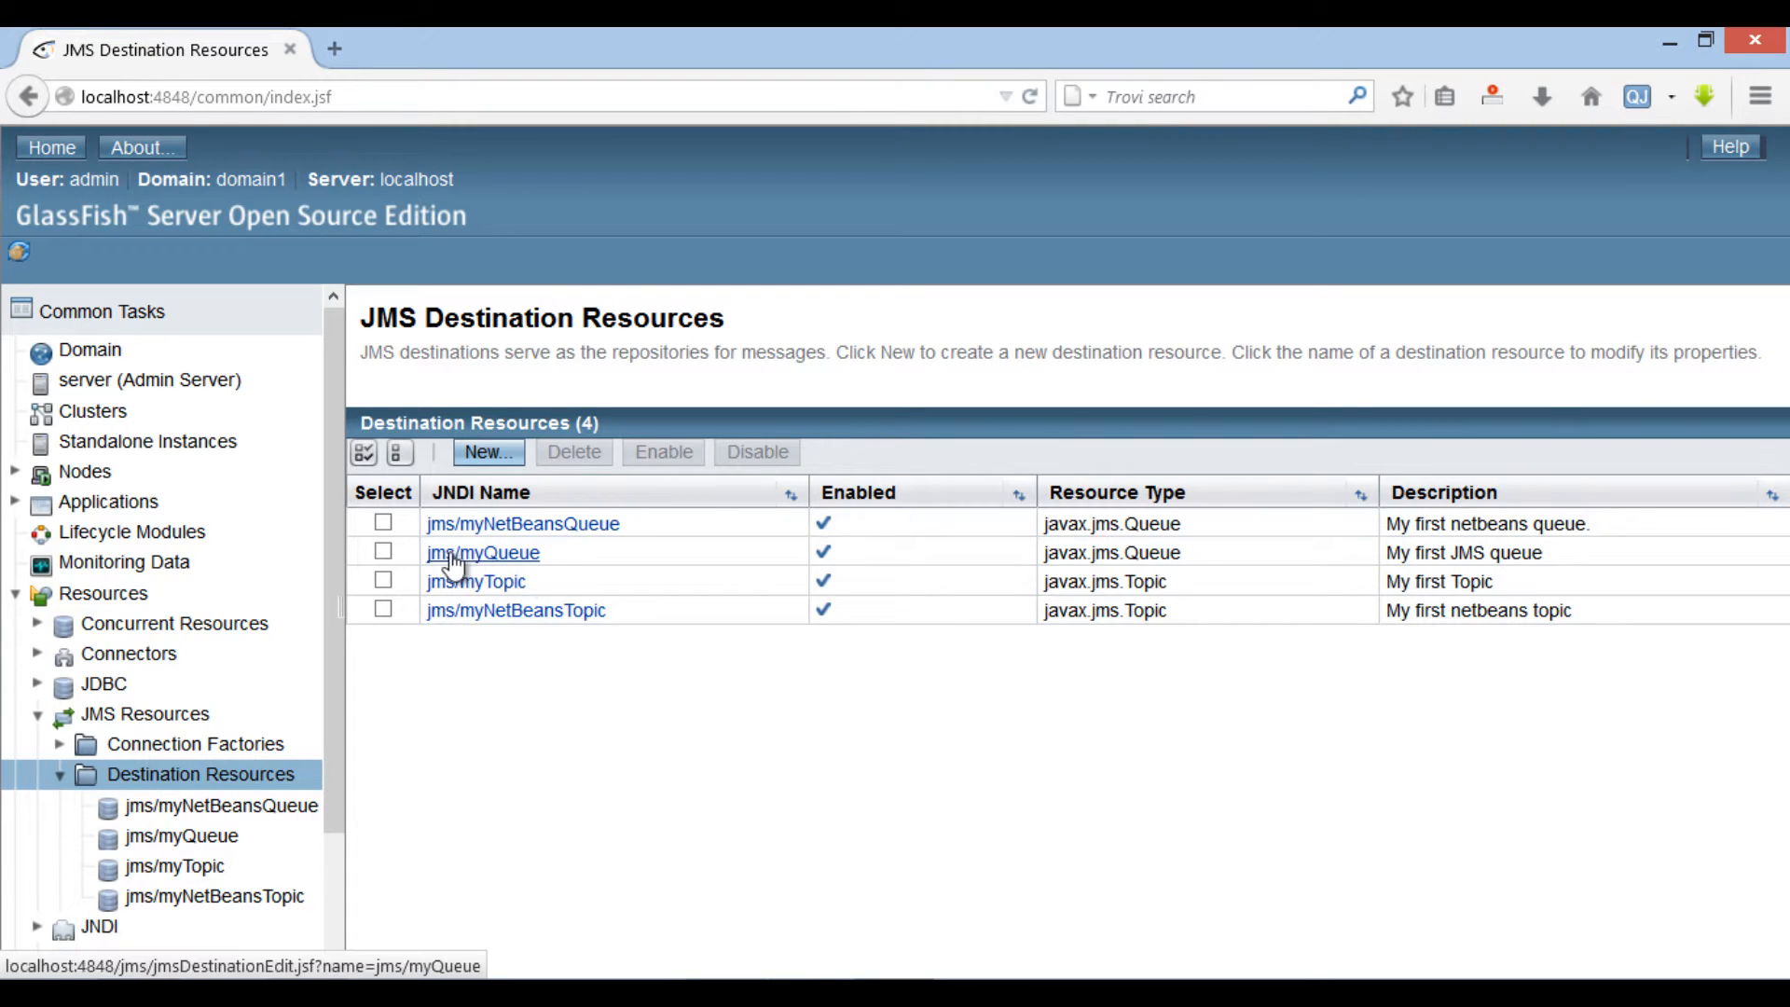
mouse_move(511, 580)
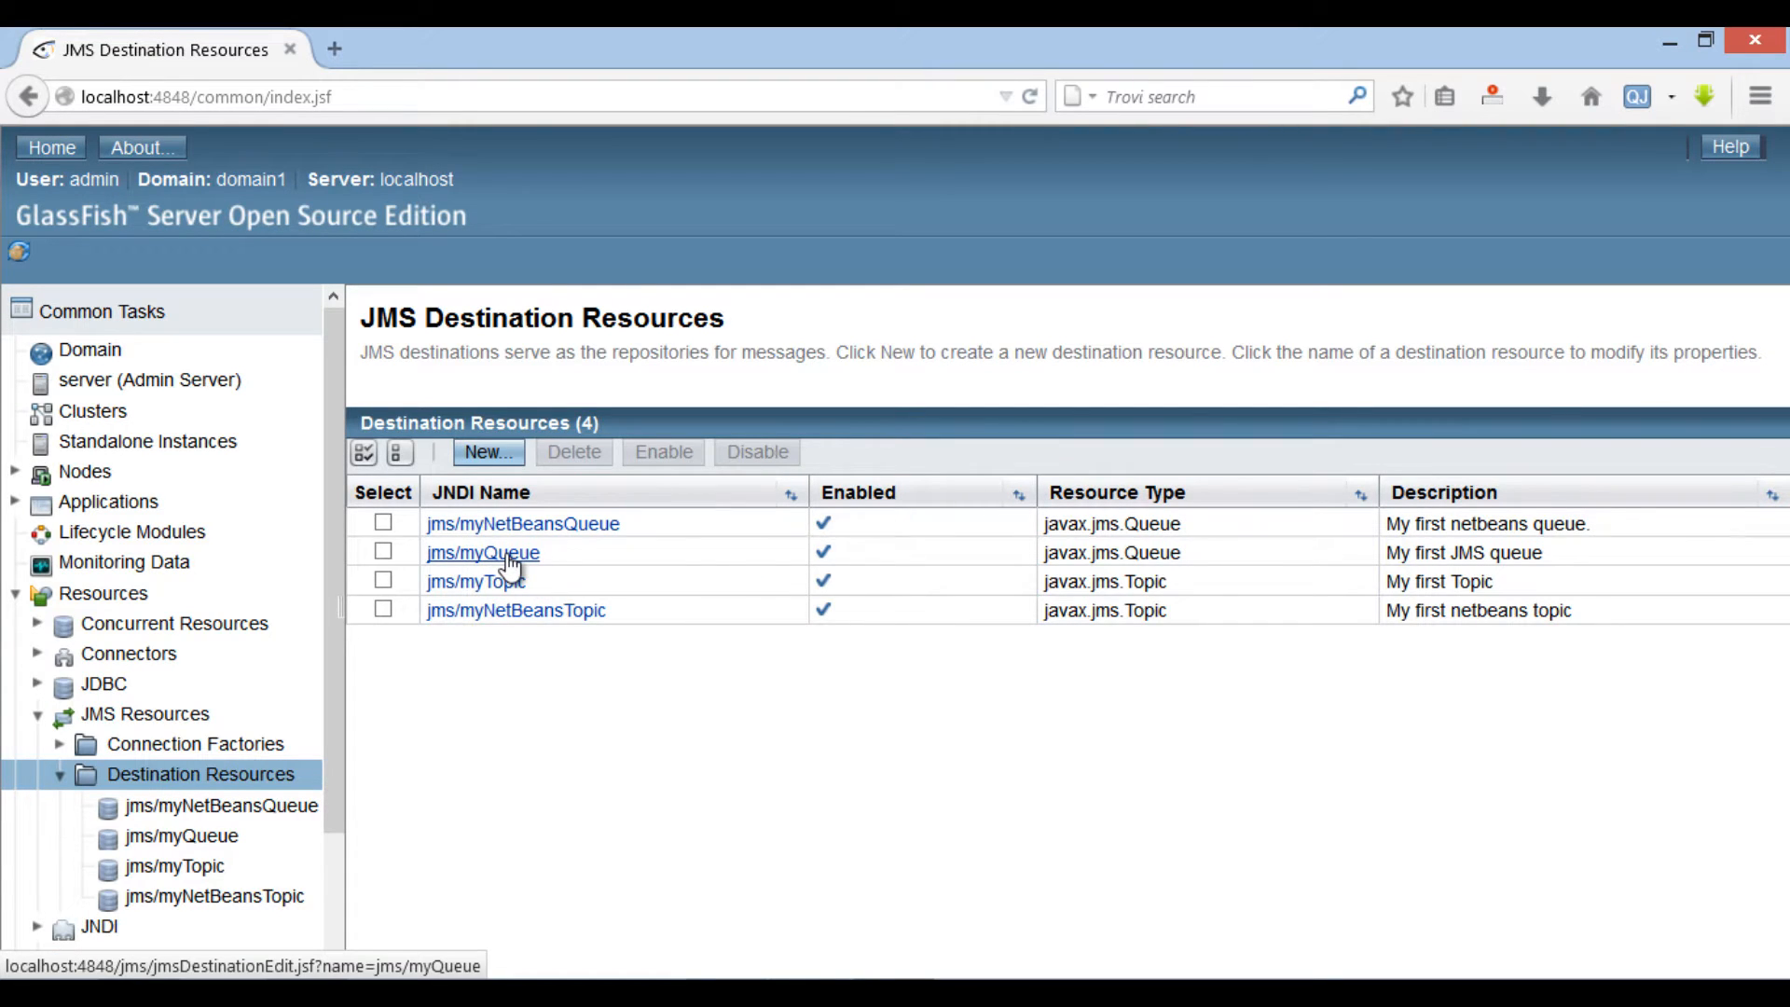
mouse_move(750, 772)
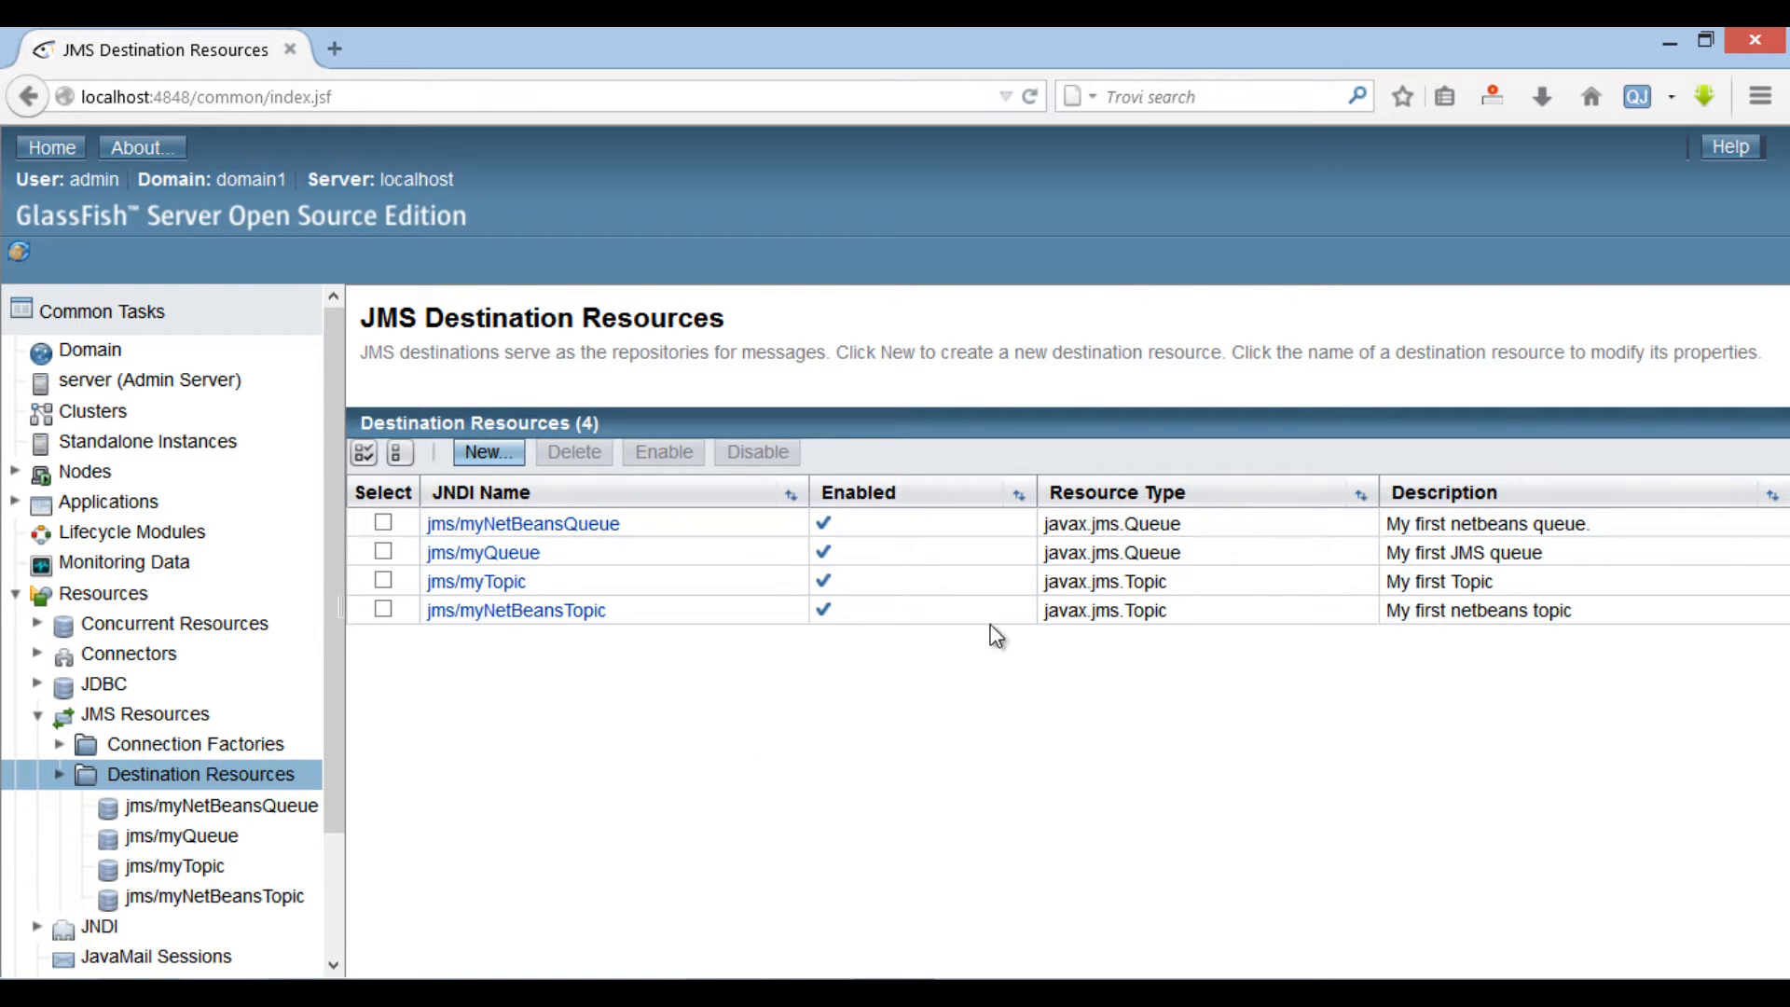
mouse_move(1633, 63)
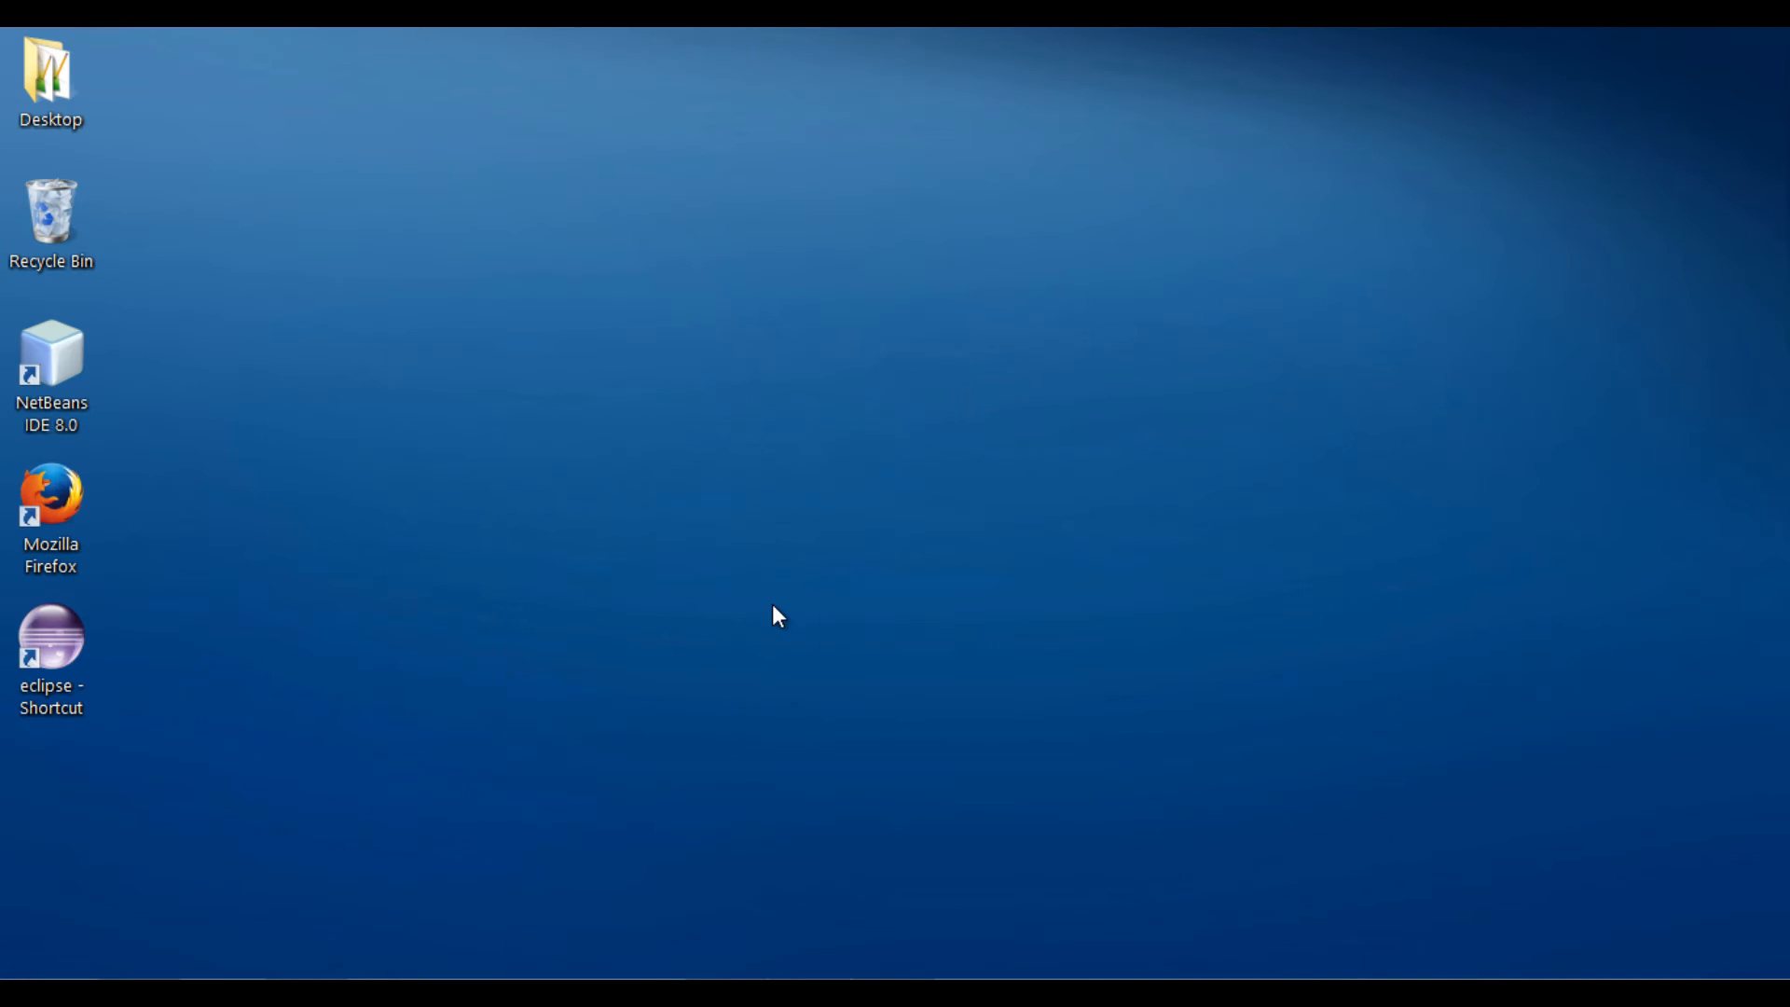
- Launch NetBeans IDE 8.0 and begin a new Java EE Enterprise Application Client project
click(52, 354)
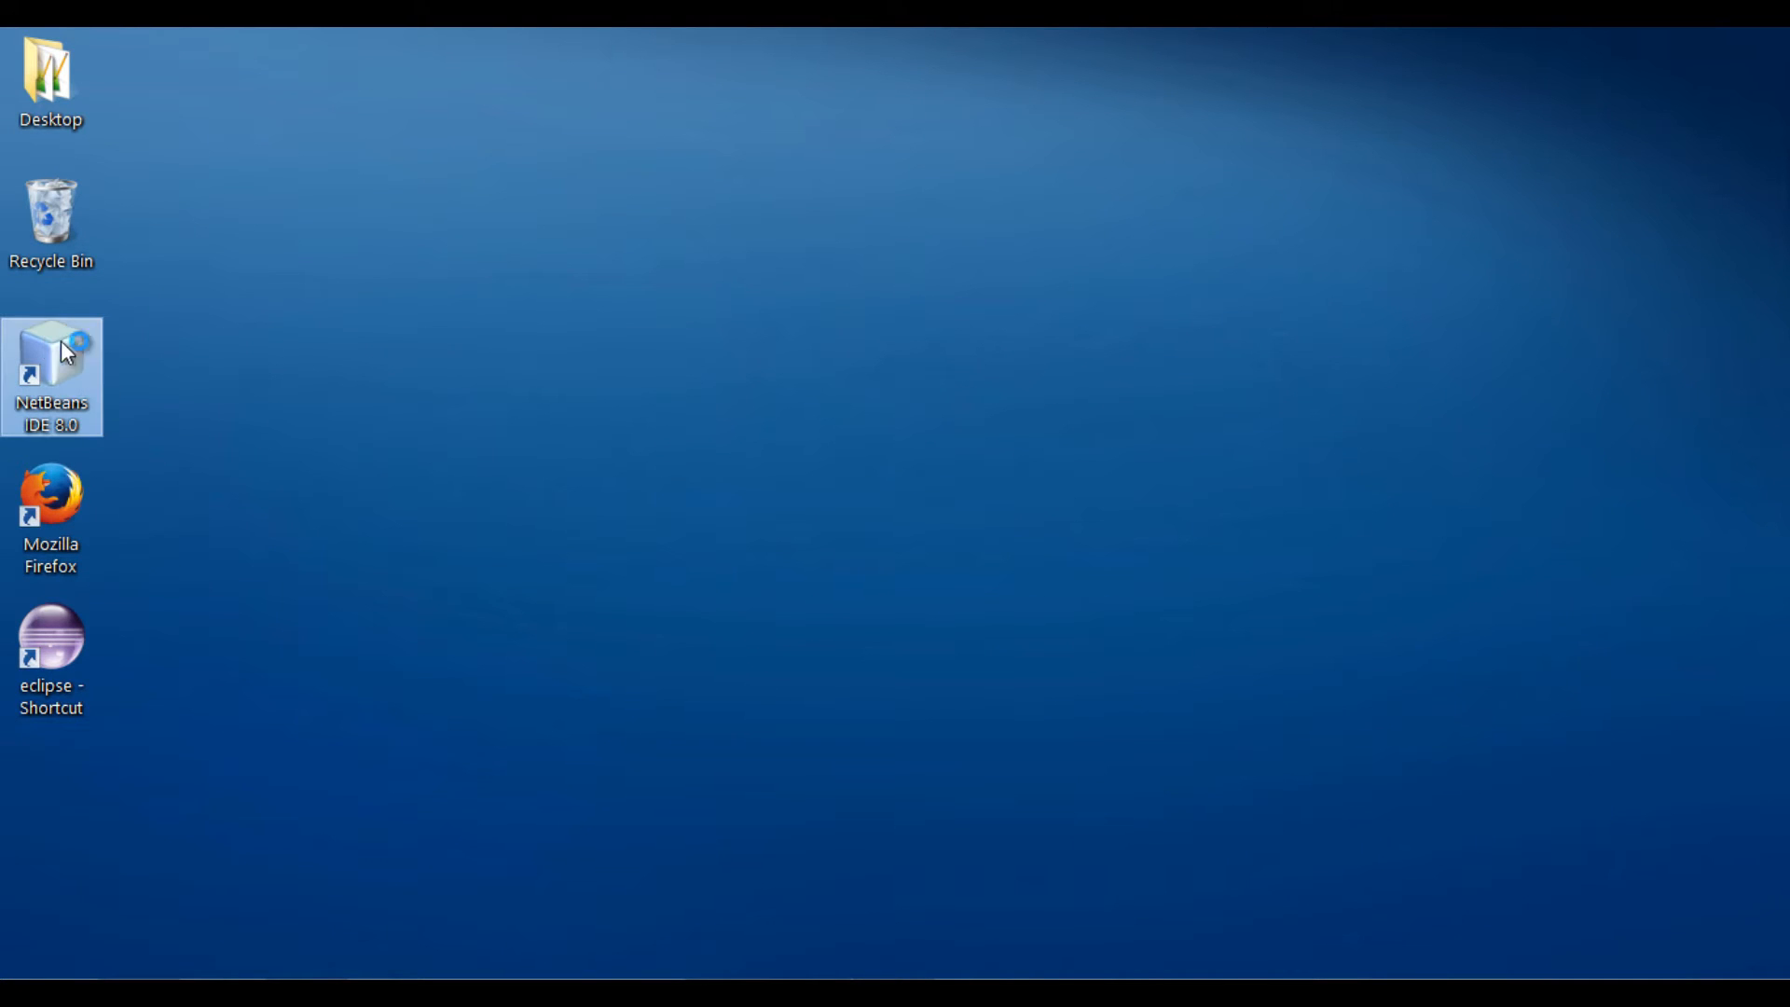
double_click(53, 354)
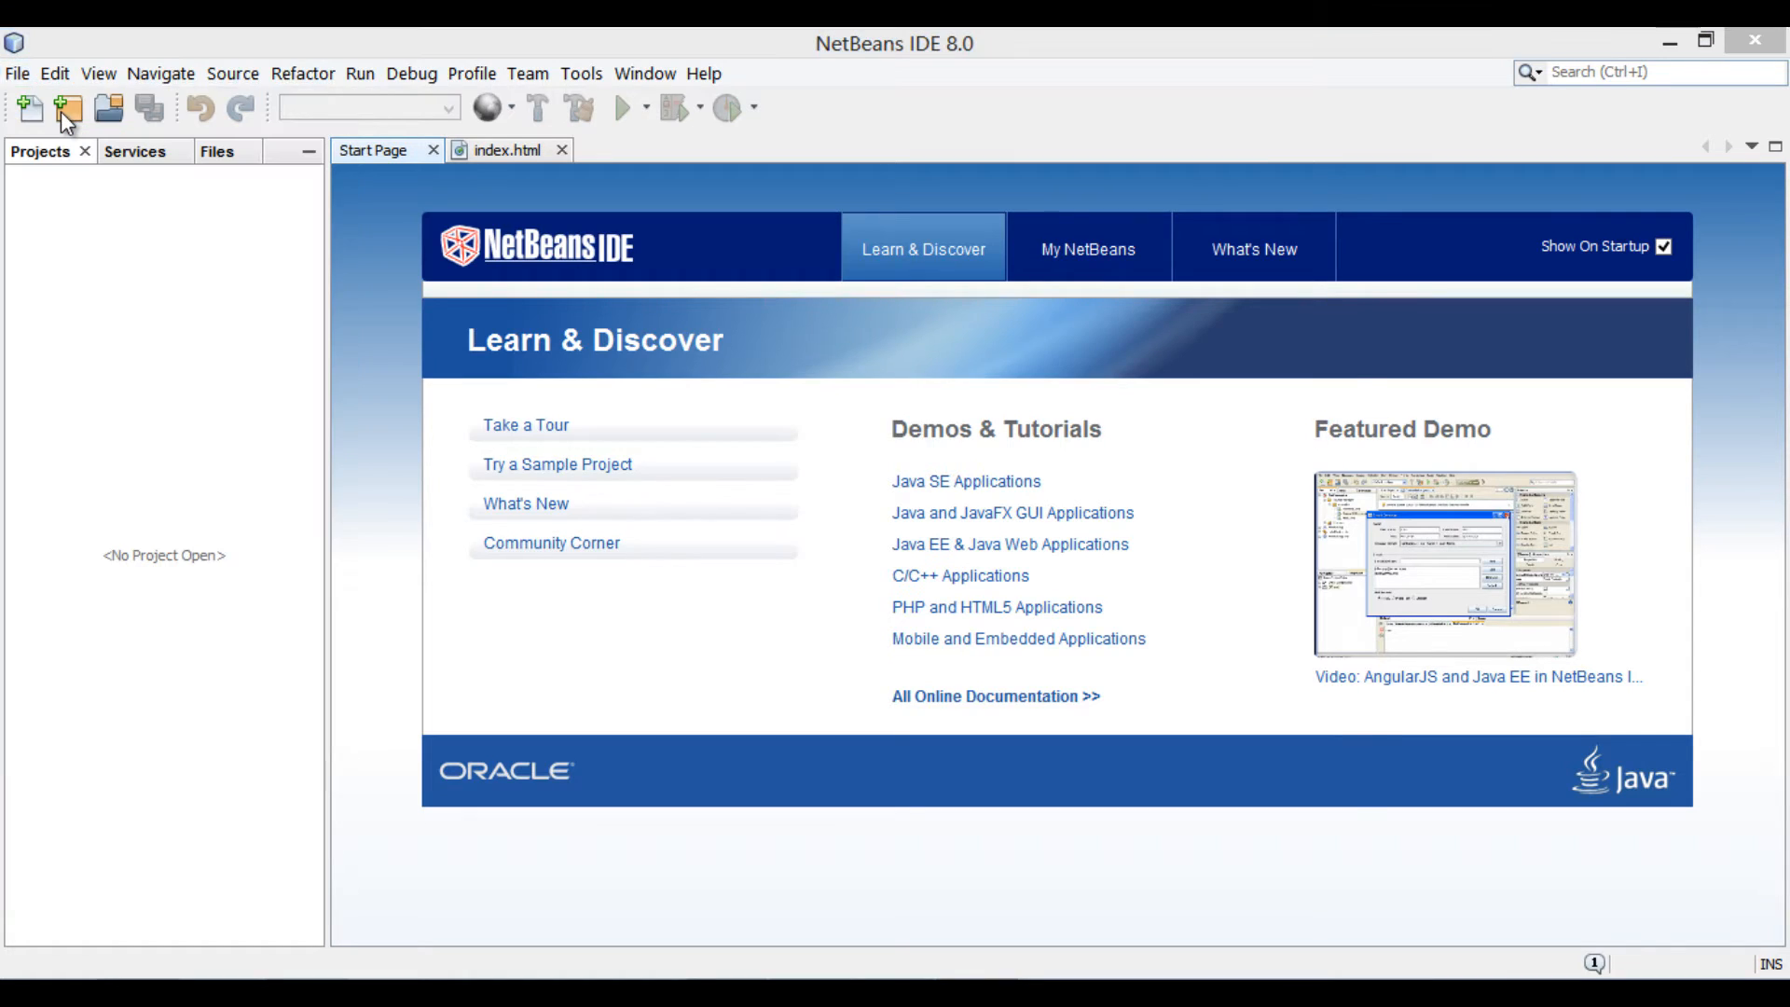
click(67, 108)
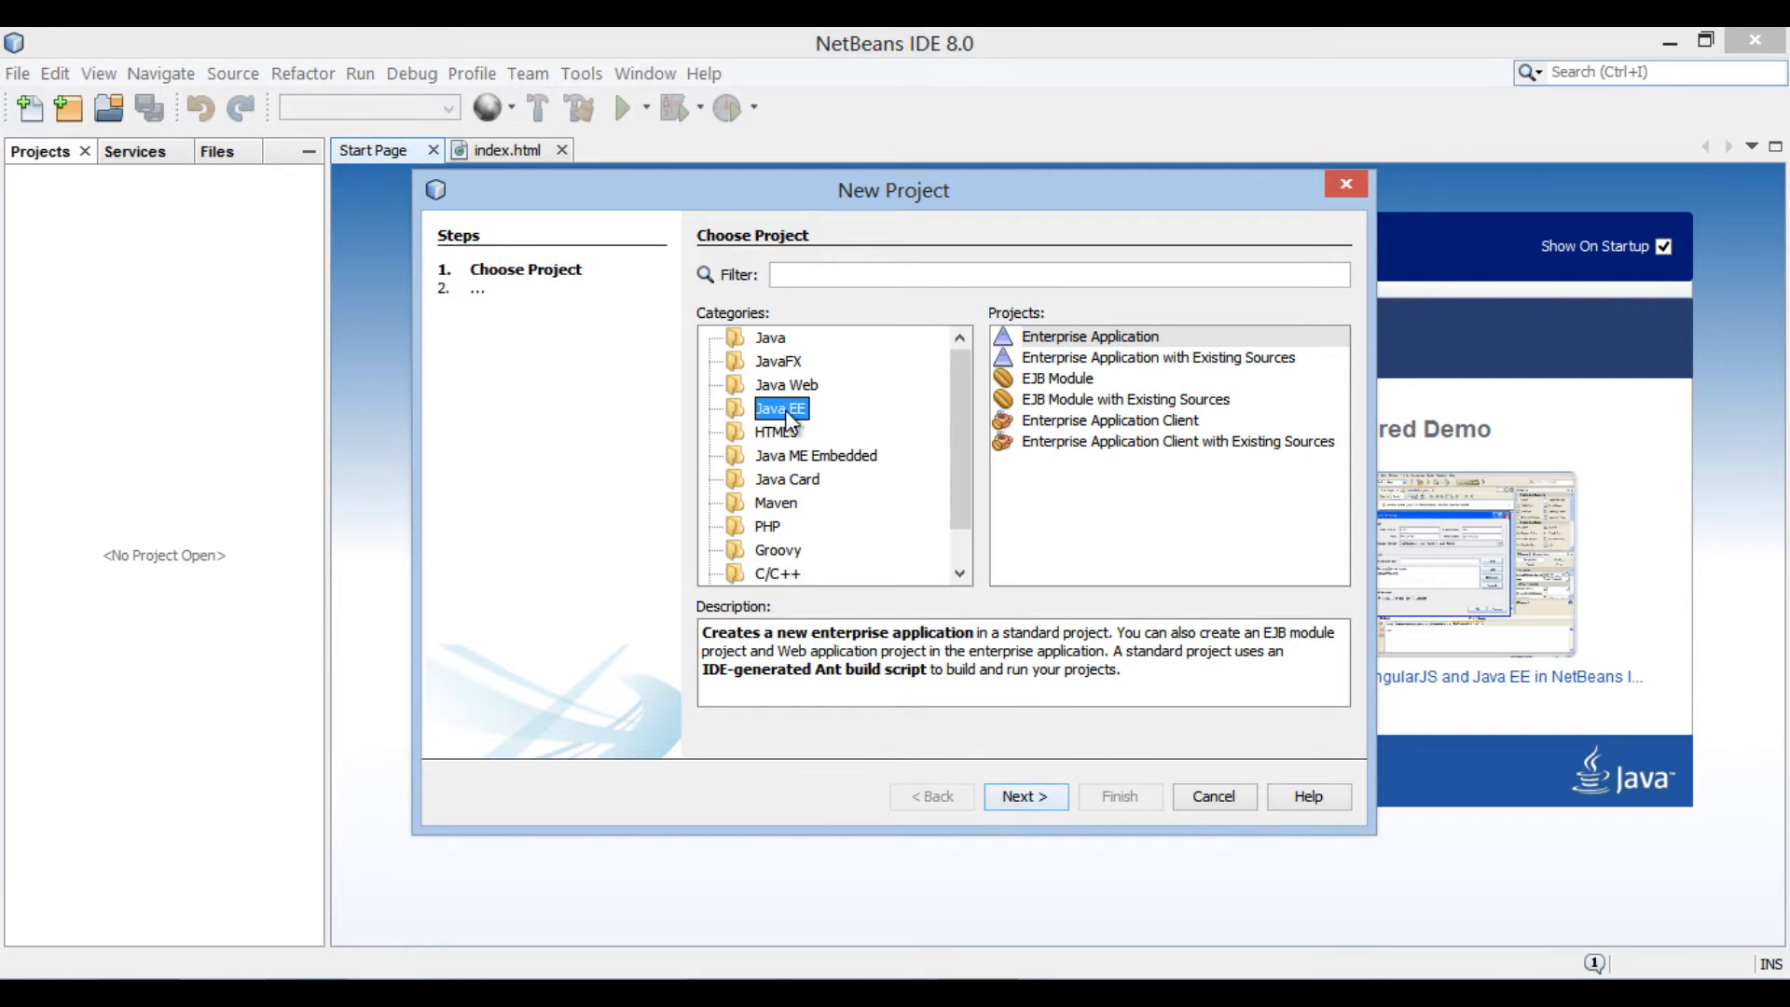
mouse_move(1039, 414)
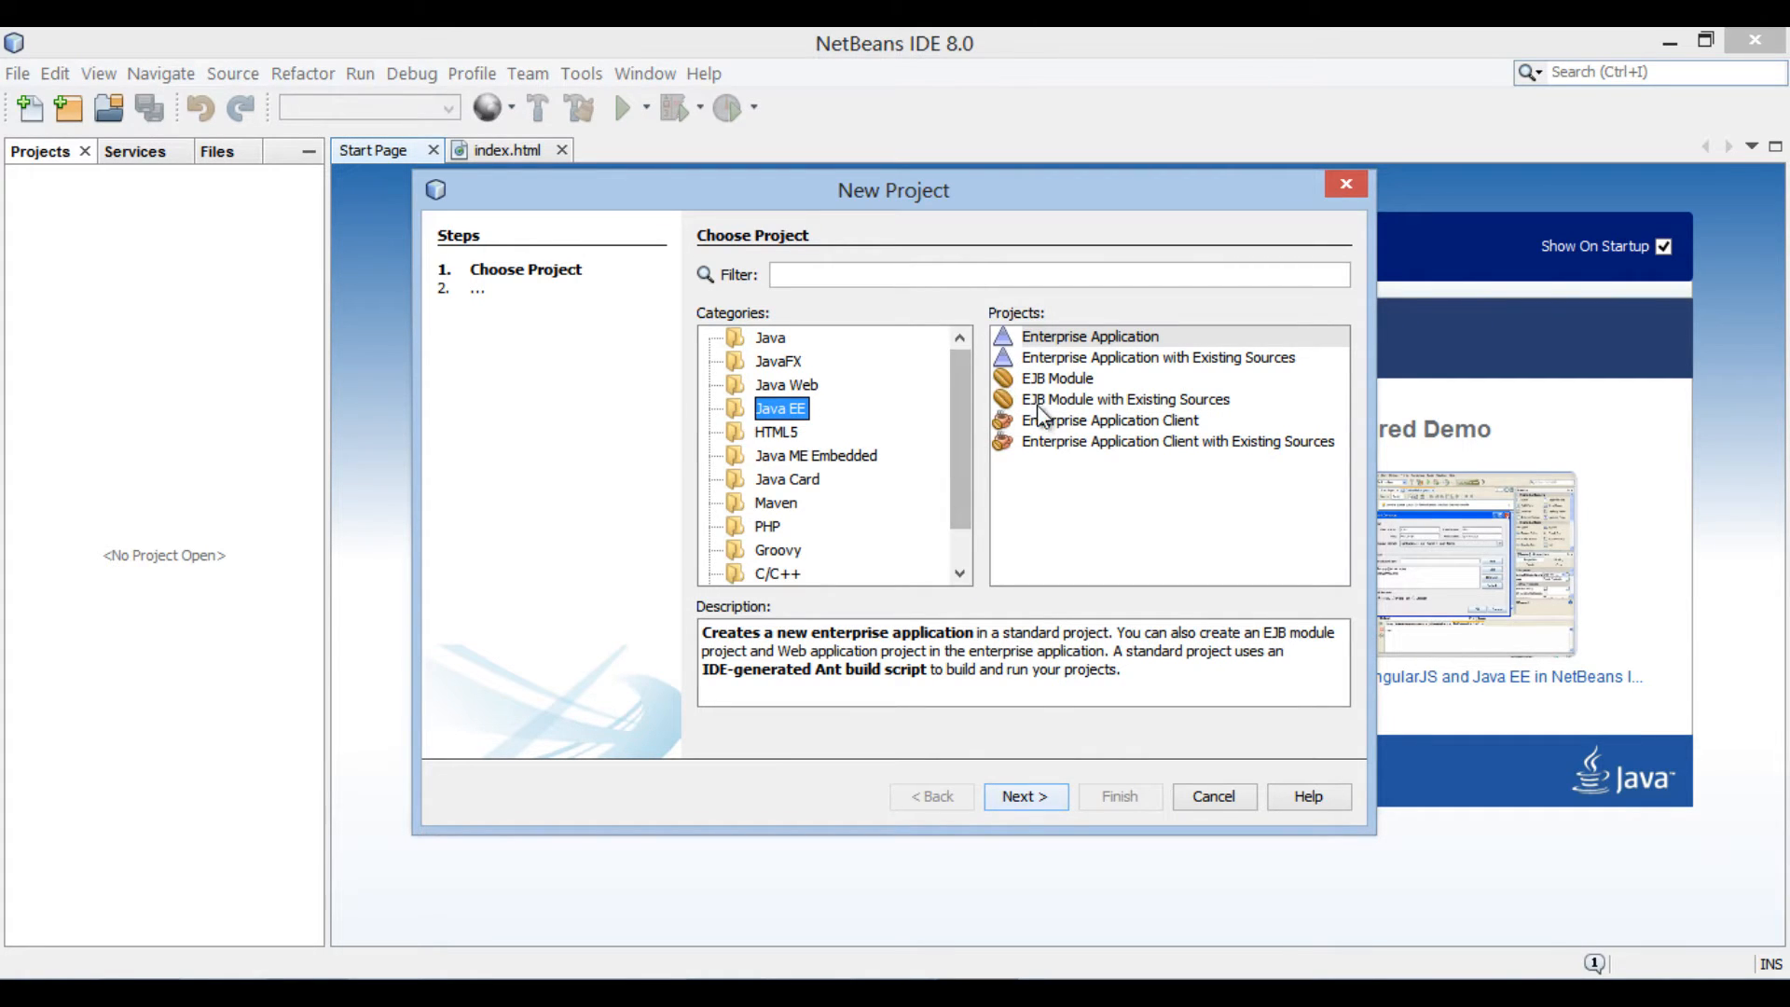
mouse_move(1080, 440)
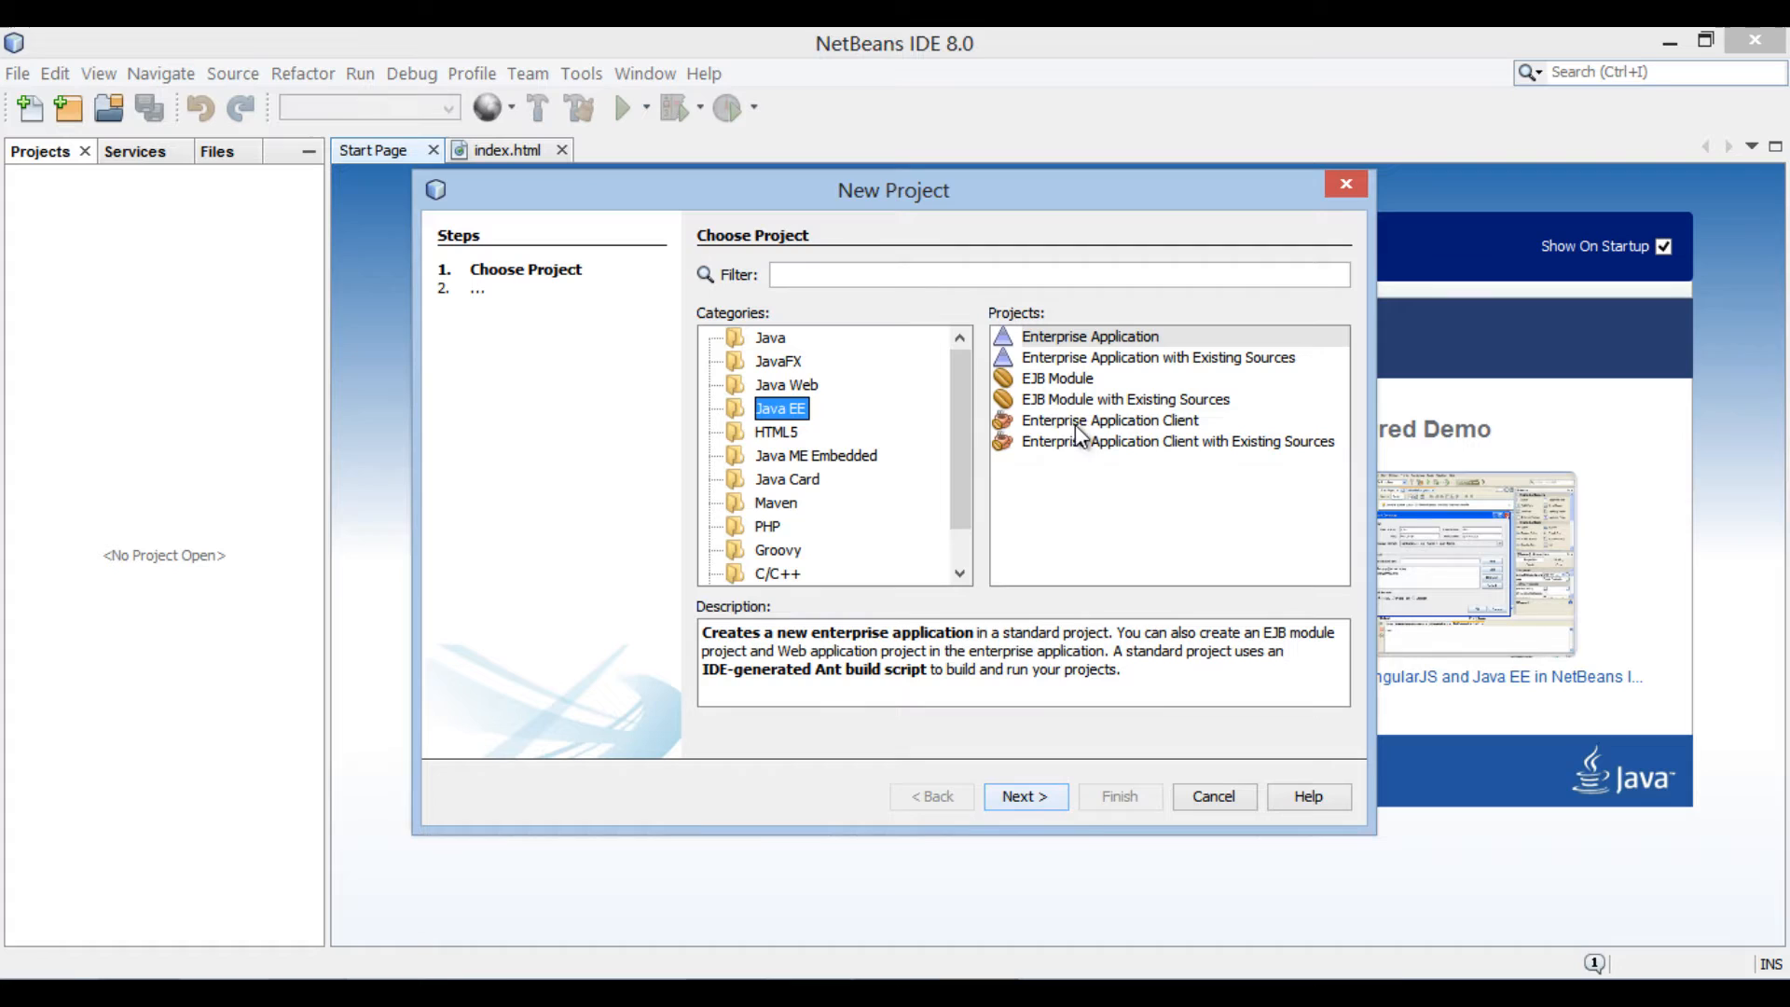
click(1108, 420)
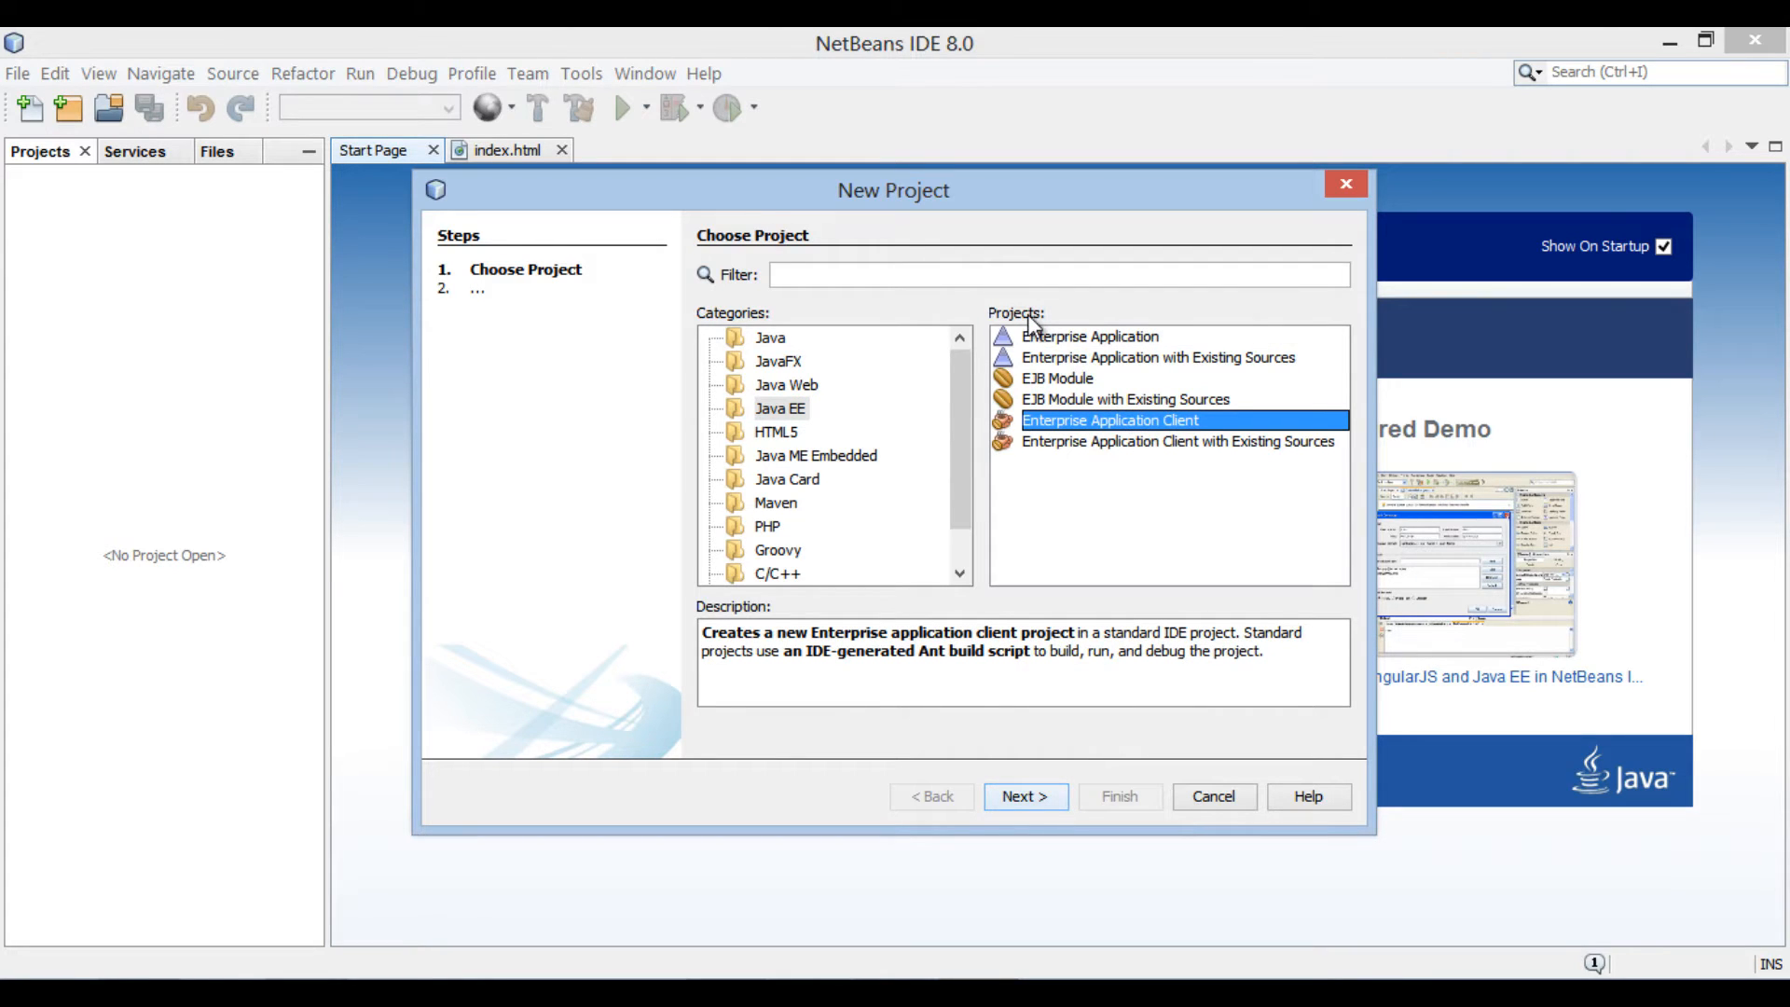
mouse_move(1009, 541)
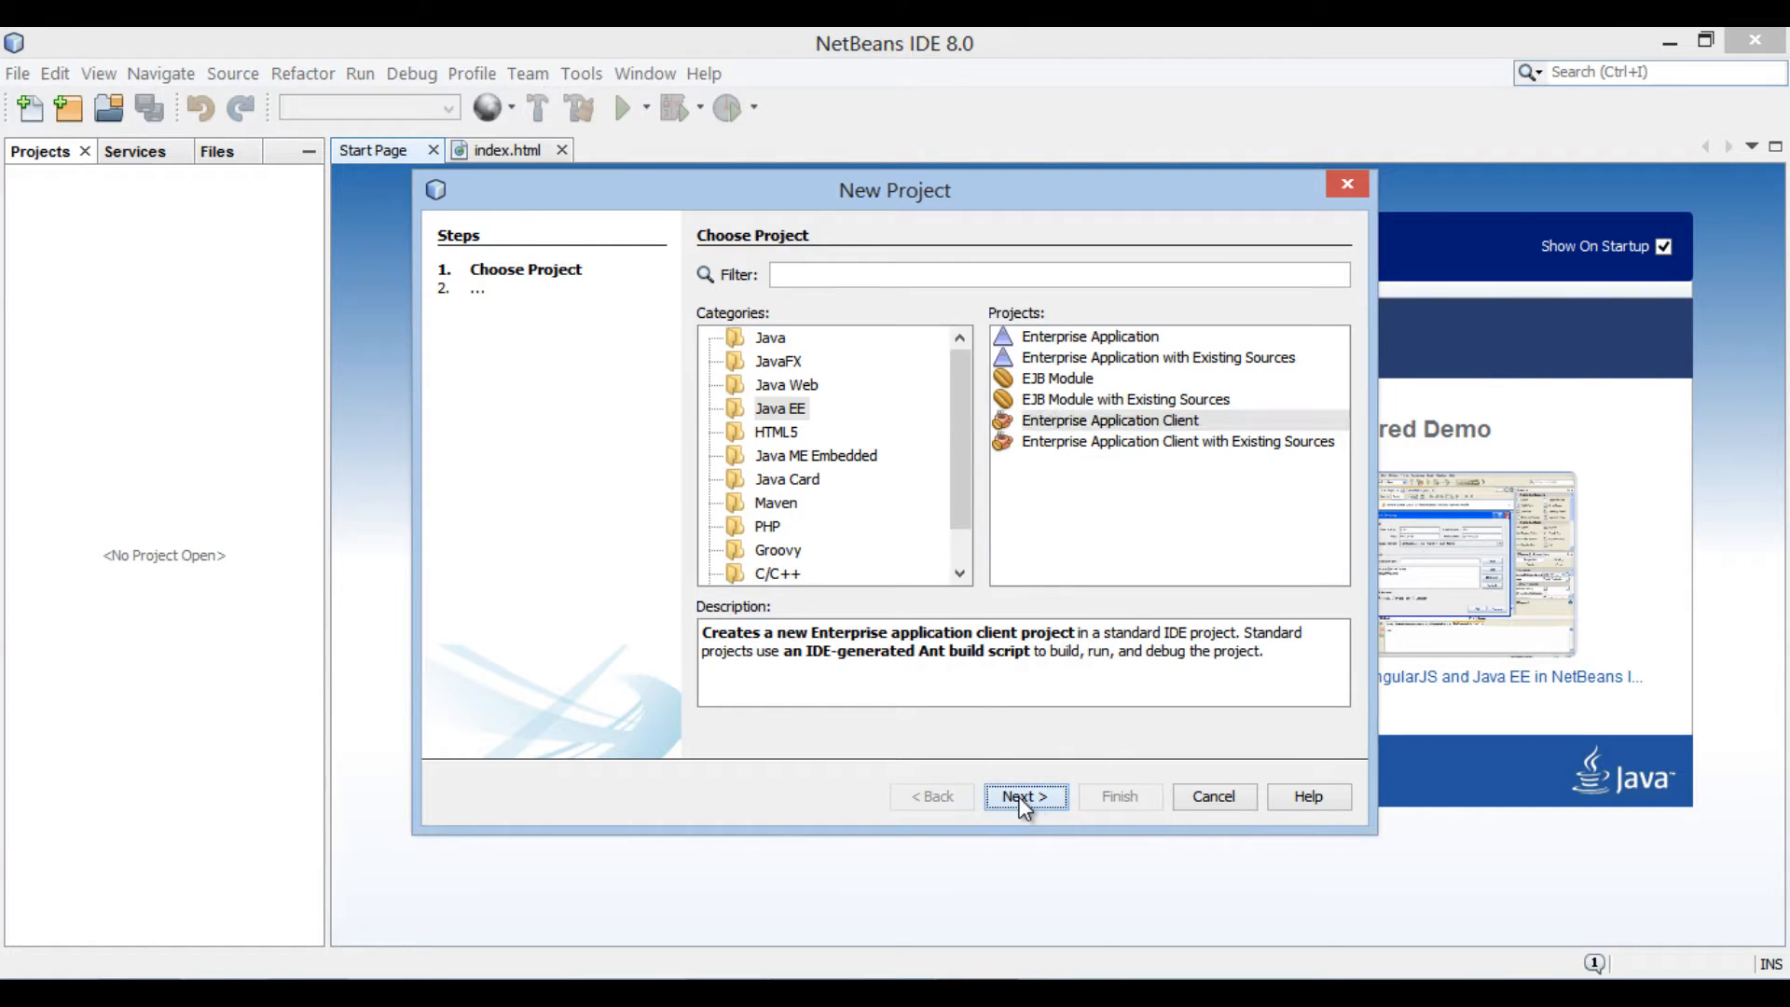
- Name the new project MyJMSClient under Documents and continue to the server settings
click(1023, 796)
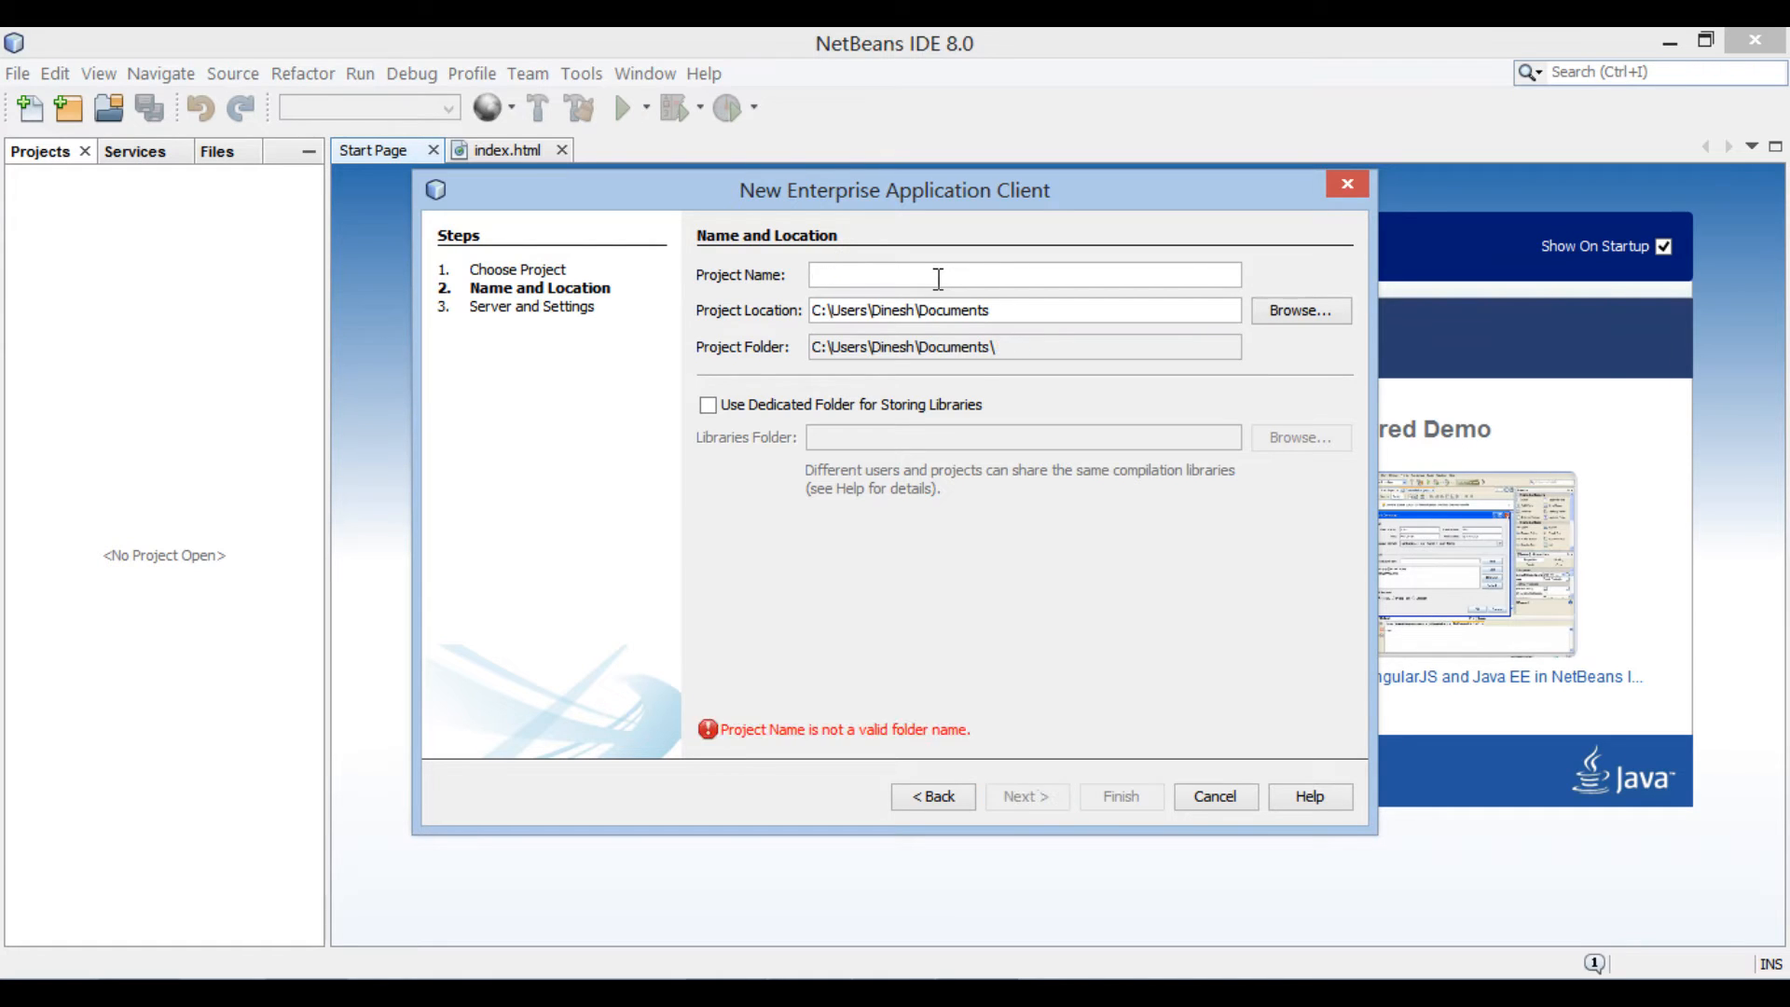
text(MyJMS)
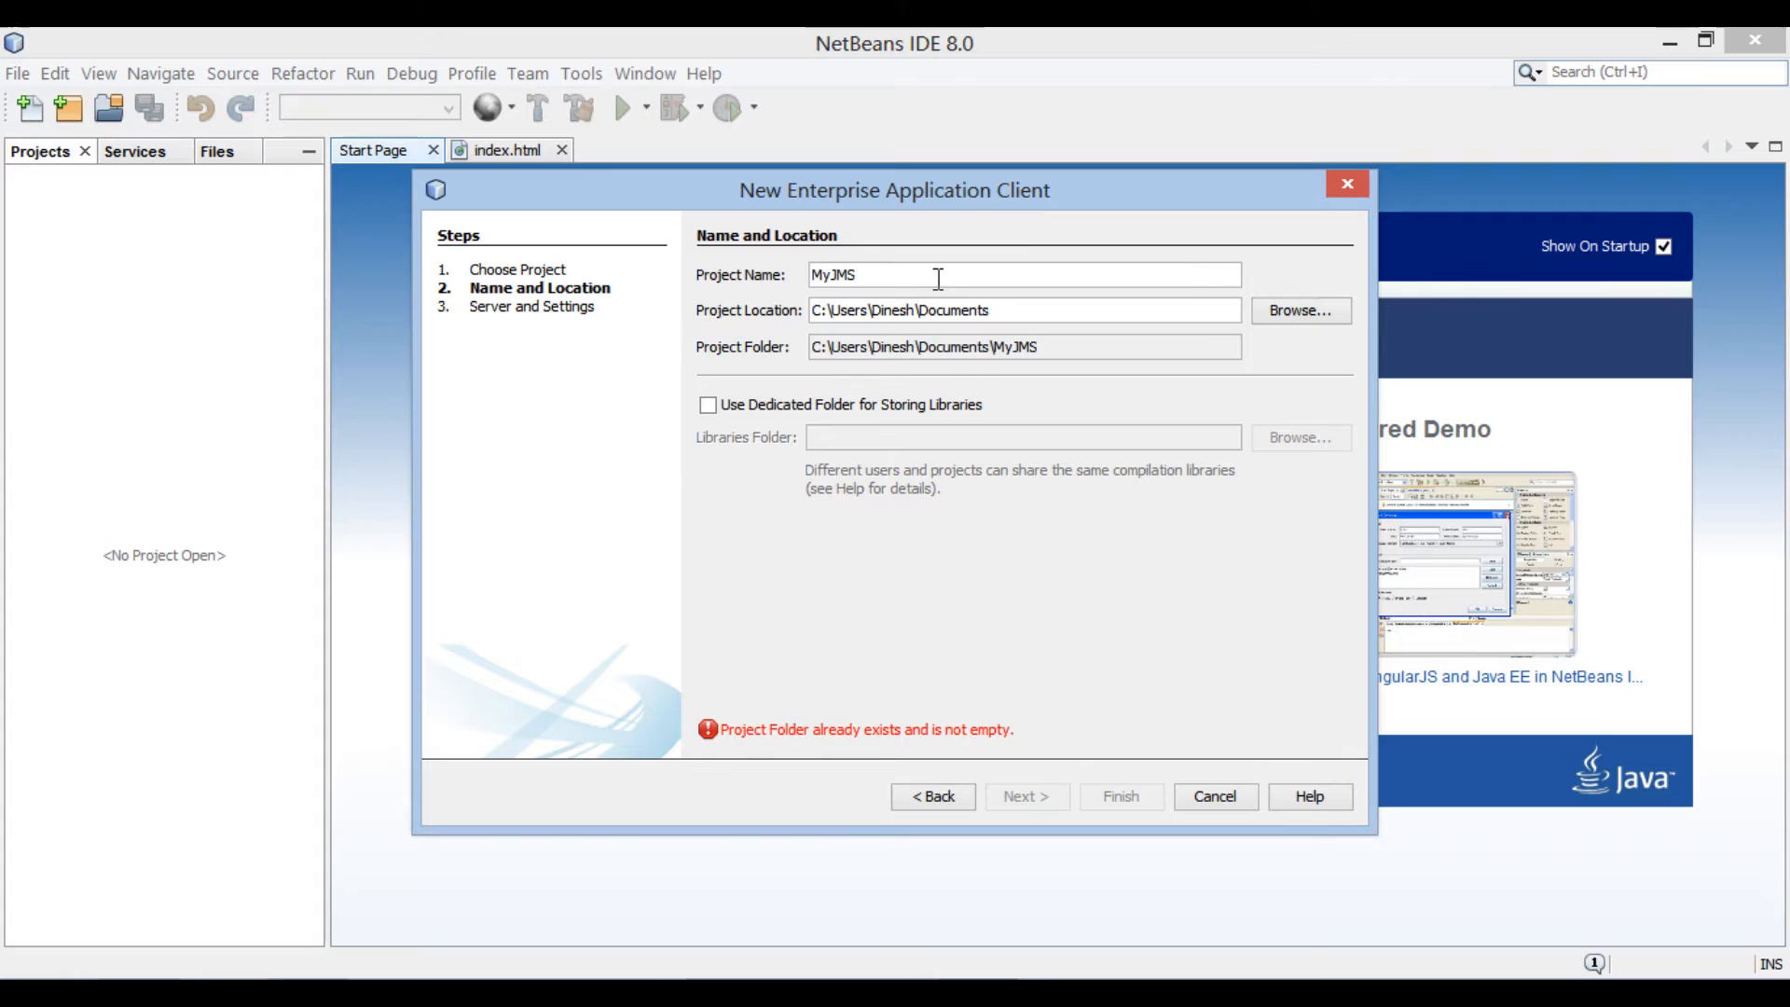
text(Client)
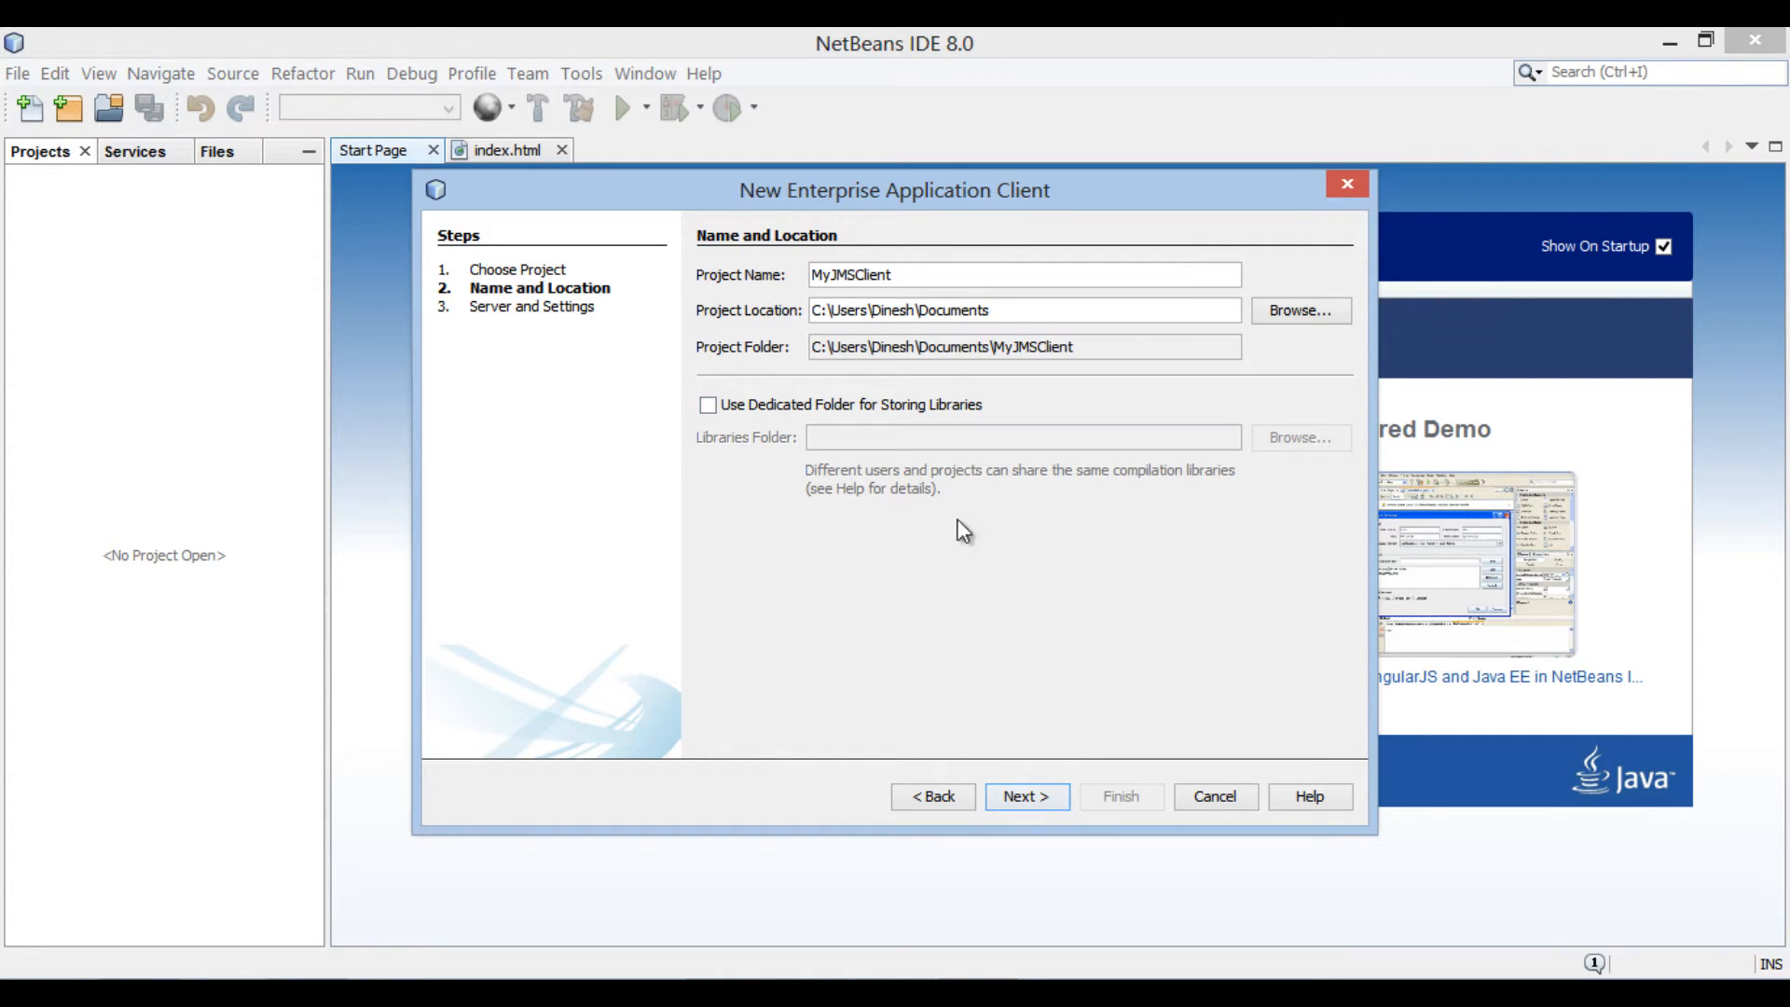
click(1026, 796)
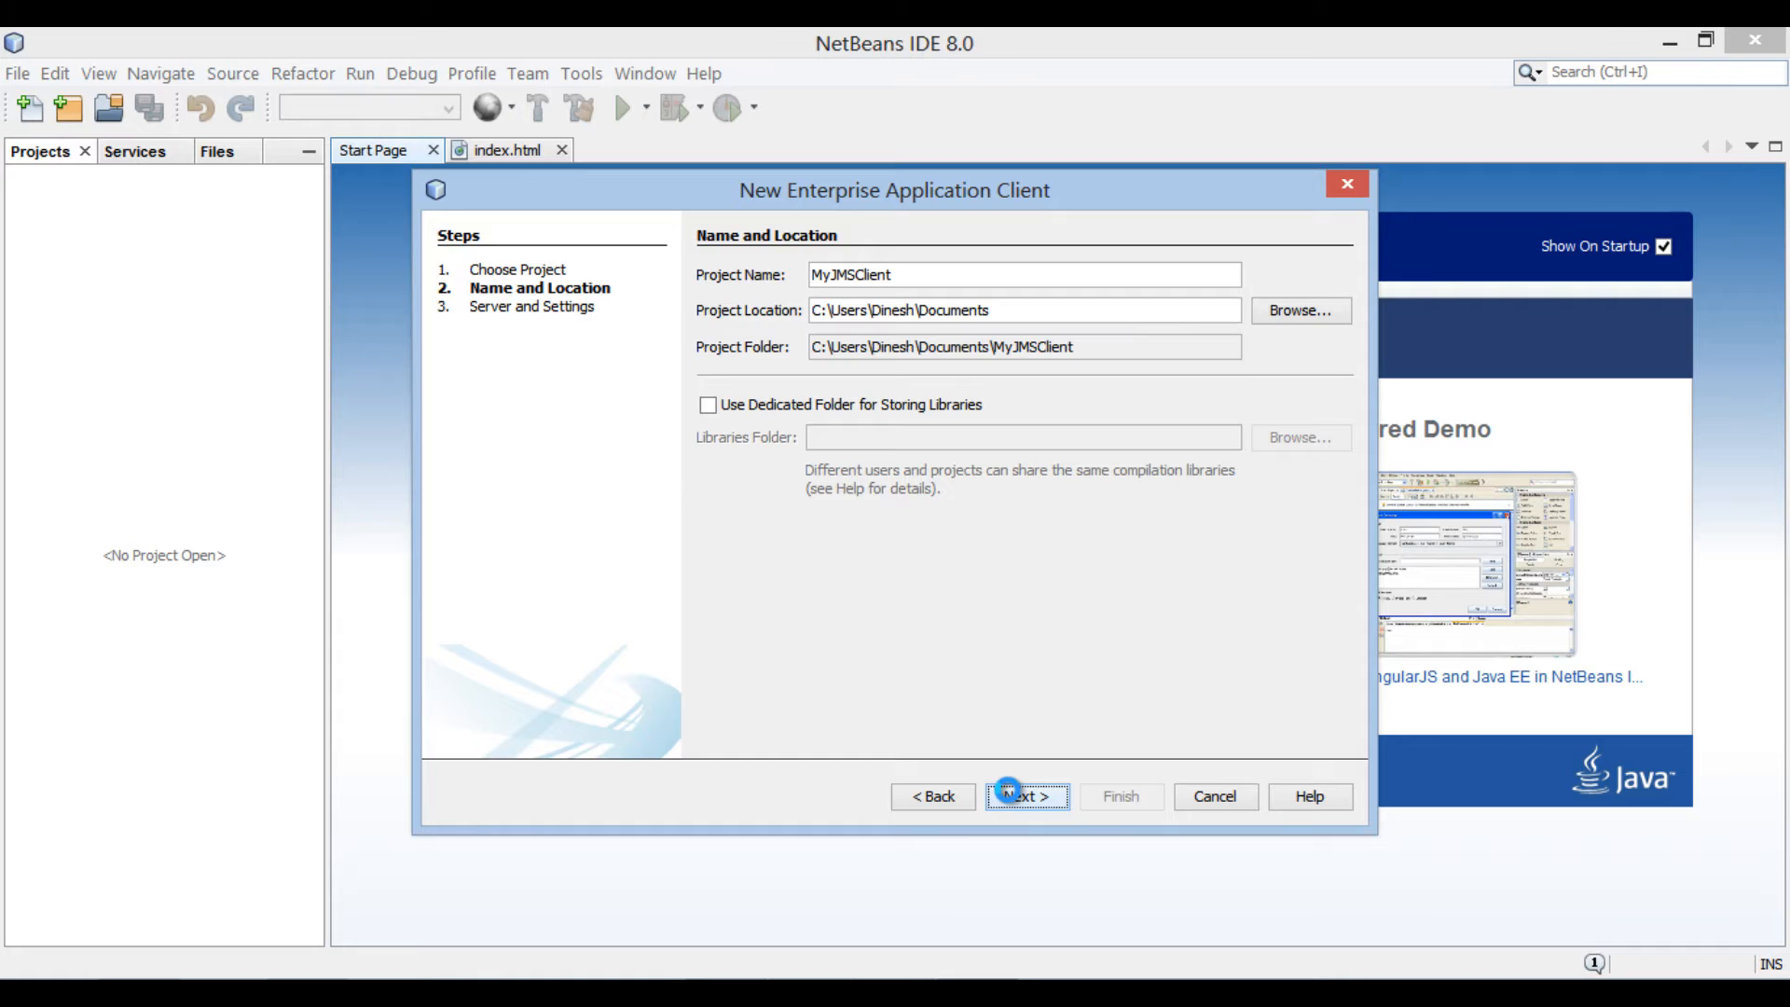
- Keep GlassFish Server as the target server for the application client
click(1025, 797)
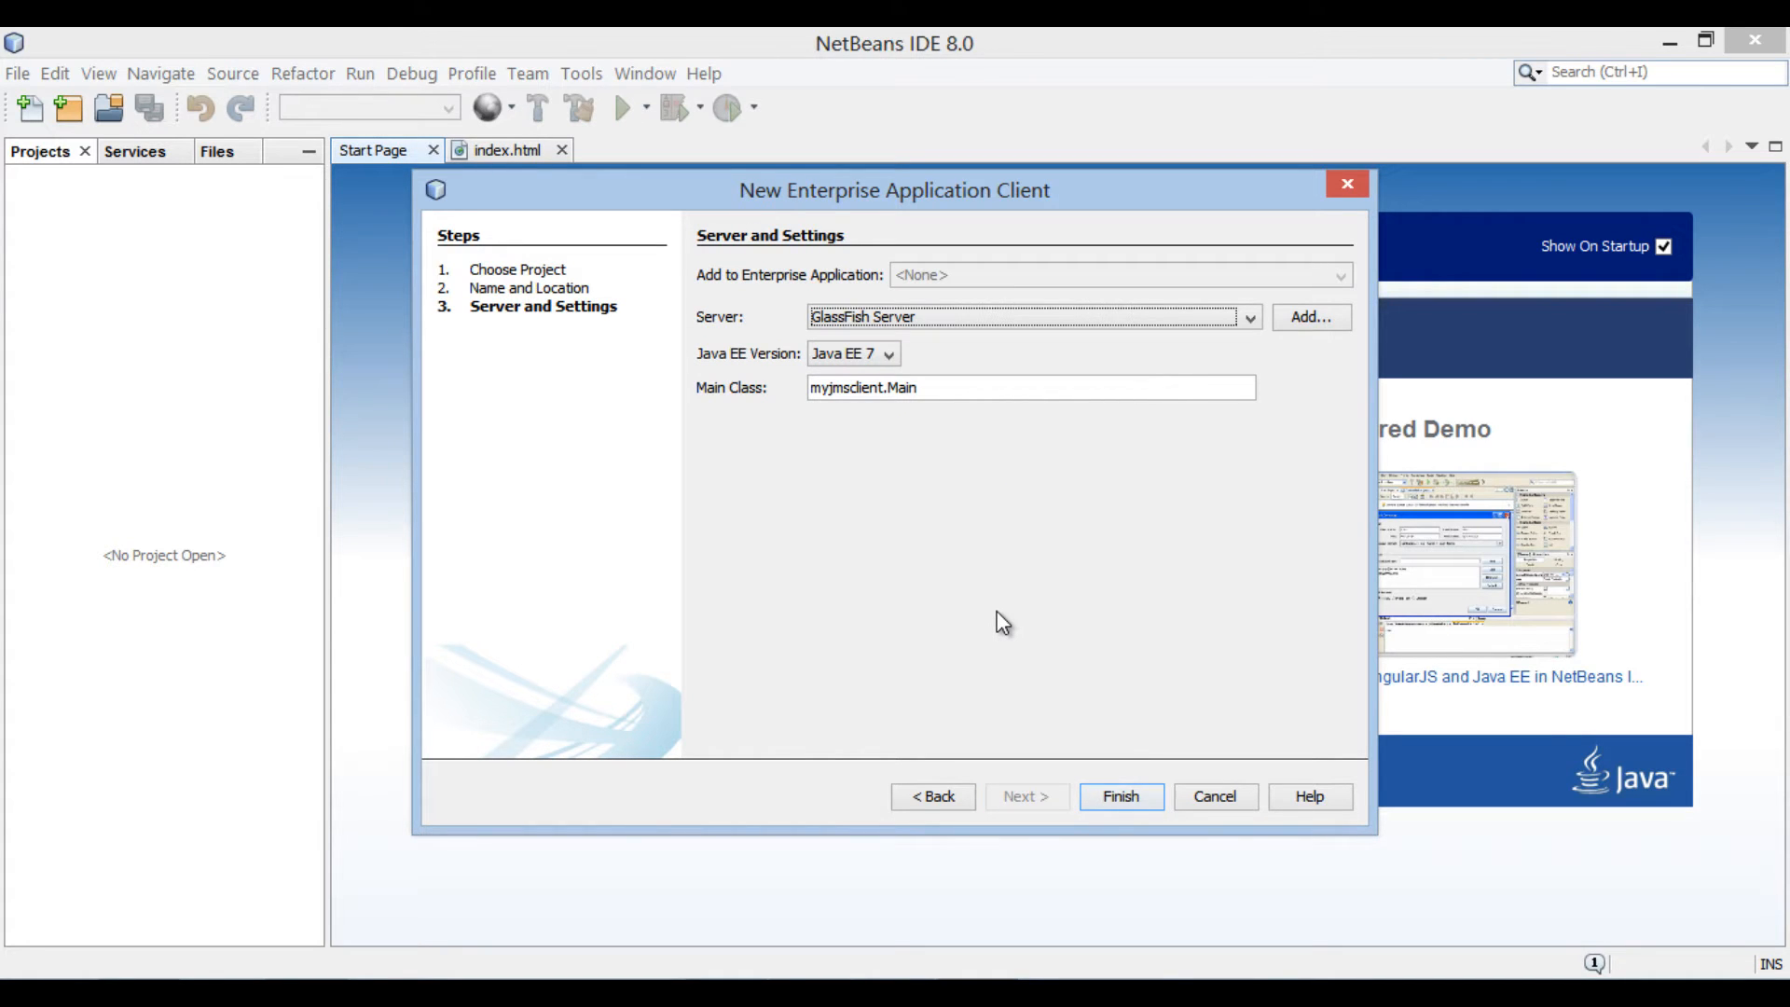
mouse_move(1020, 396)
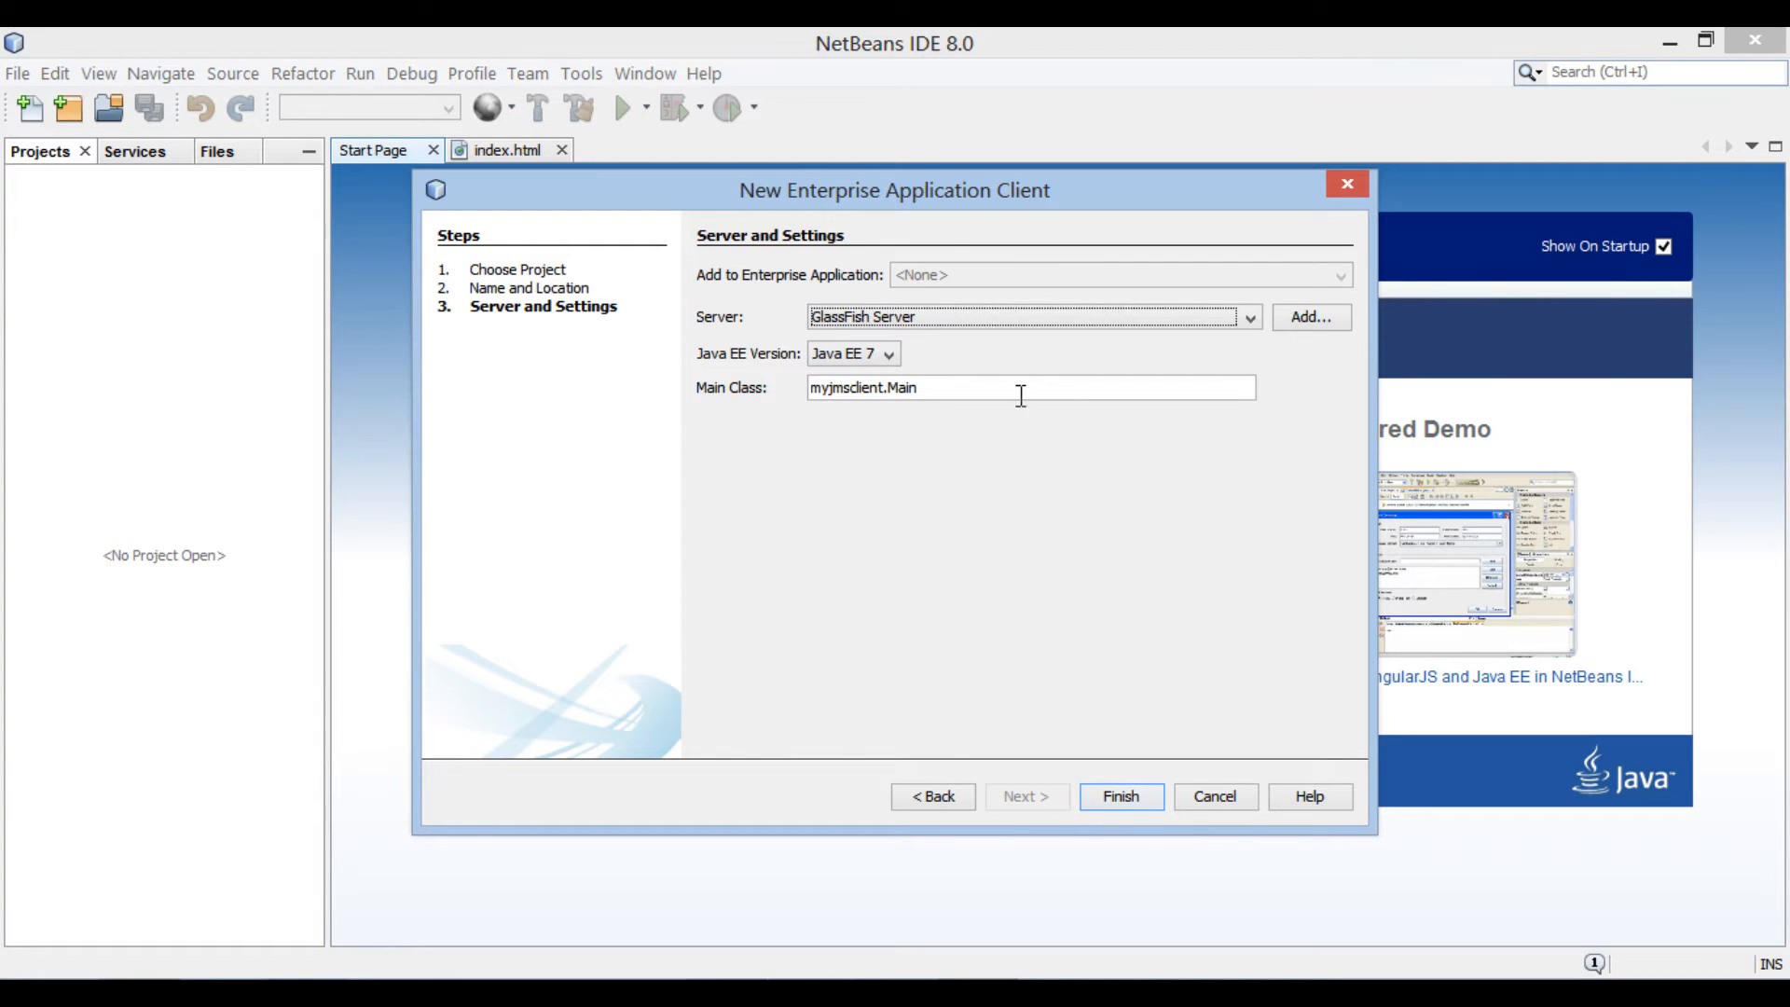
click(1247, 317)
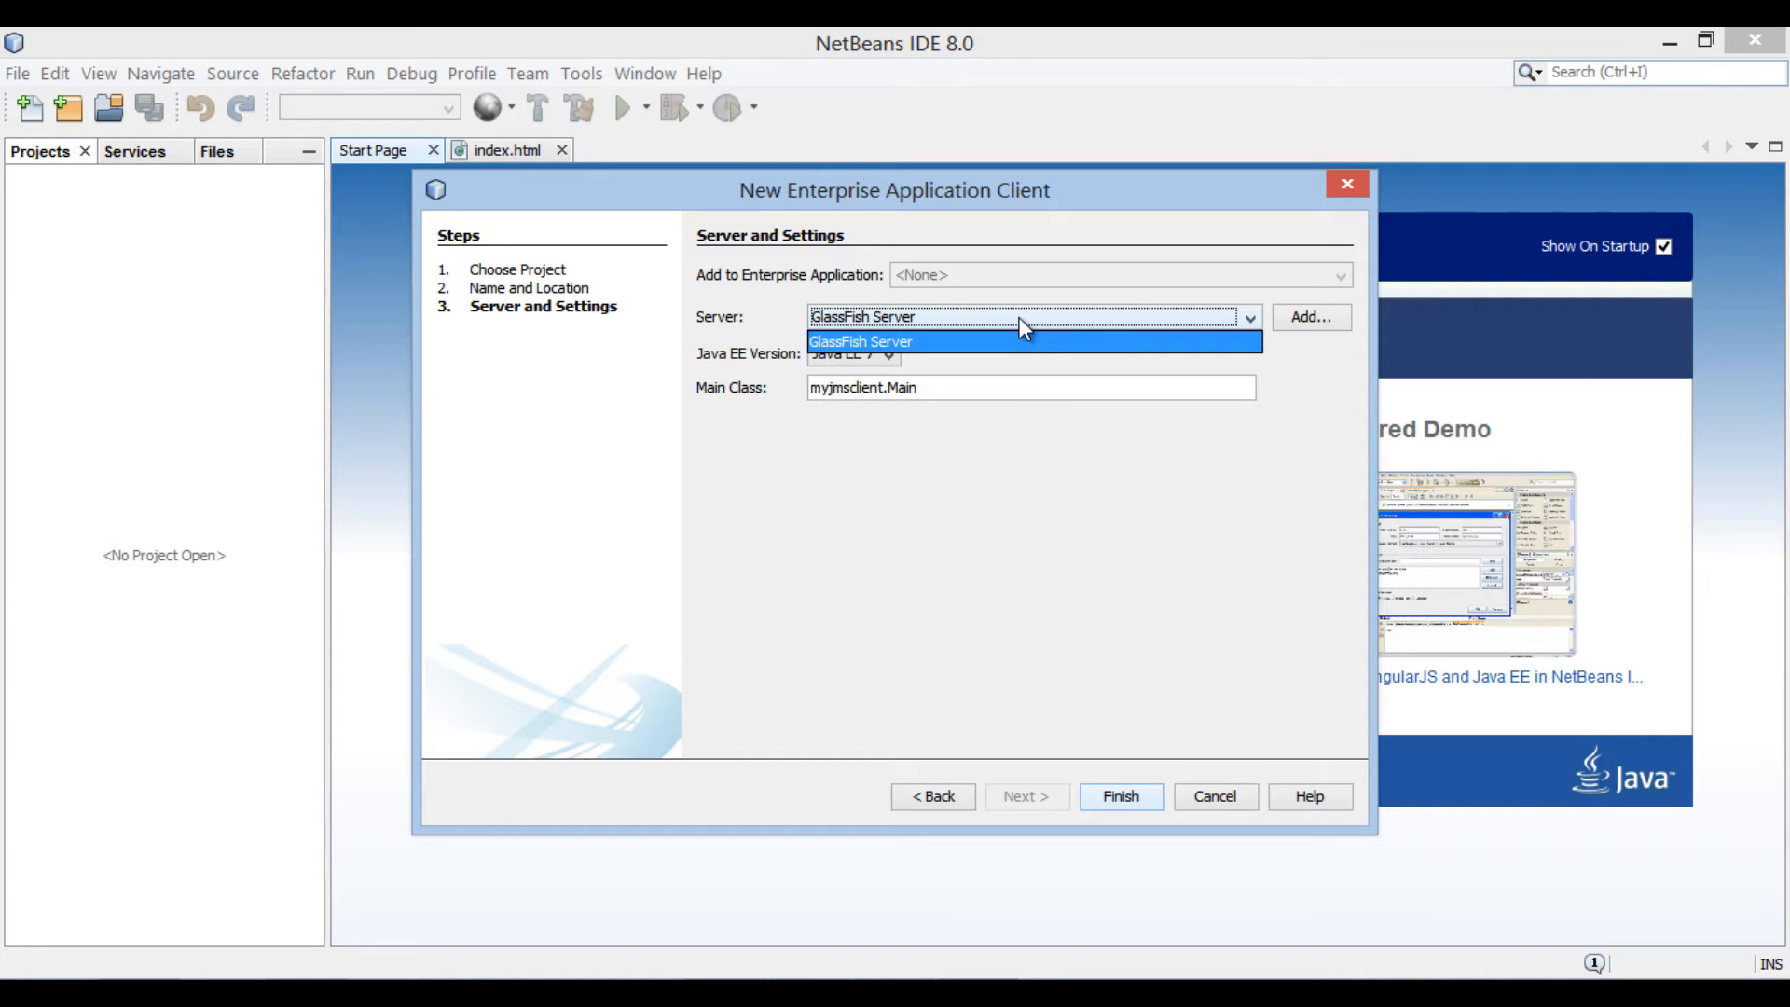
click(861, 341)
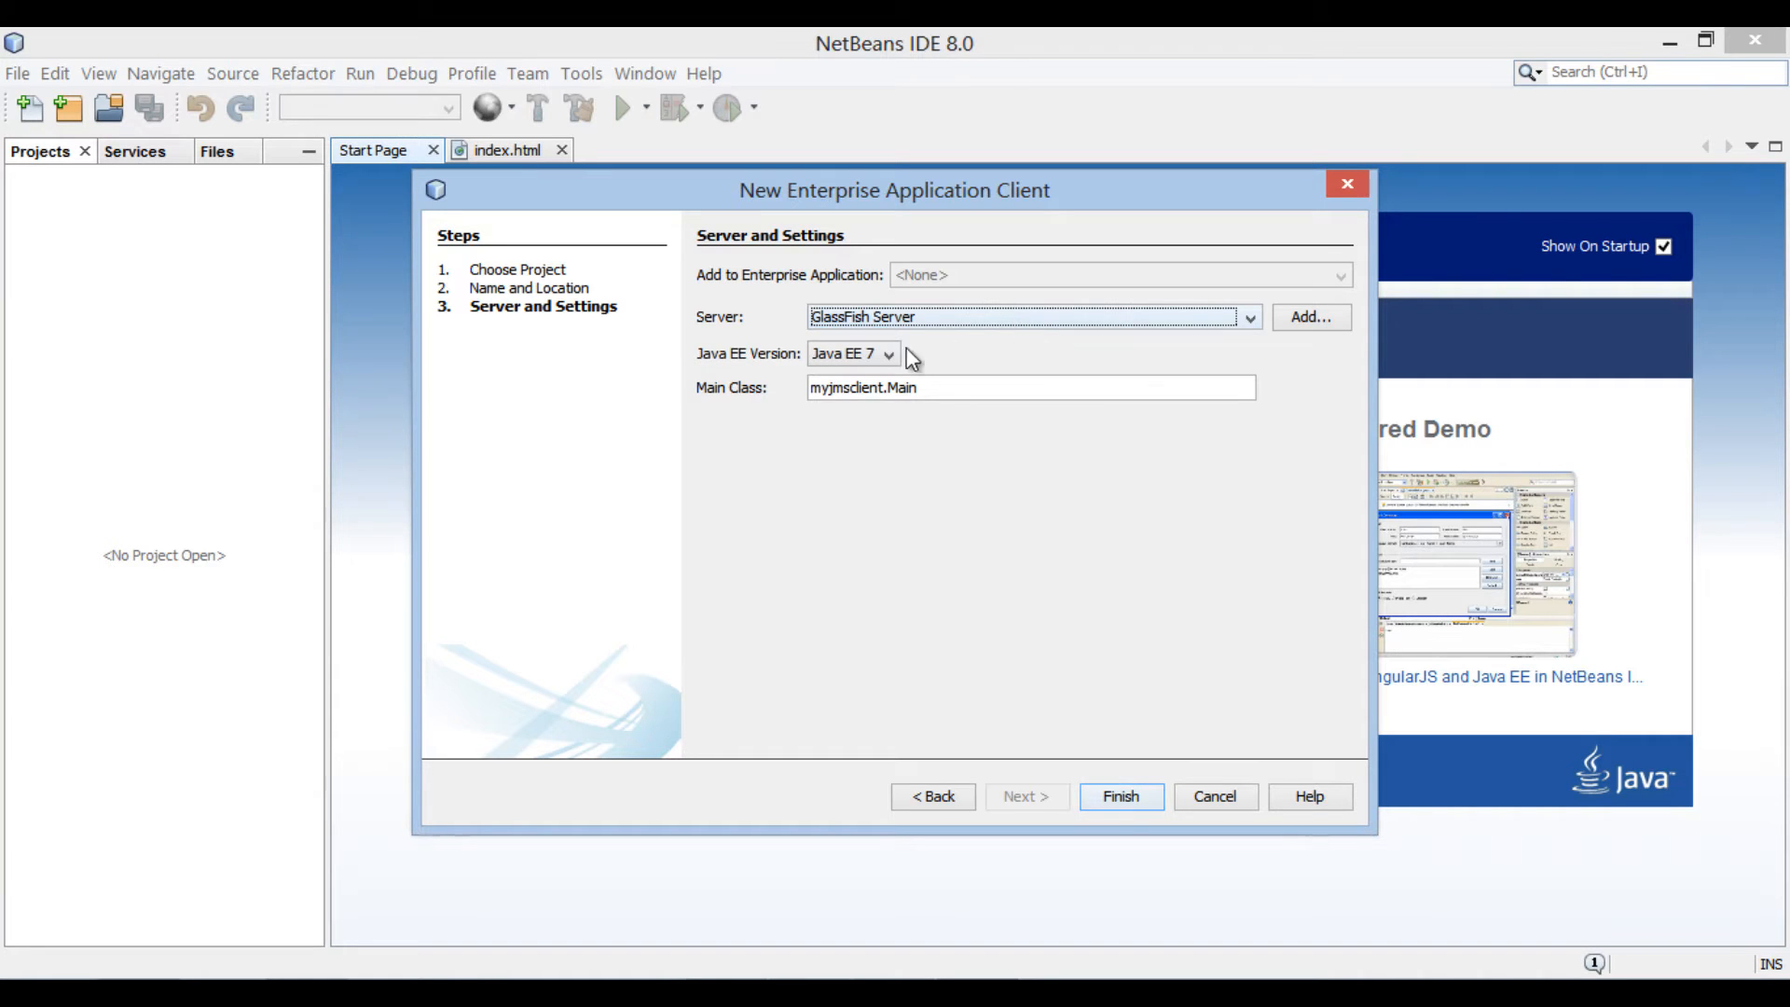
click(852, 354)
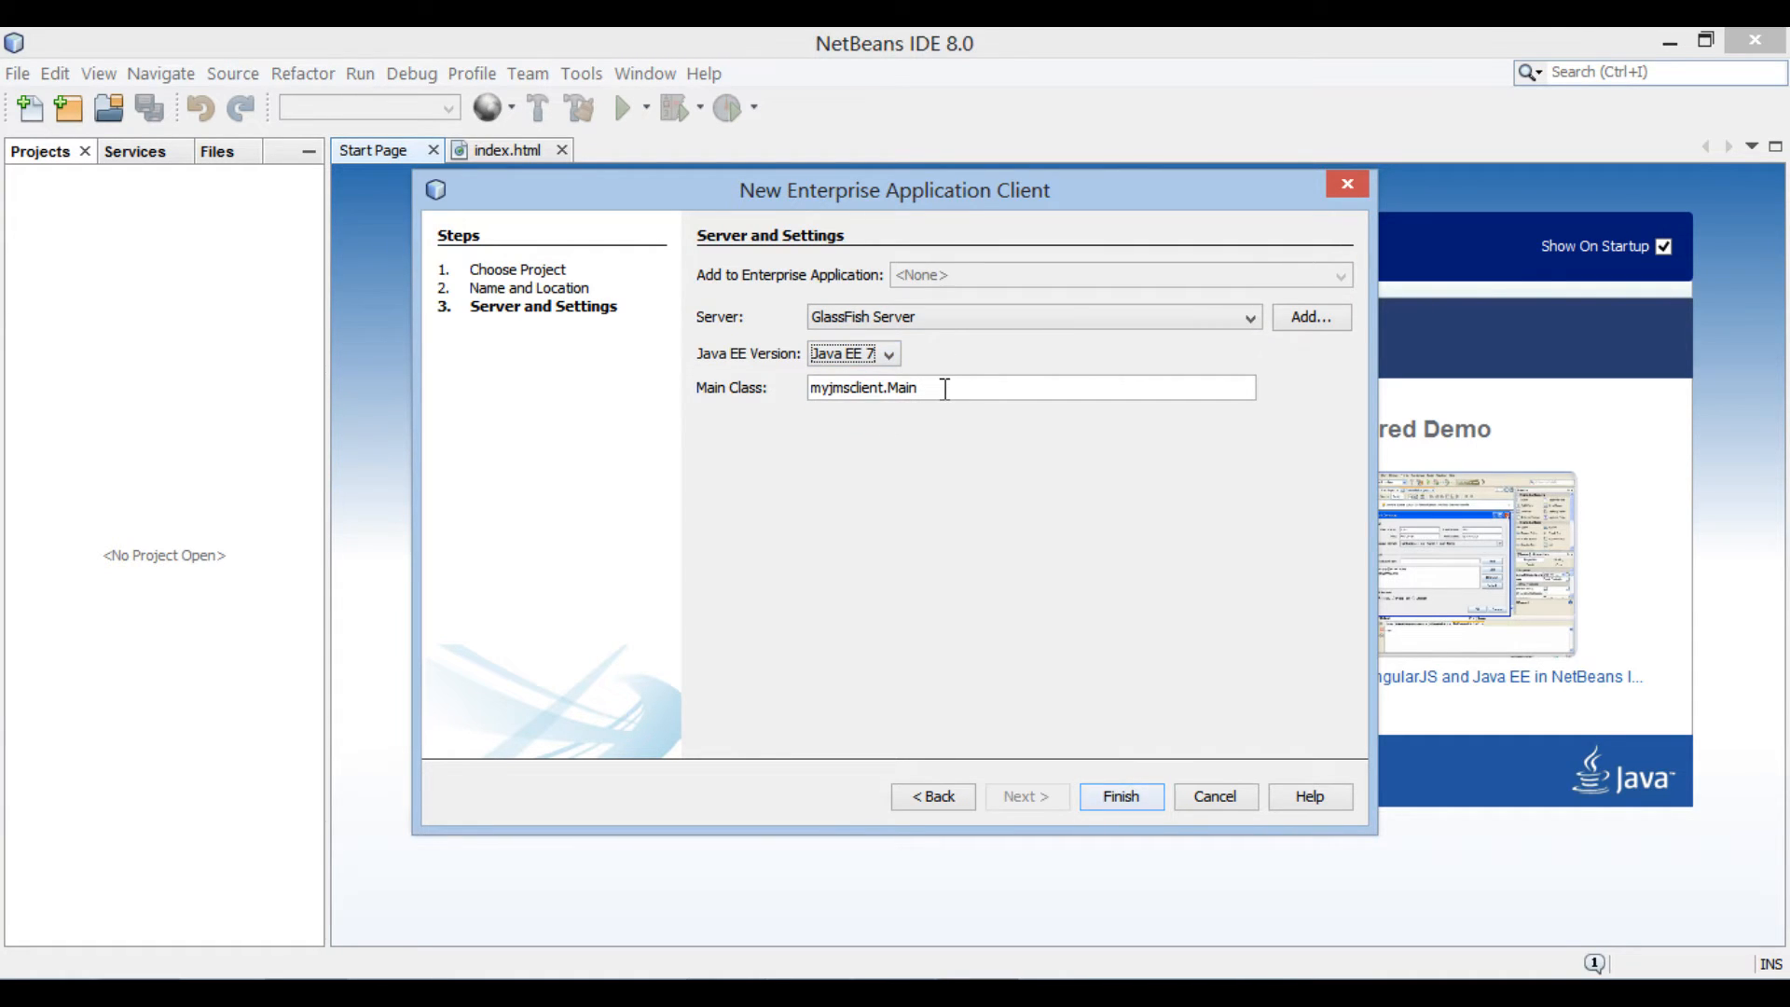
- Set the main class to com.hubberspot.sender.MessageSender and finish creating the project
key(Backspace)
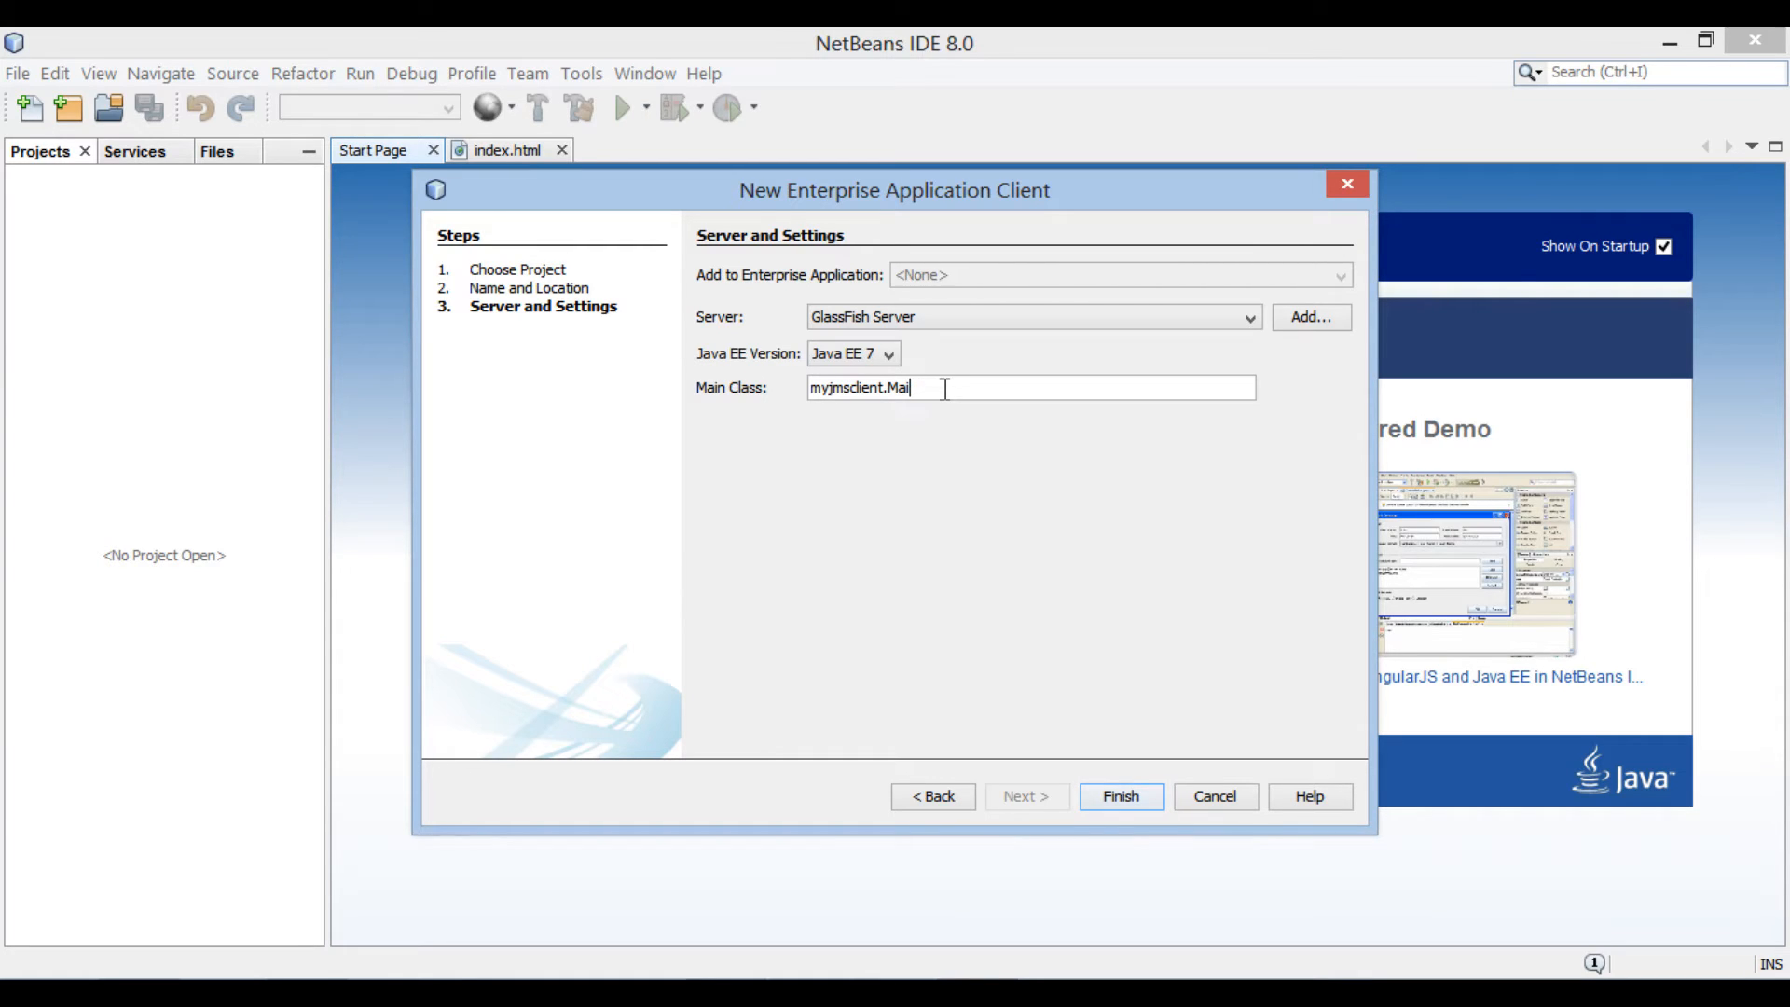
text(com.hu)
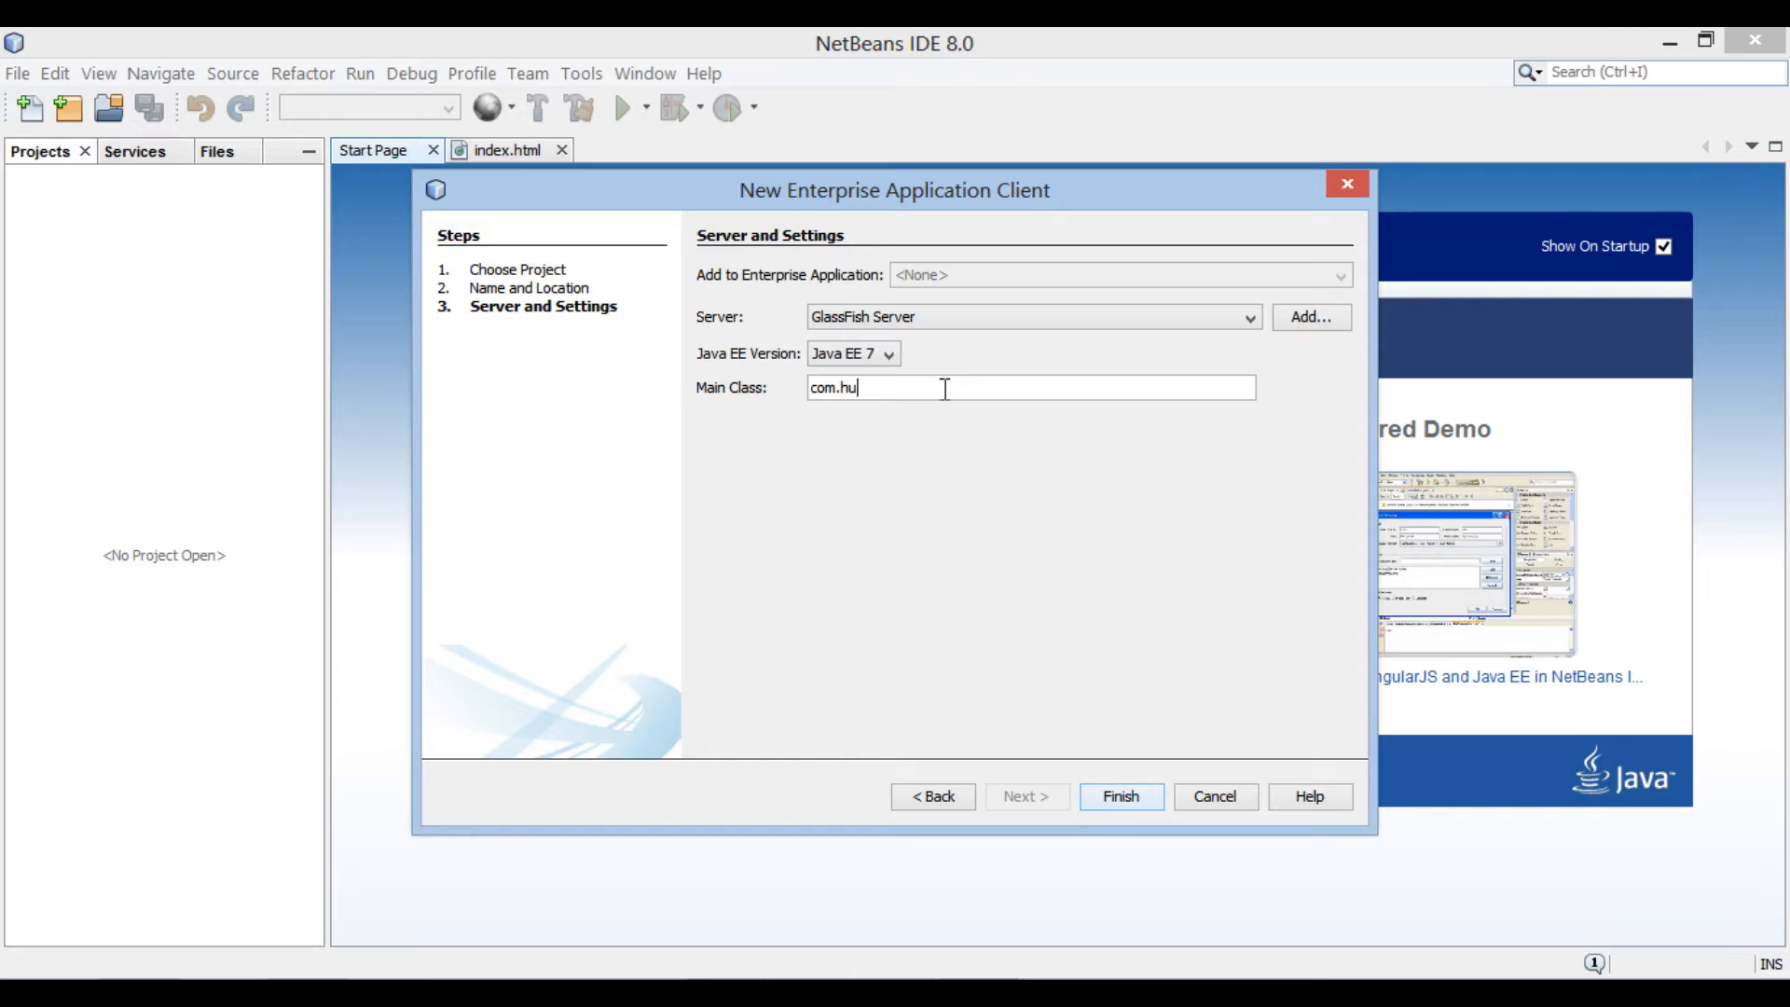
text(bberspot)
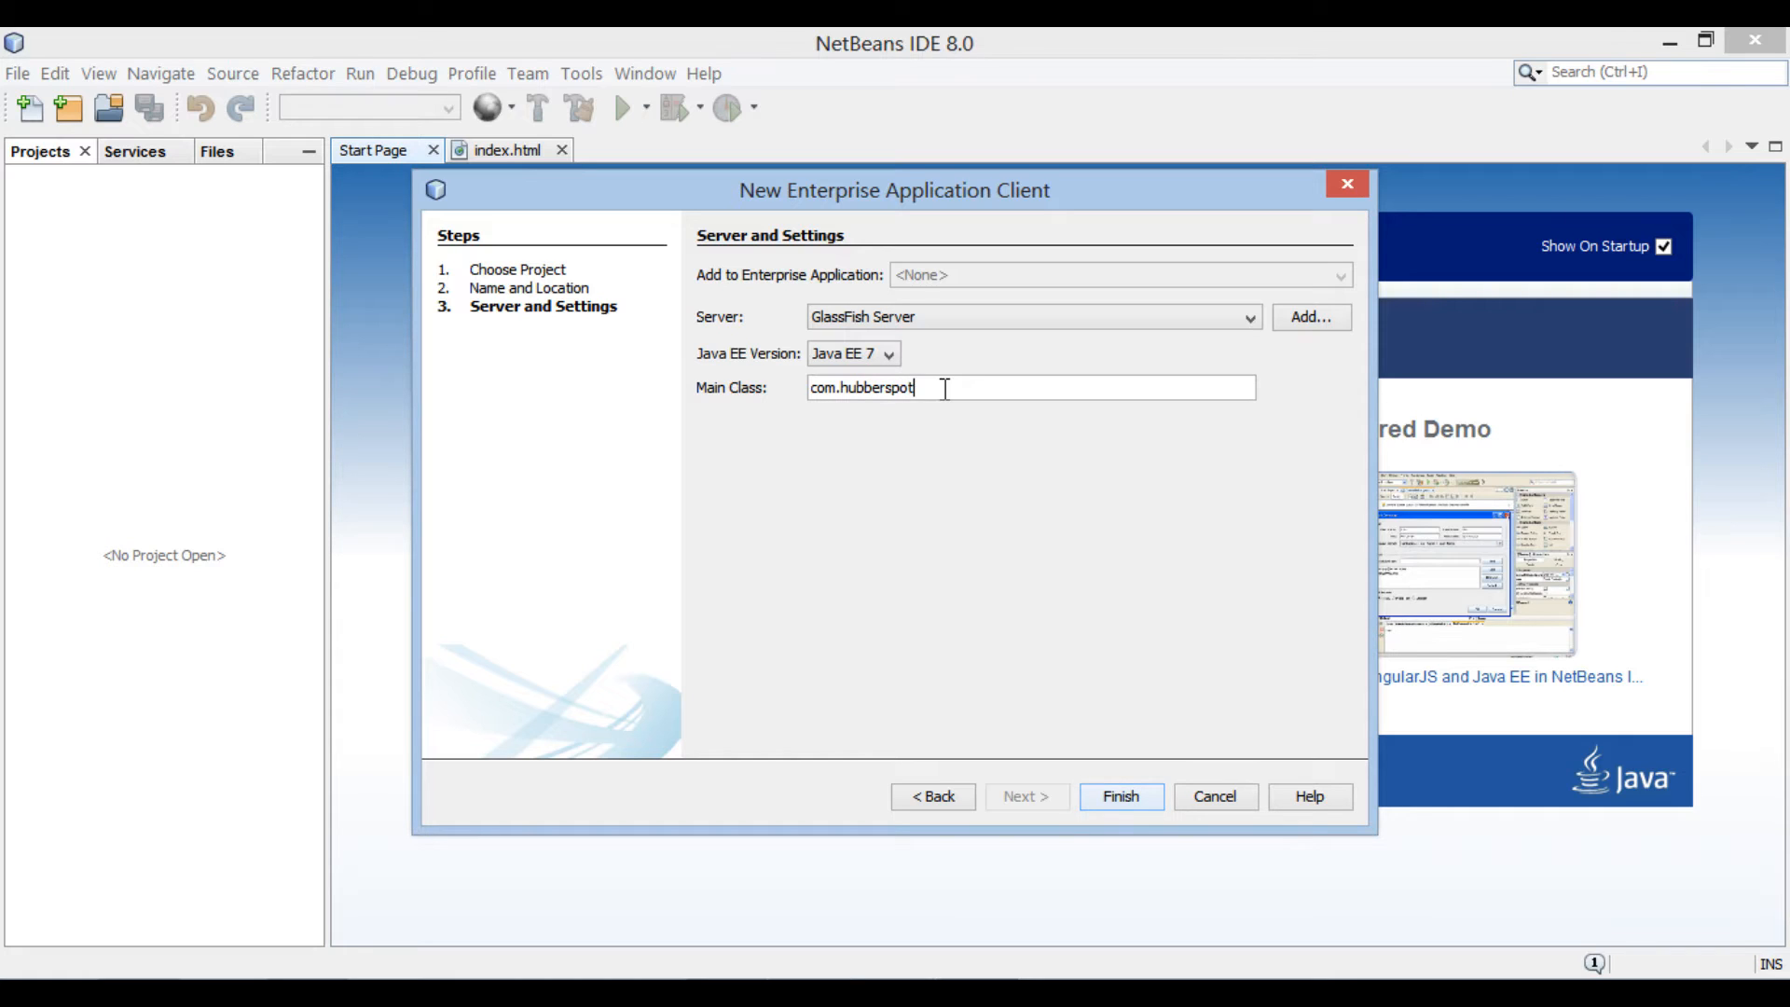
text(.sender)
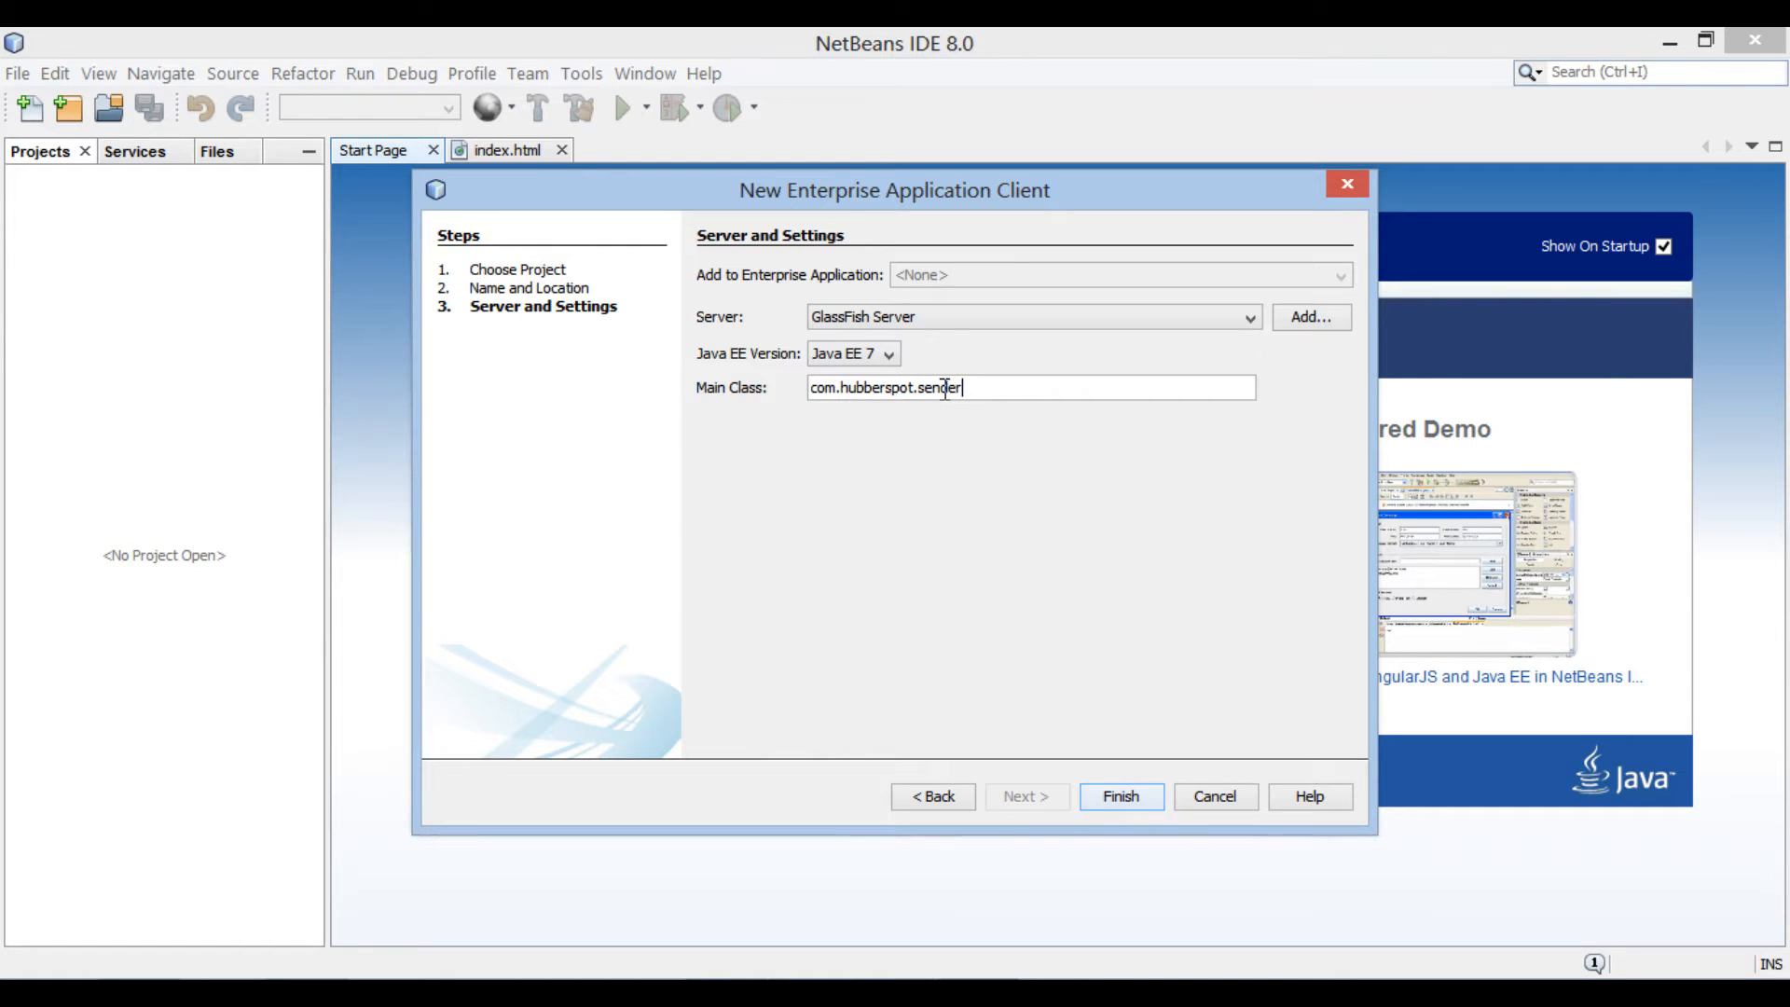
text(.M)
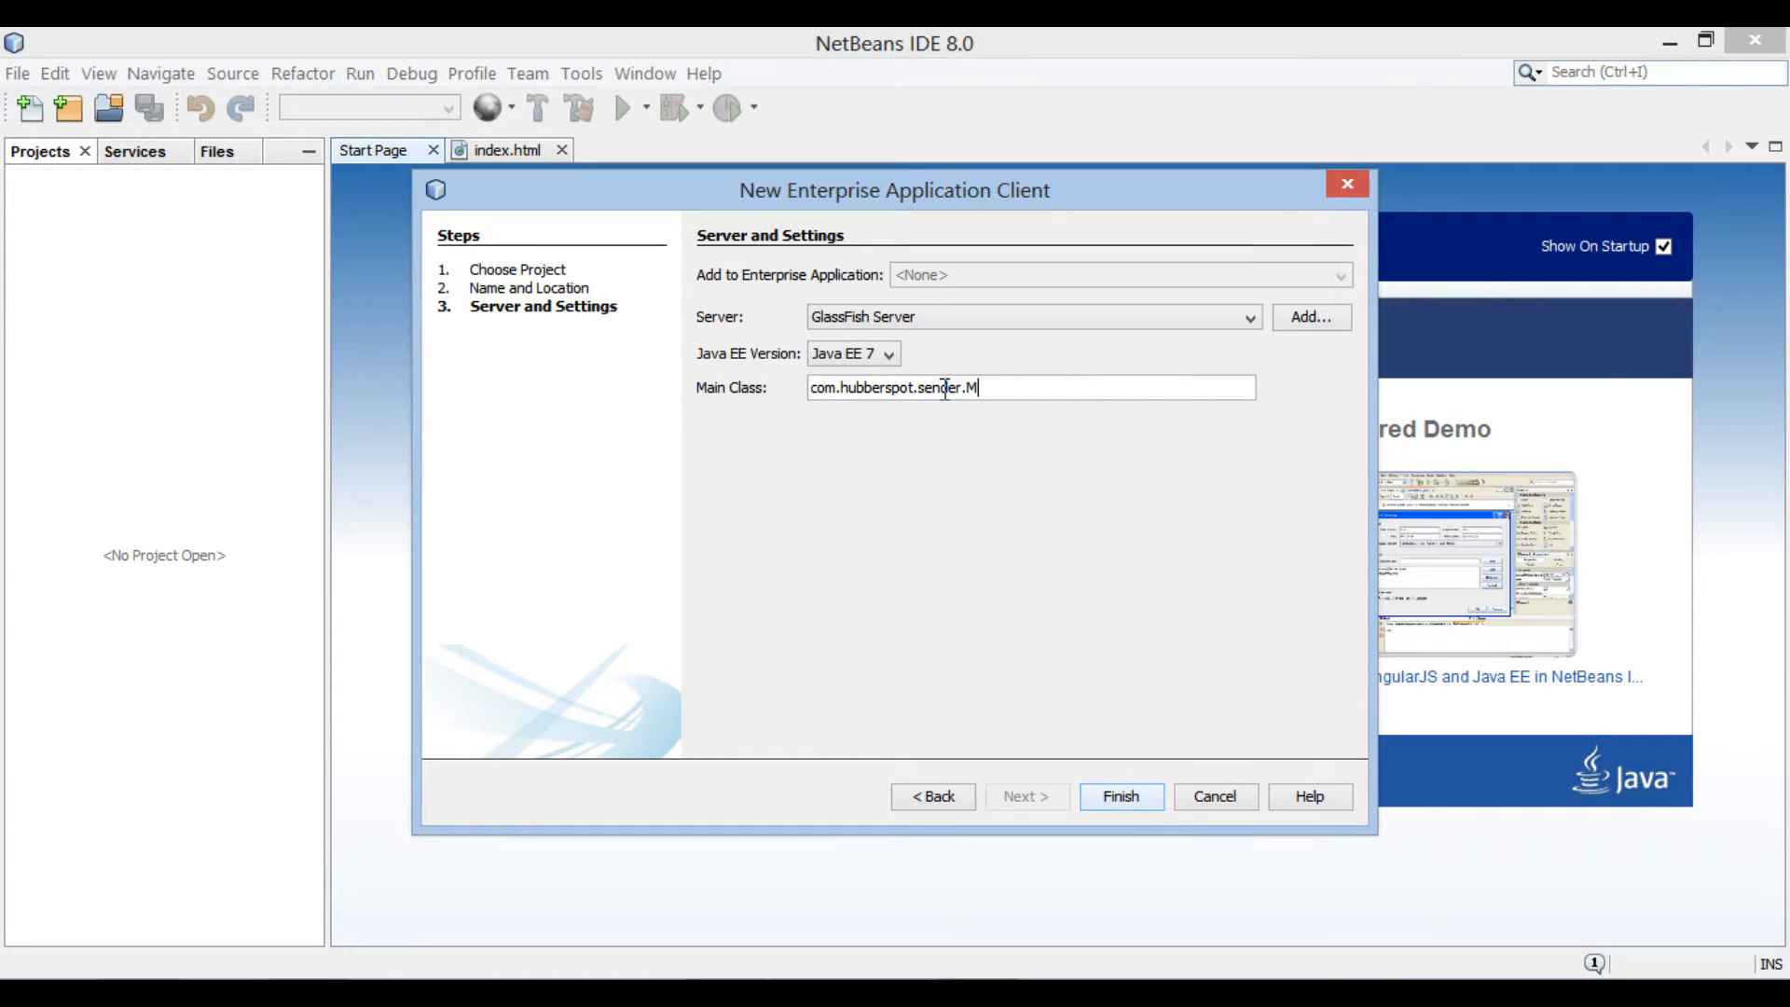
text(essage)
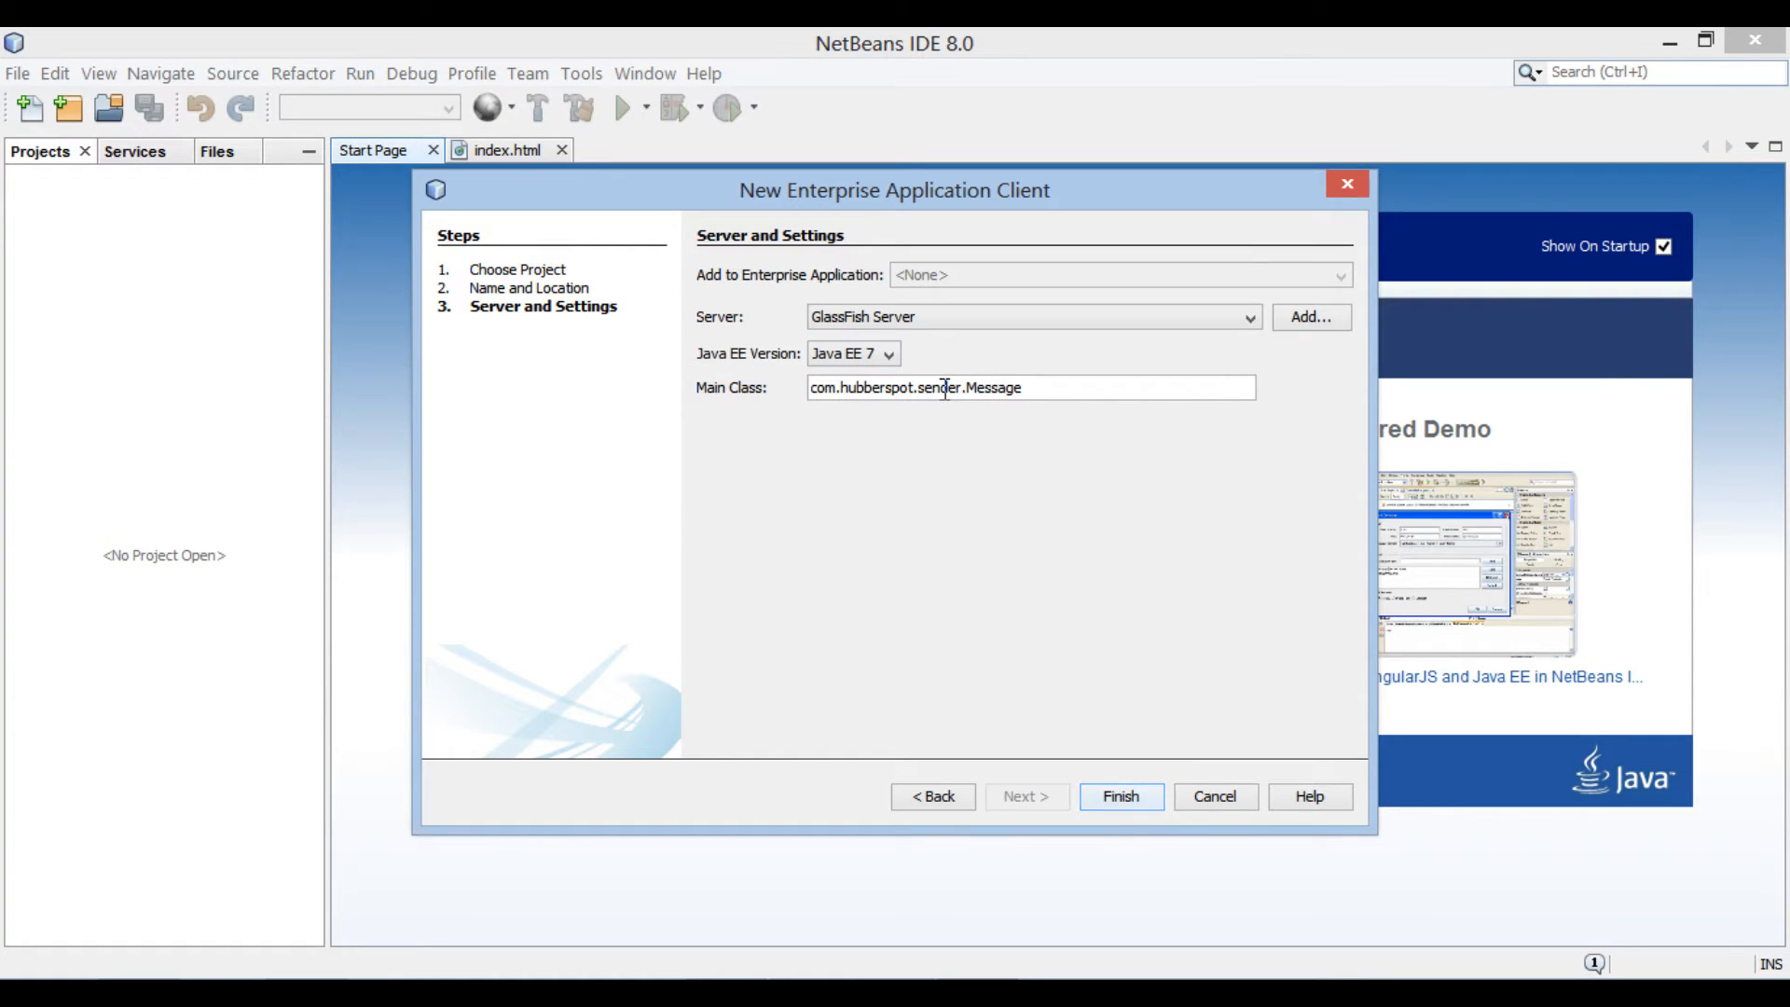
text(Sender)
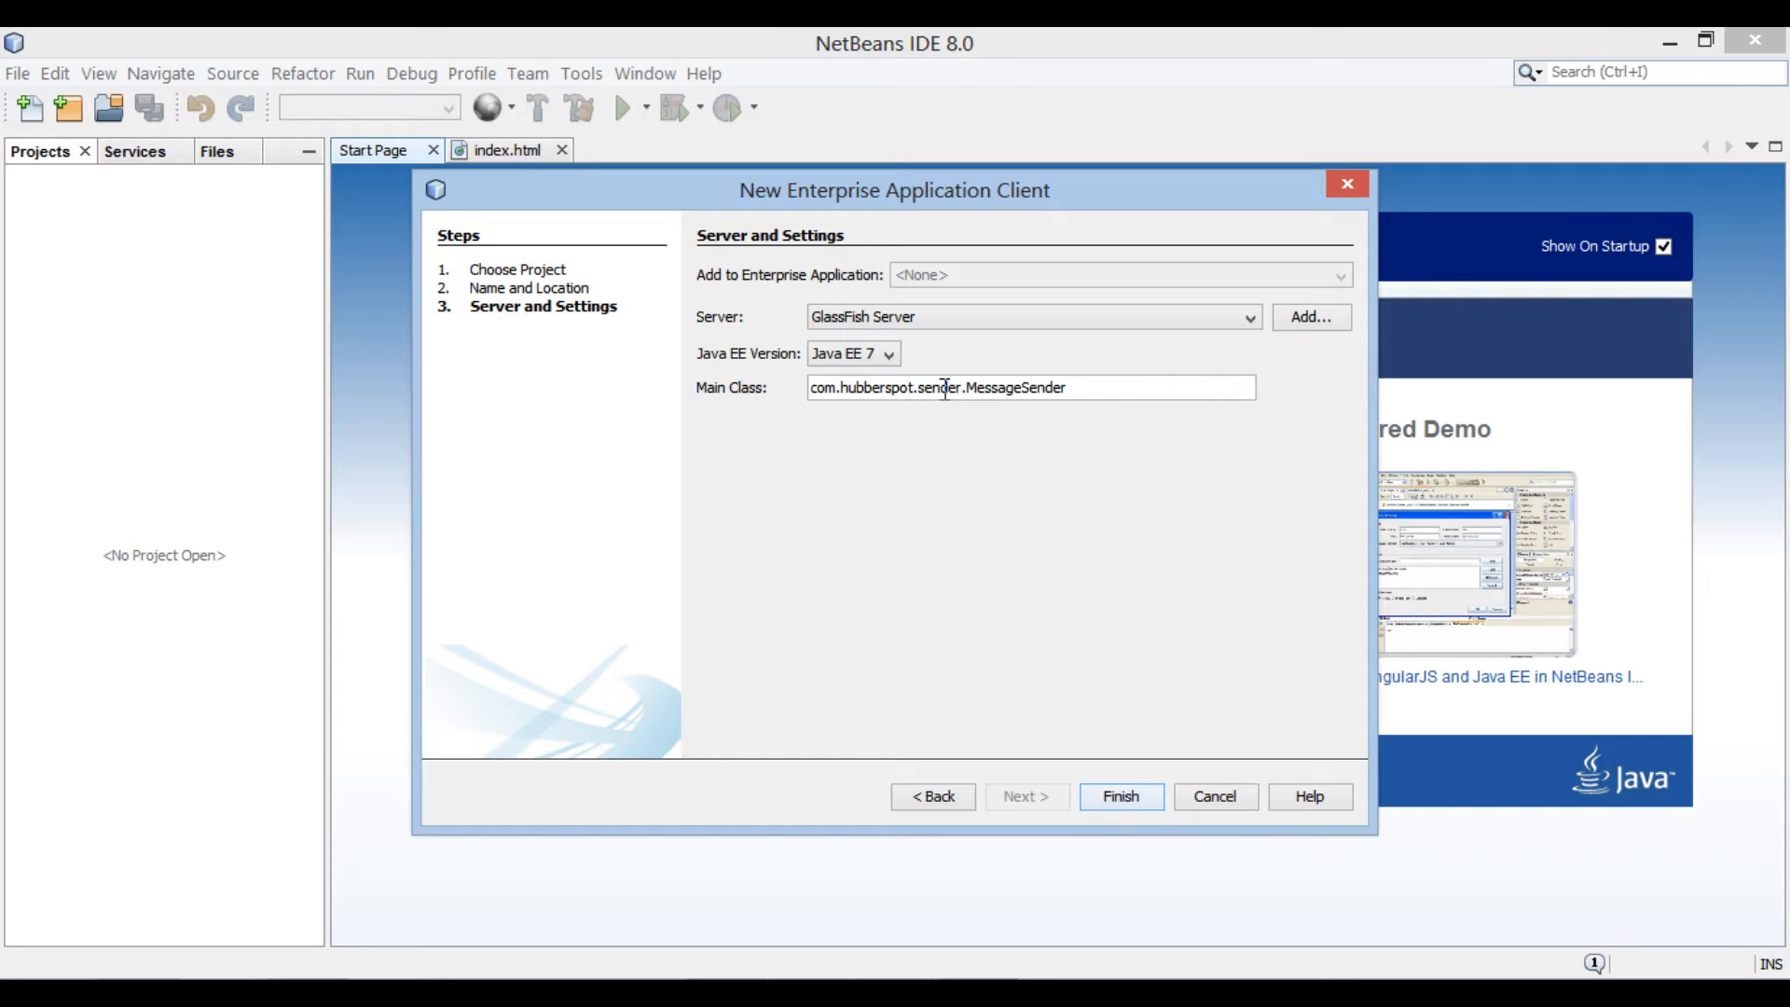
mouse_move(1061, 621)
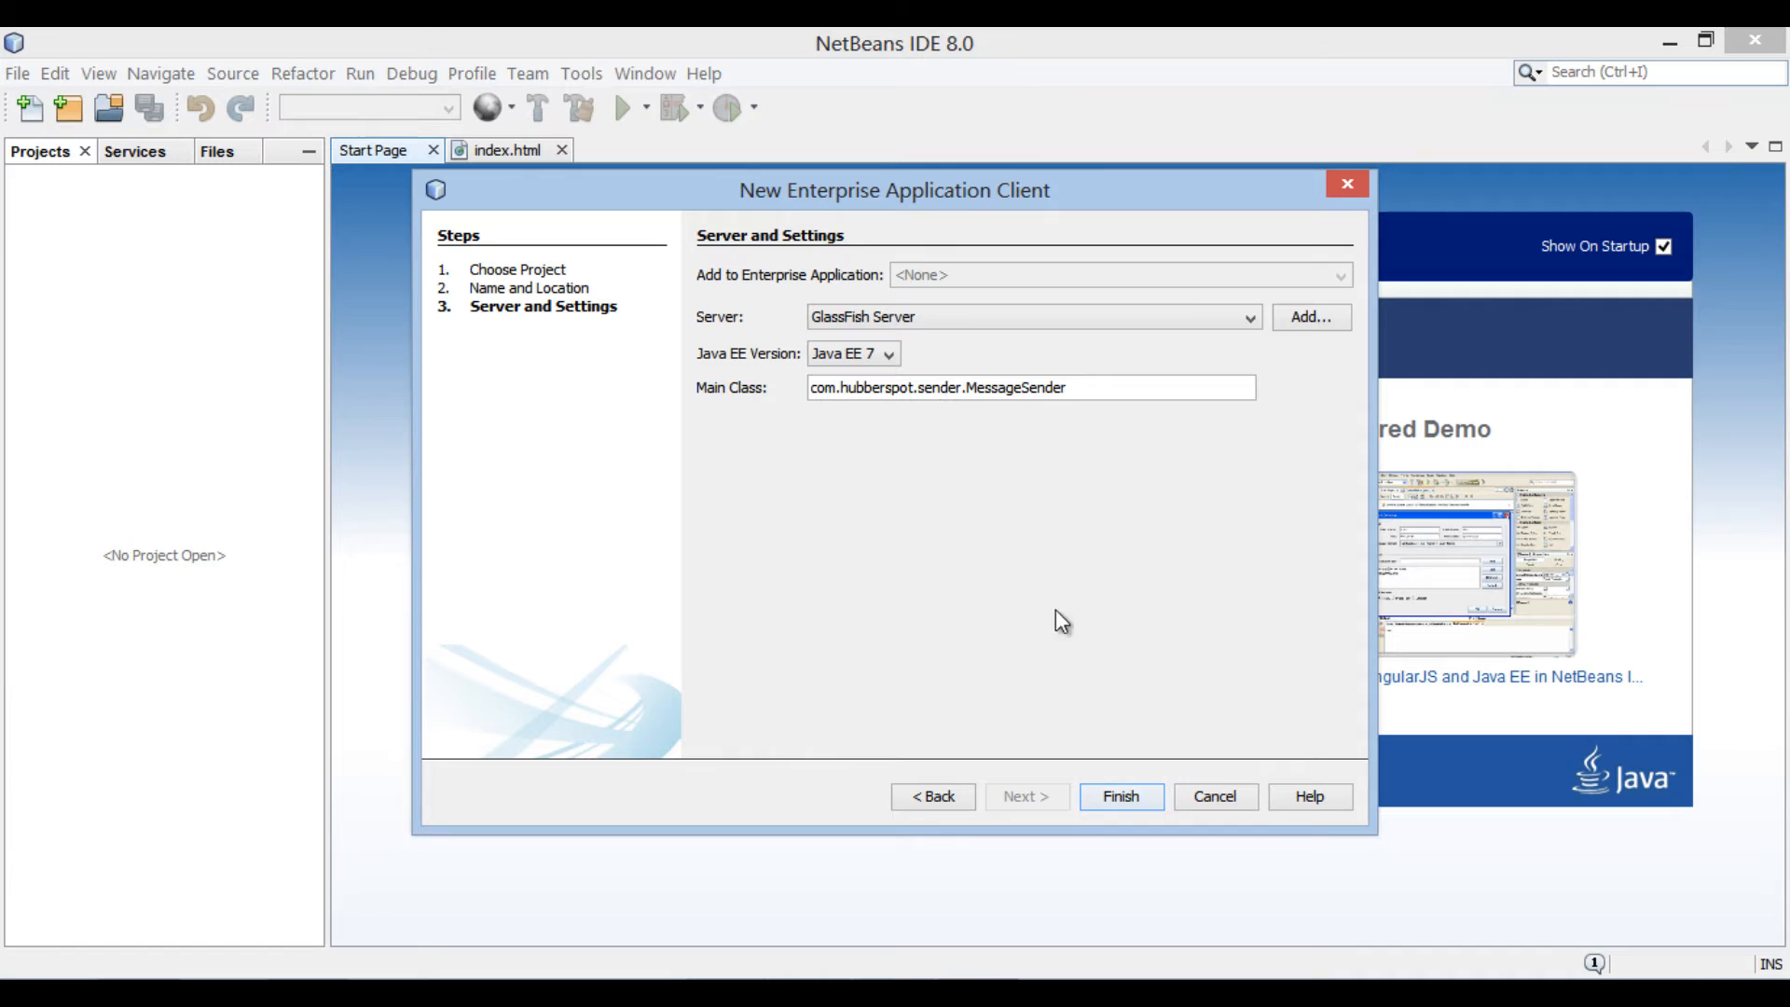
click(1120, 796)
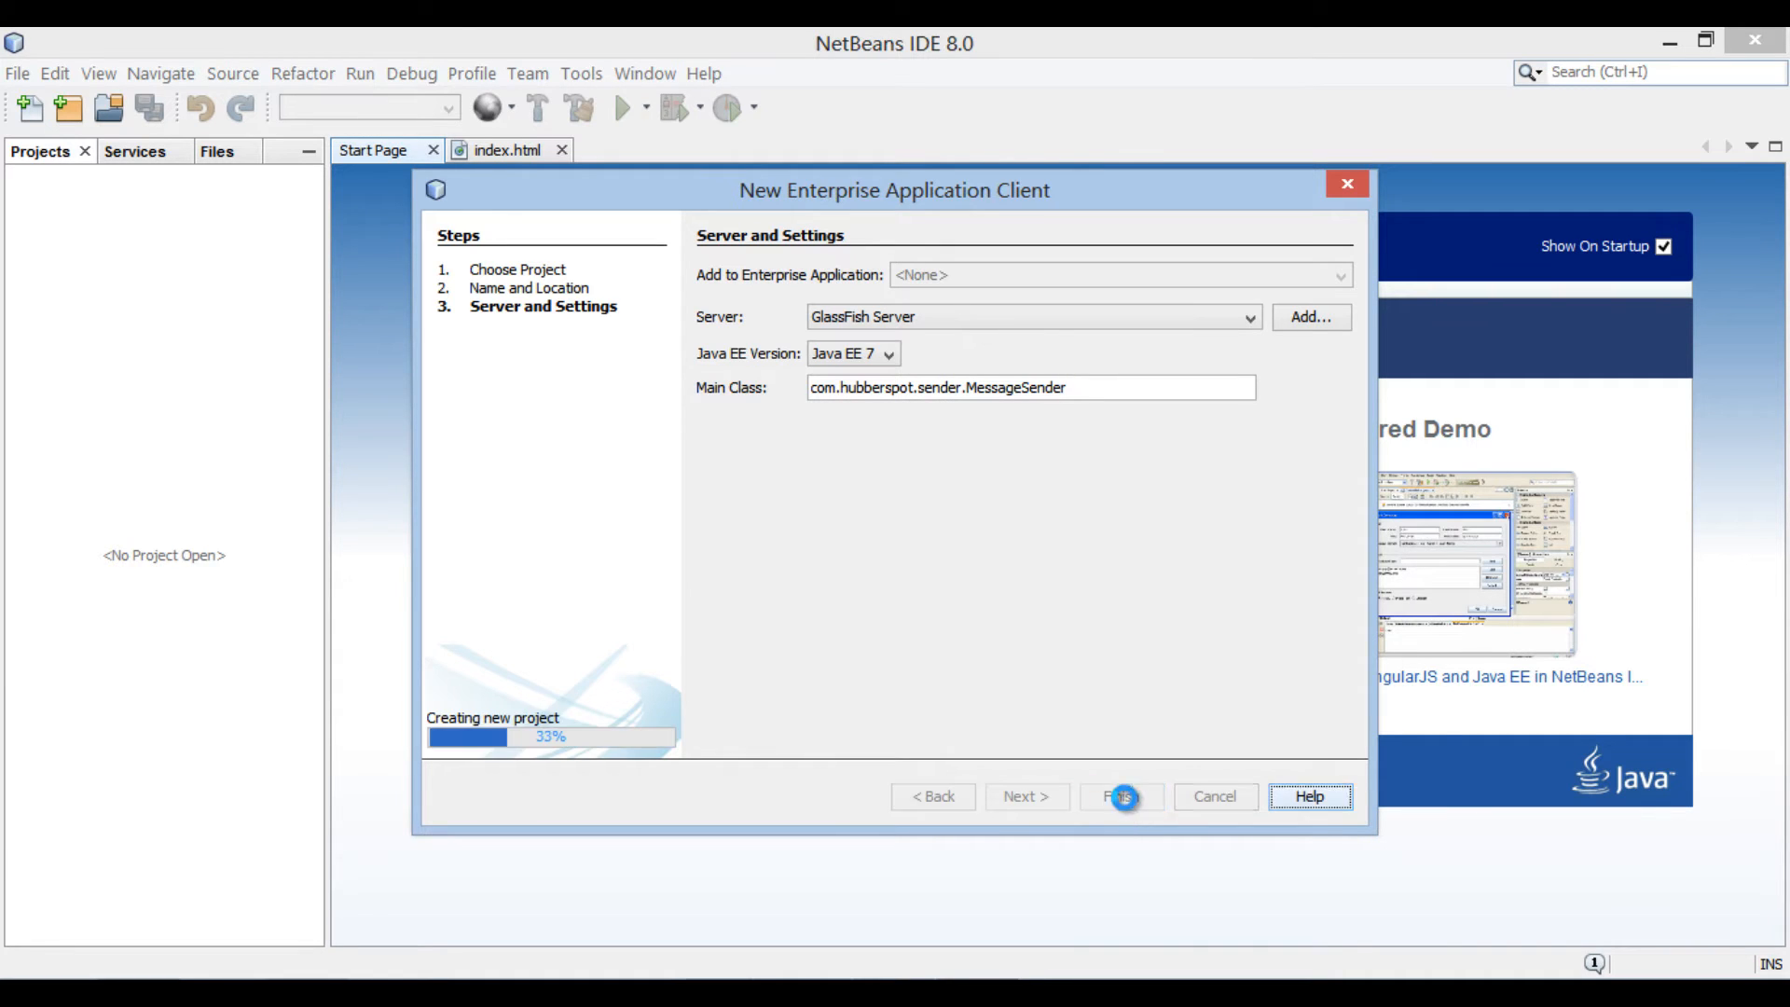
- Expand MyJMSClient down to com.hubberspot.sender and select the template comments in MessageSender.java
click(1121, 796)
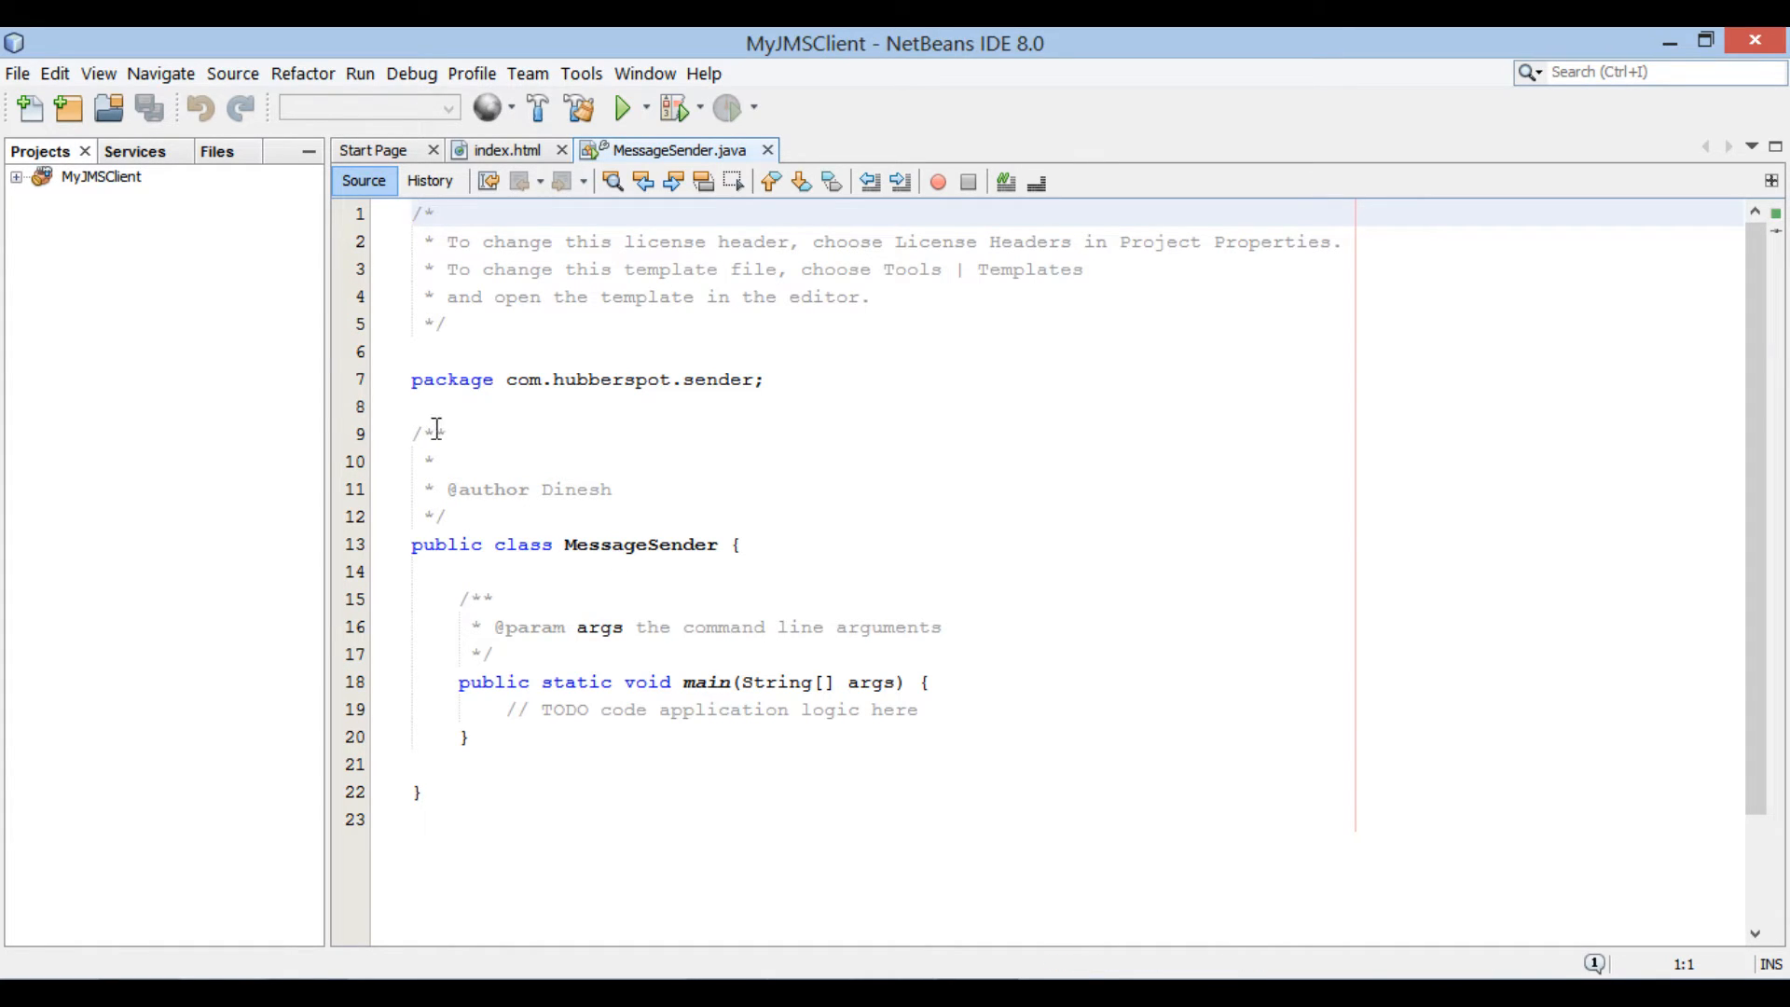
click(13, 177)
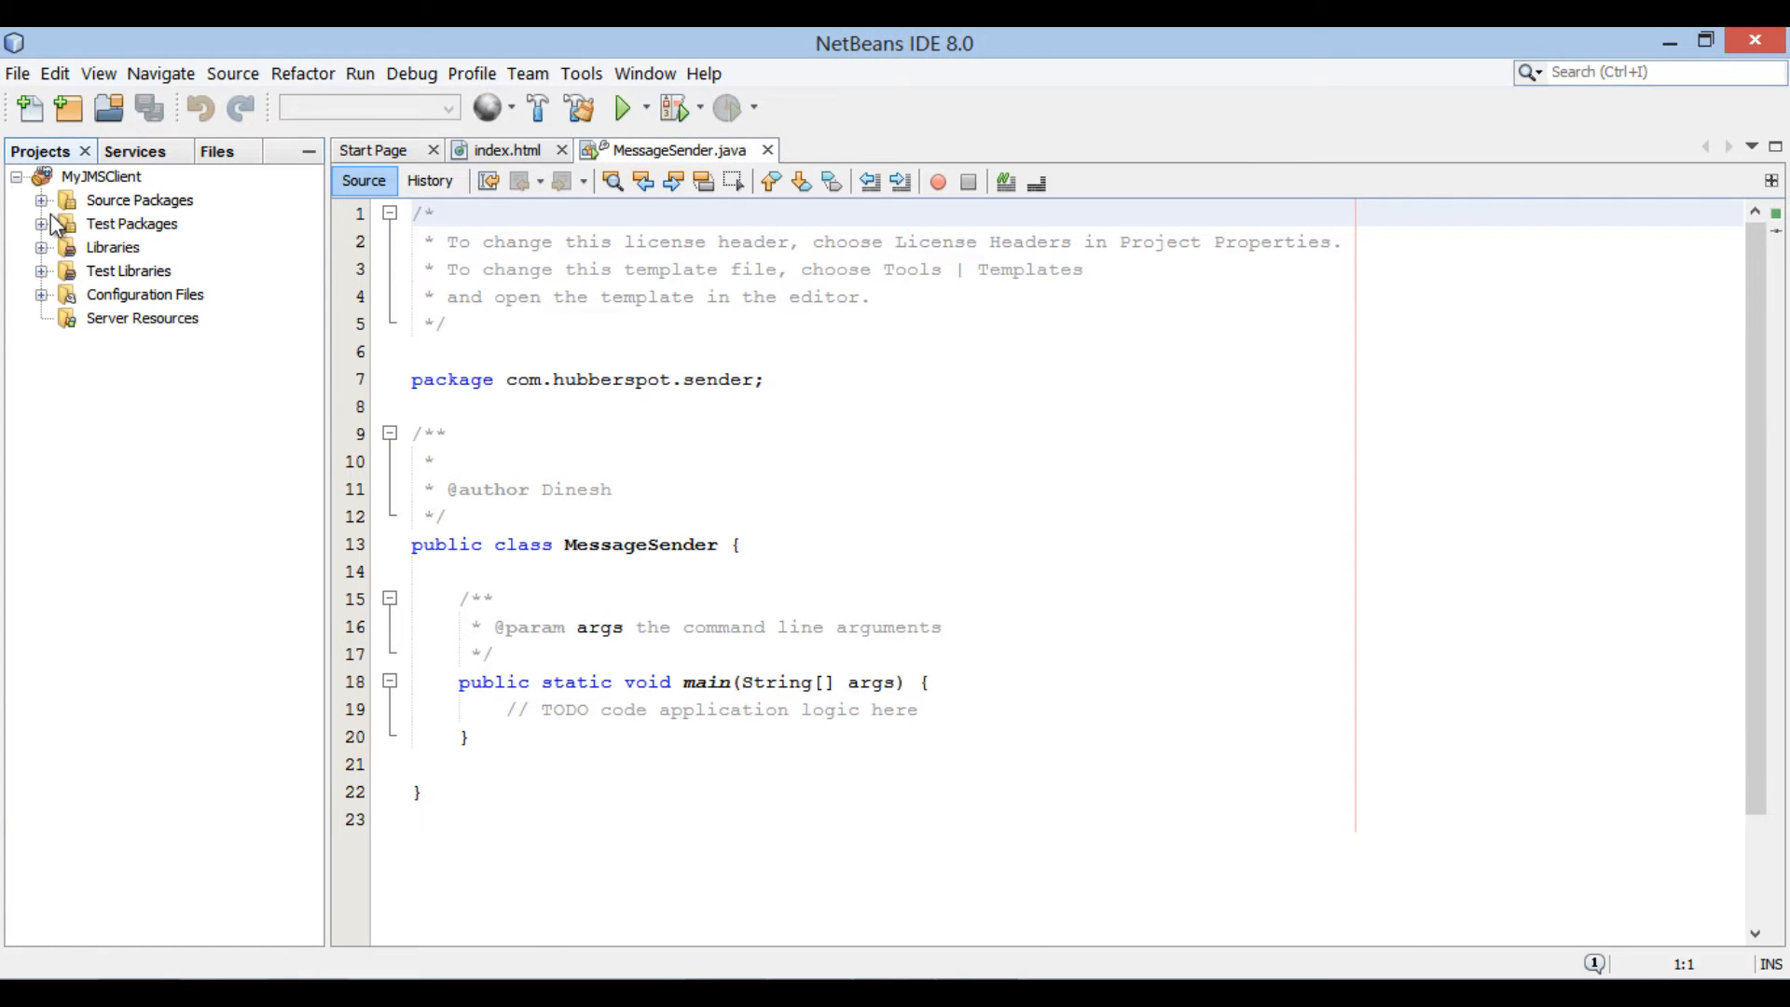
click(41, 200)
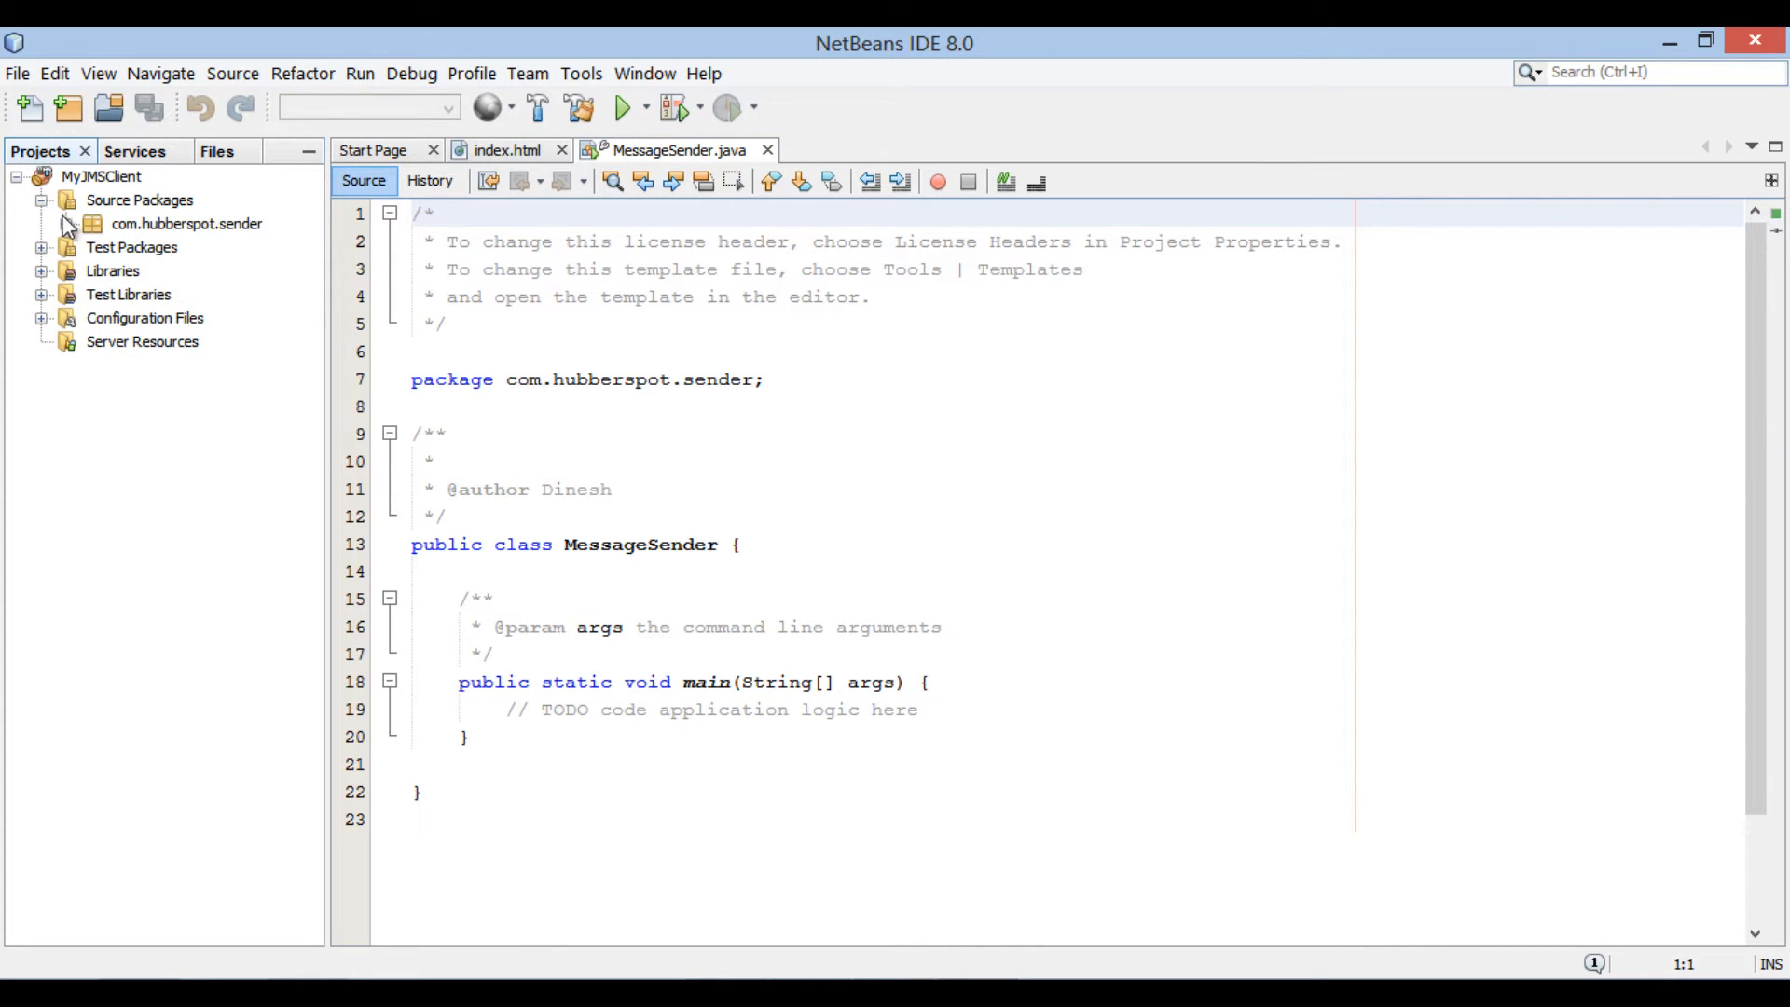
click(68, 222)
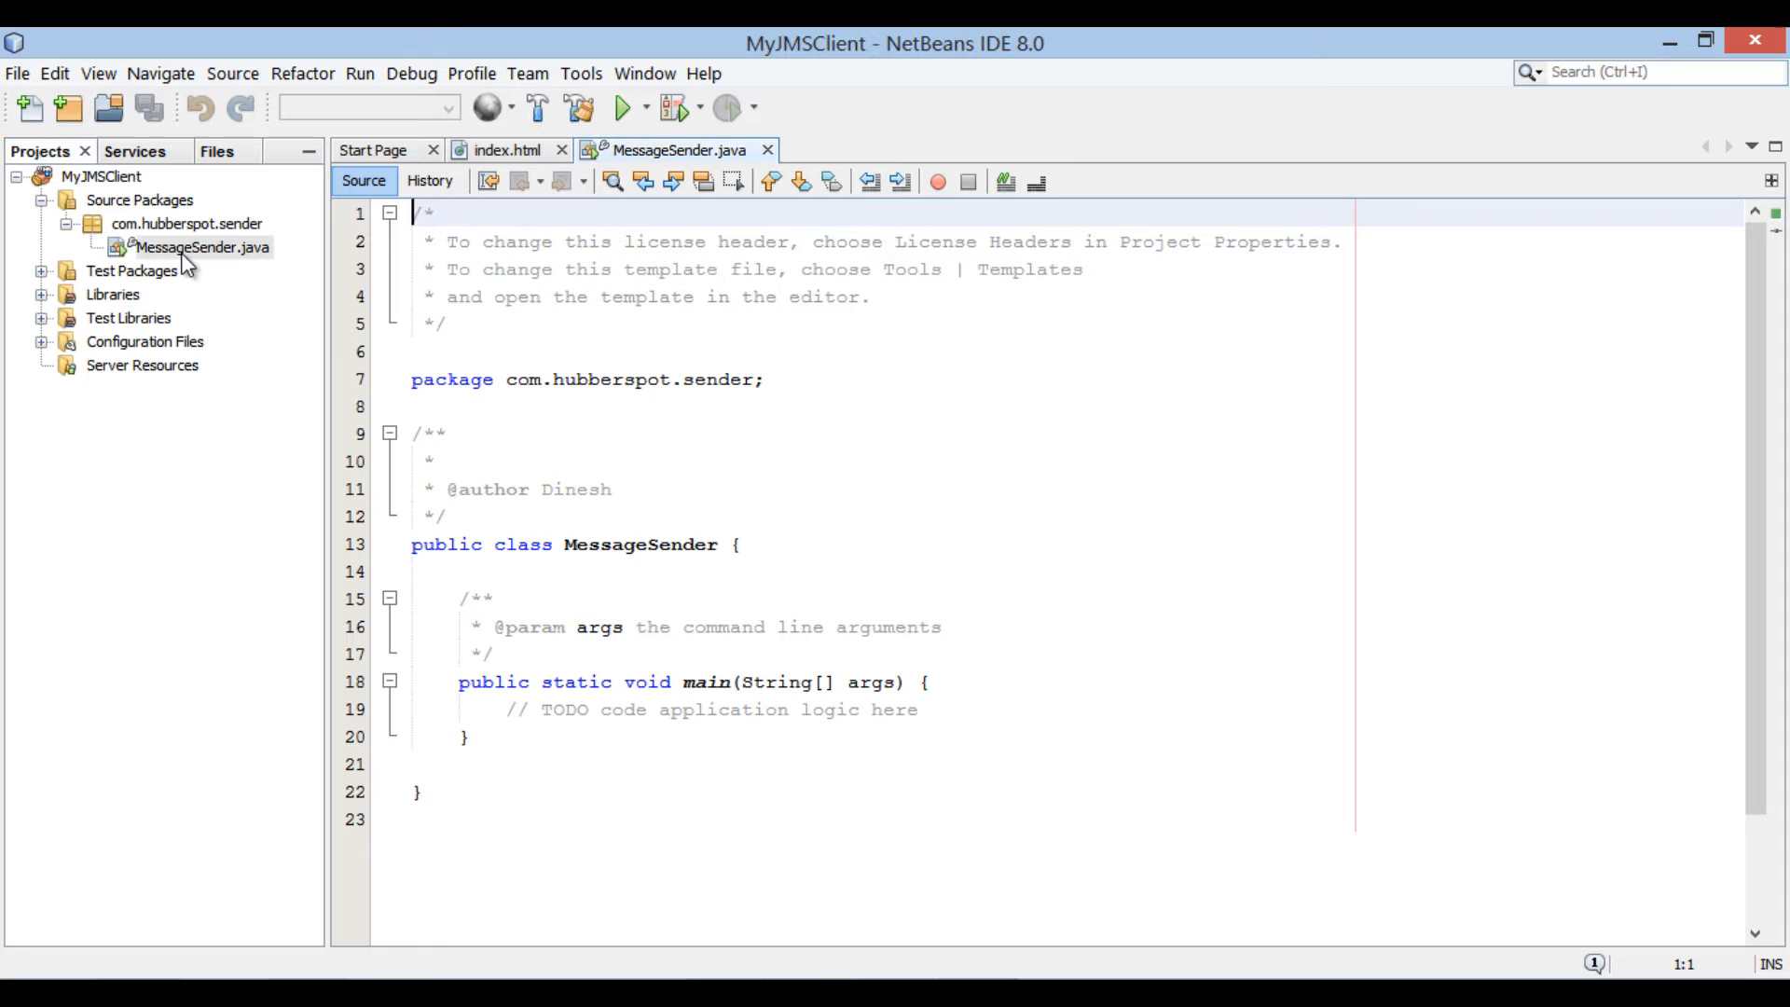
drag(429, 213, 449, 322)
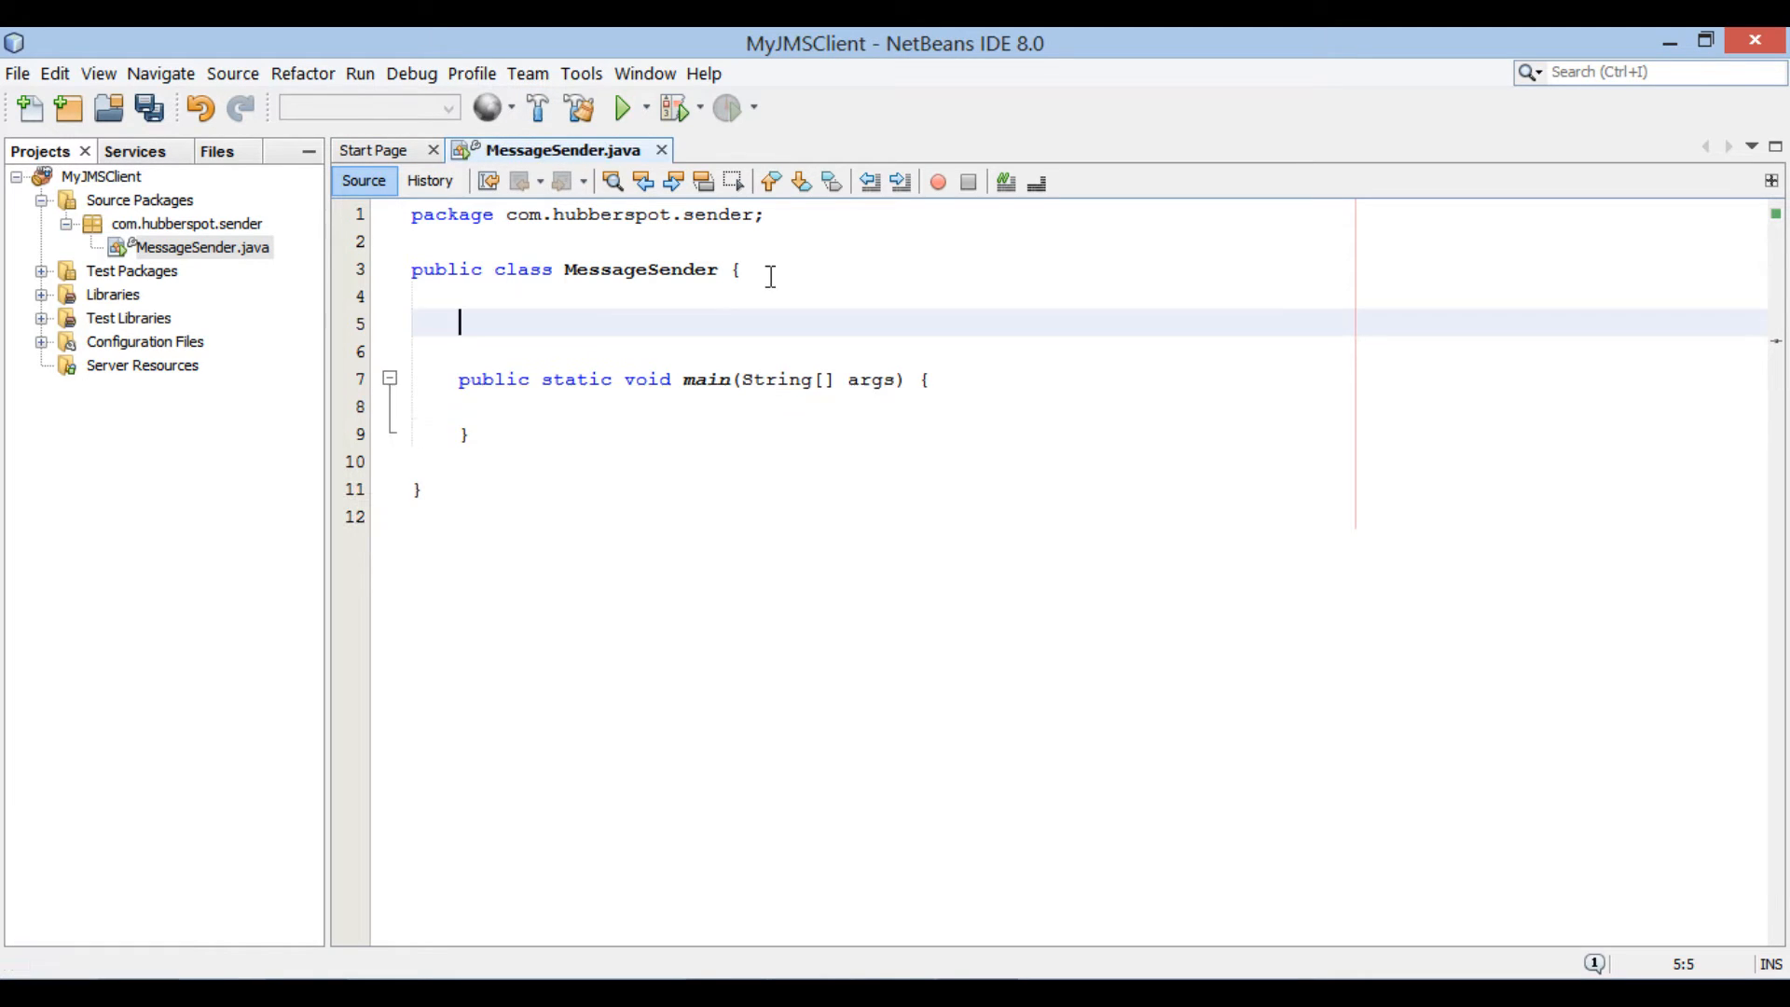
text(pr)
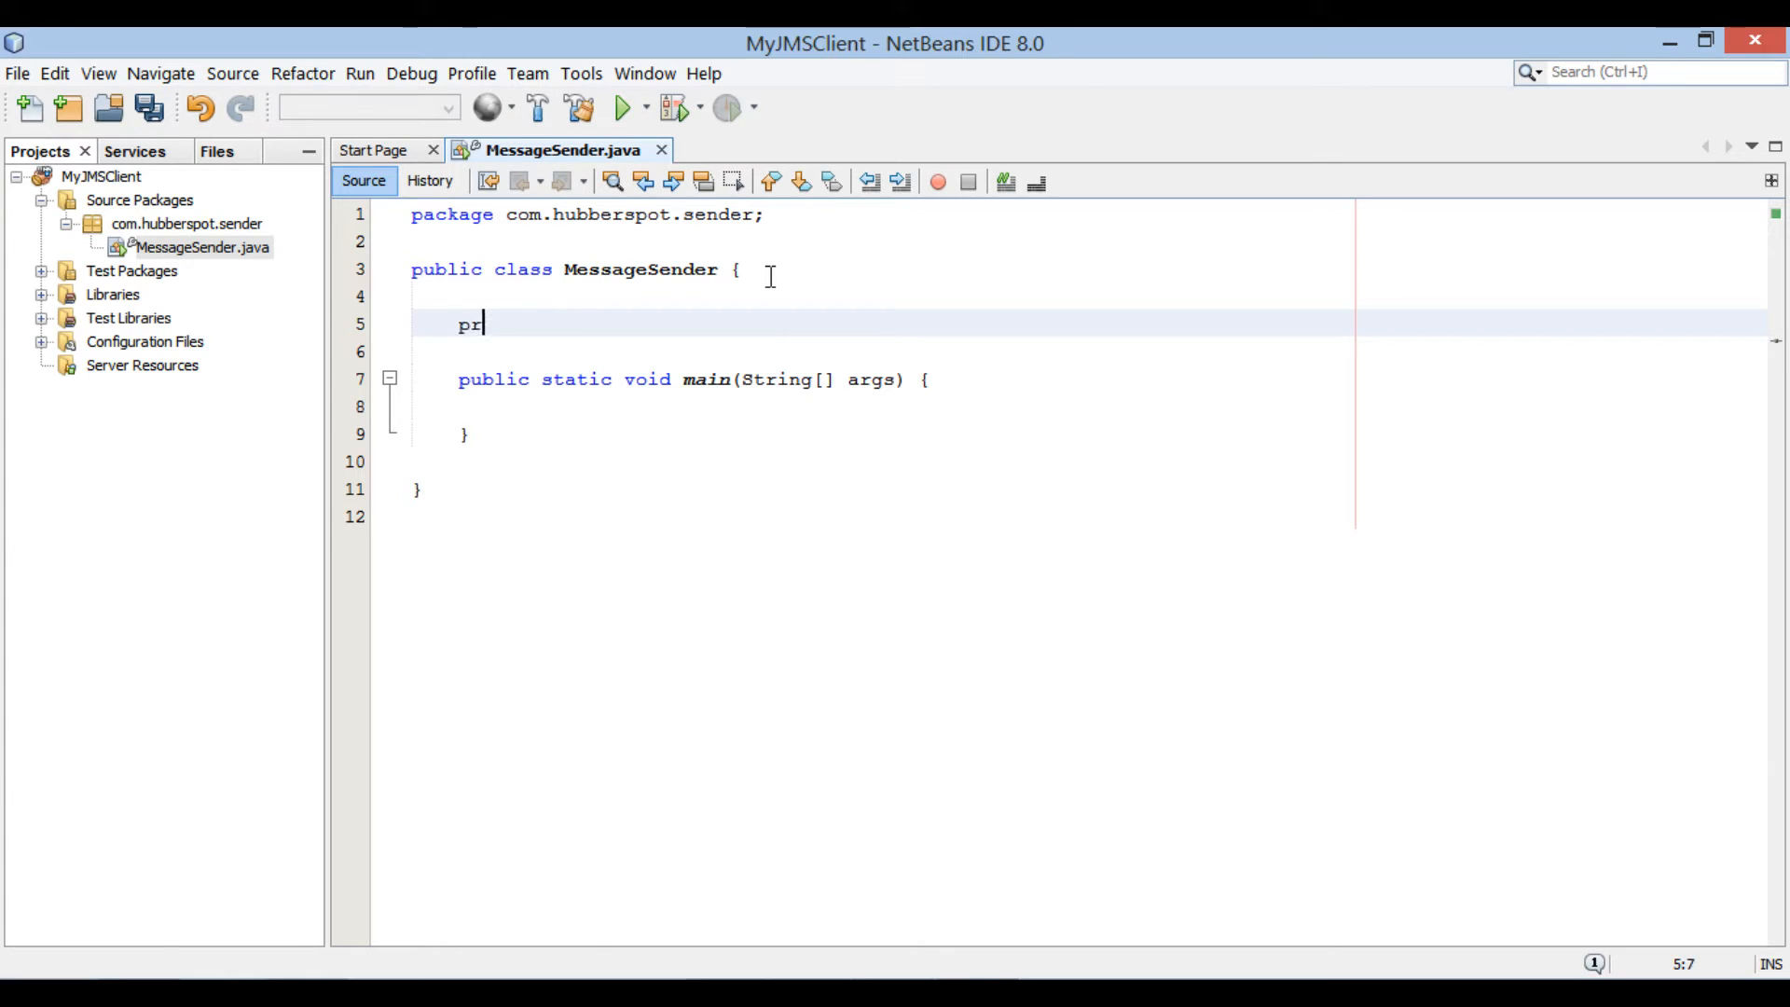
text(ivate)
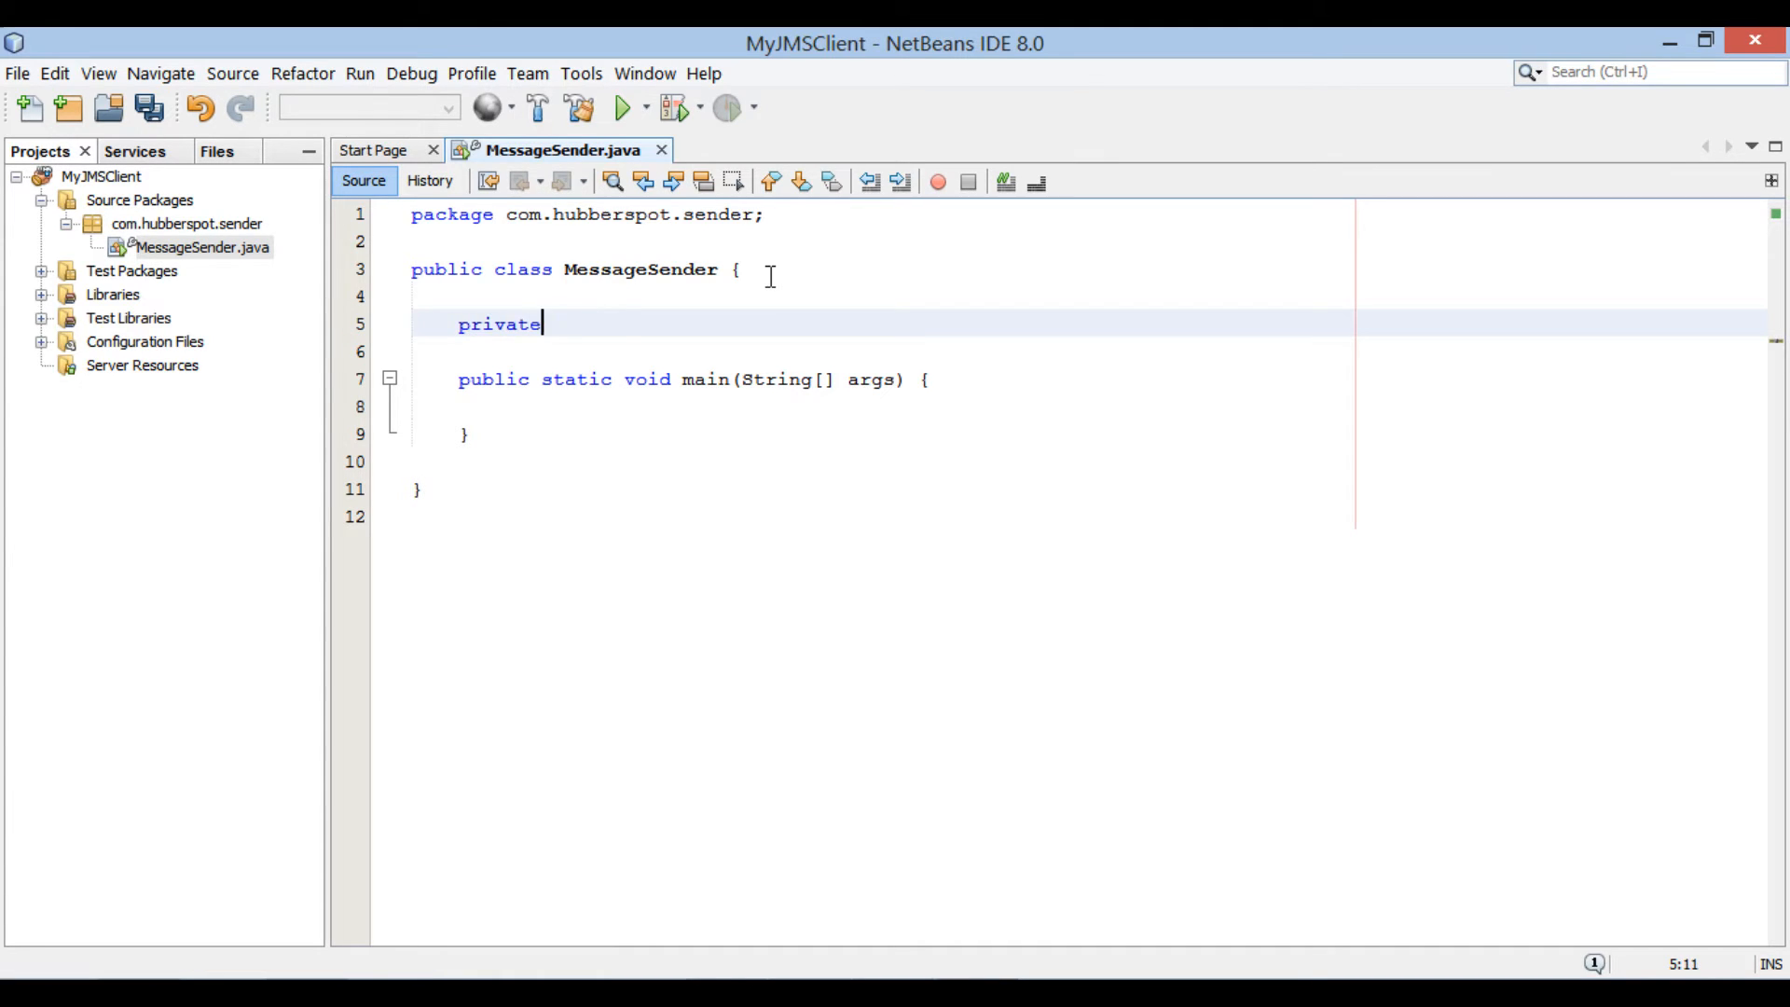
text(Connection)
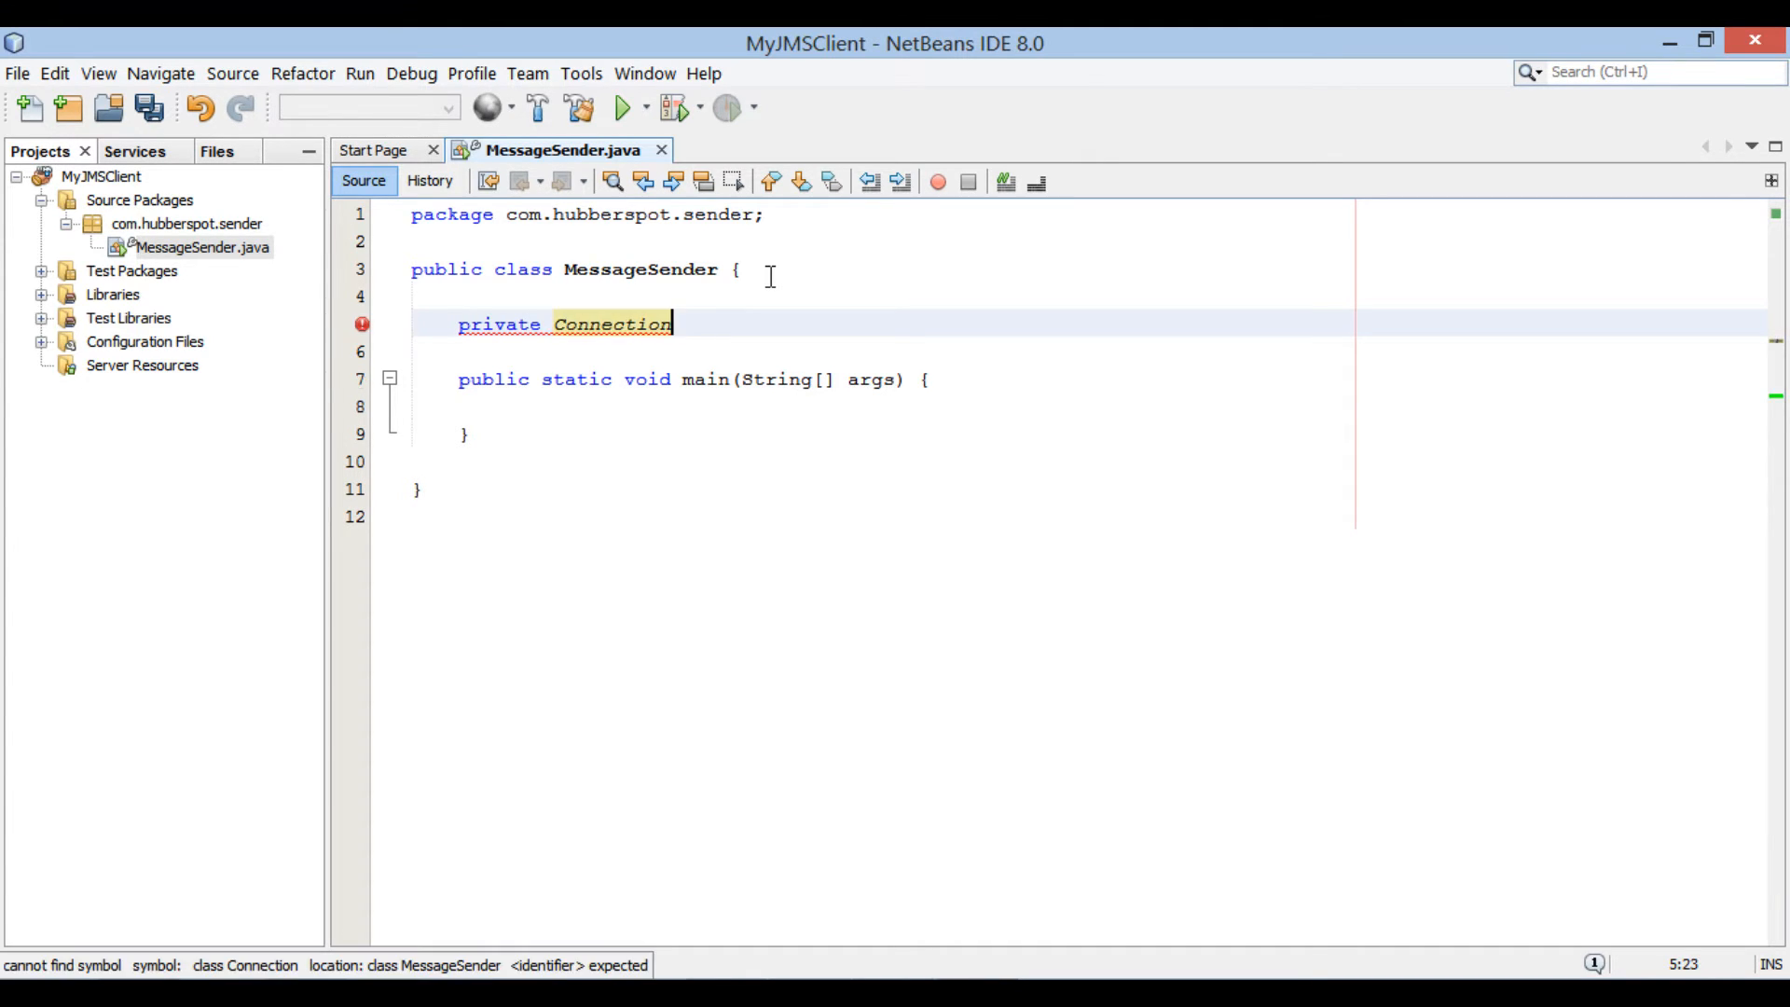
text(Factory connec)
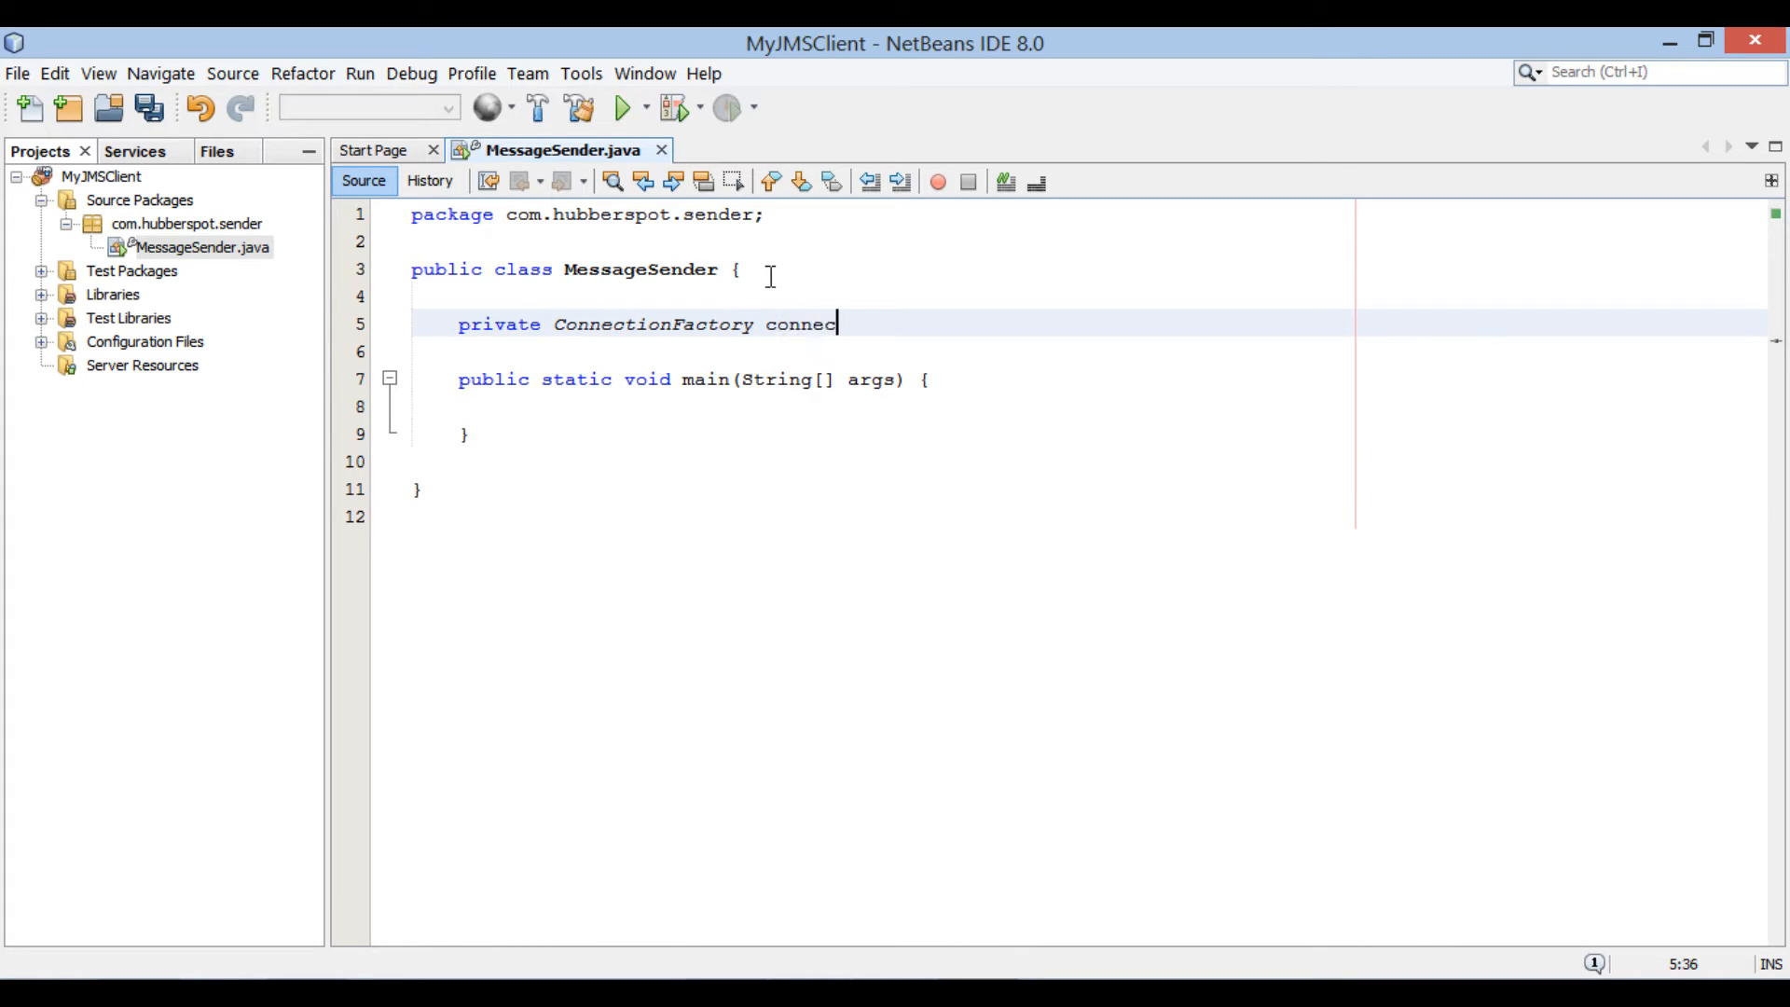
text(tionFactory;)
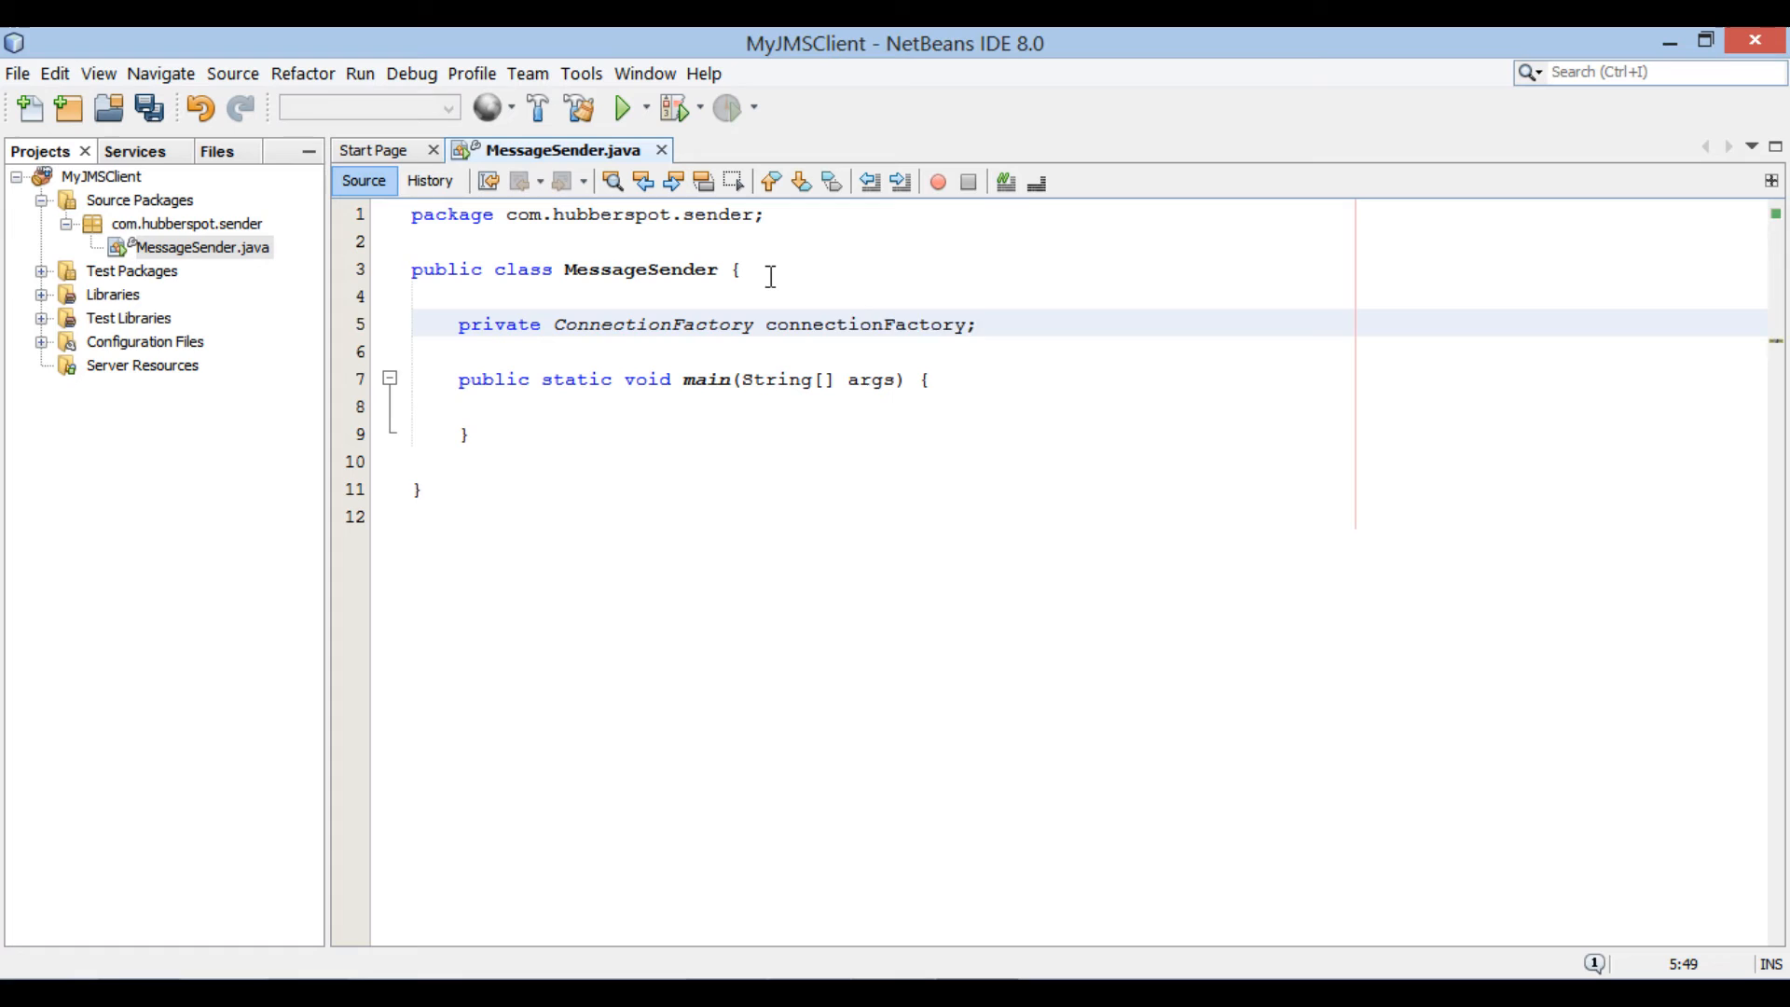
click(360, 332)
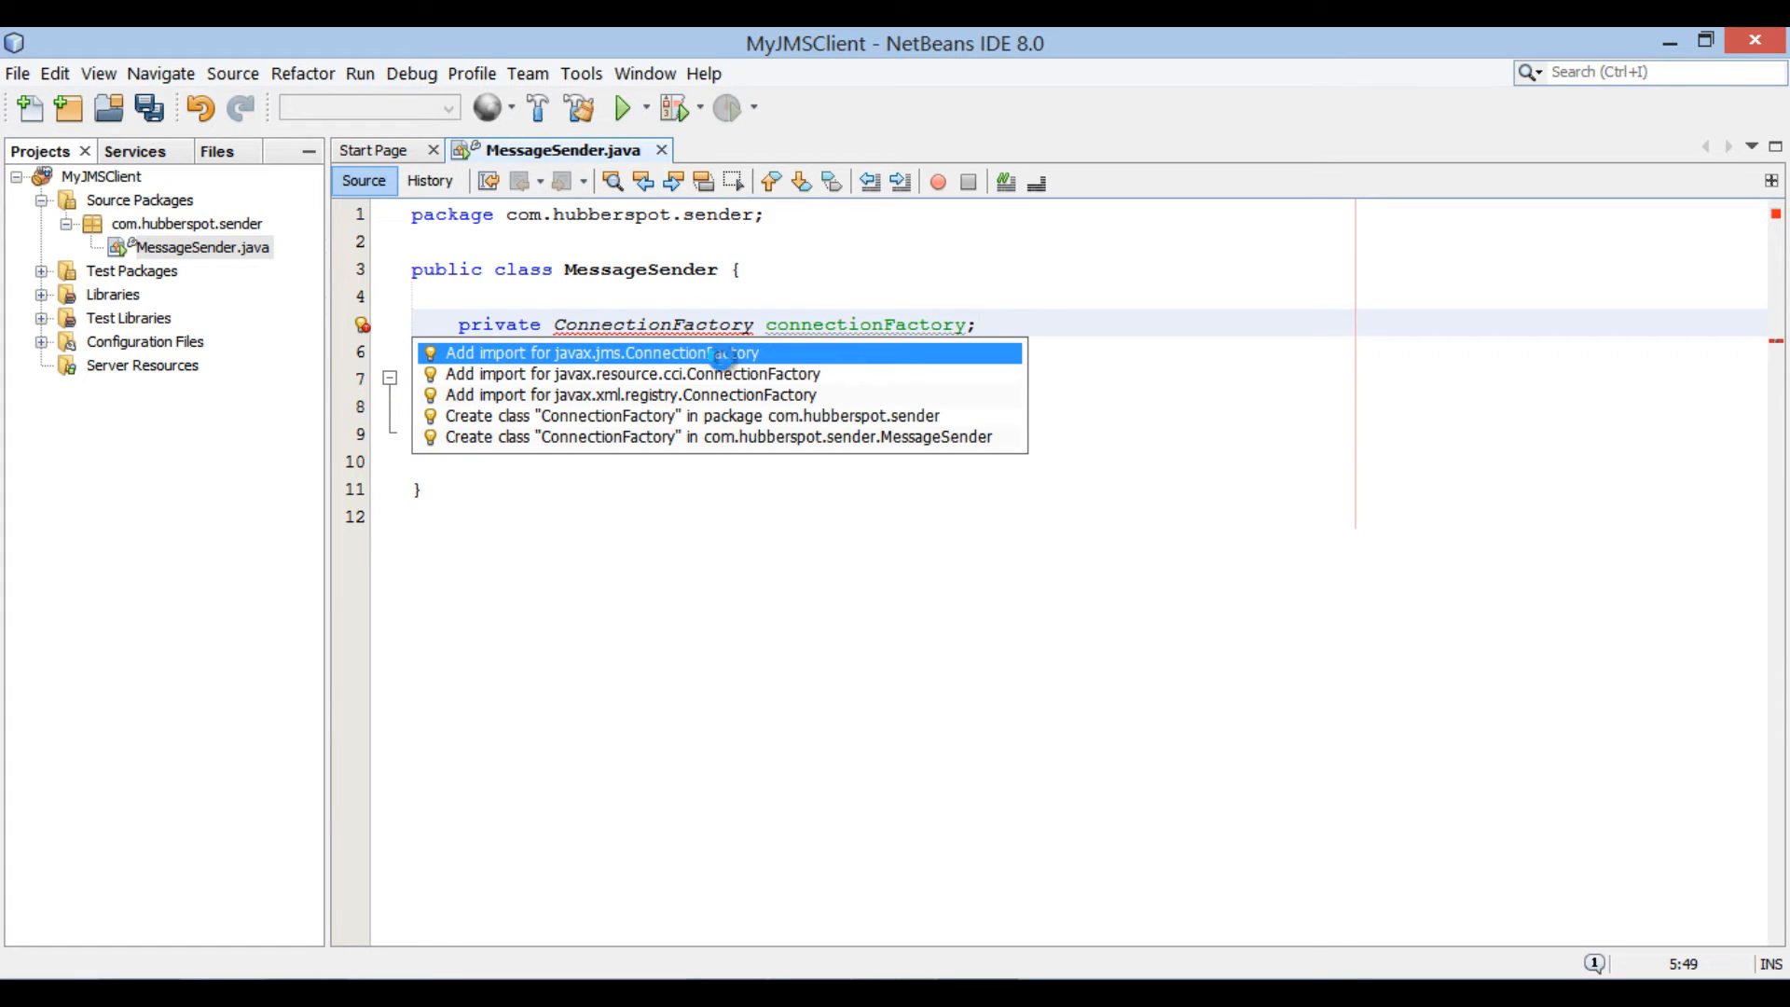
click(593, 352)
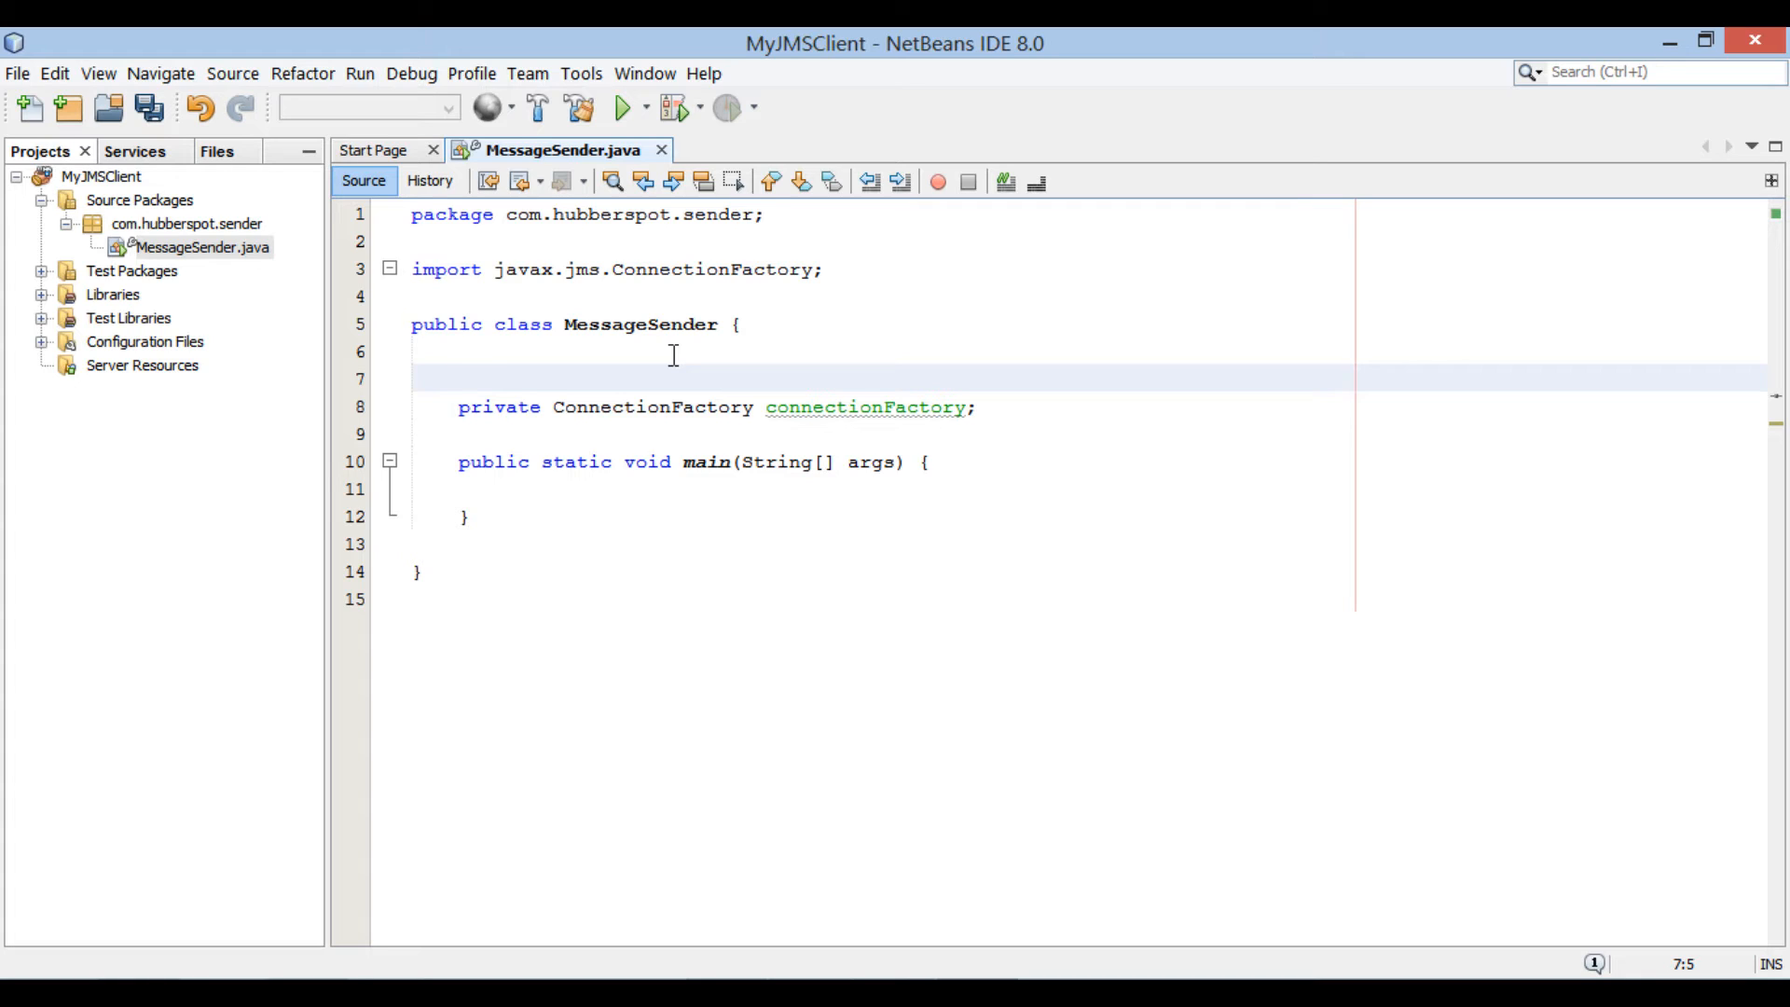
text(@Resource(mappedName =)
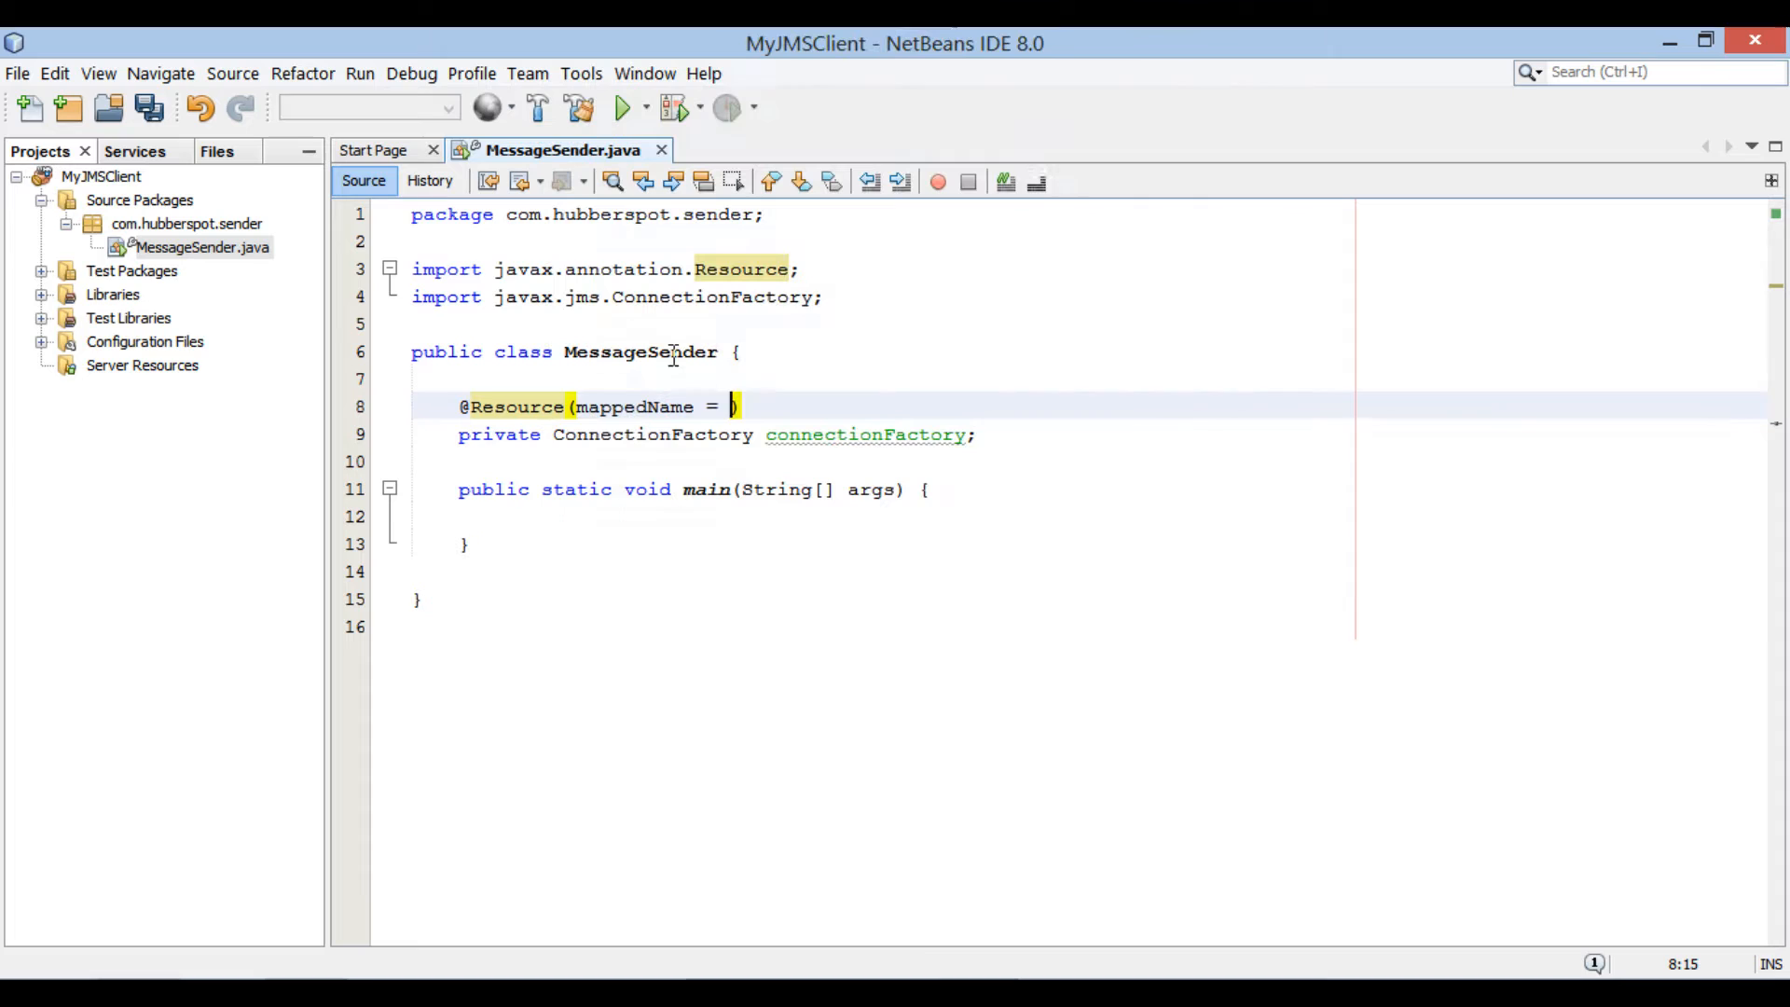
text(")
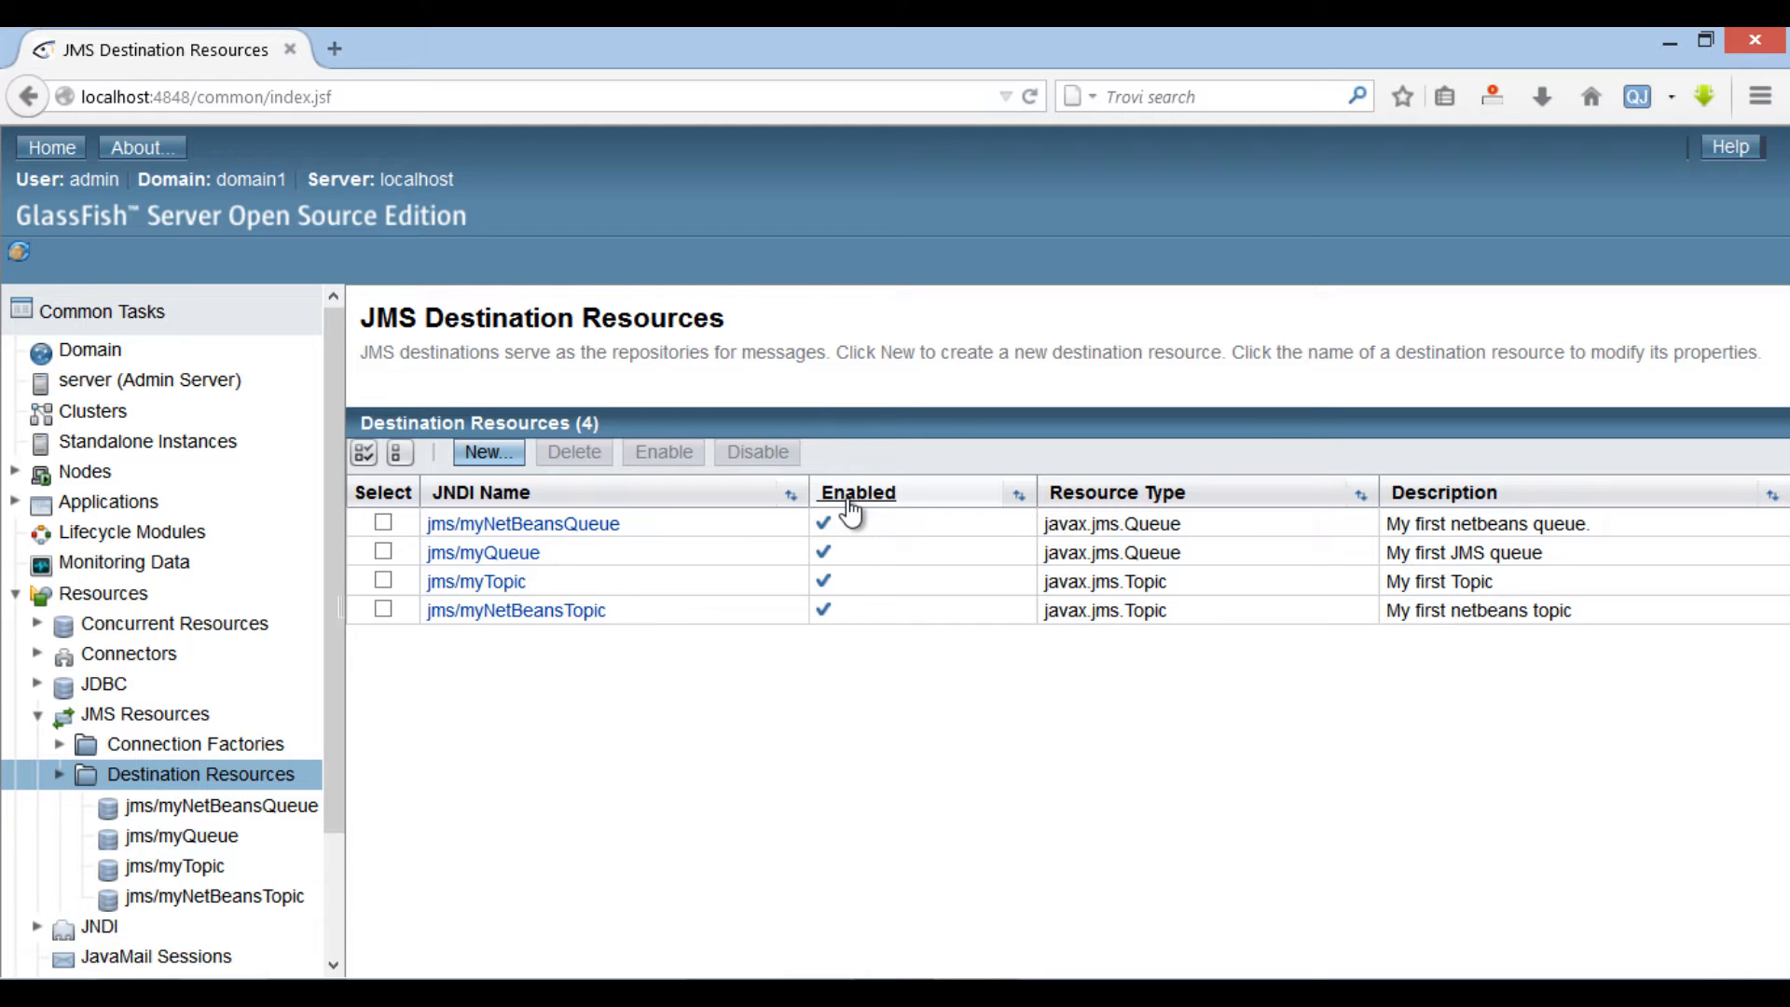
- Look up jms/myConnectionFactory in the GlassFish connection factories list for copying
click(194, 744)
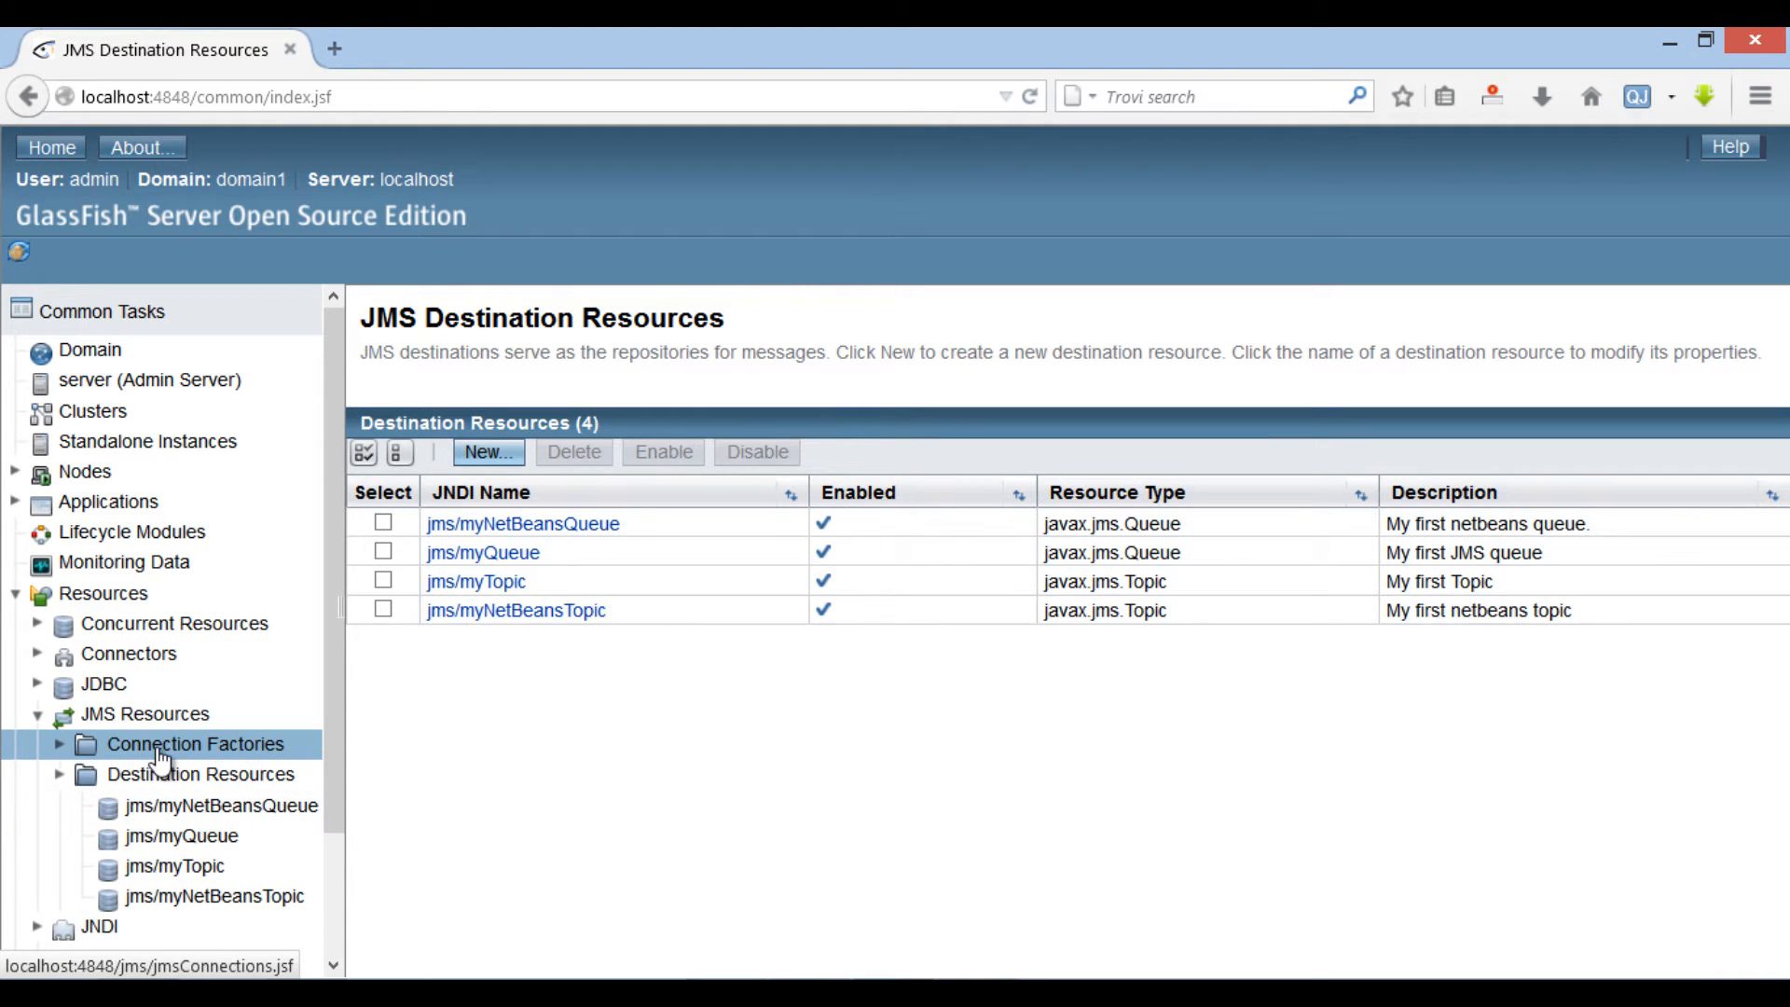
click(194, 744)
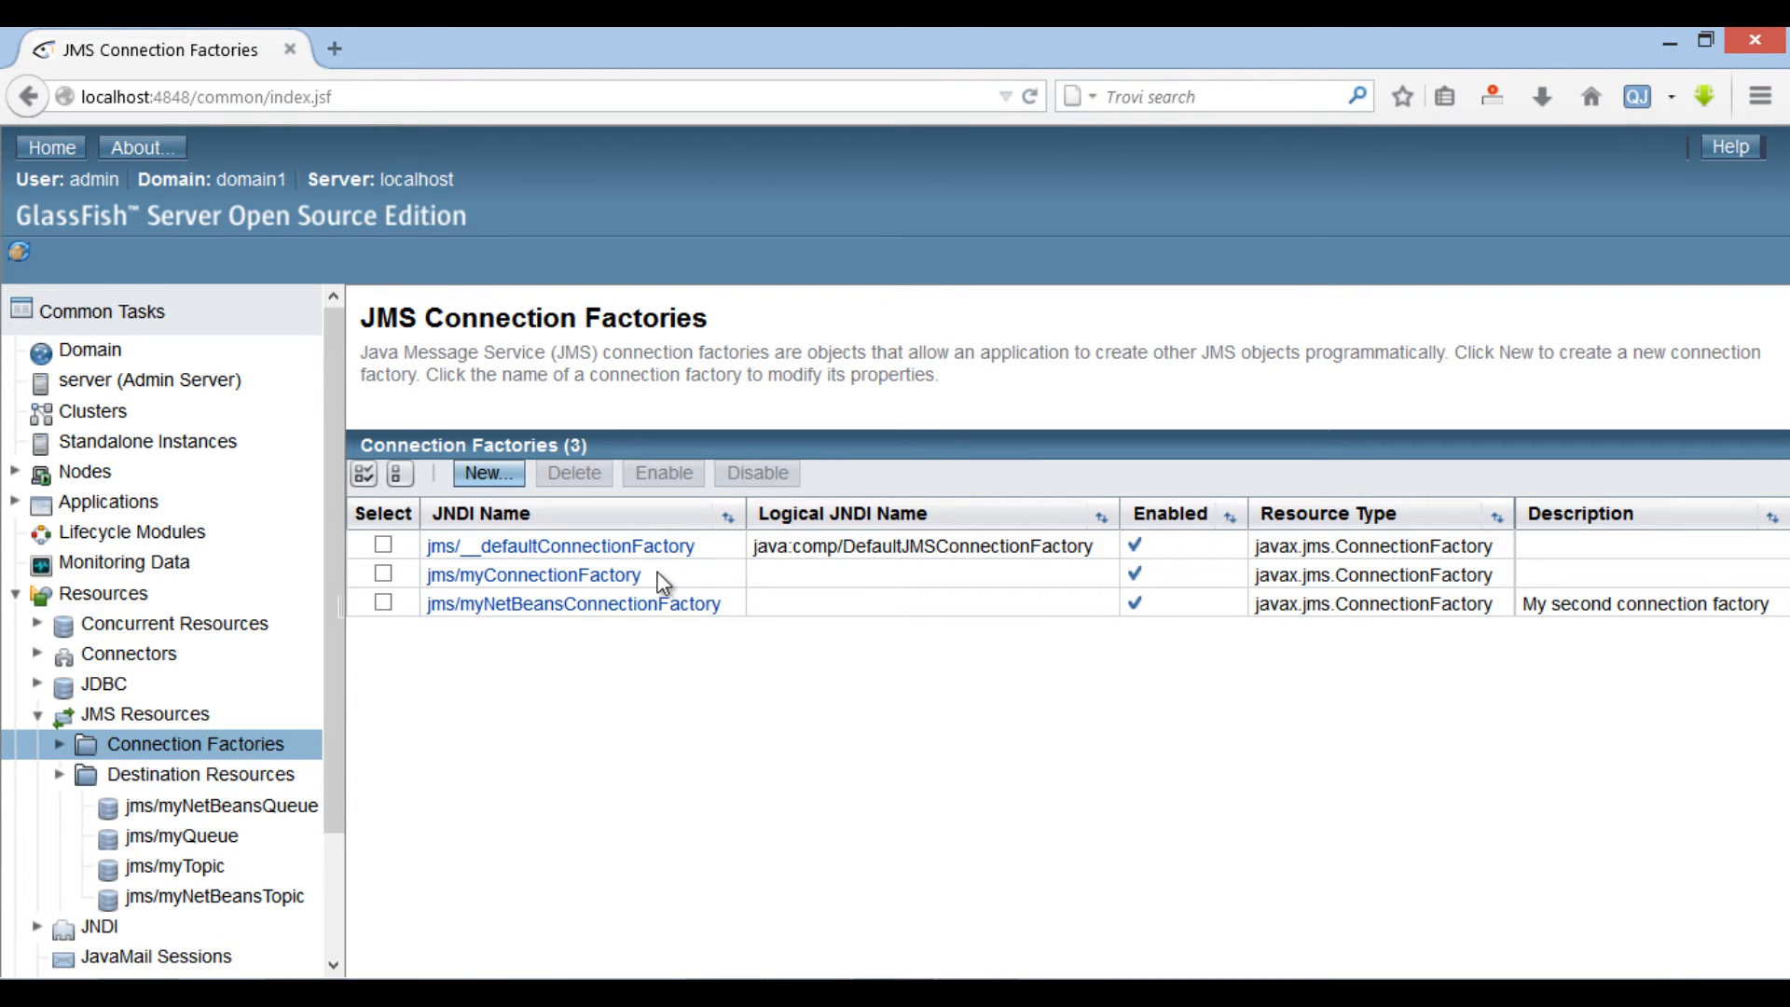
click(532, 574)
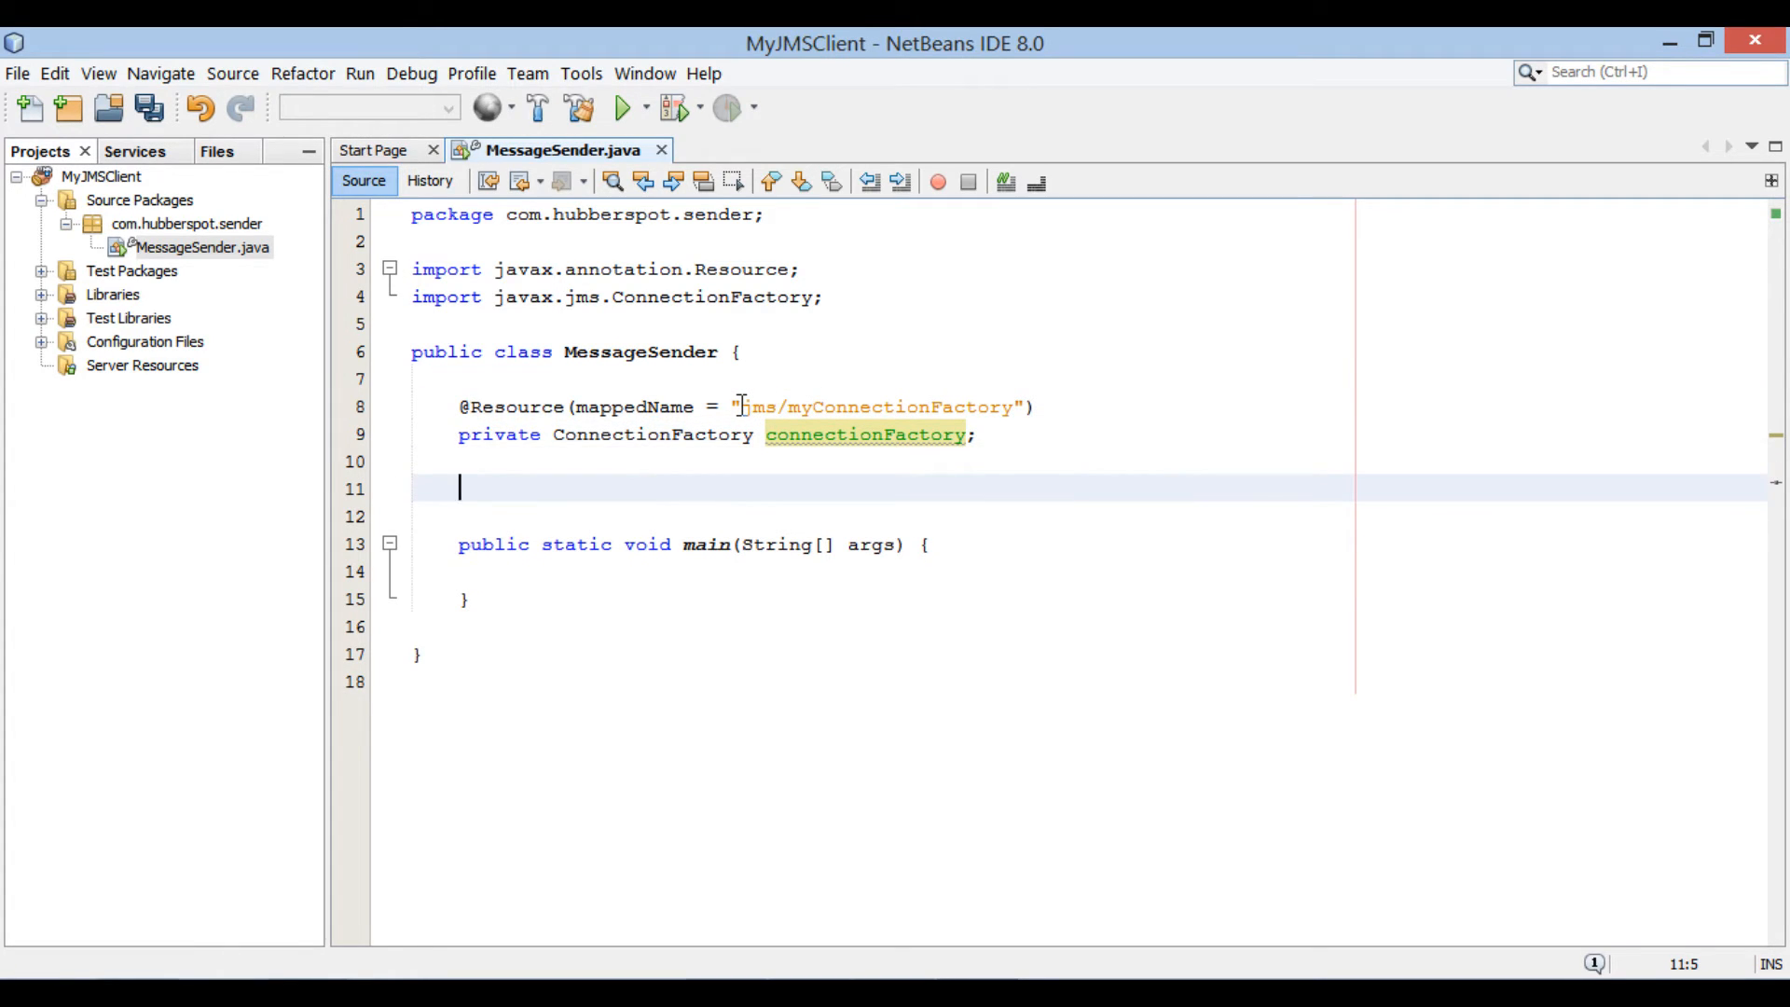
text(private Queue)
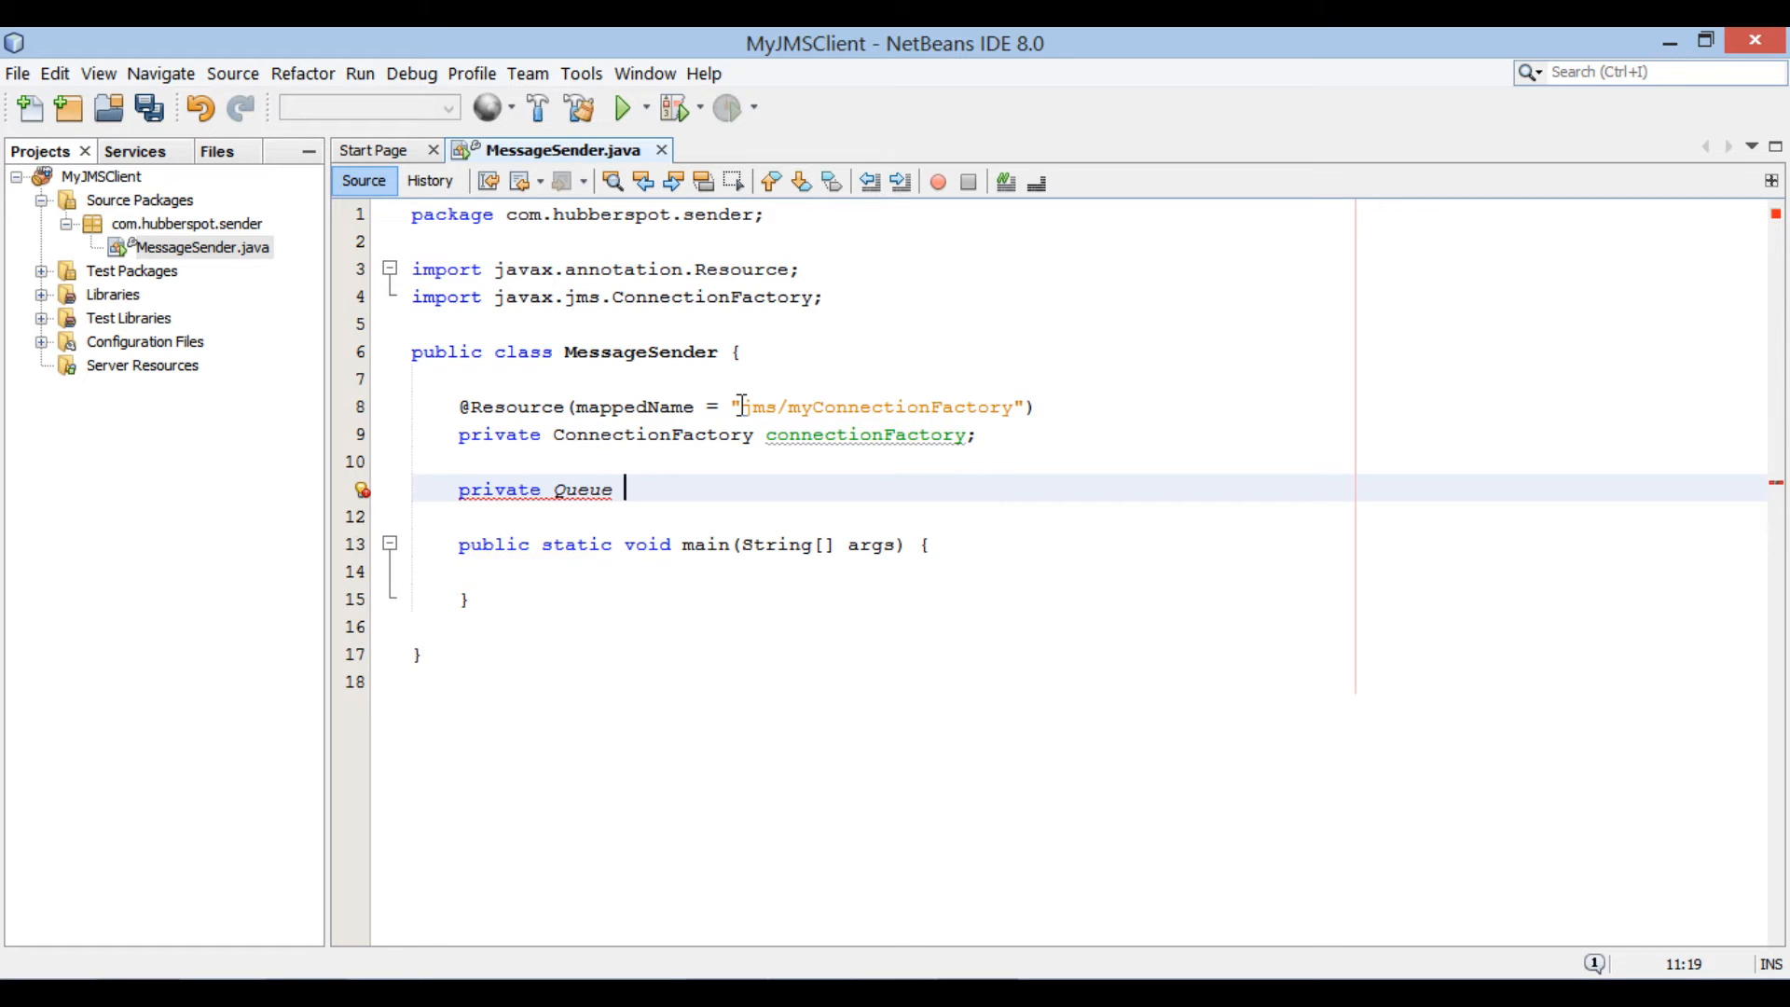
text(queue;)
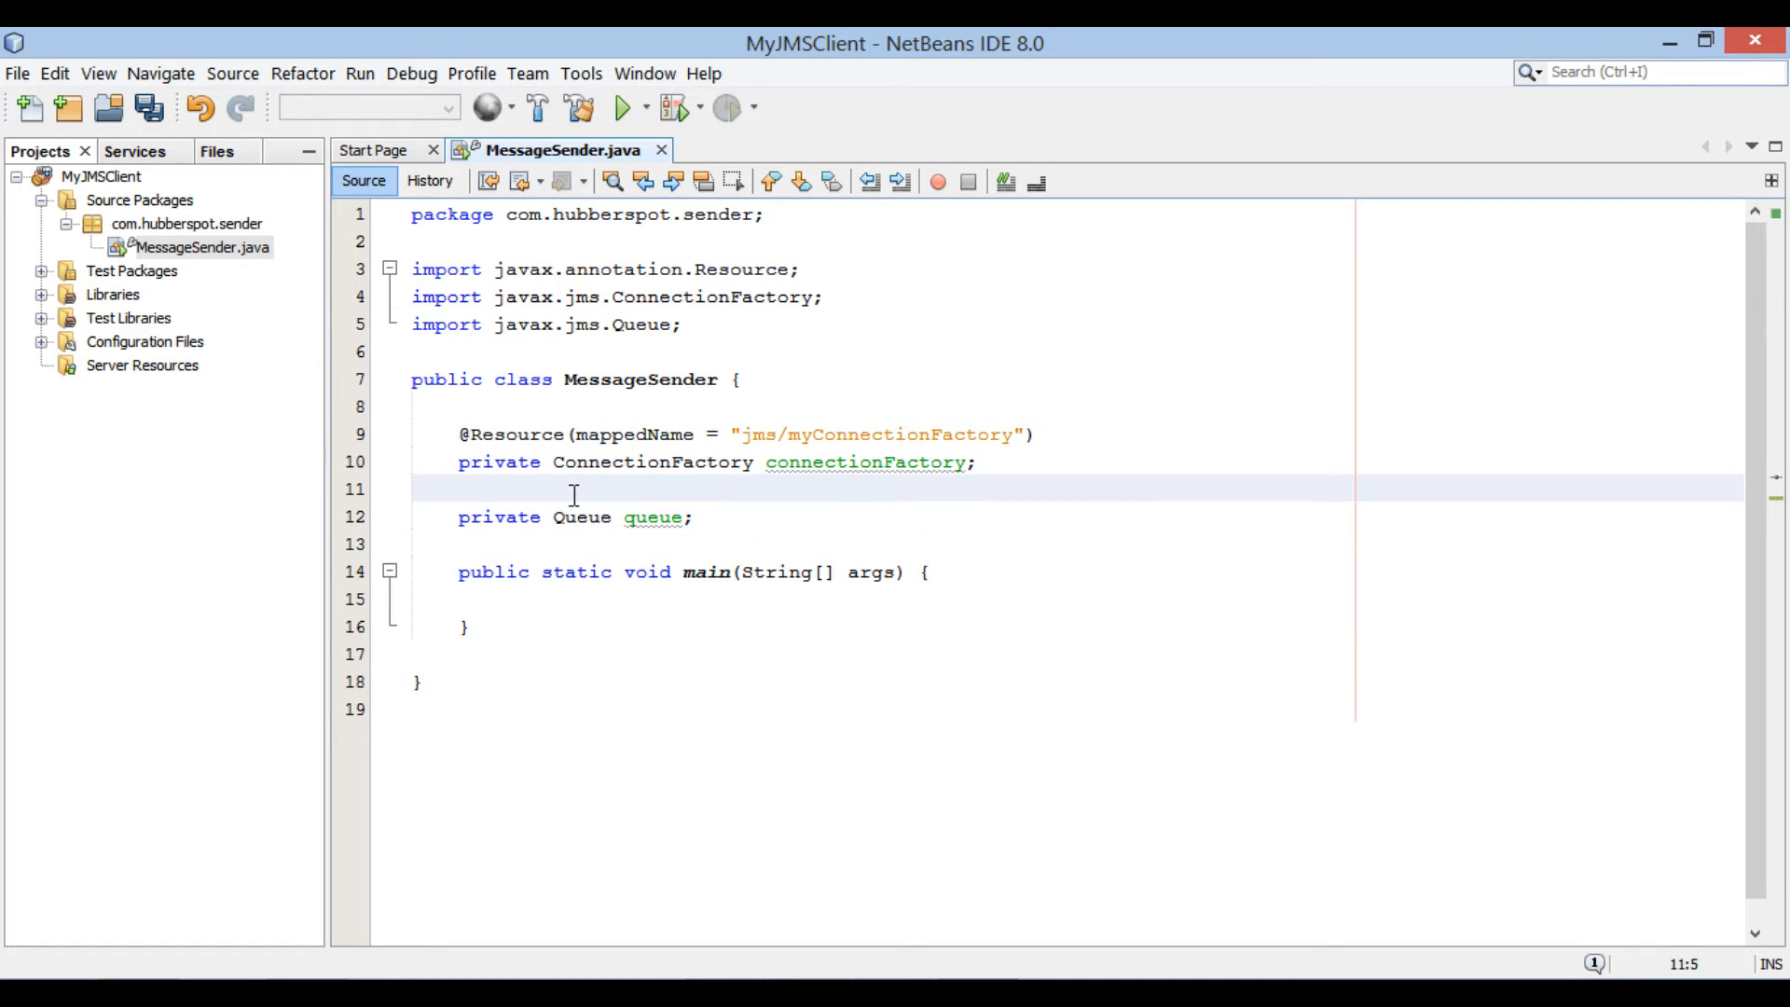
text(@R)
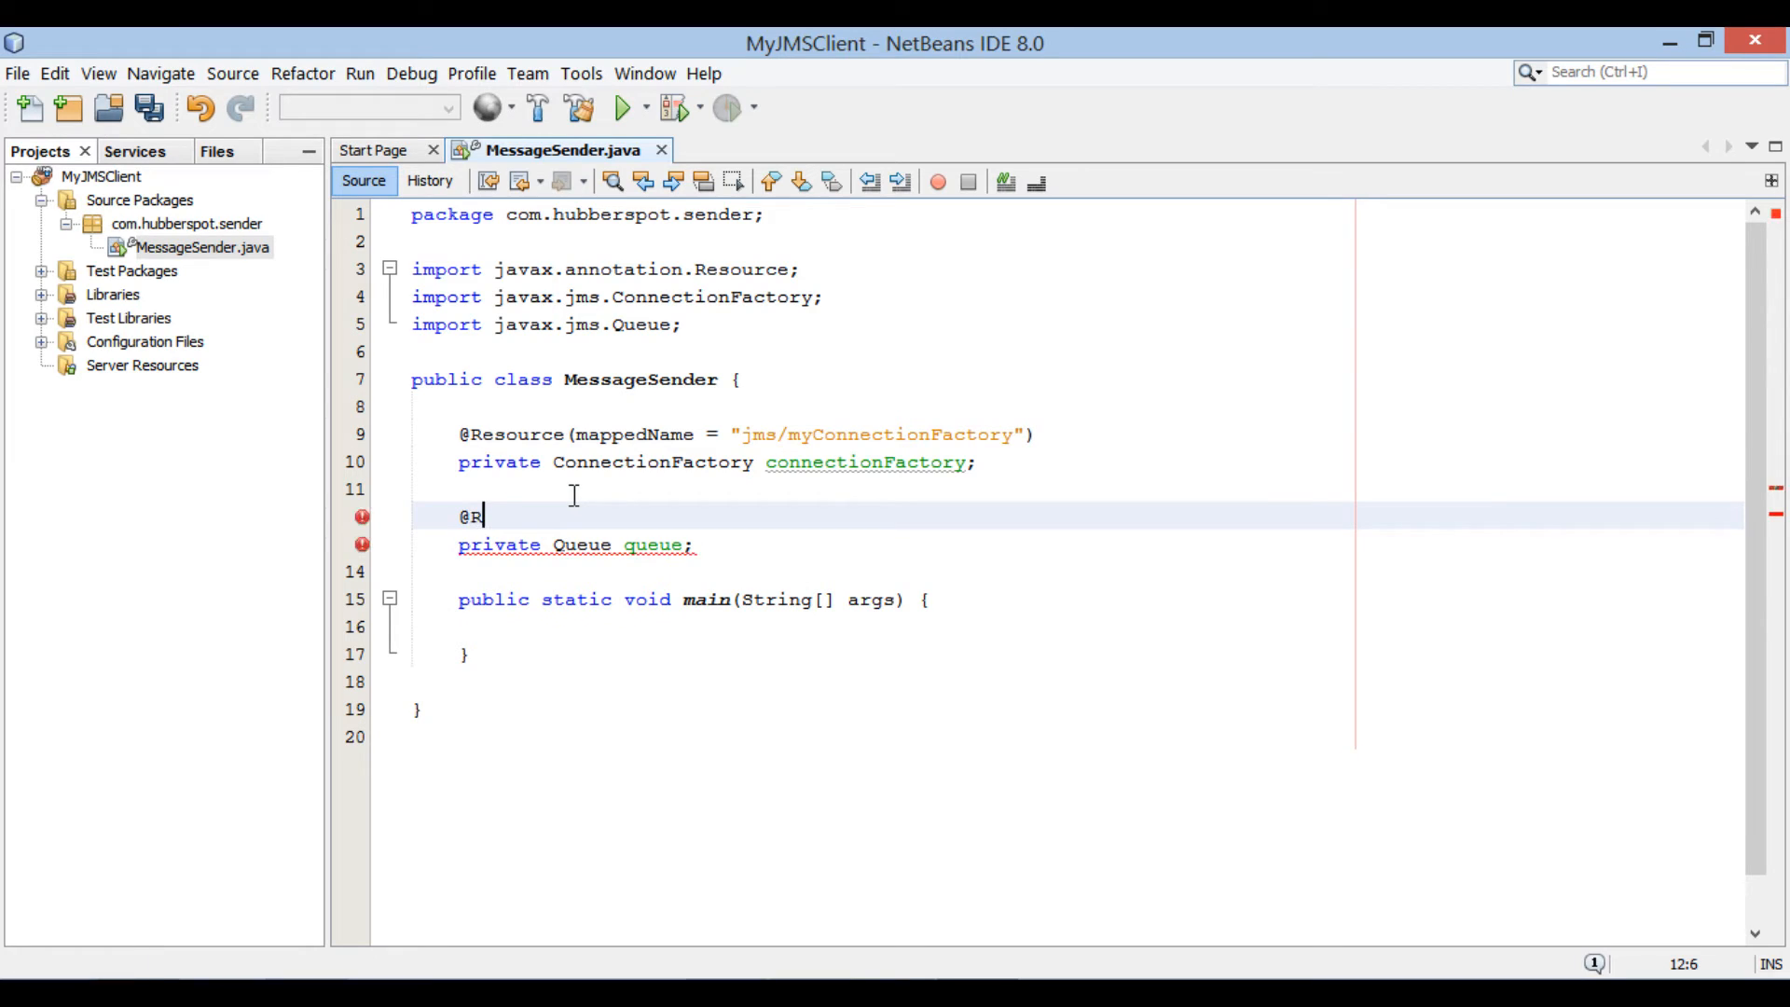
text(esource()
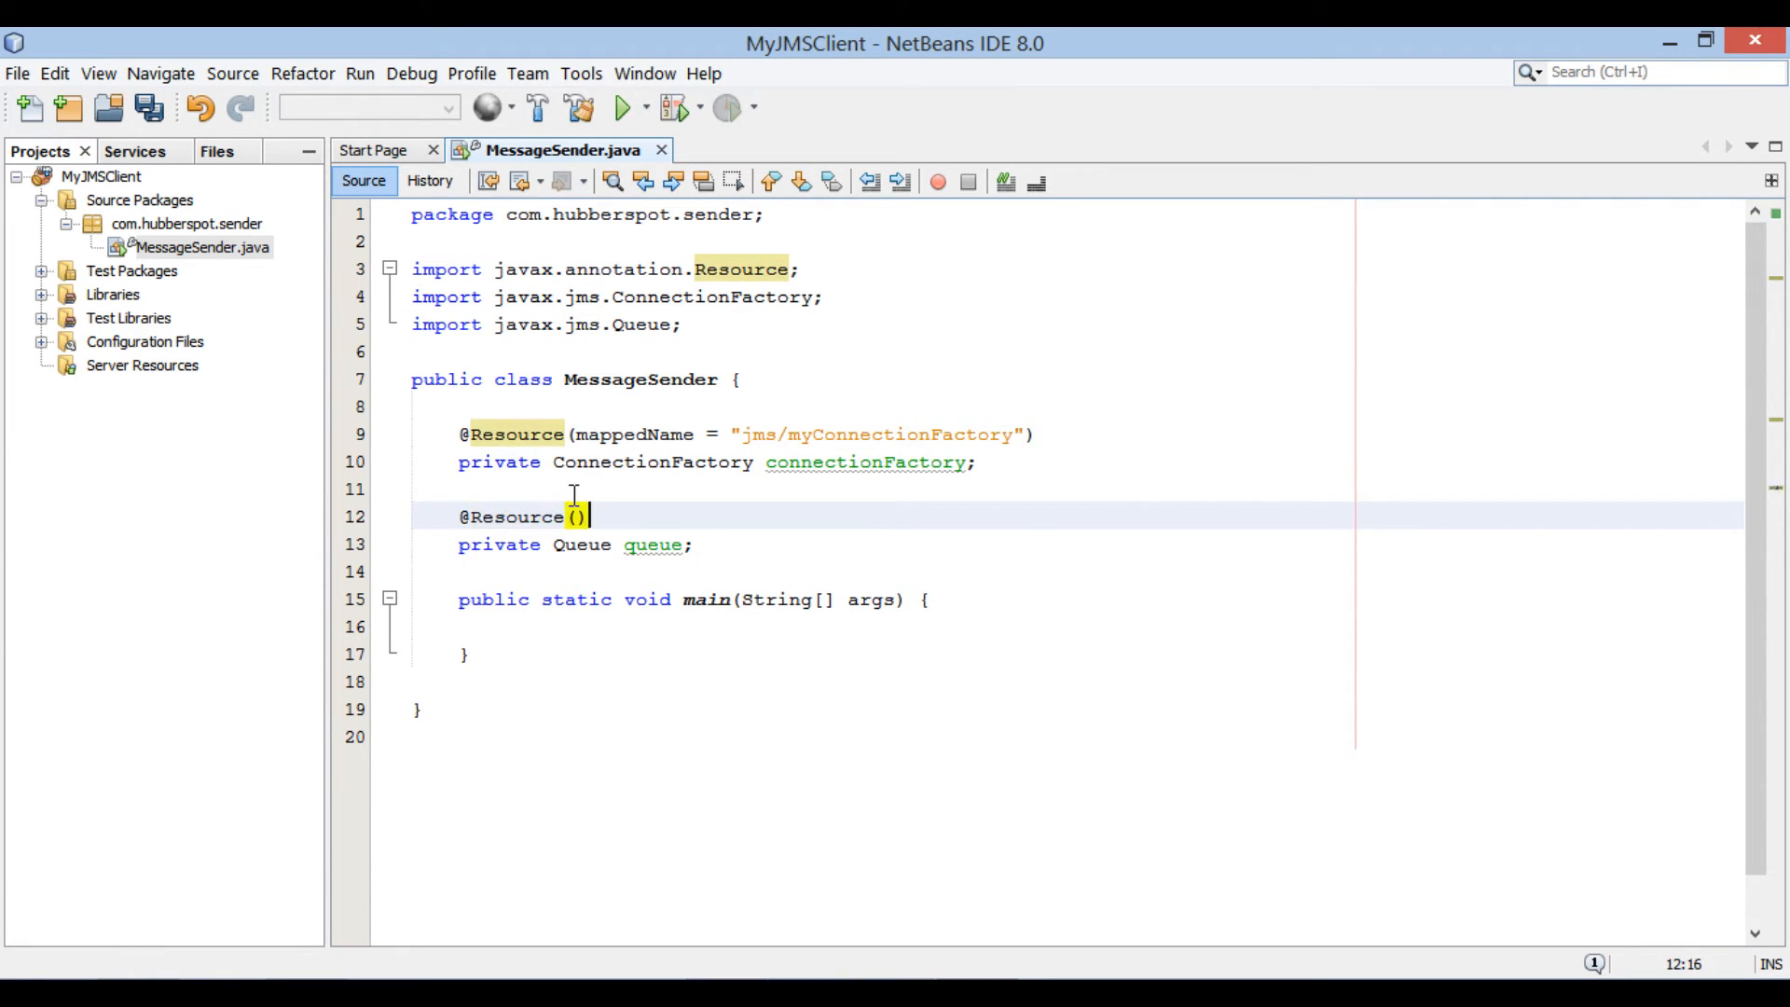
text(mappedName =)
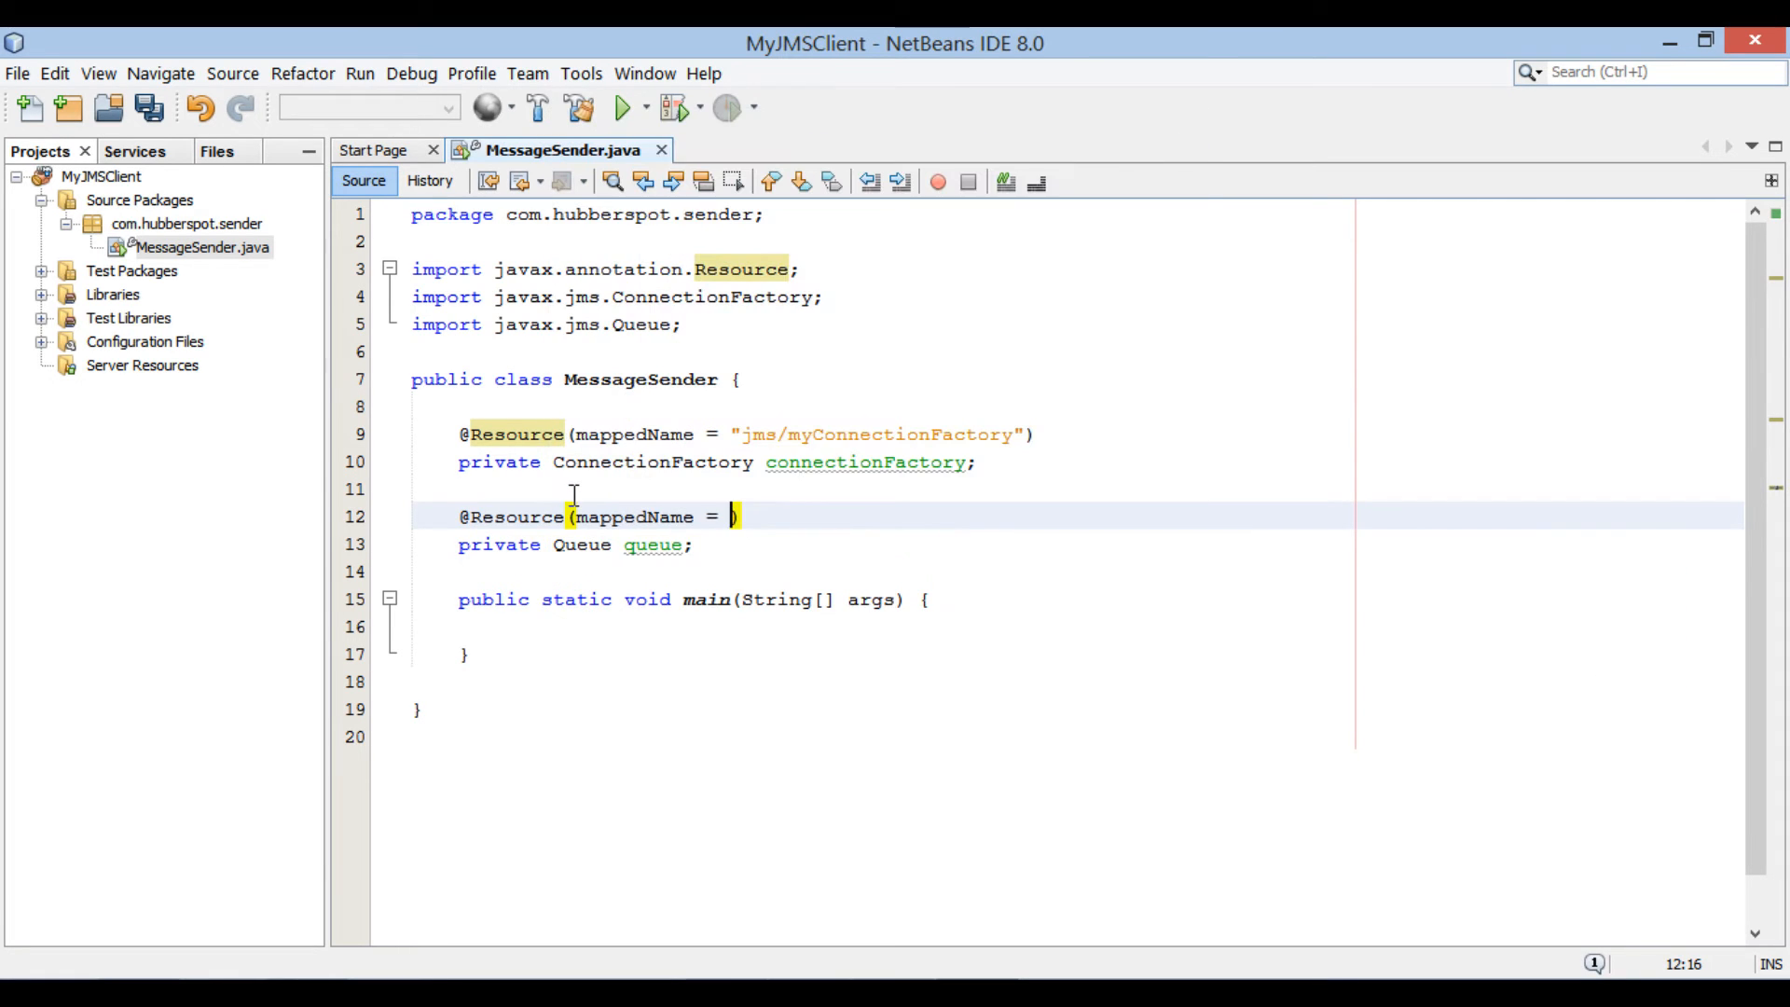
text("")
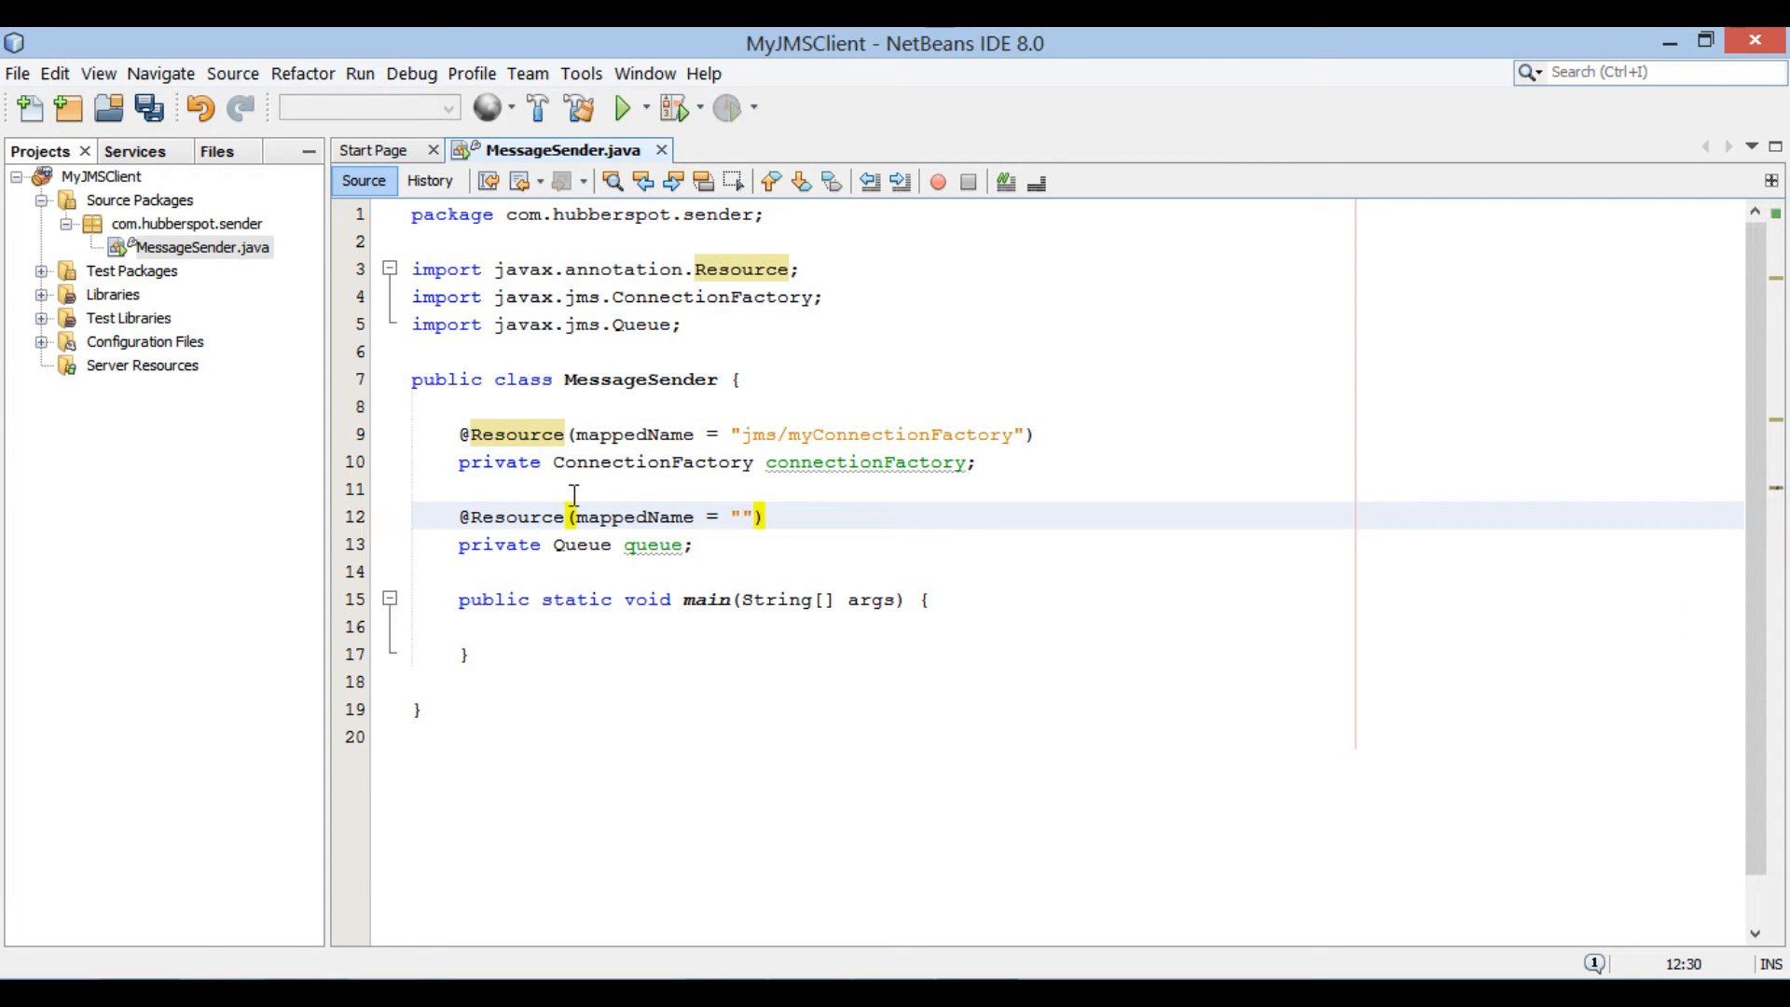
key(ctrl+s)
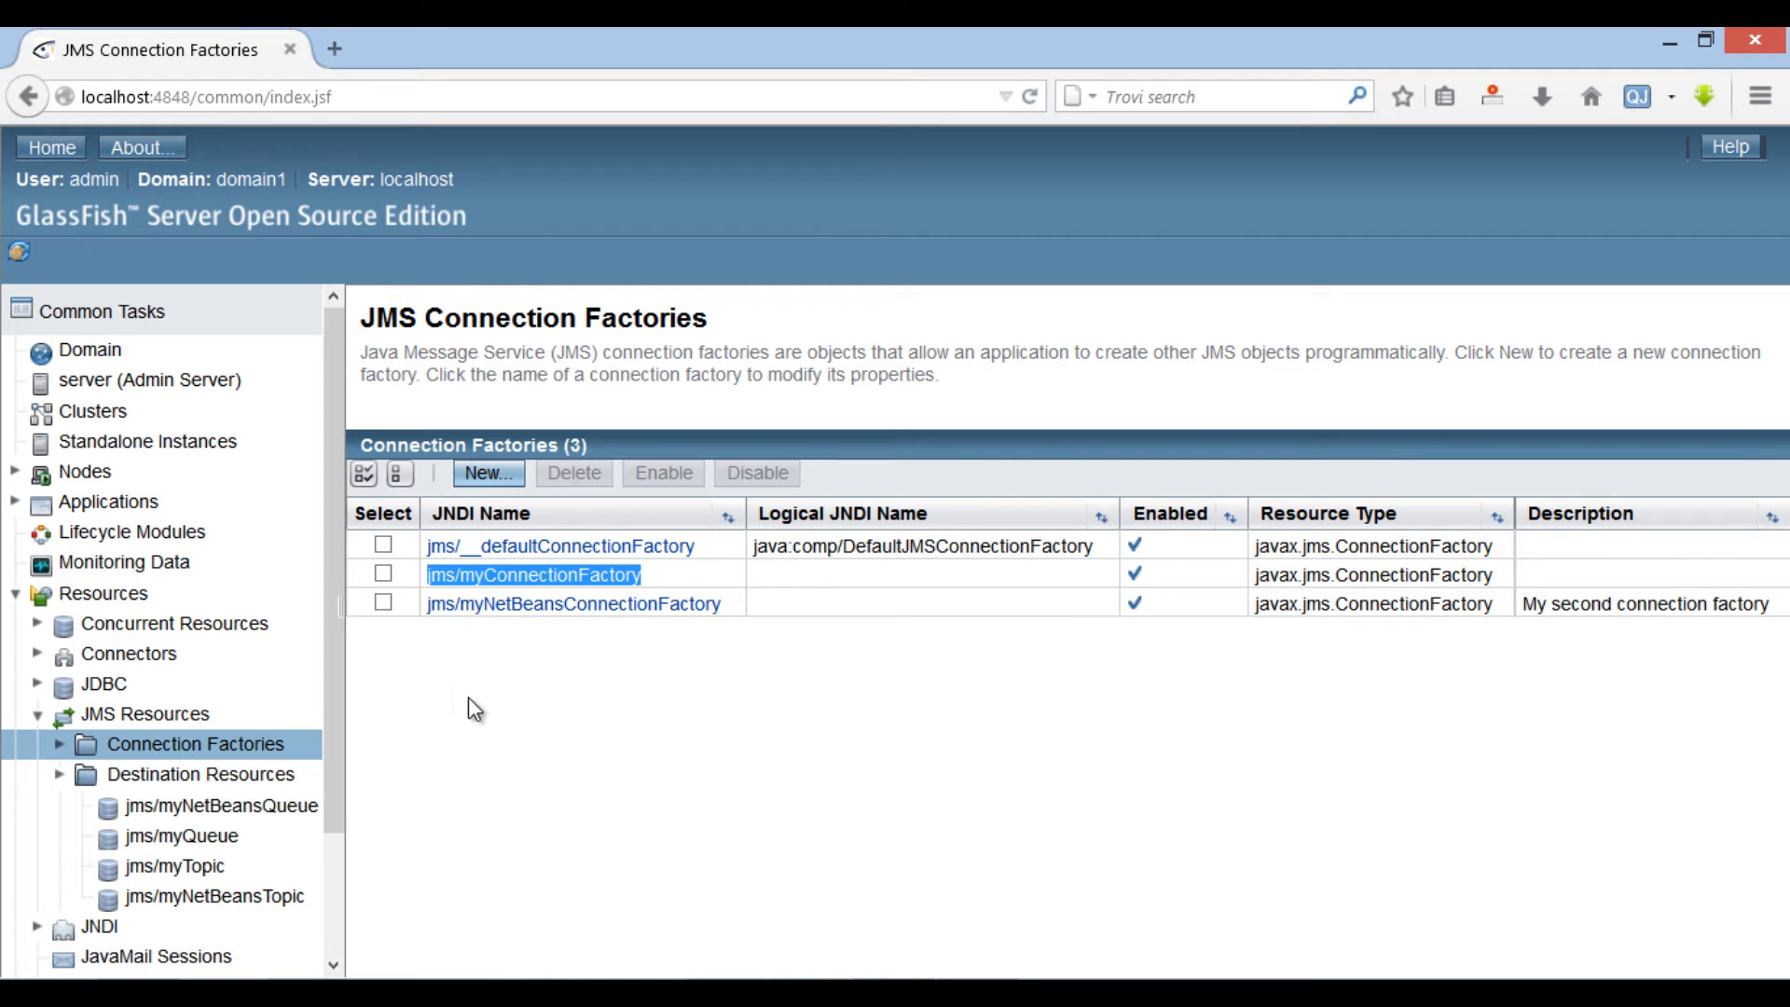
- View the GlassFish JMS destination resources to find the jms/myQueue name
click(199, 772)
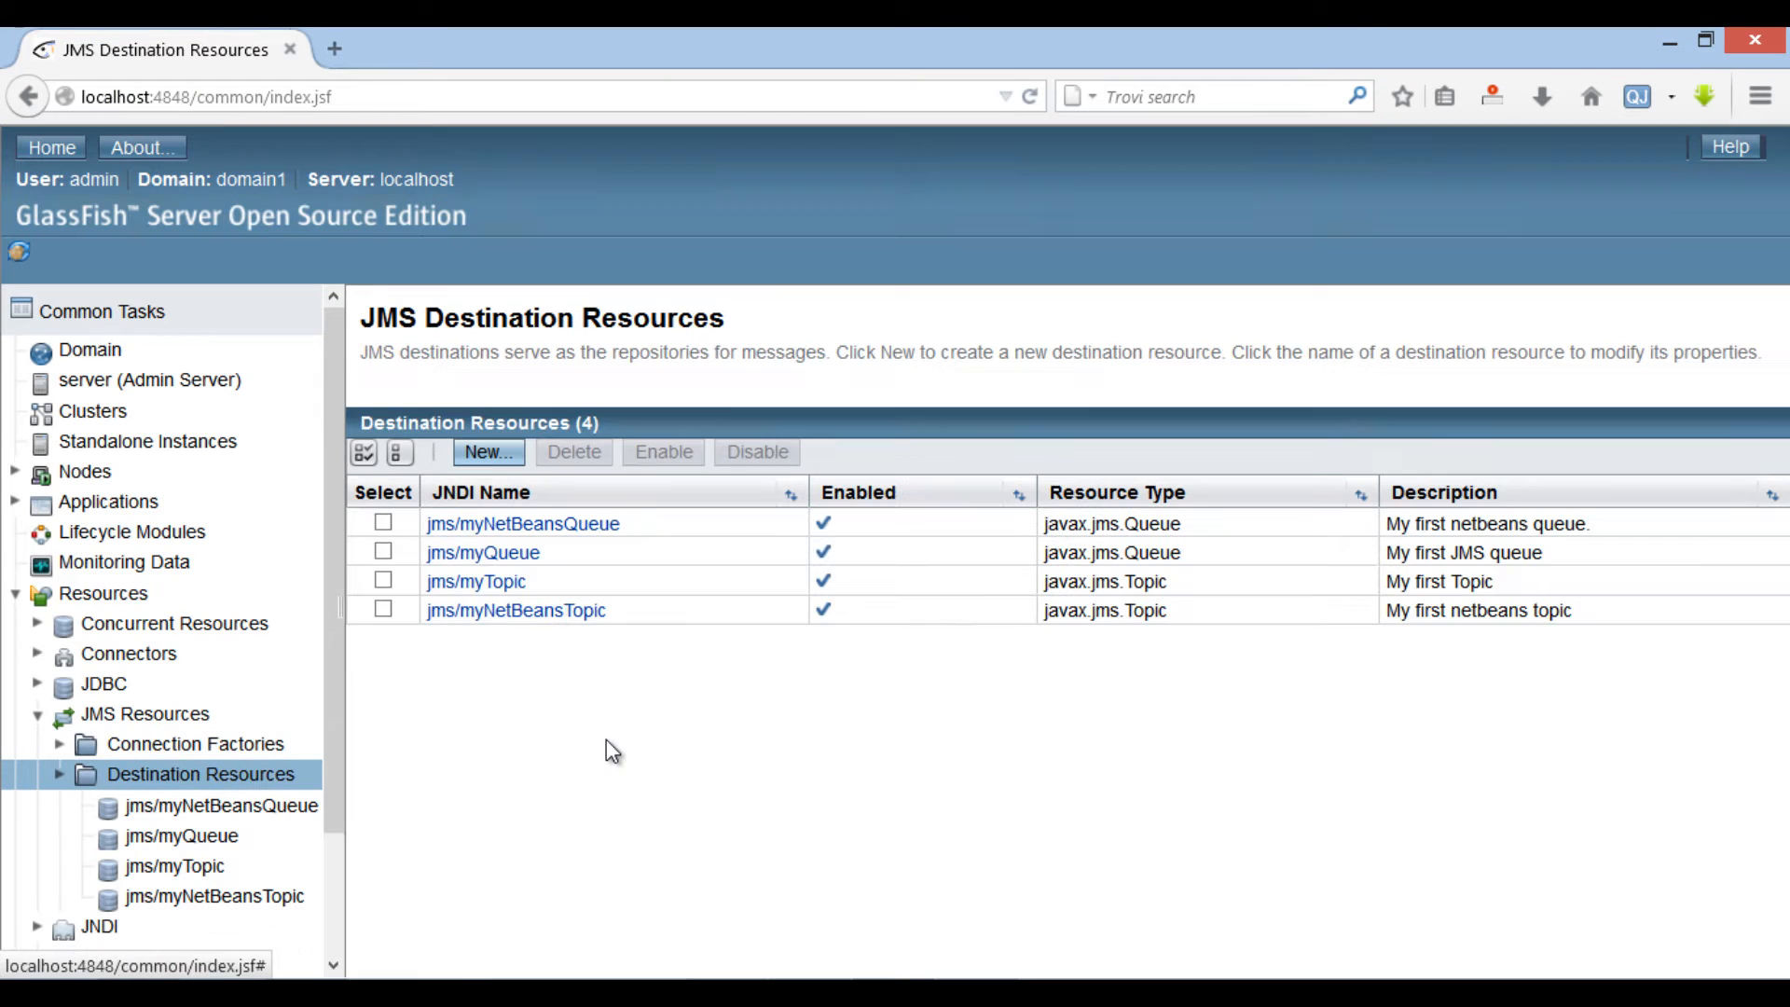
mouse_move(481, 552)
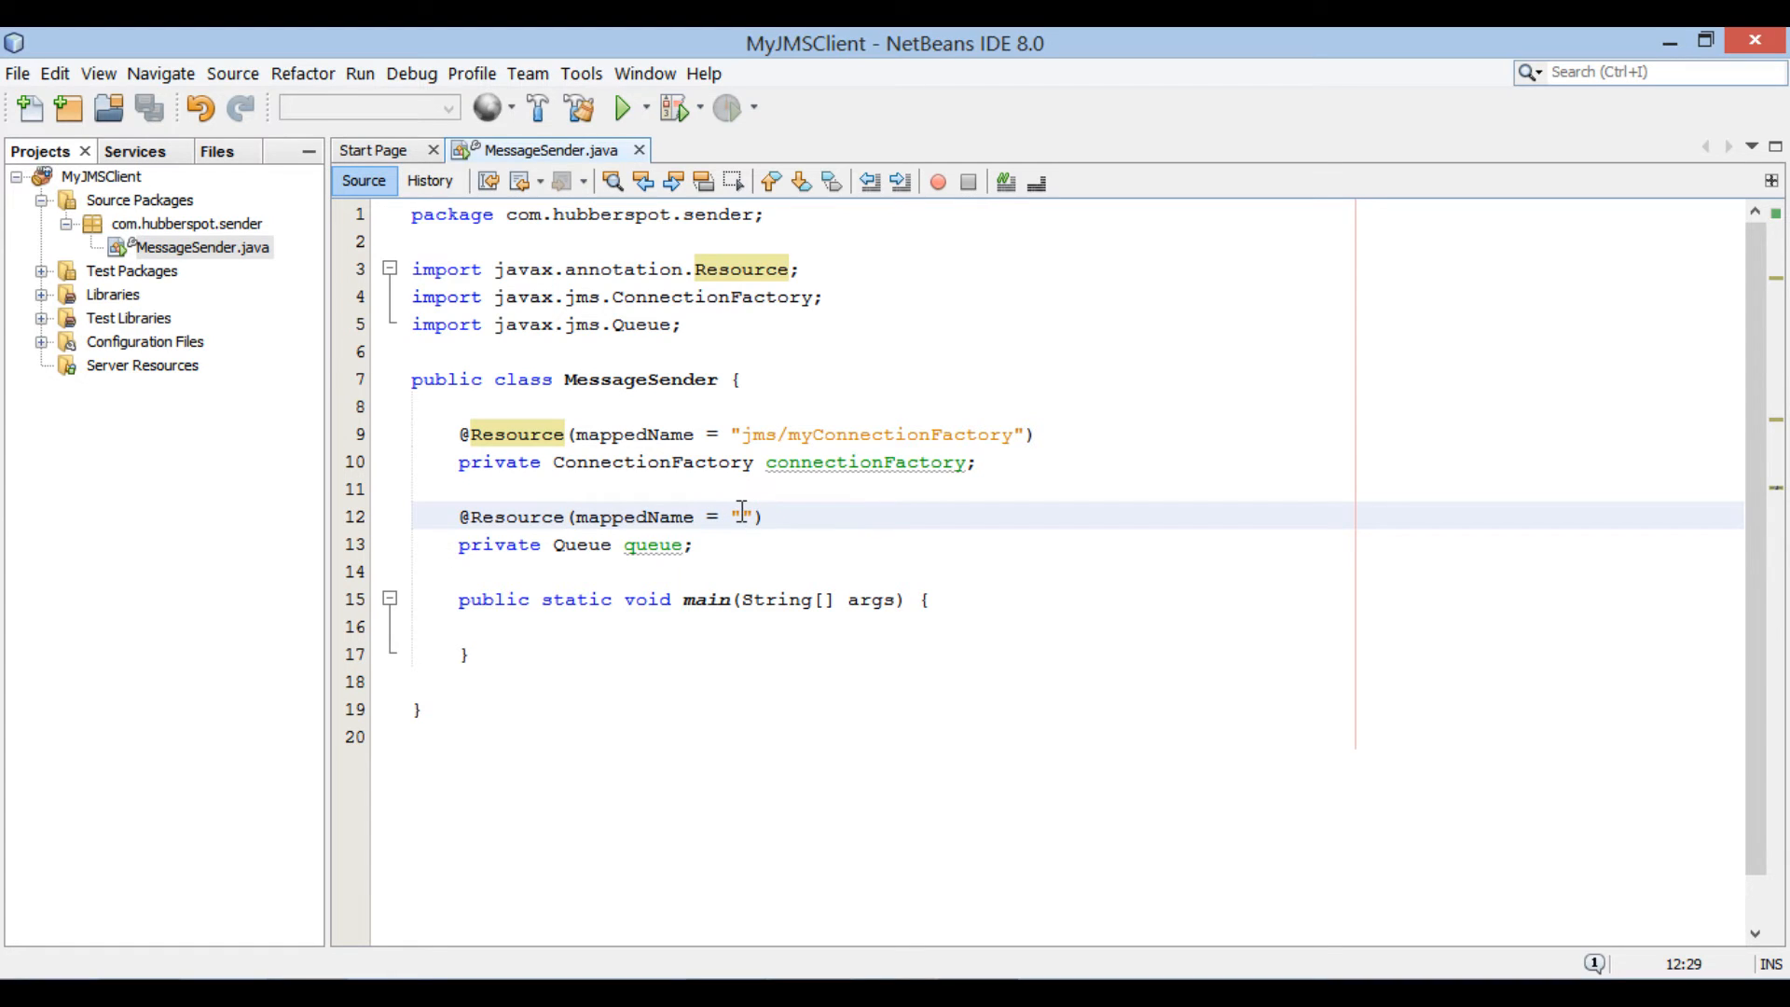
- Map the queue field to jms/myQueue and move into the main method body
text(jms/myQueue)
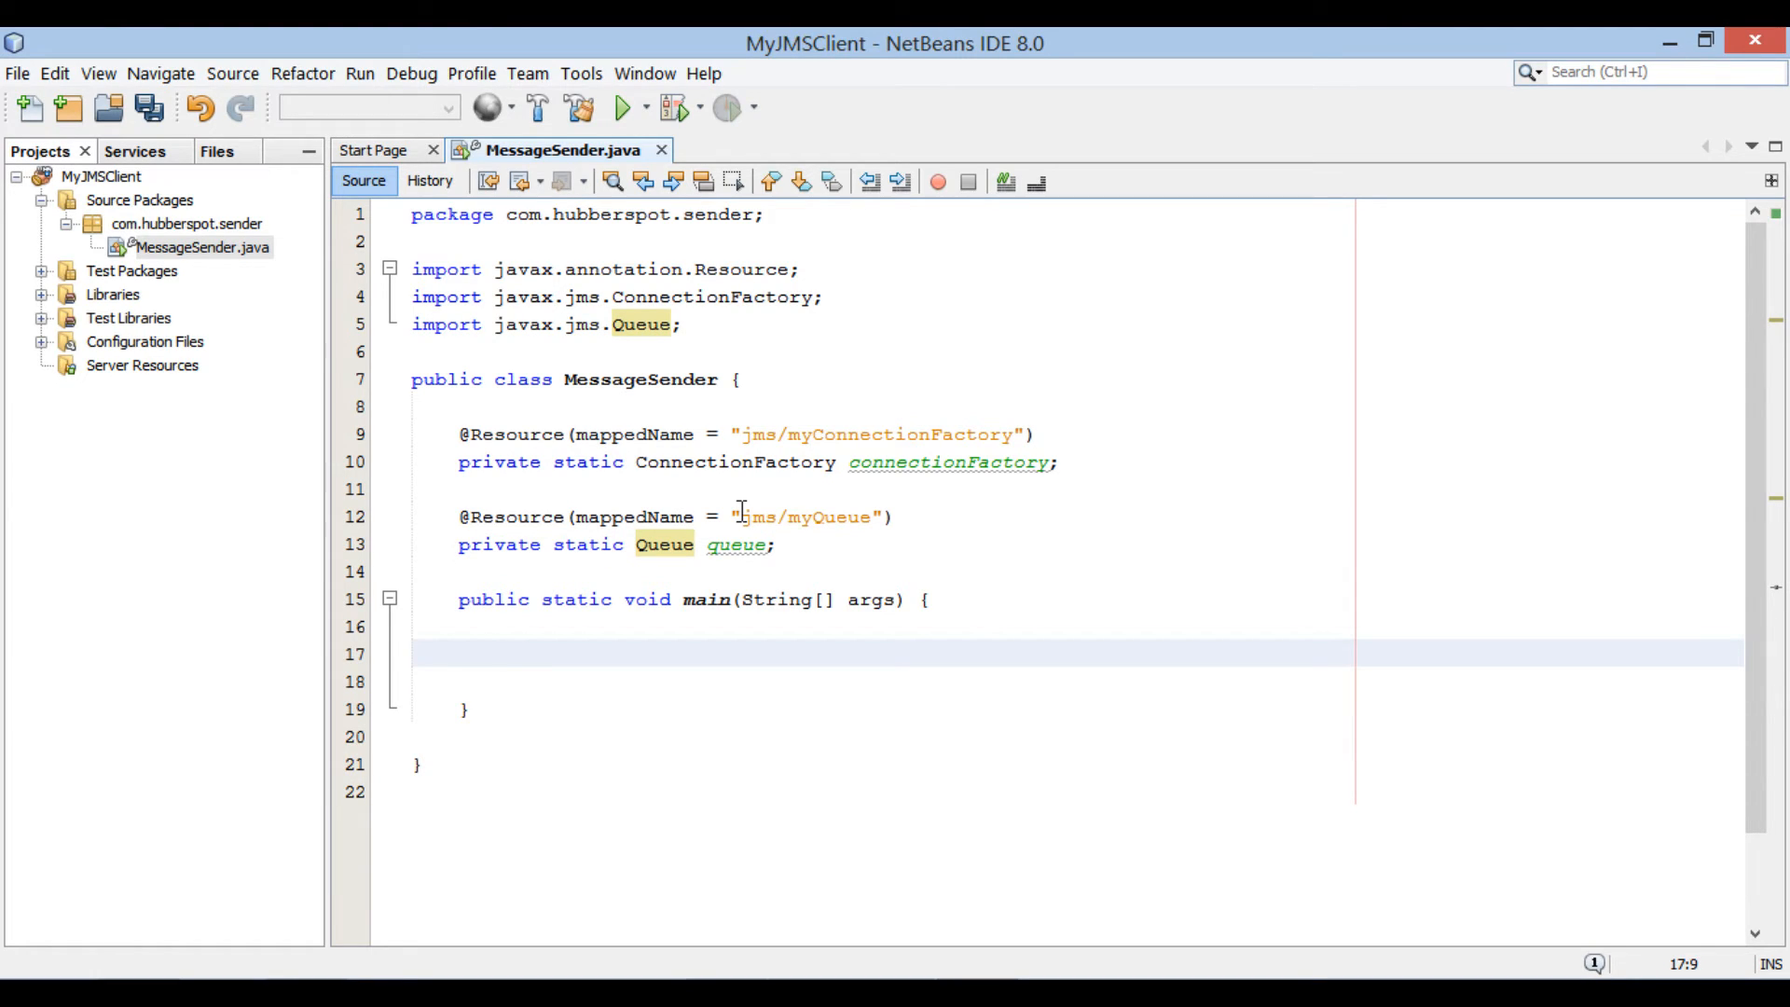
click(505, 652)
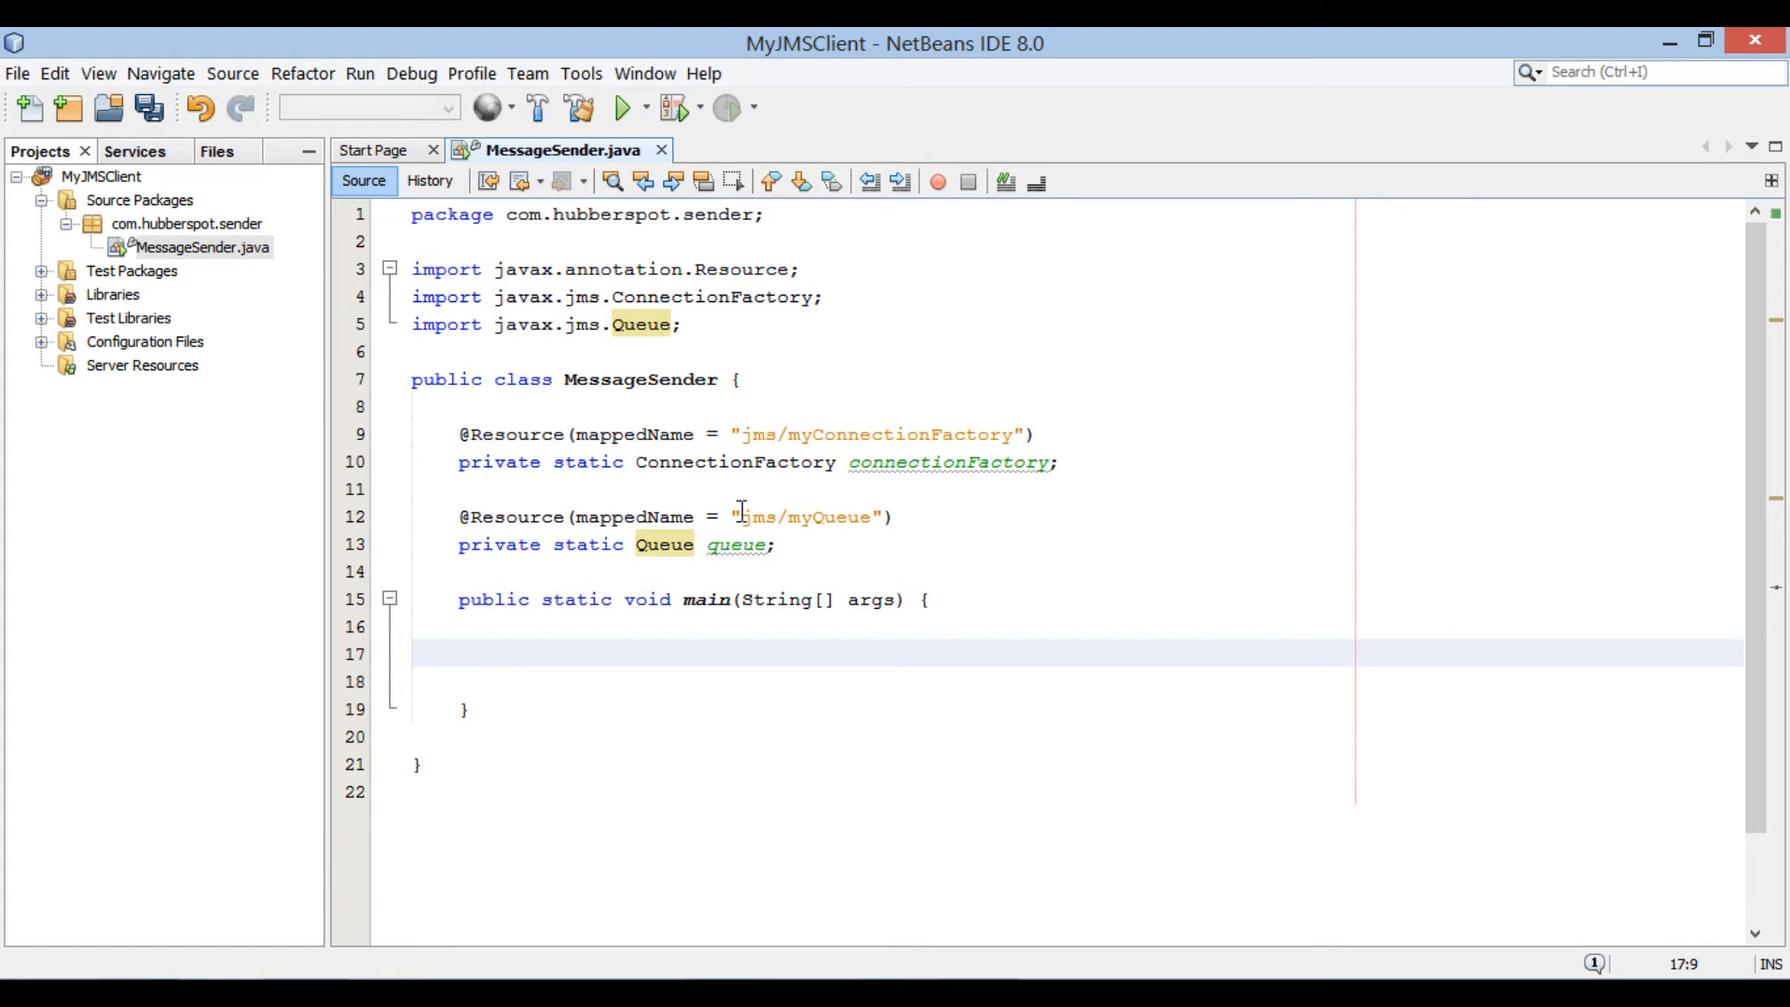
- Write JMSContext jmsContext = connectionFactory.createContext(); in main and save
text(JM)
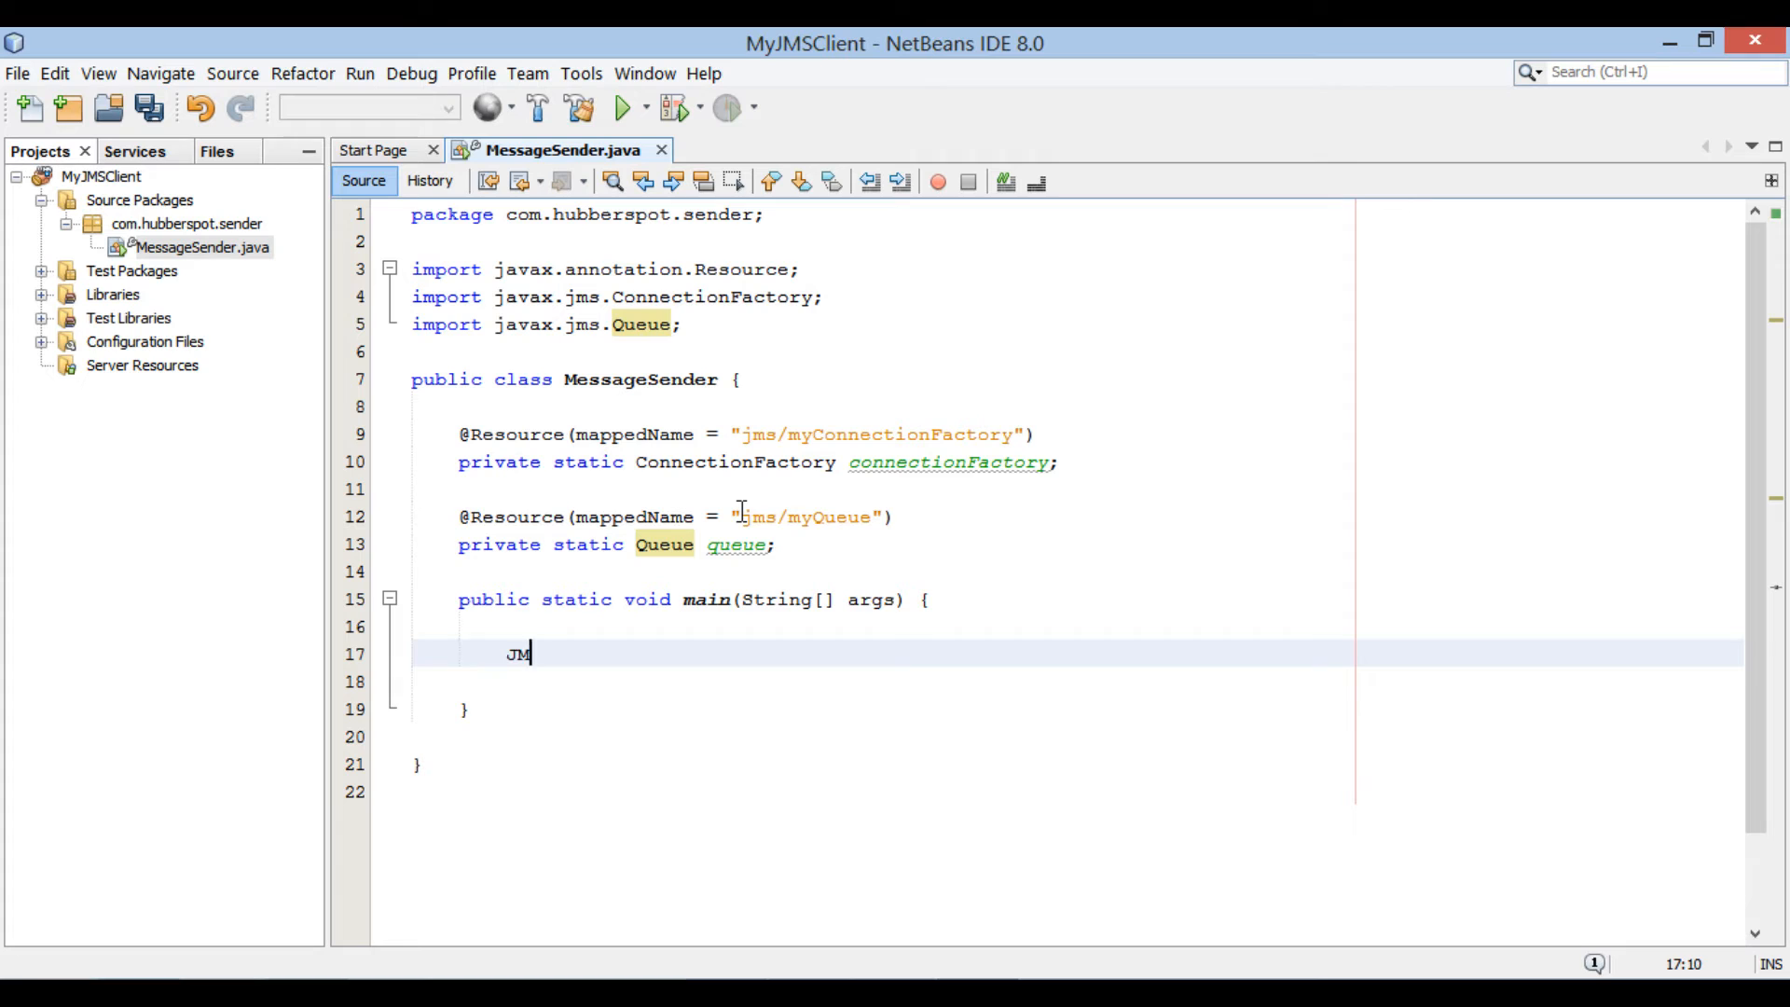
text(SCOn)
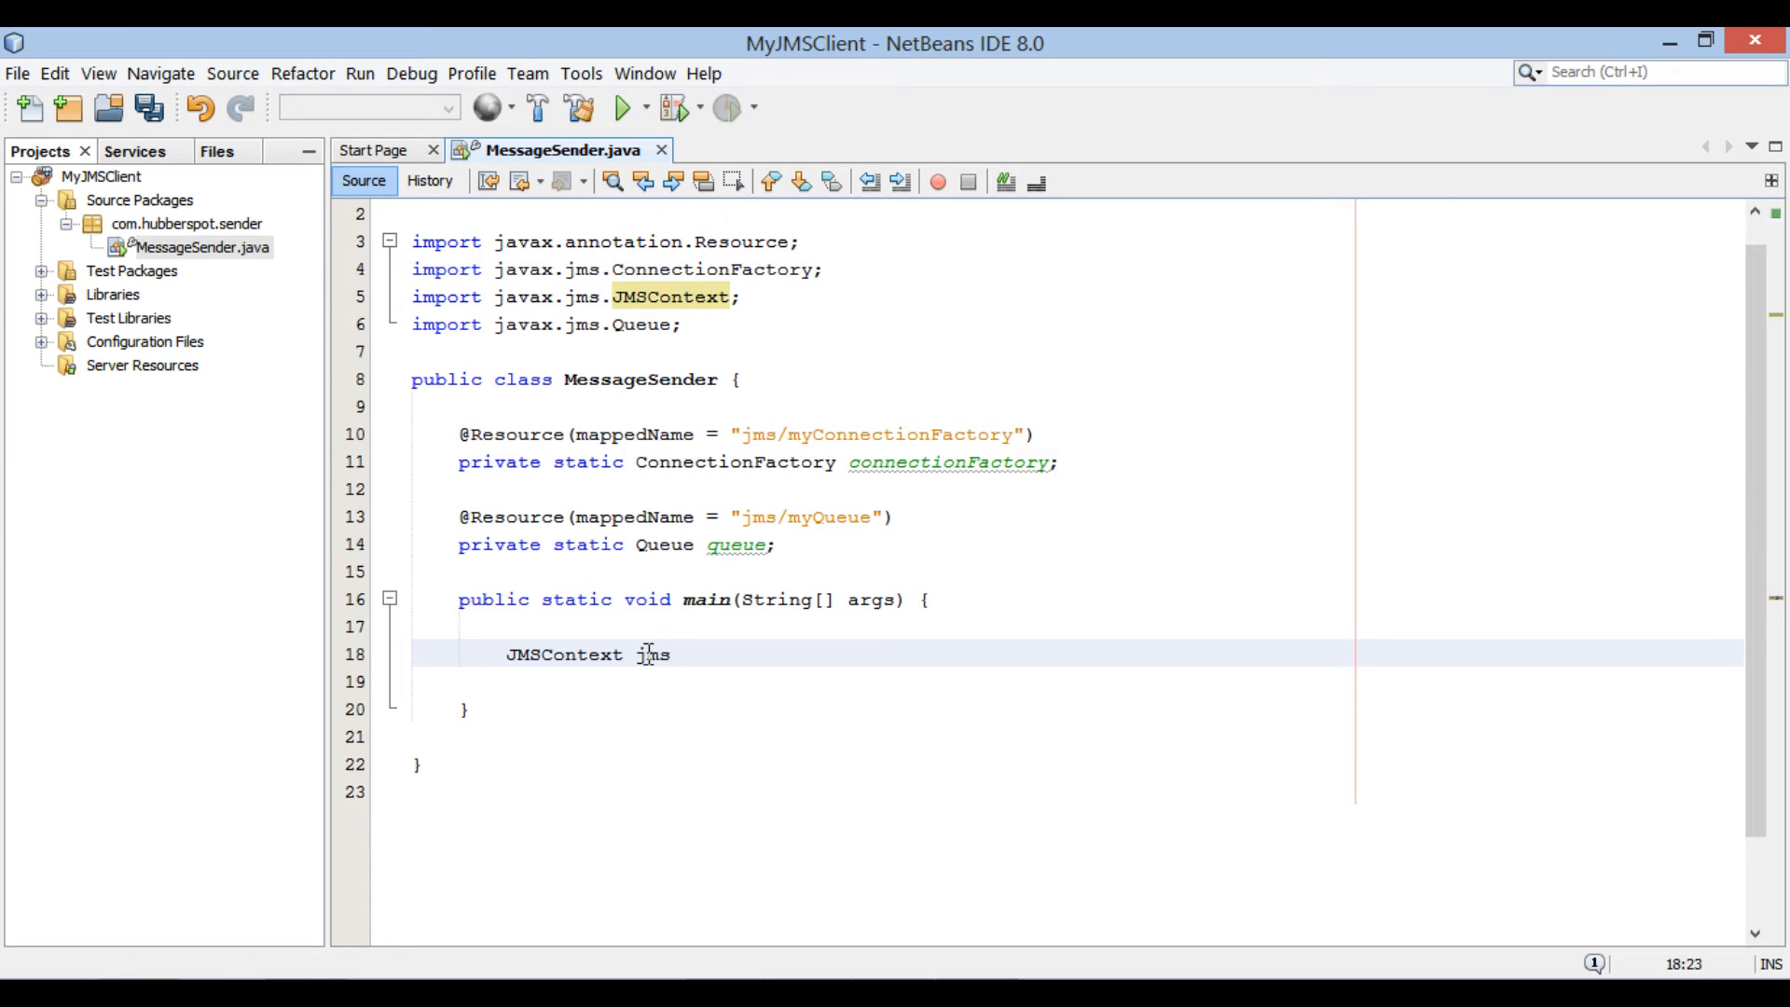
text(Context =)
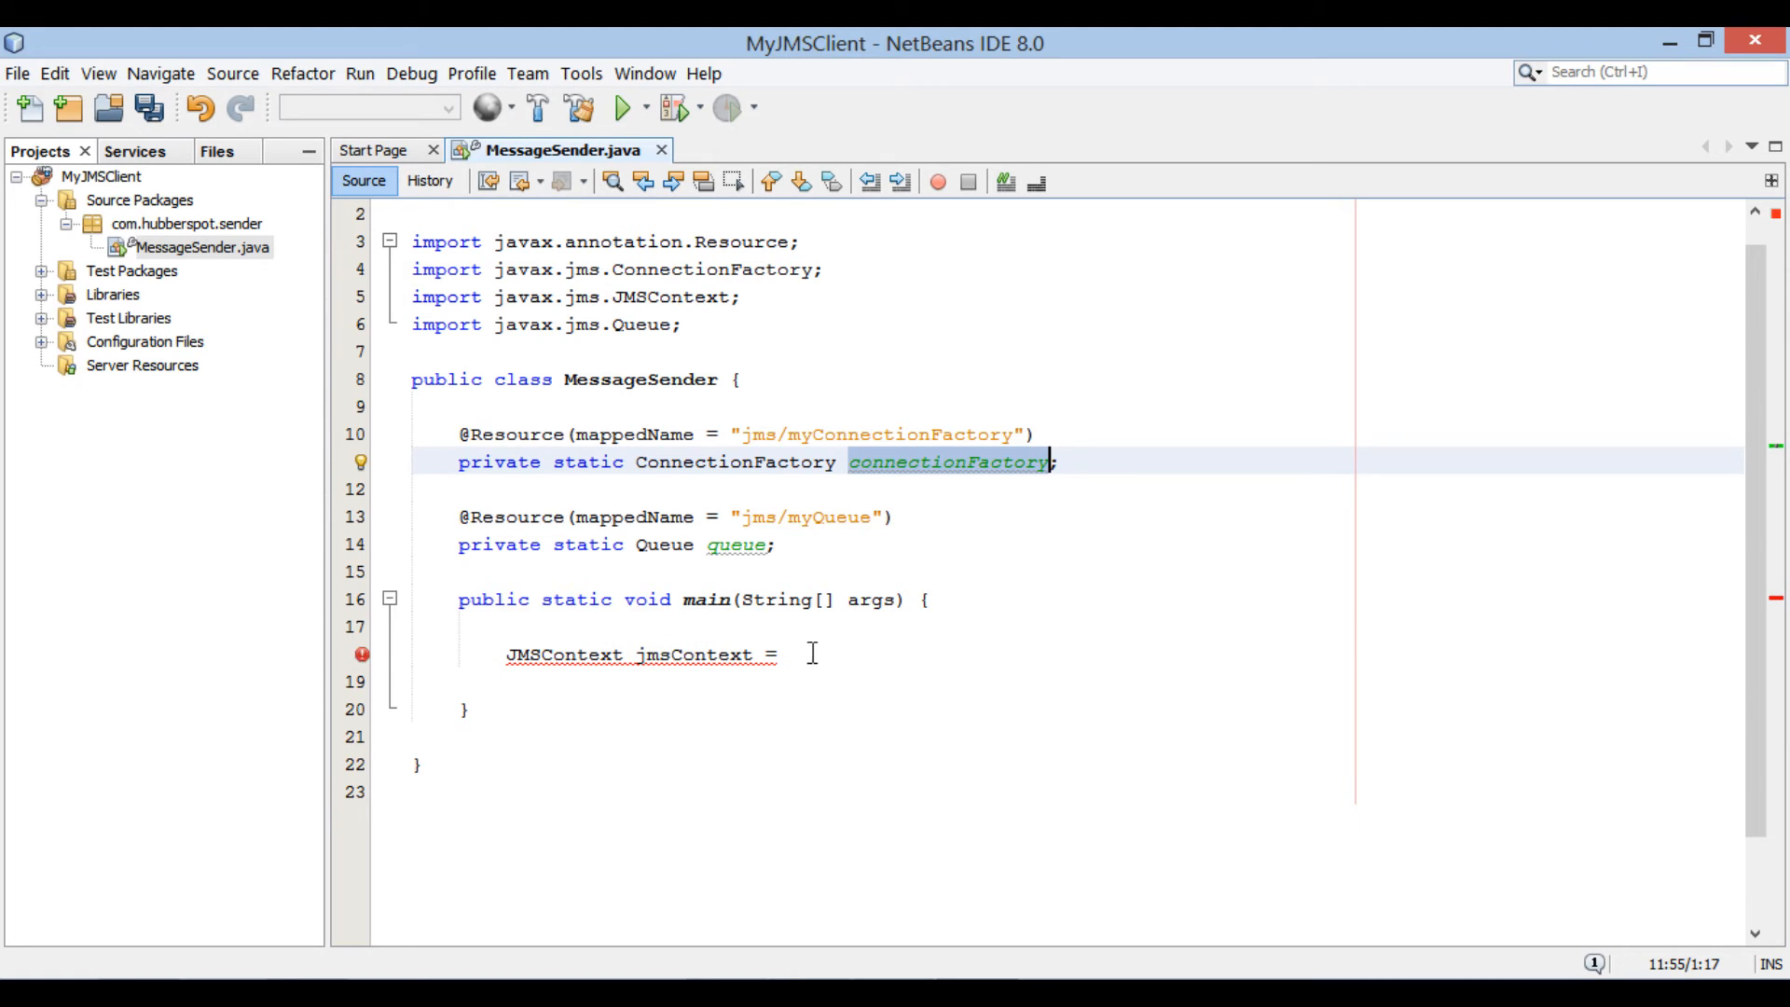
text(connectionFactory)
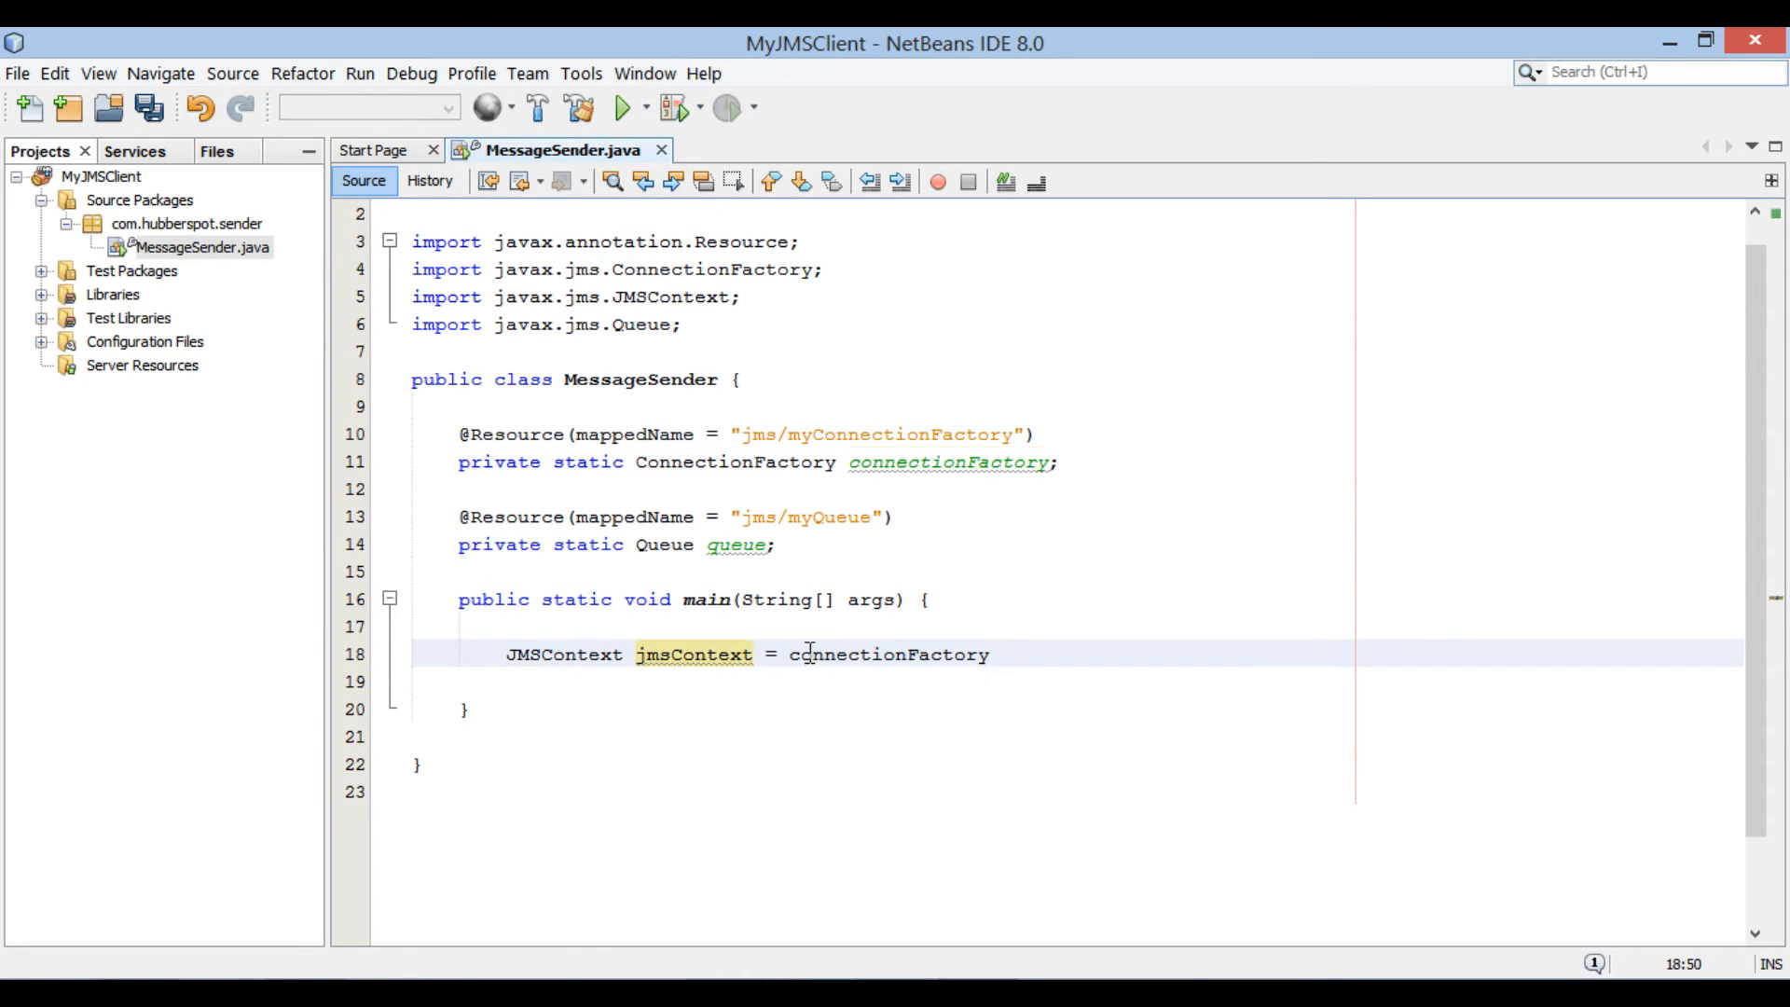
text(.createContext()
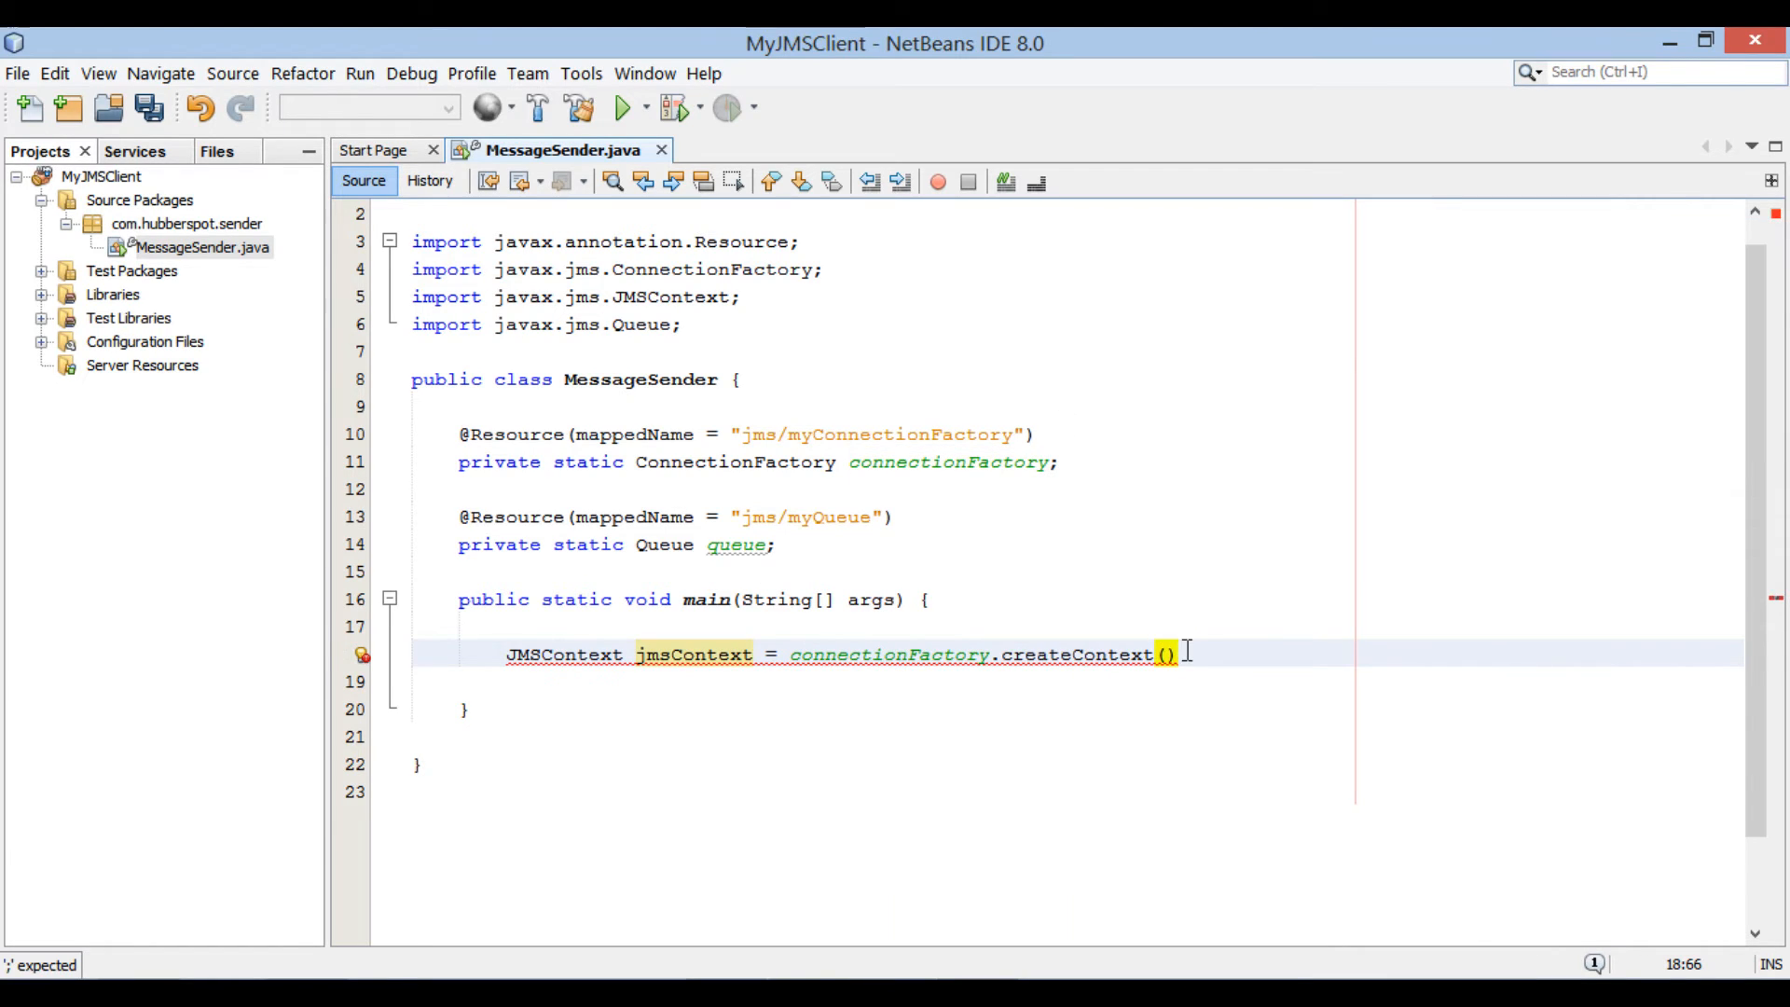
text(;)
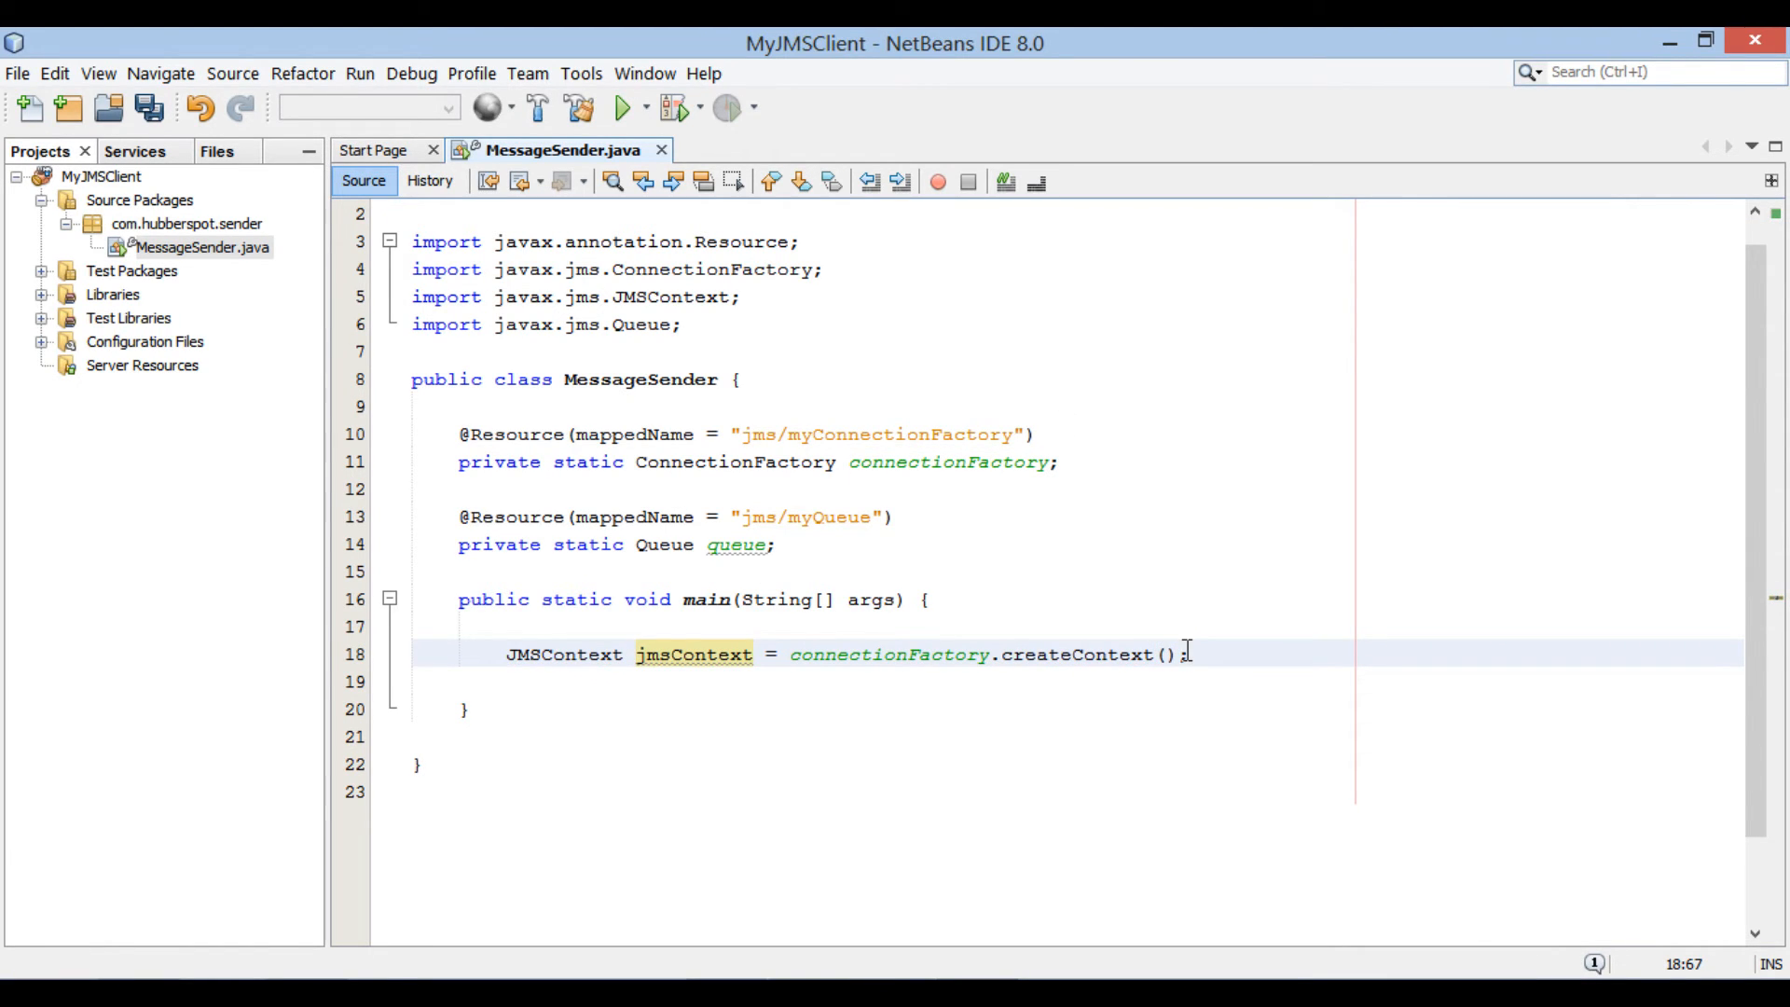
key(ctrl+s)
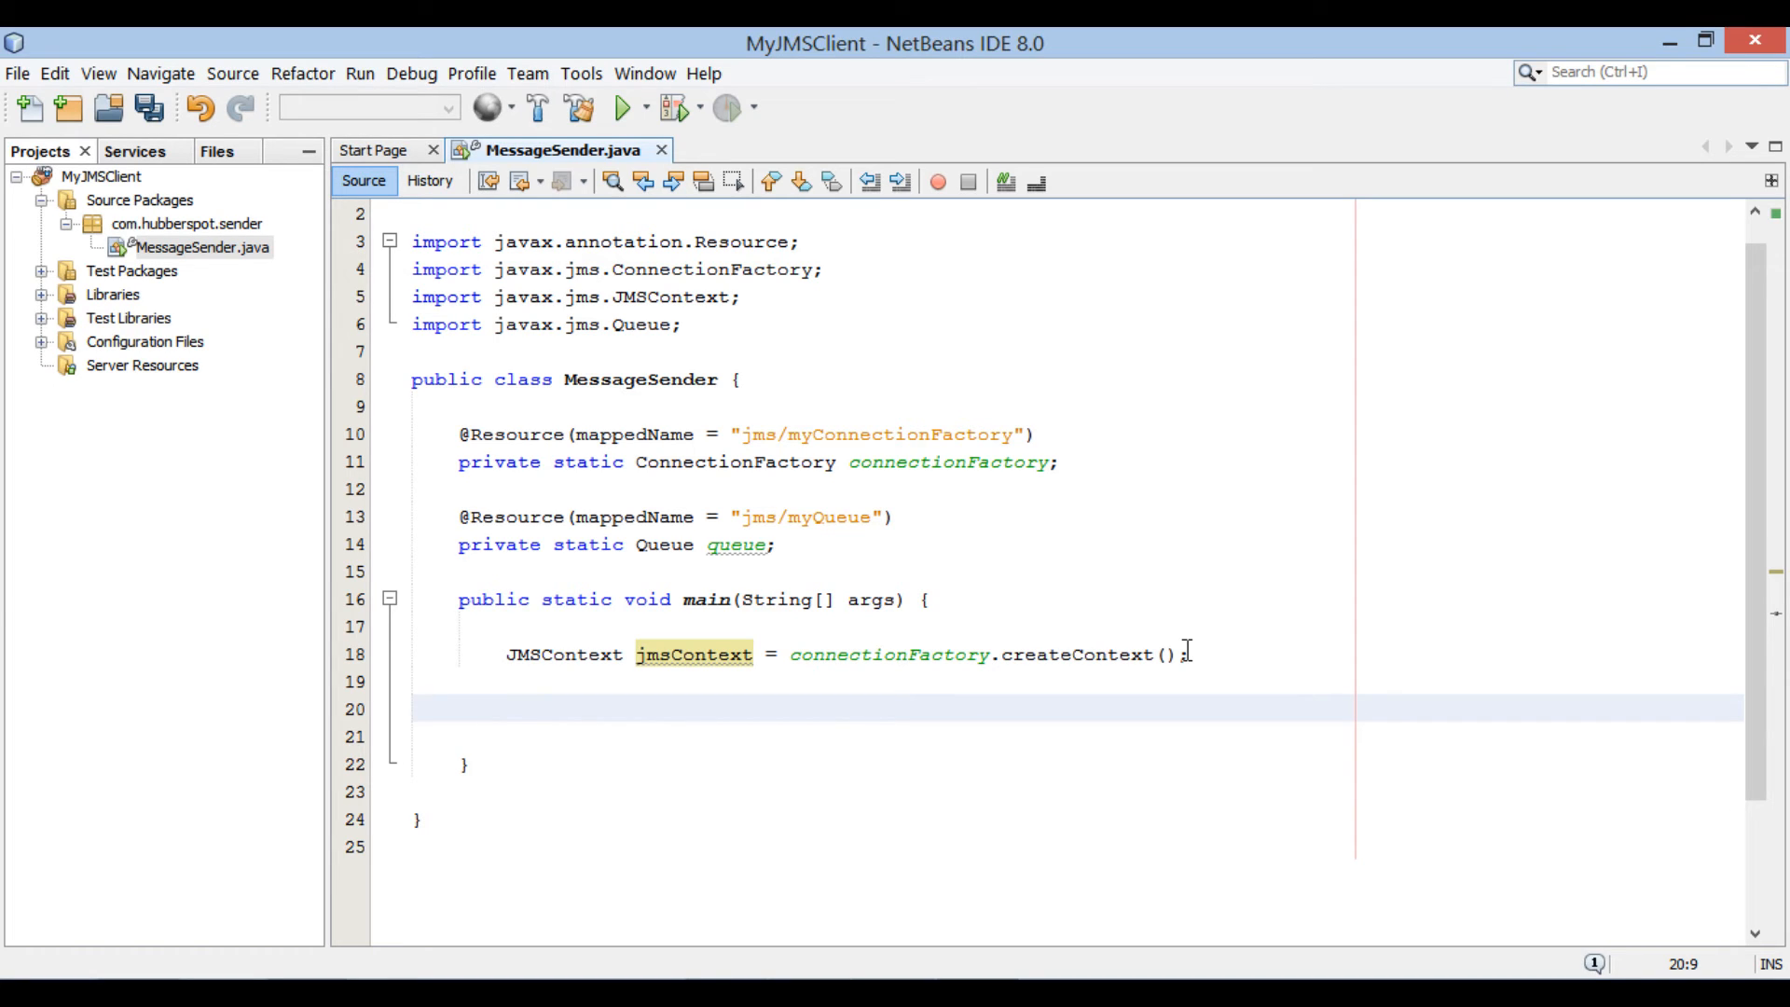
- Start declaring JMSProducer jmsProducer = jmsContext.createProducer() on the next line
click(506, 709)
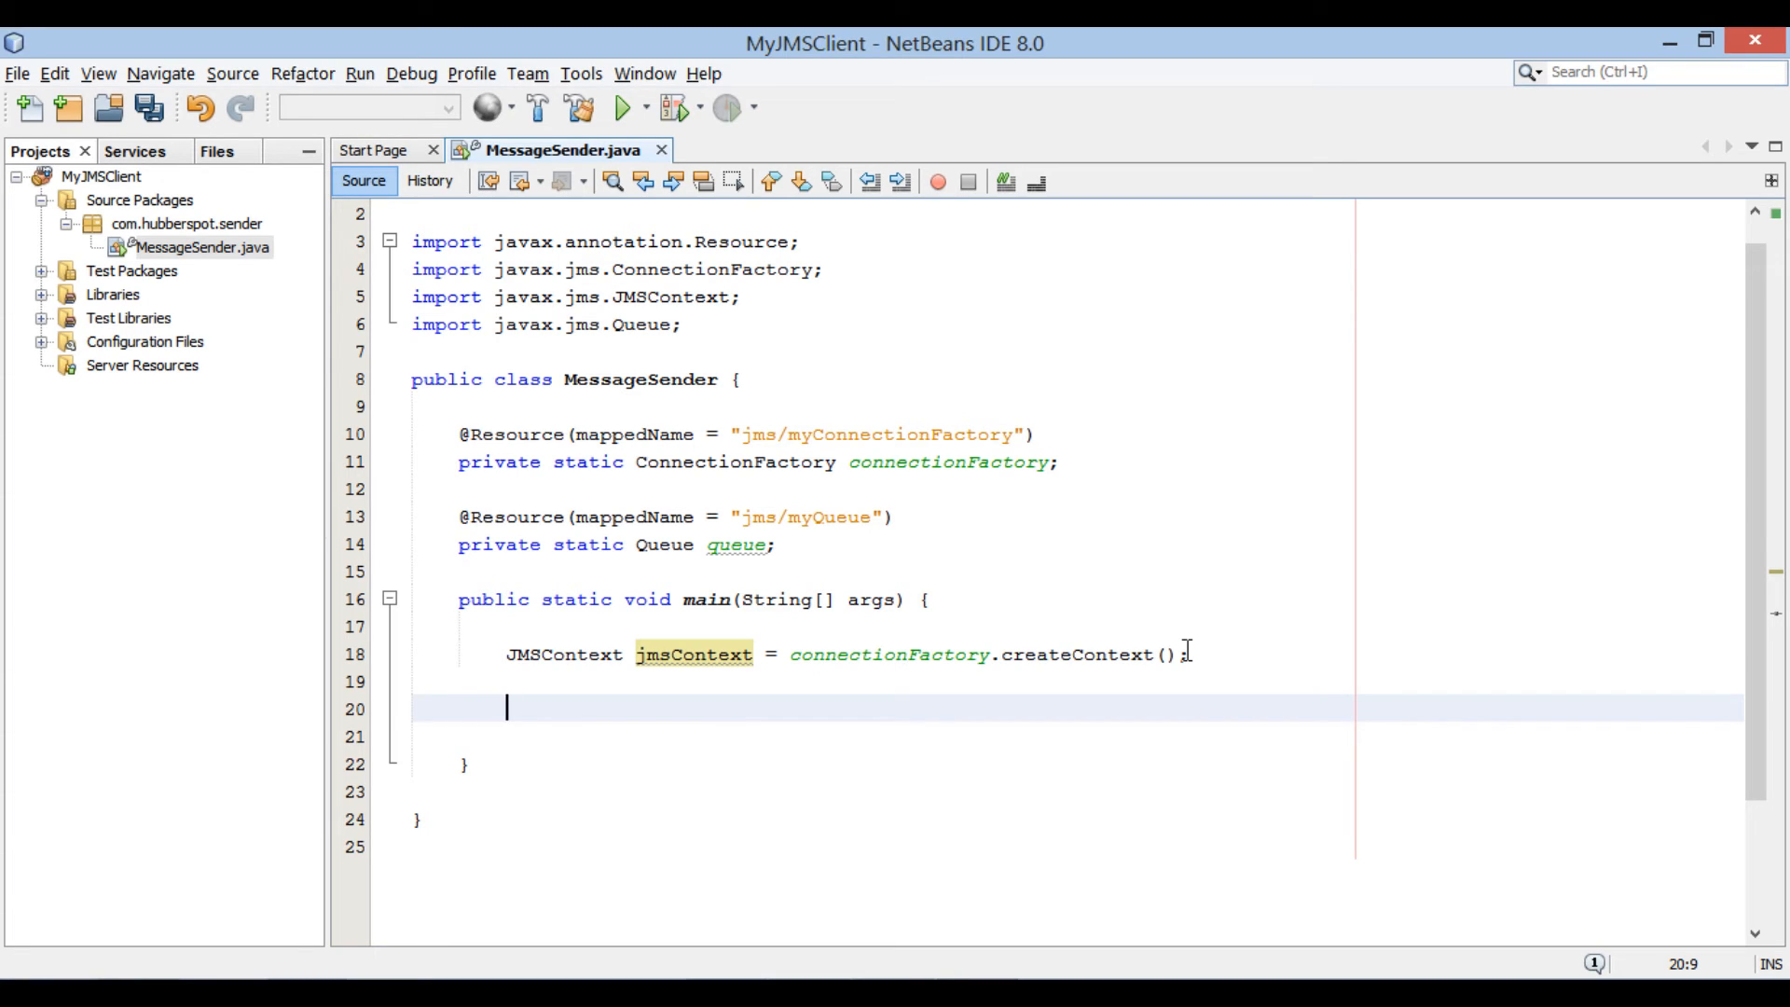
text(JMSProducer jmsProducer =)
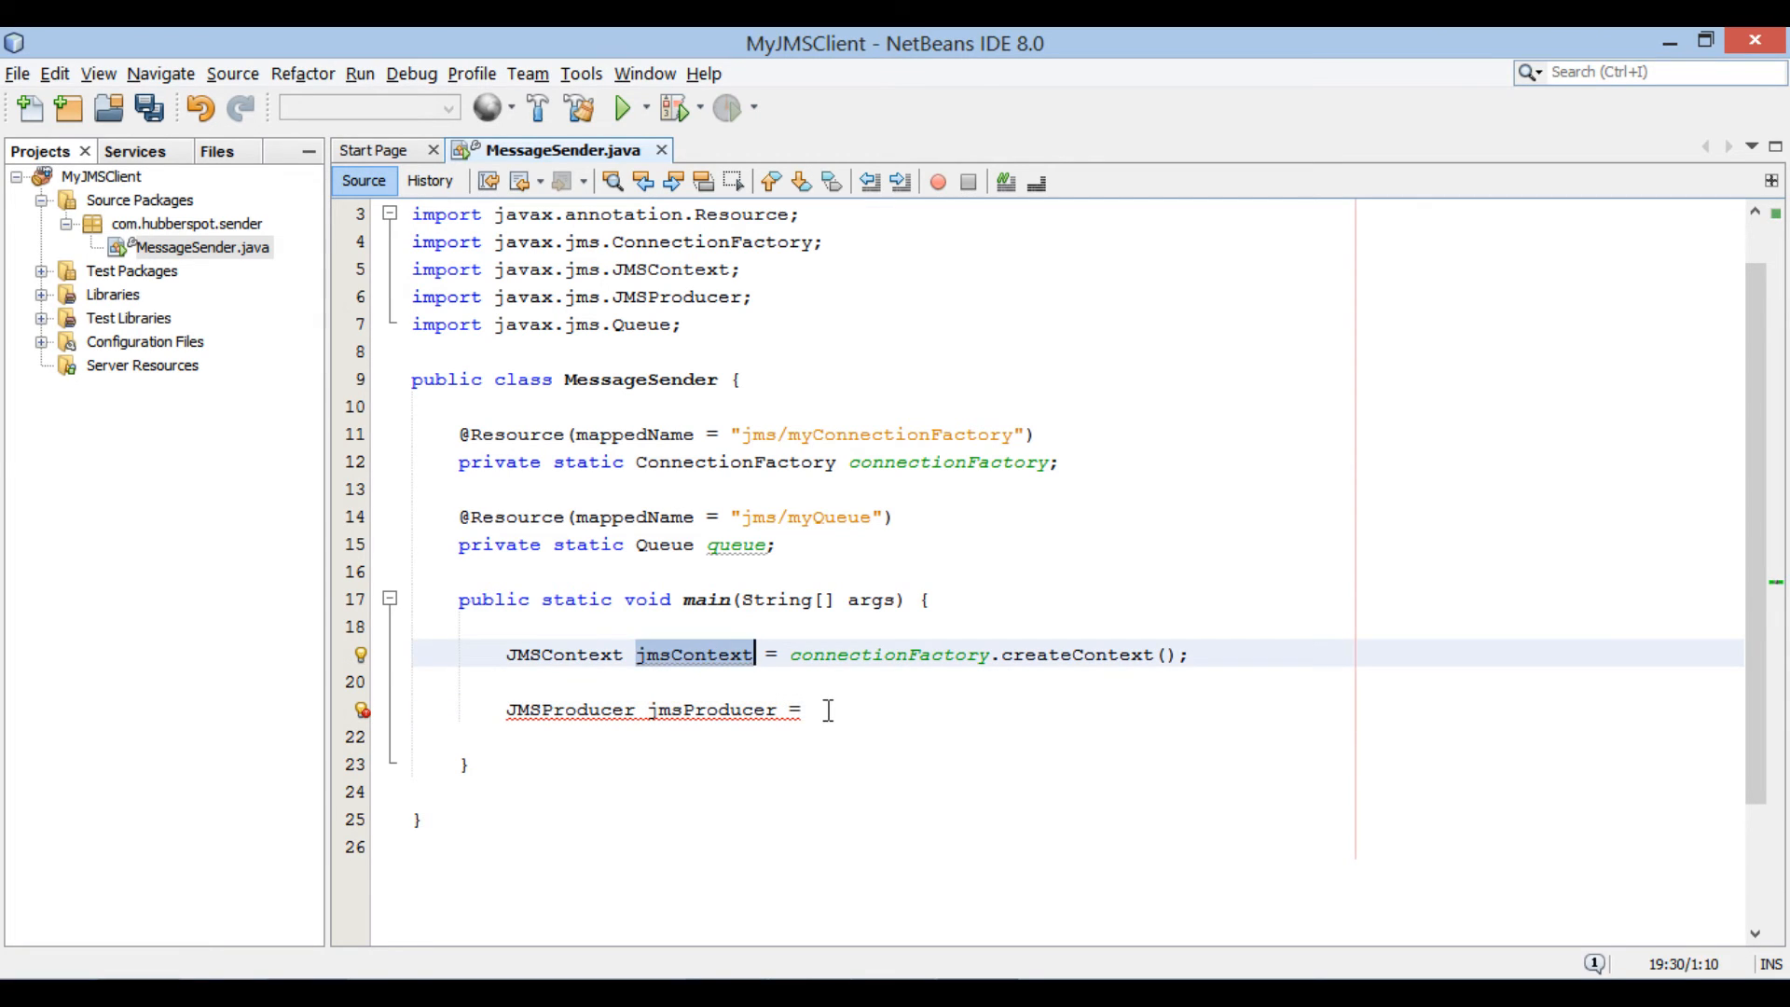
text(jmsContext)
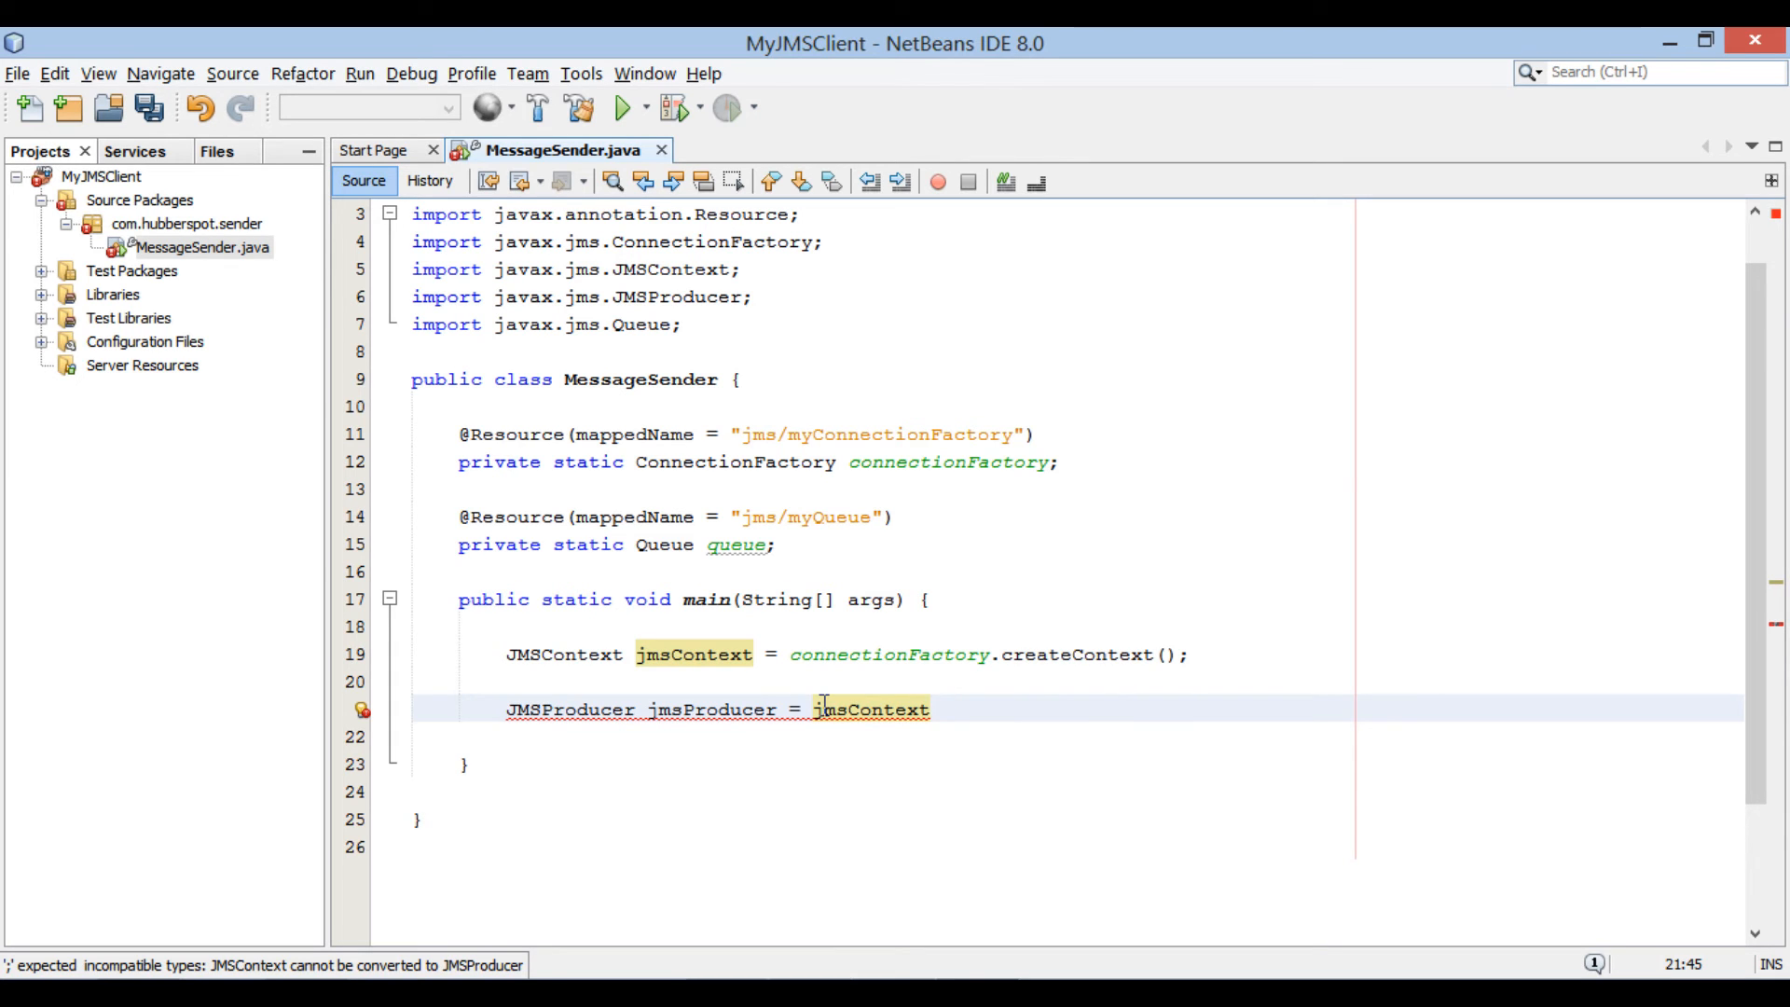
text(.createProducer();)
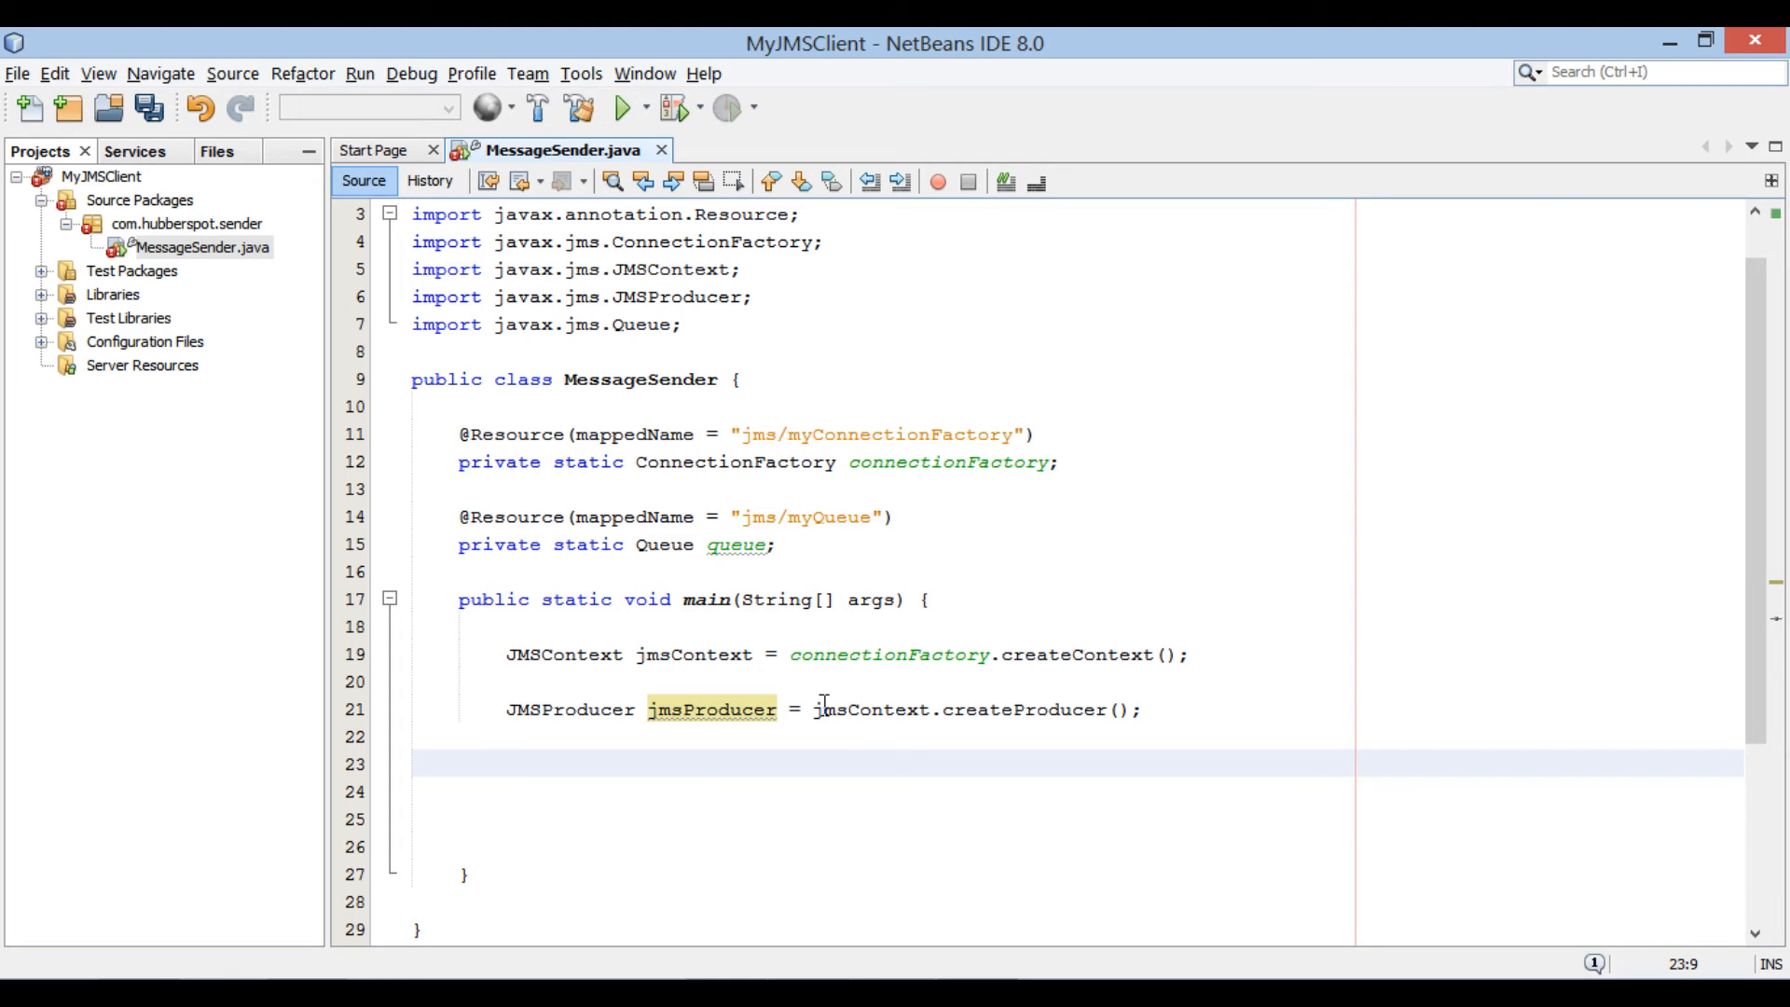
- Declare String message holding "Hello JMS !!!" below the producer line
text(St)
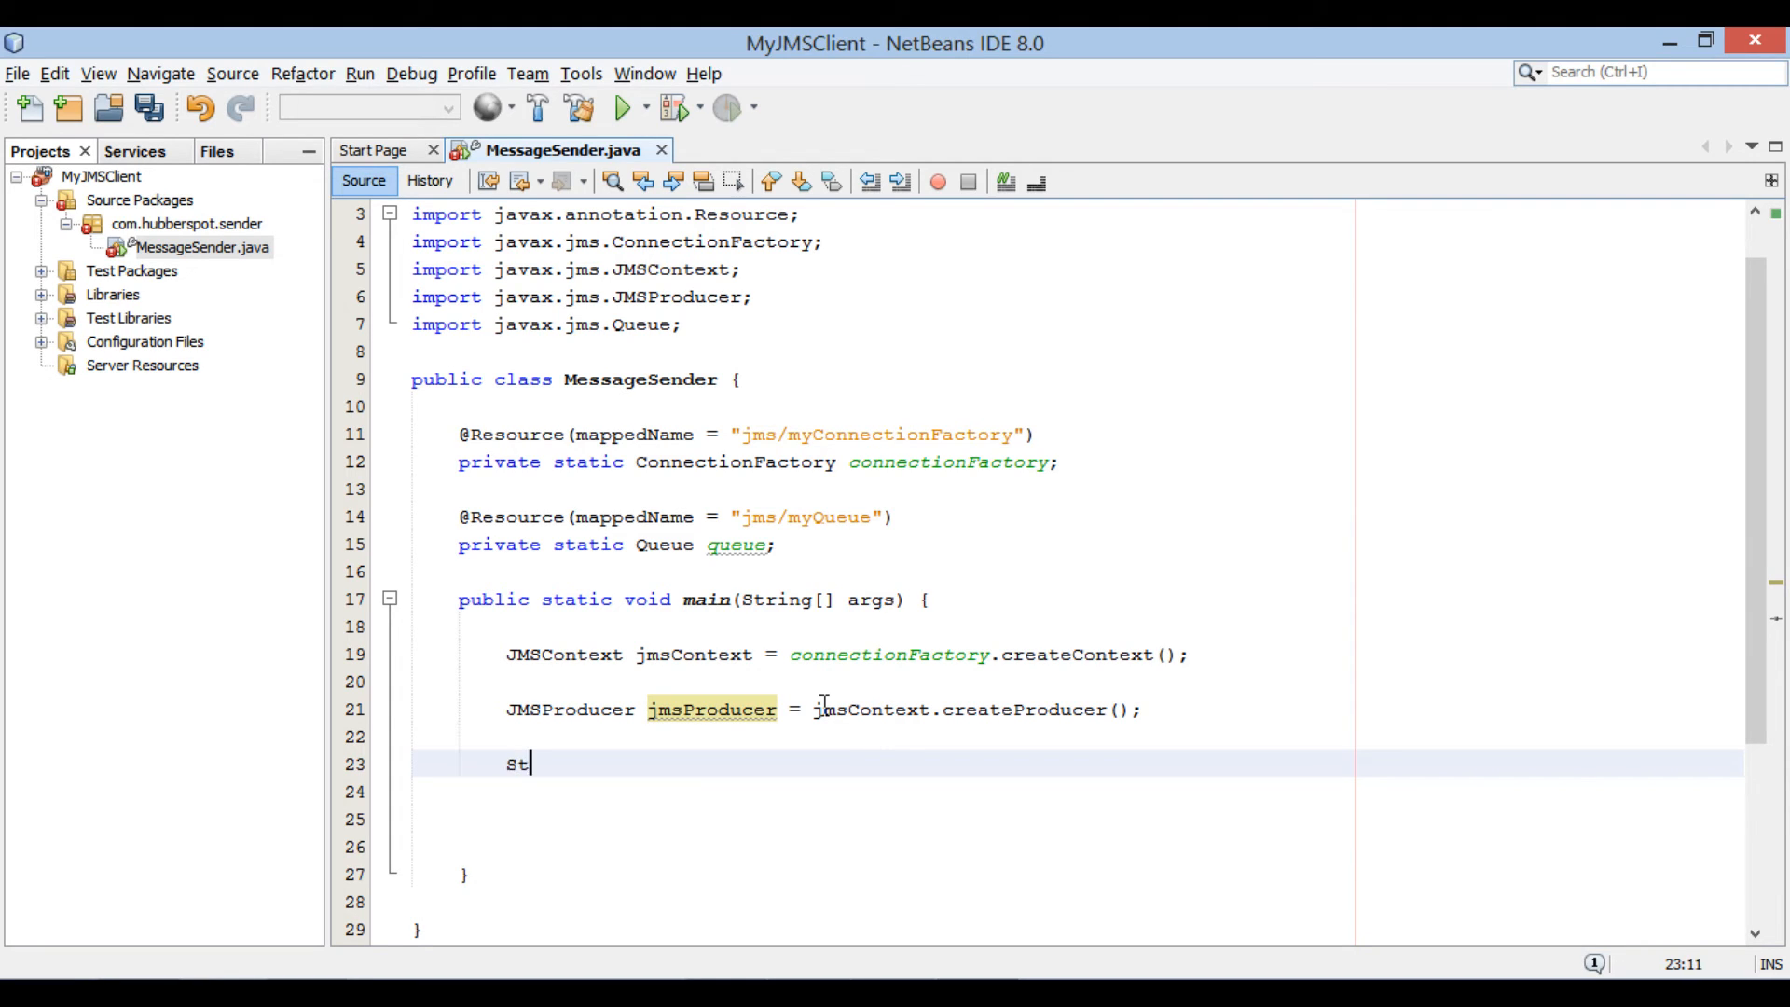
text(ring messa)
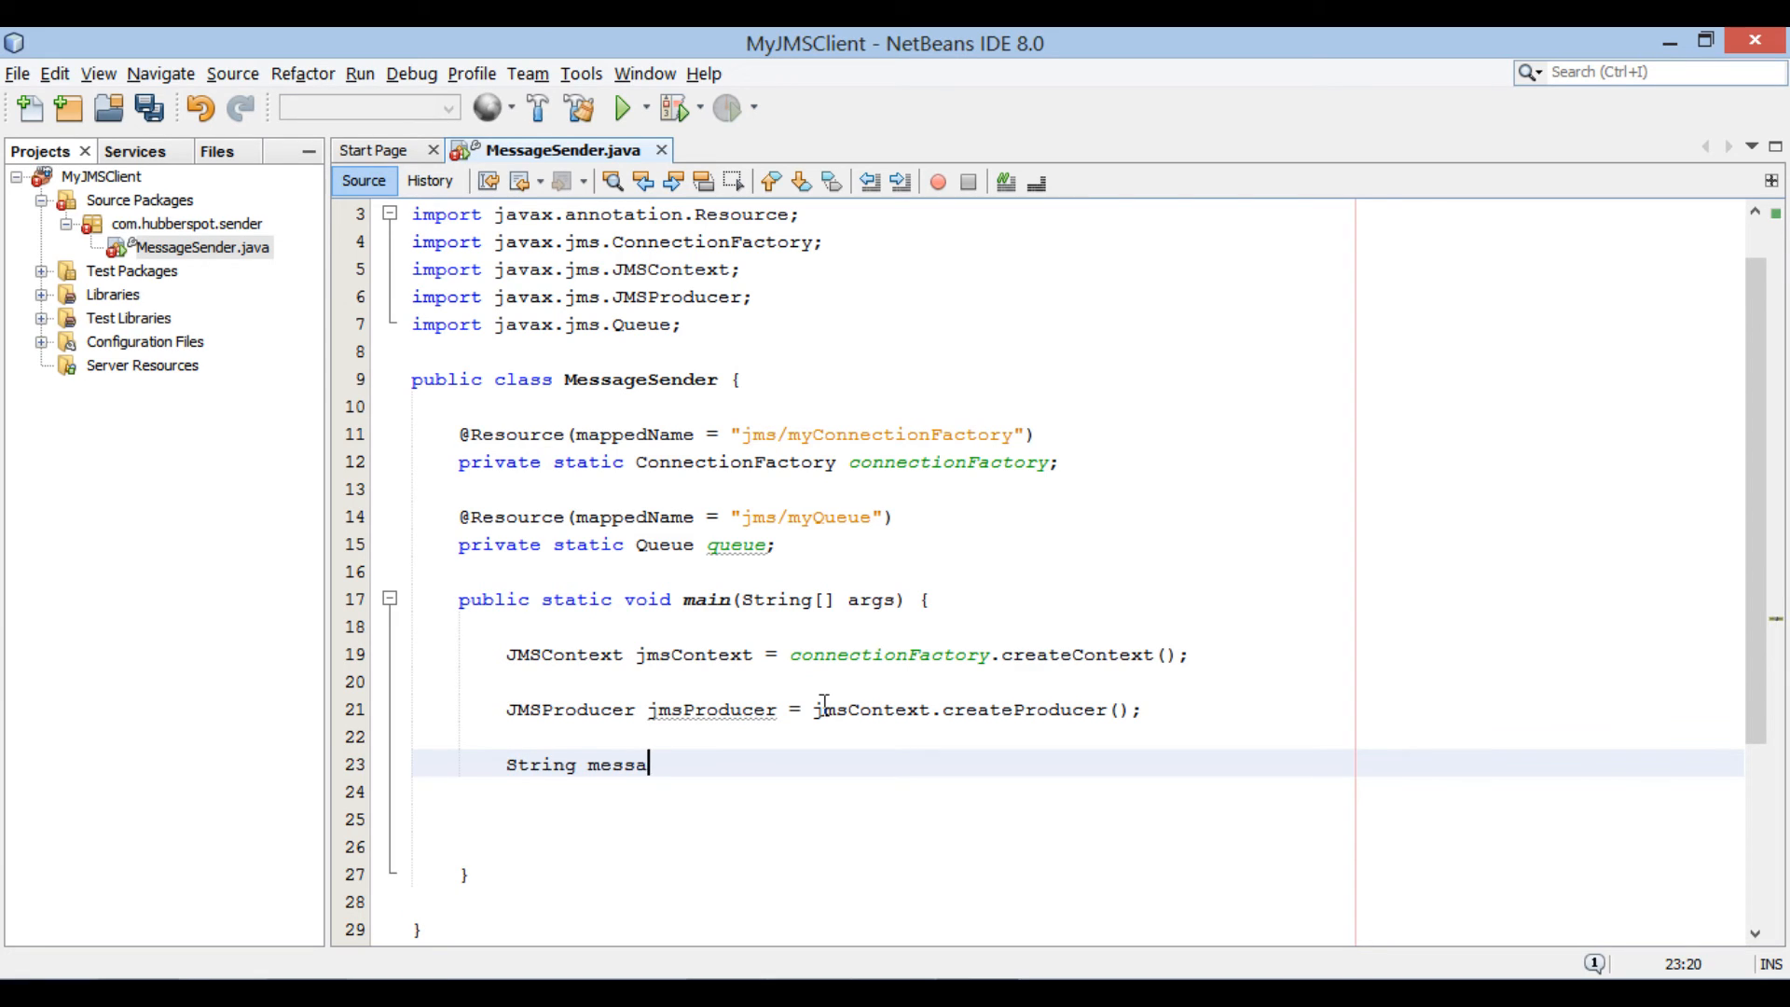
text(ge = "";)
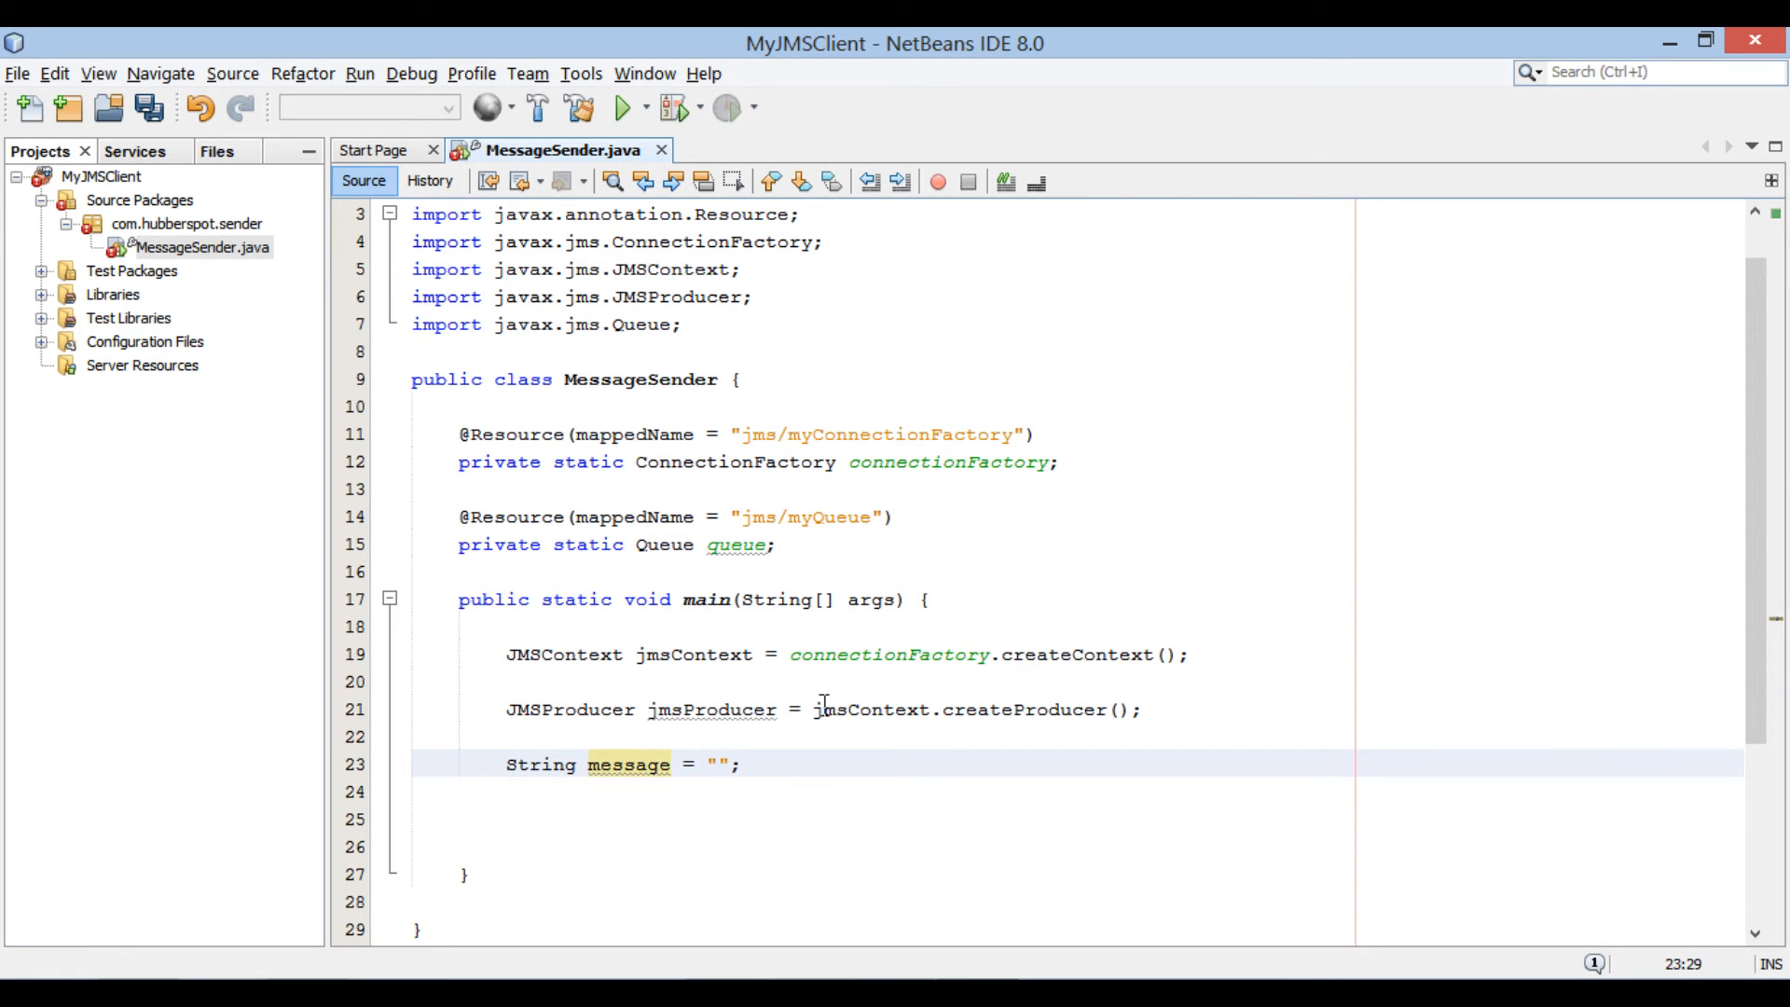
text(He)
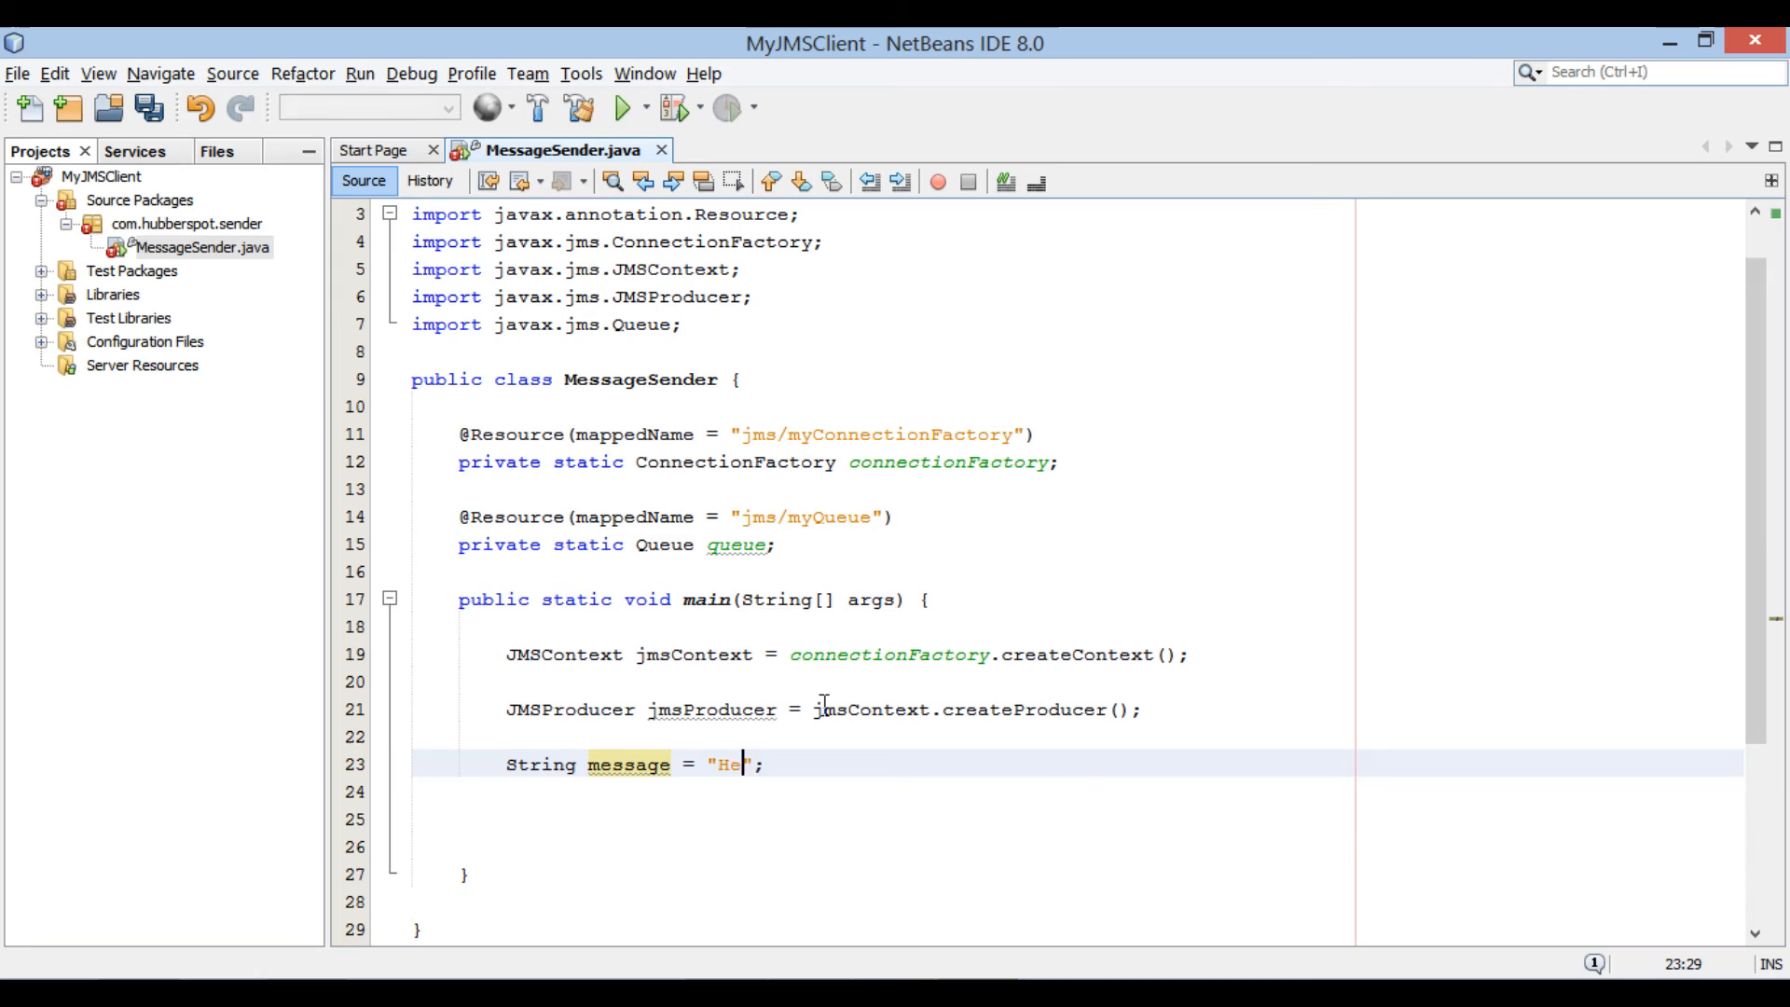
text(llo JMS)
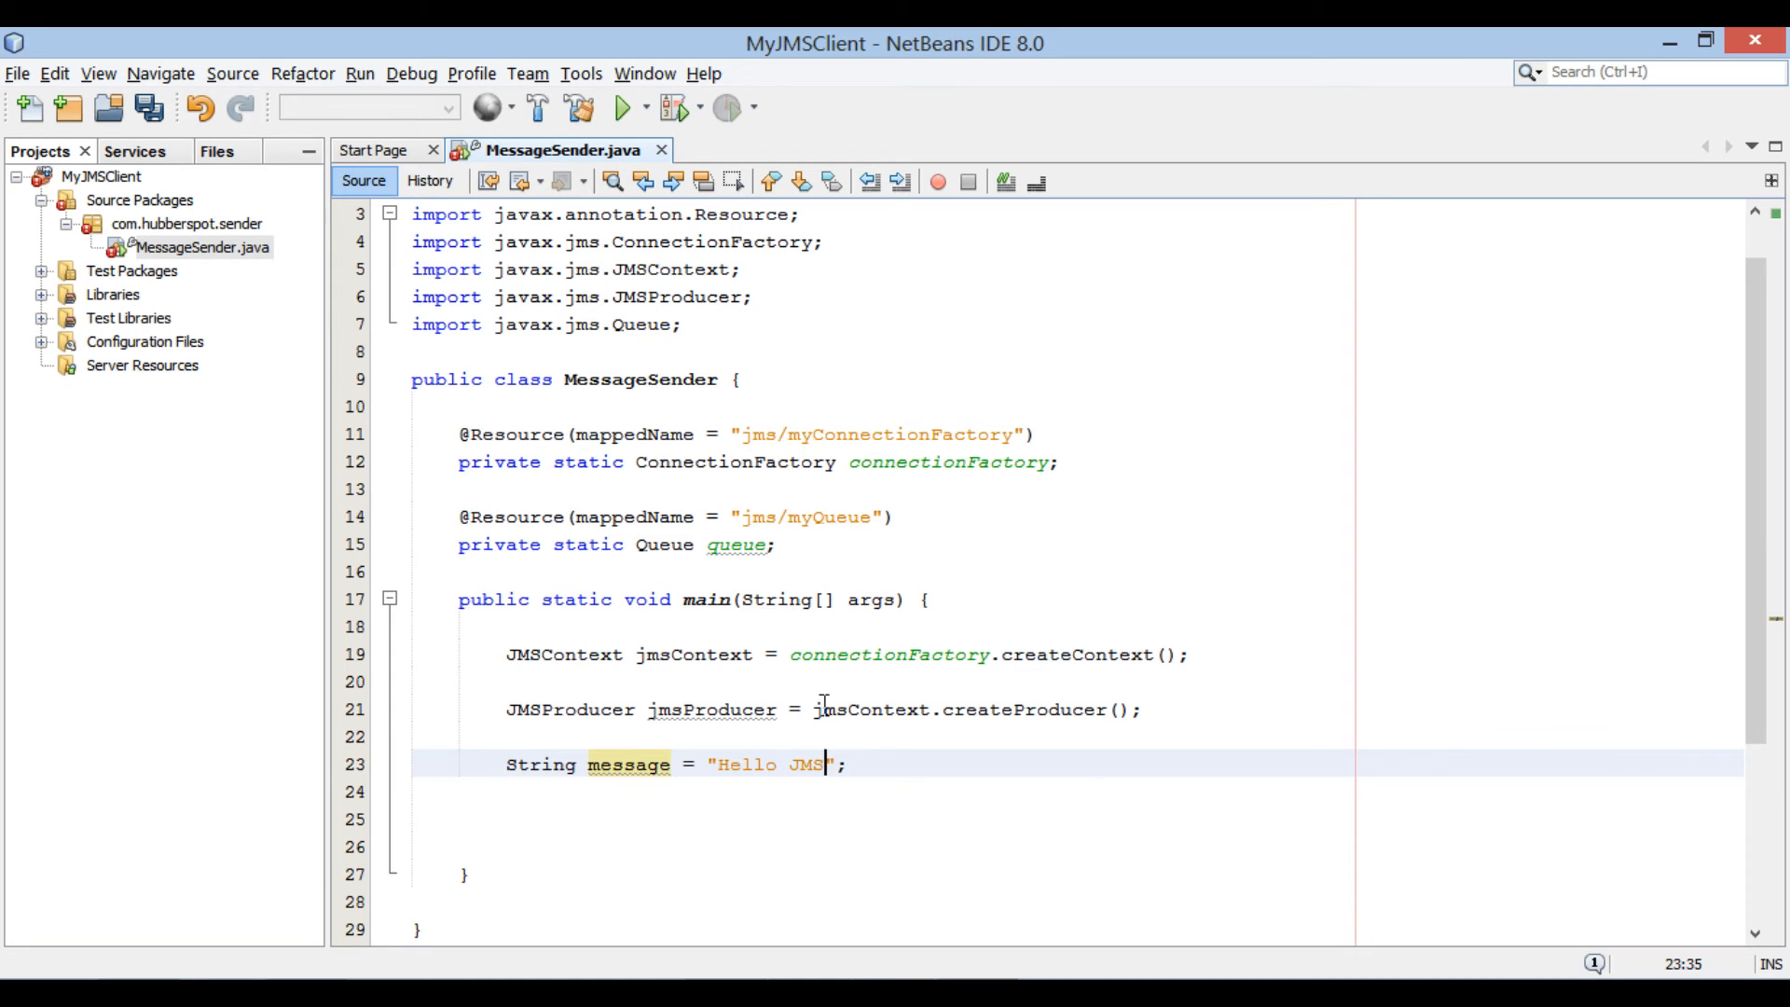
text(!!!)
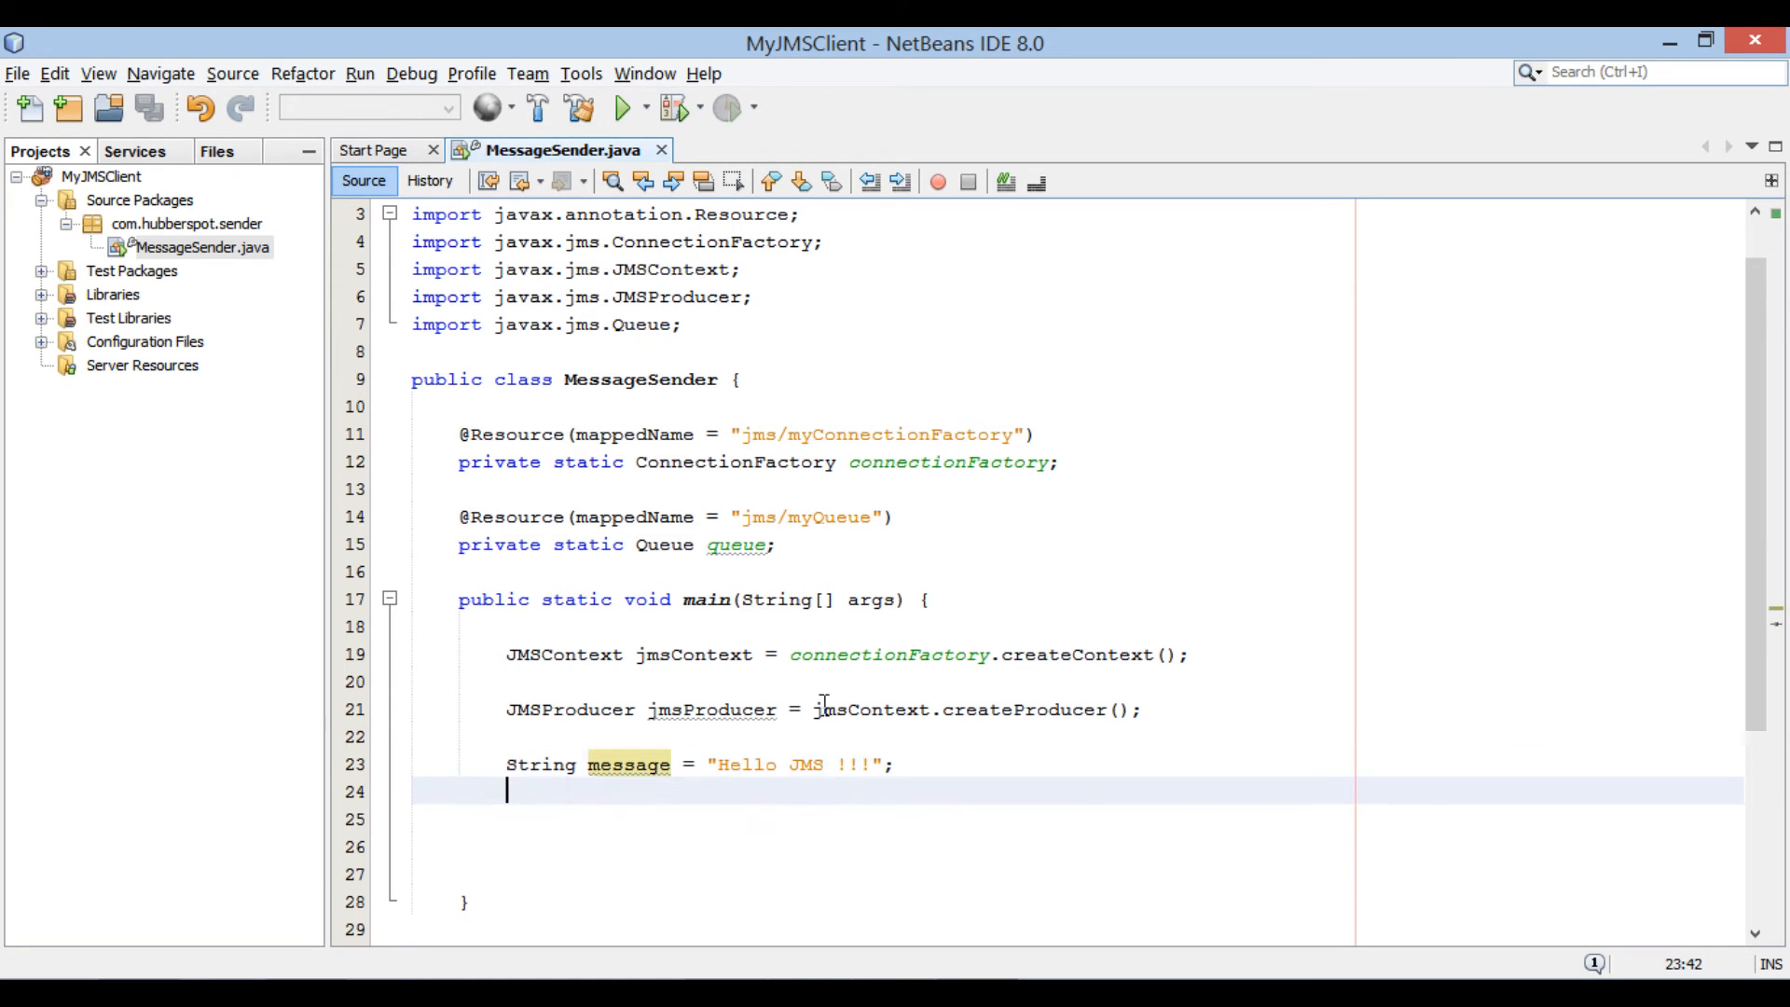
- Add System.out.println("Sending message to JMS - ") after the message declaration
text(System.out.println();)
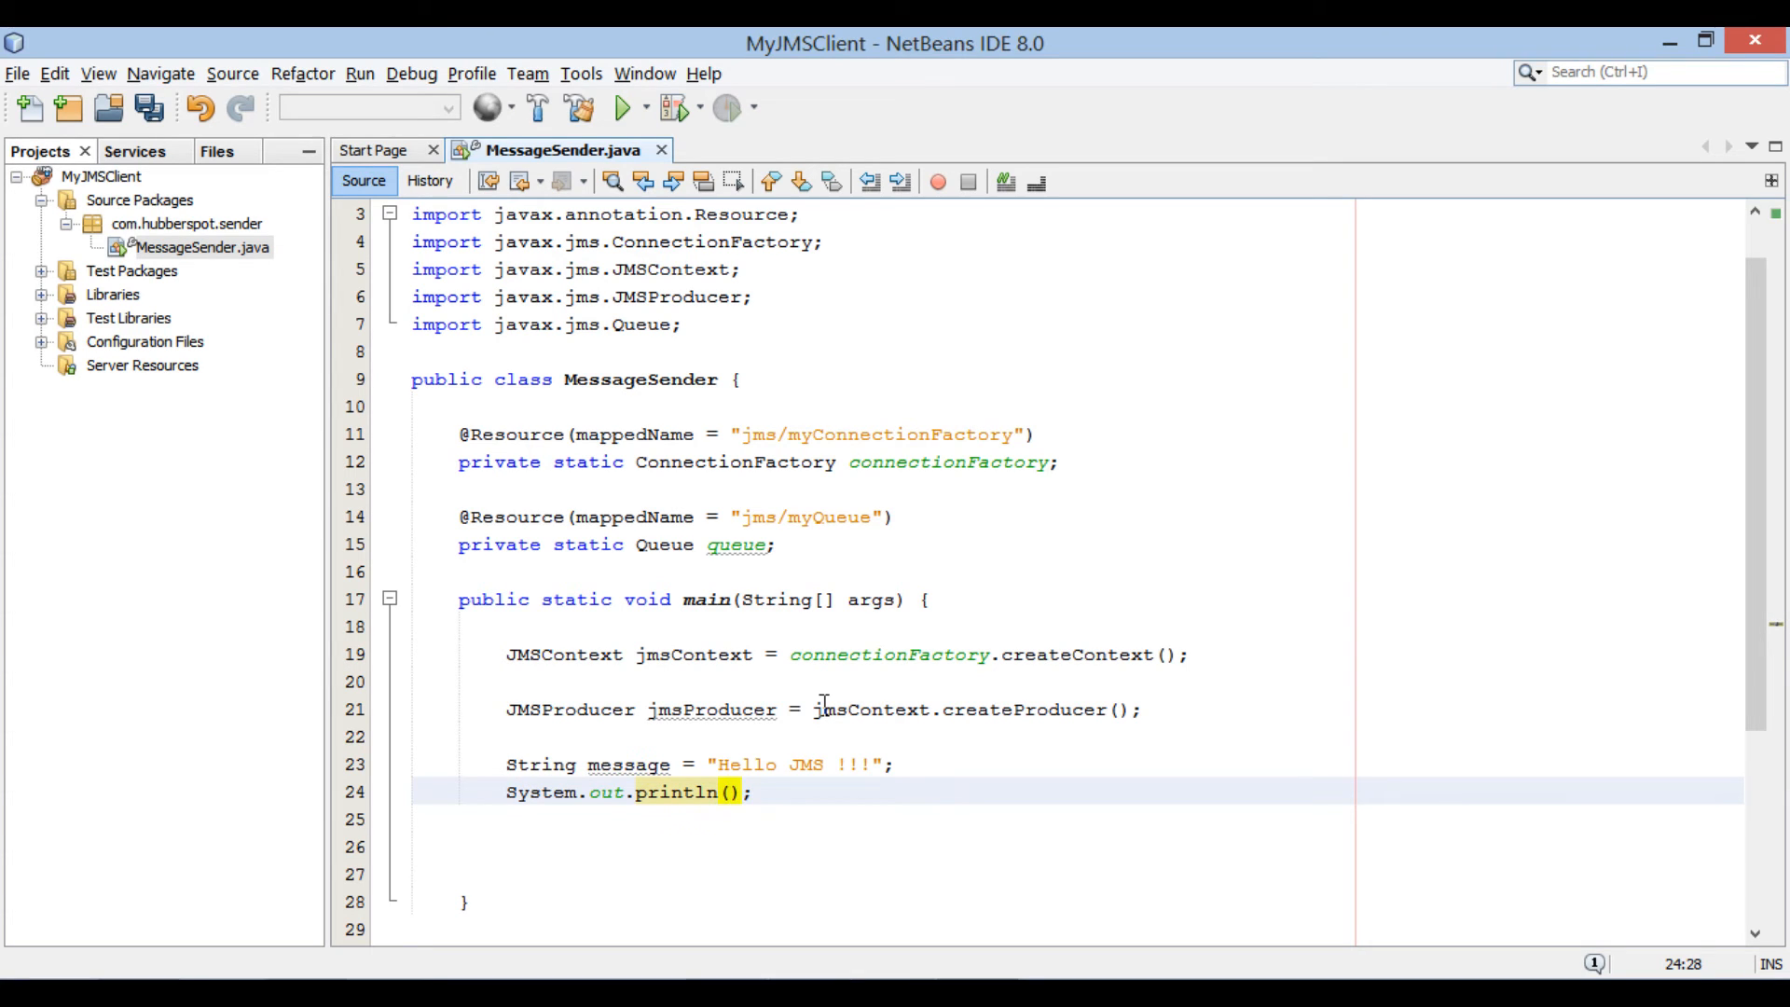
text("")
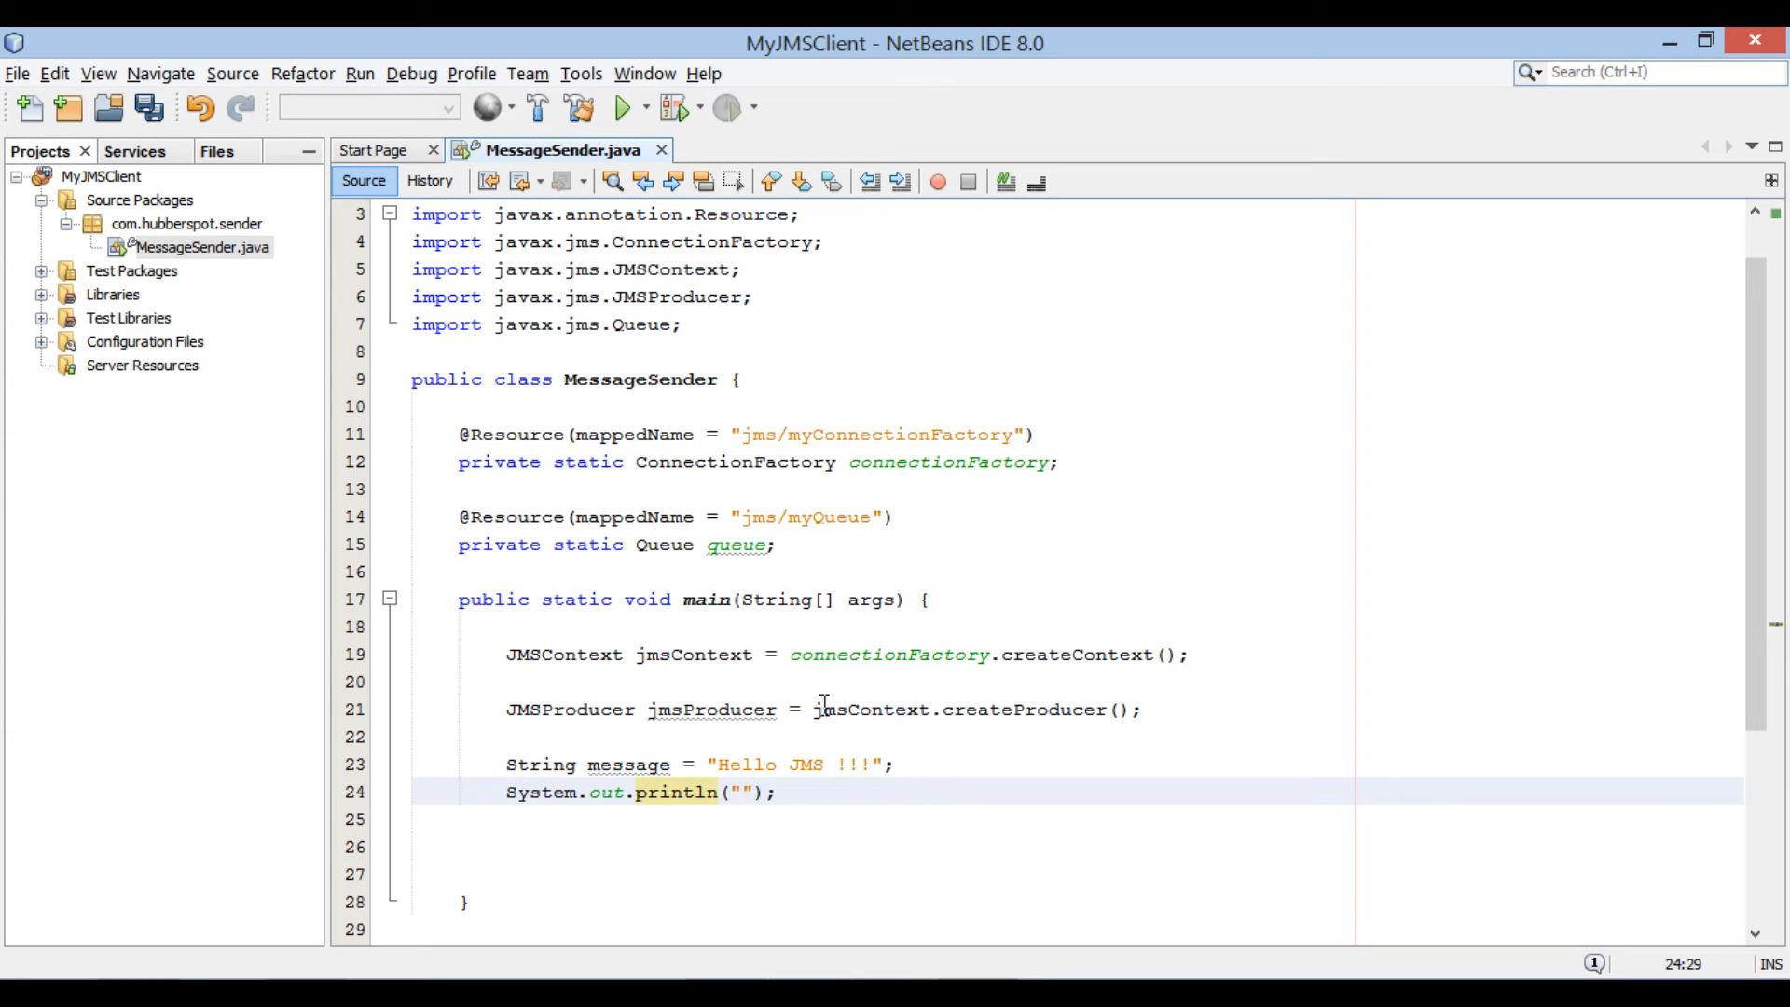
text(Sending mess)
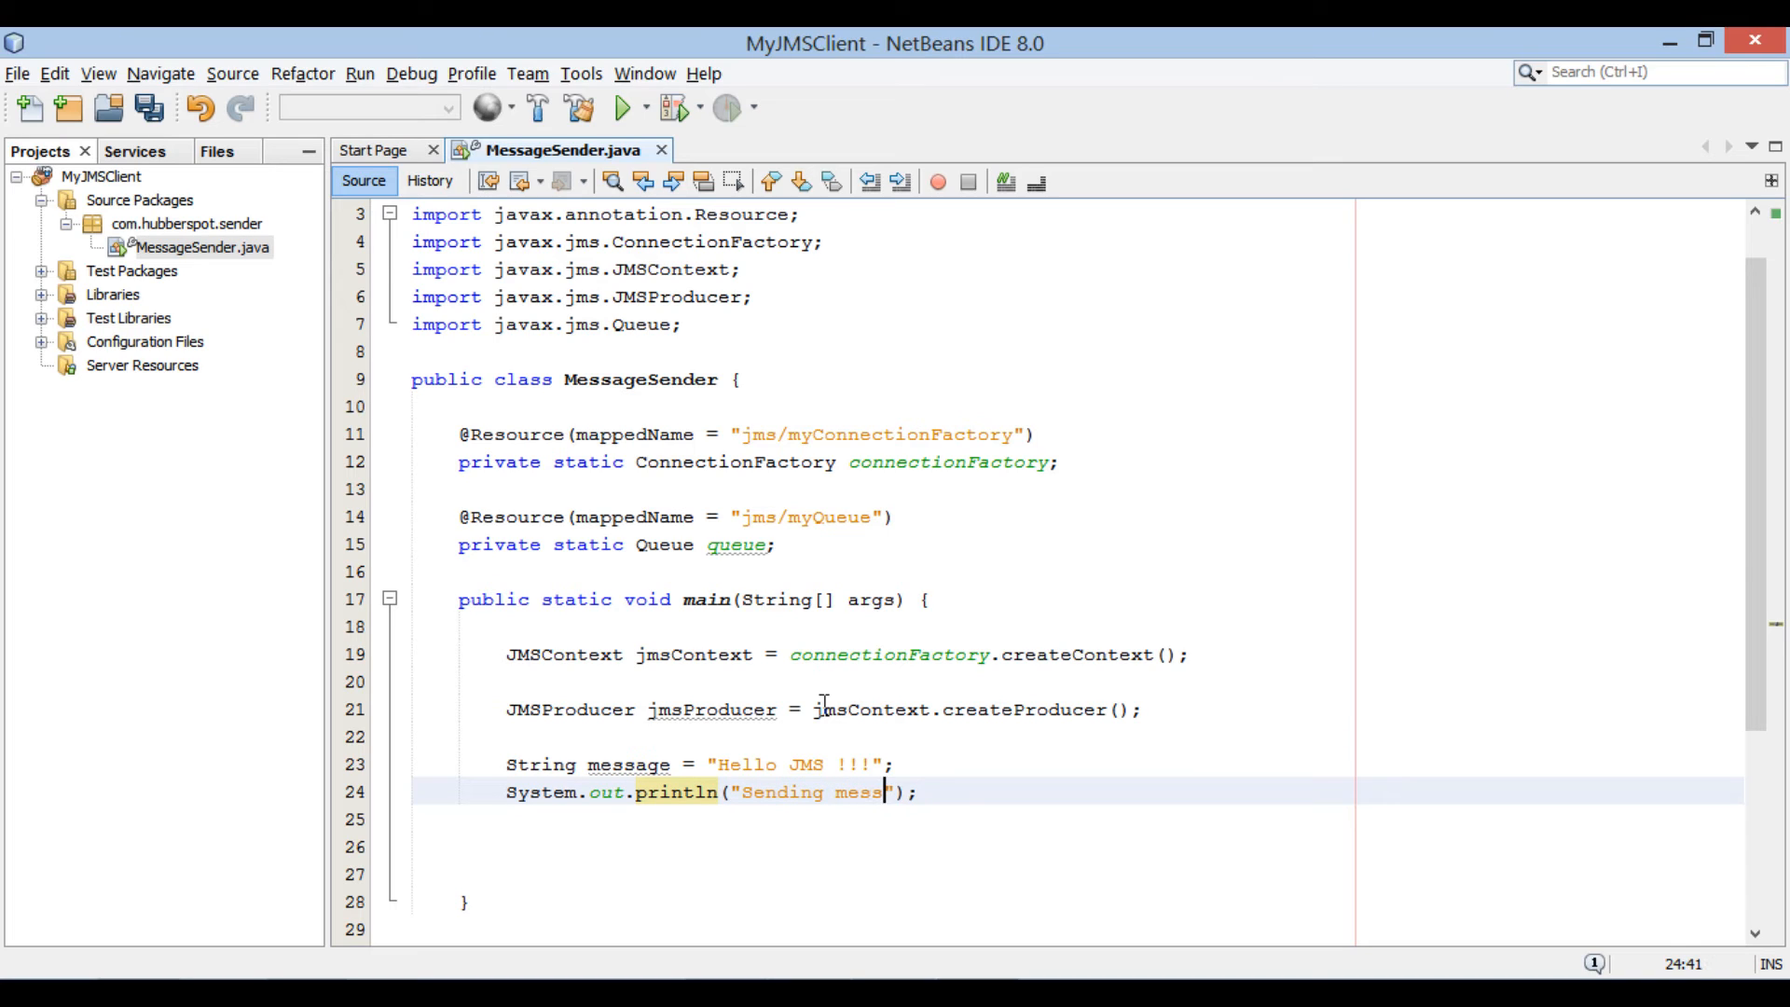
text(age to JMS -)
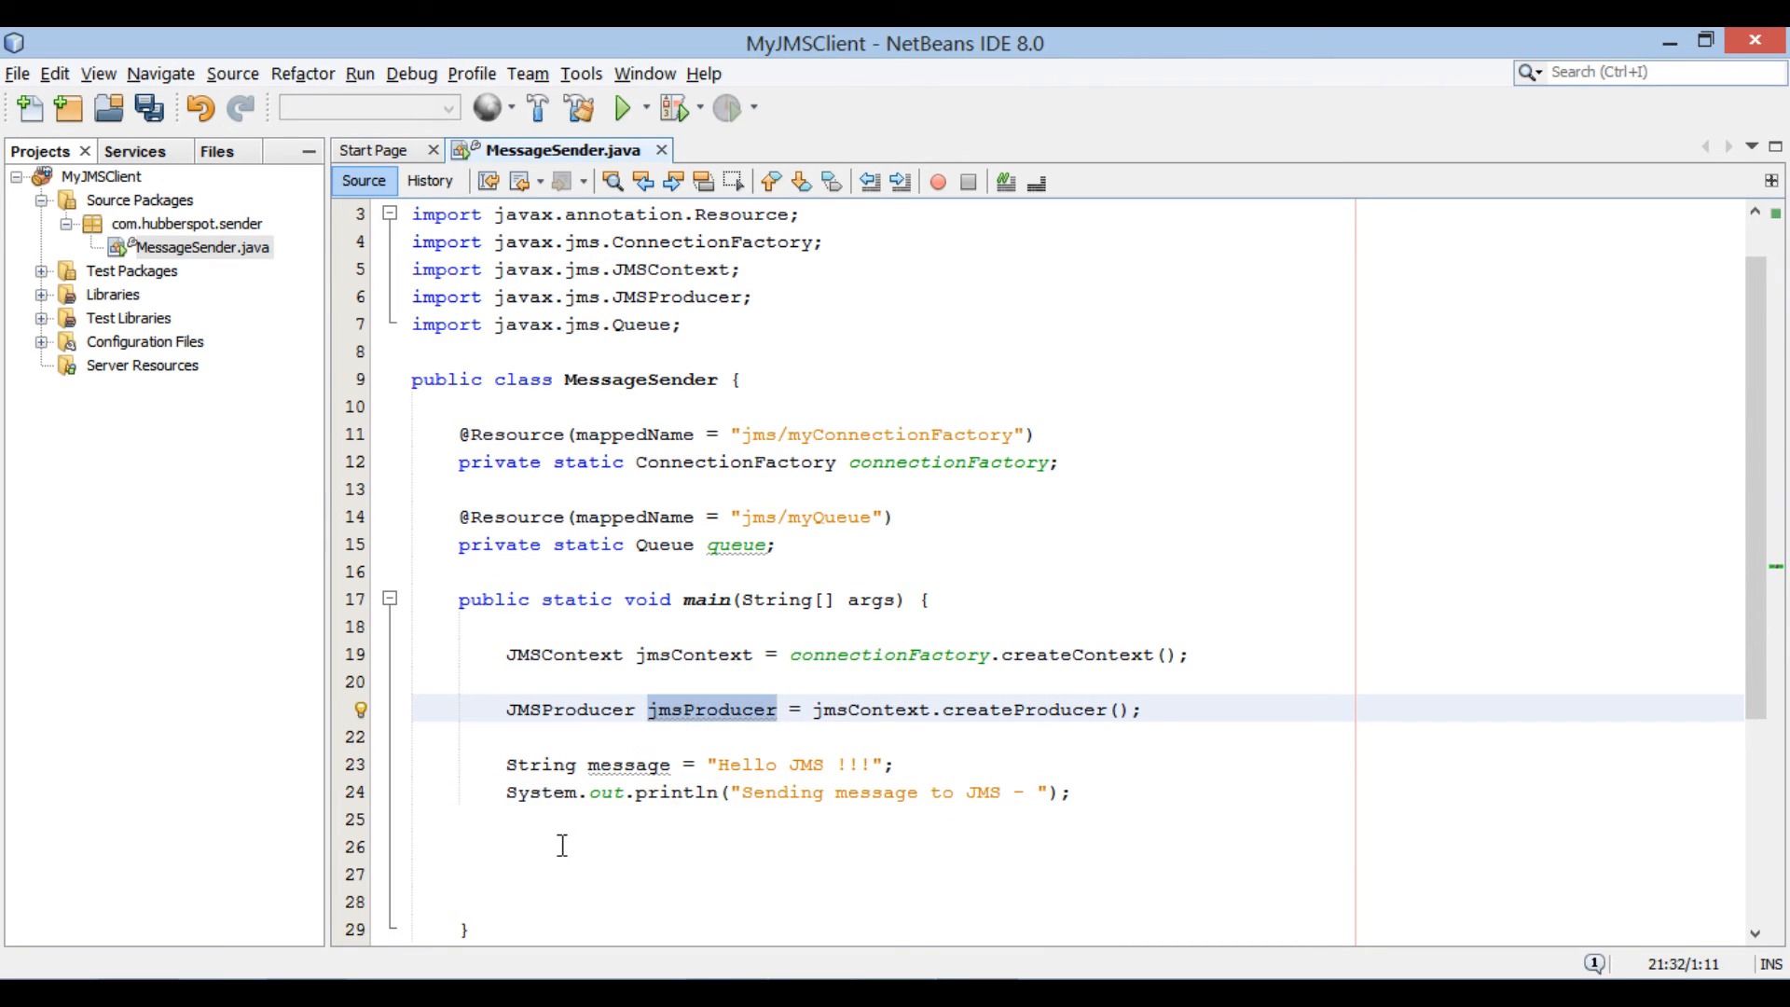
- Call jmsProducer.send(queue, message) via the send(Destination, String) suggestion and begin the "Me..." success print
text(jmsProducer)
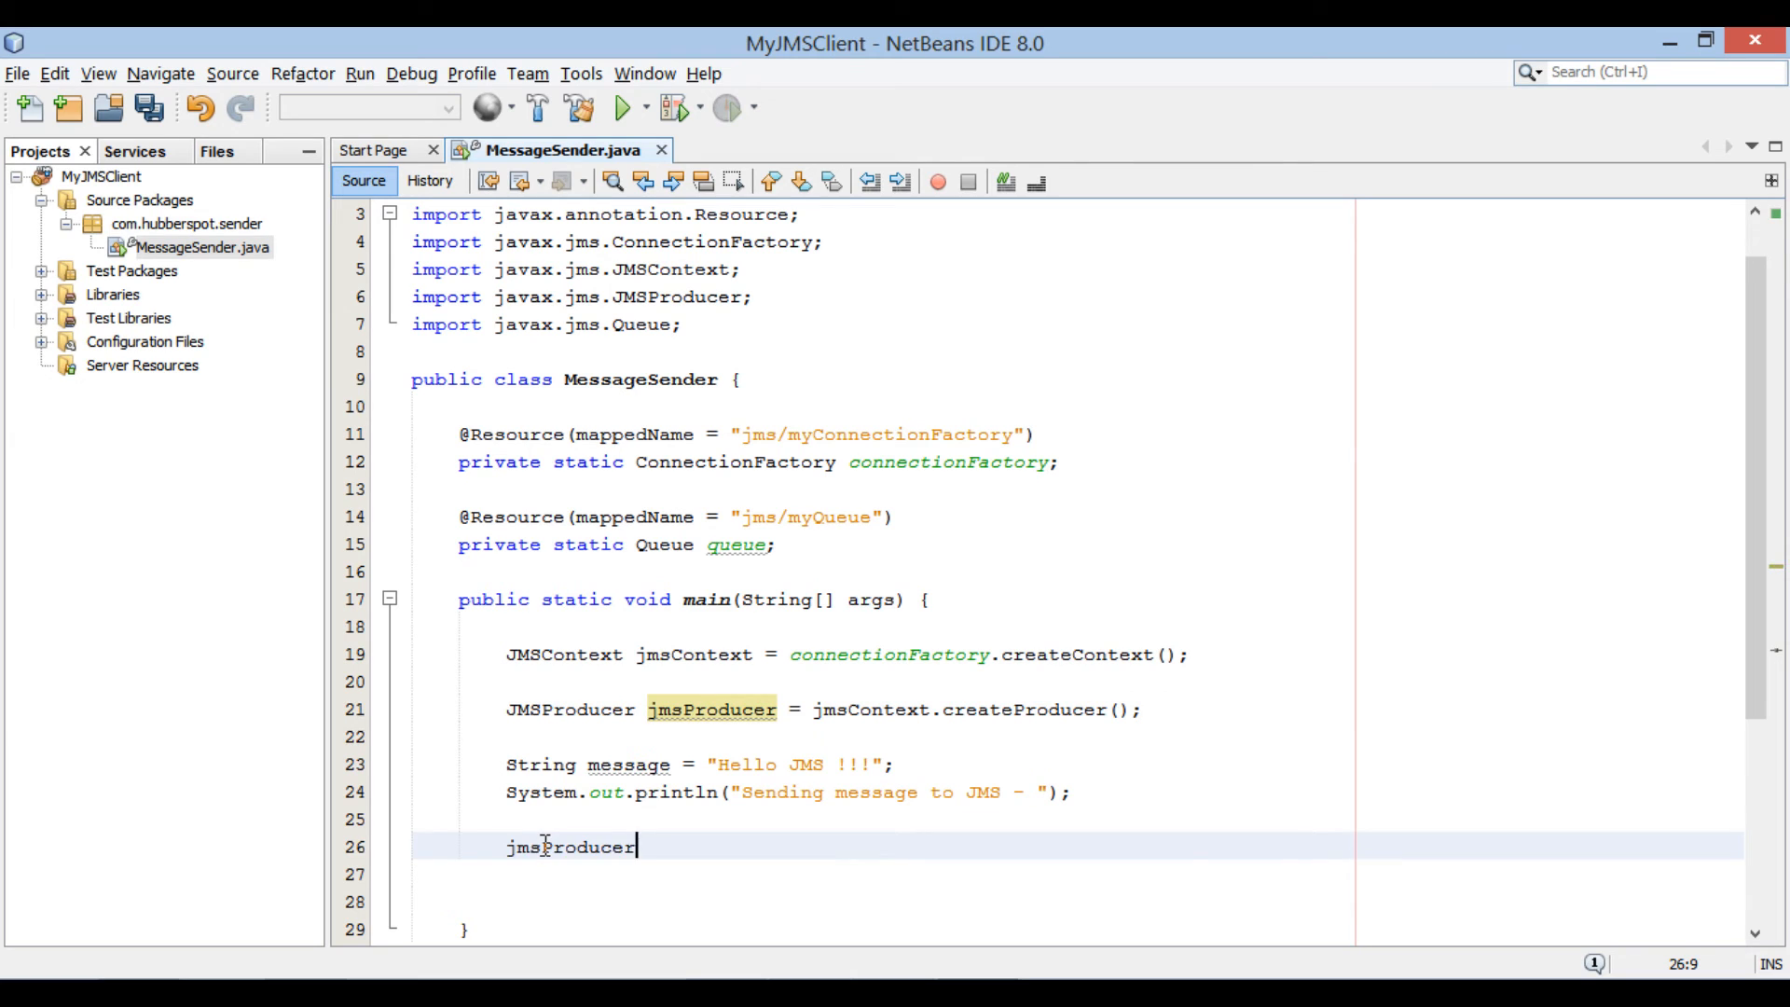
text(.se)
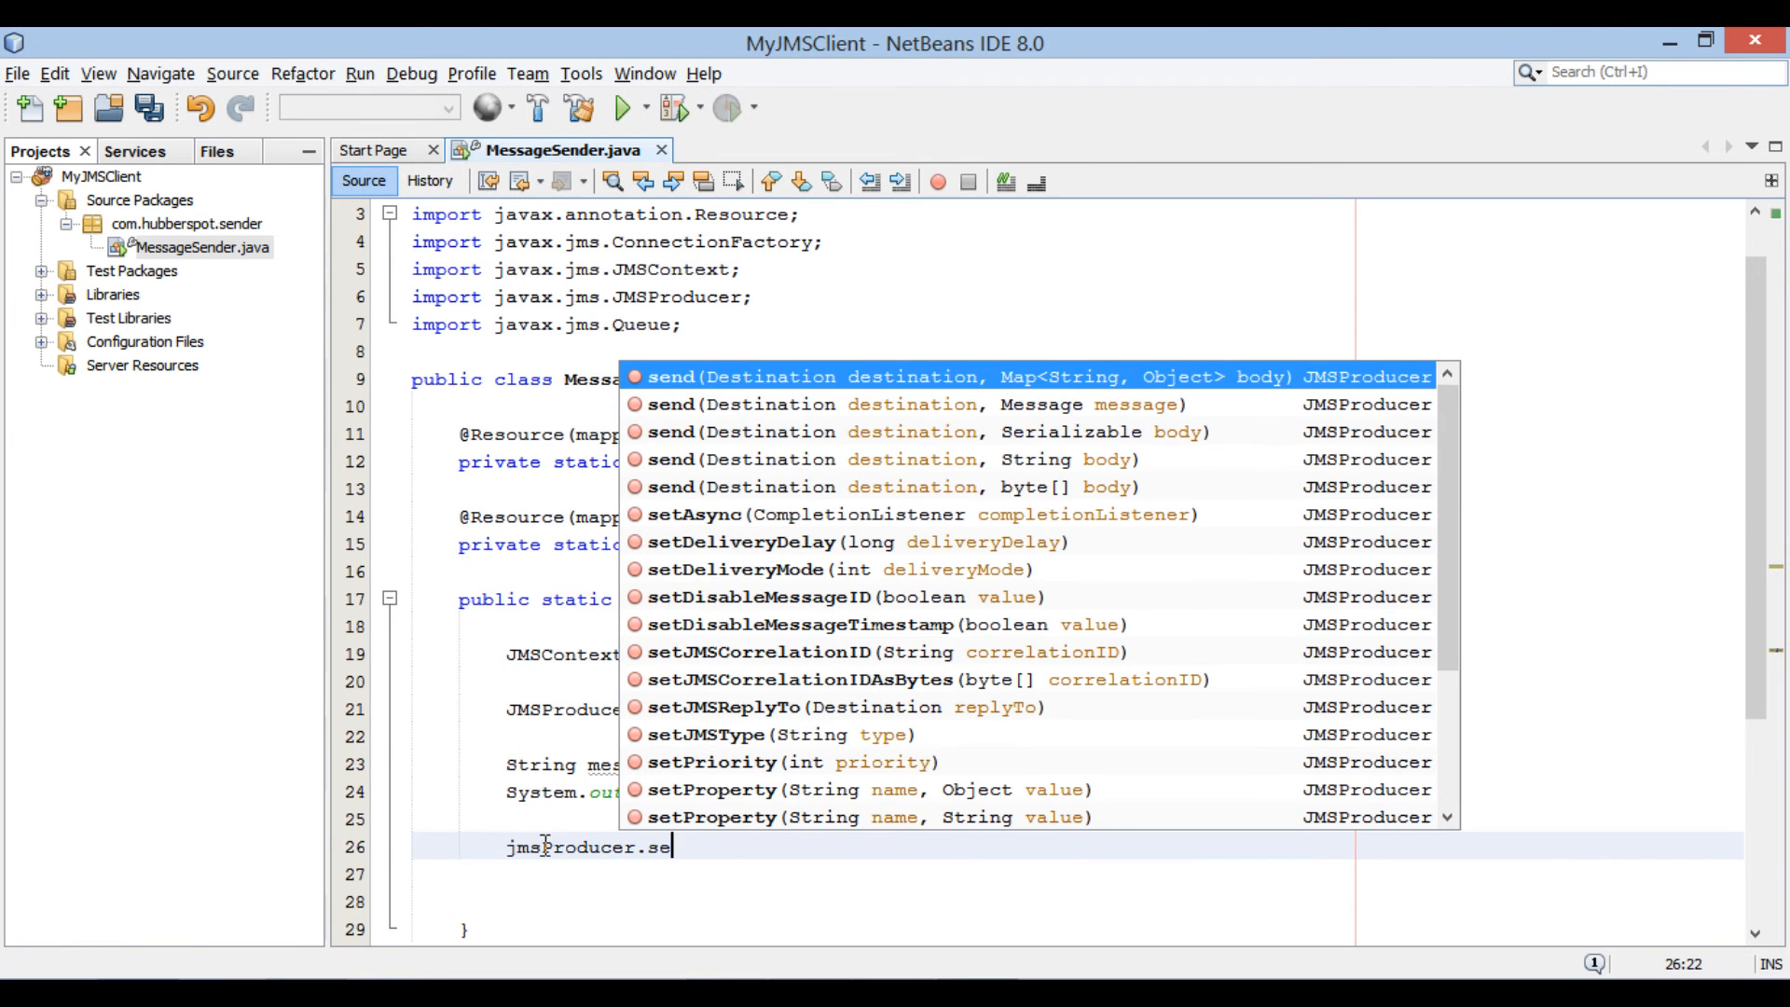
text(nd)
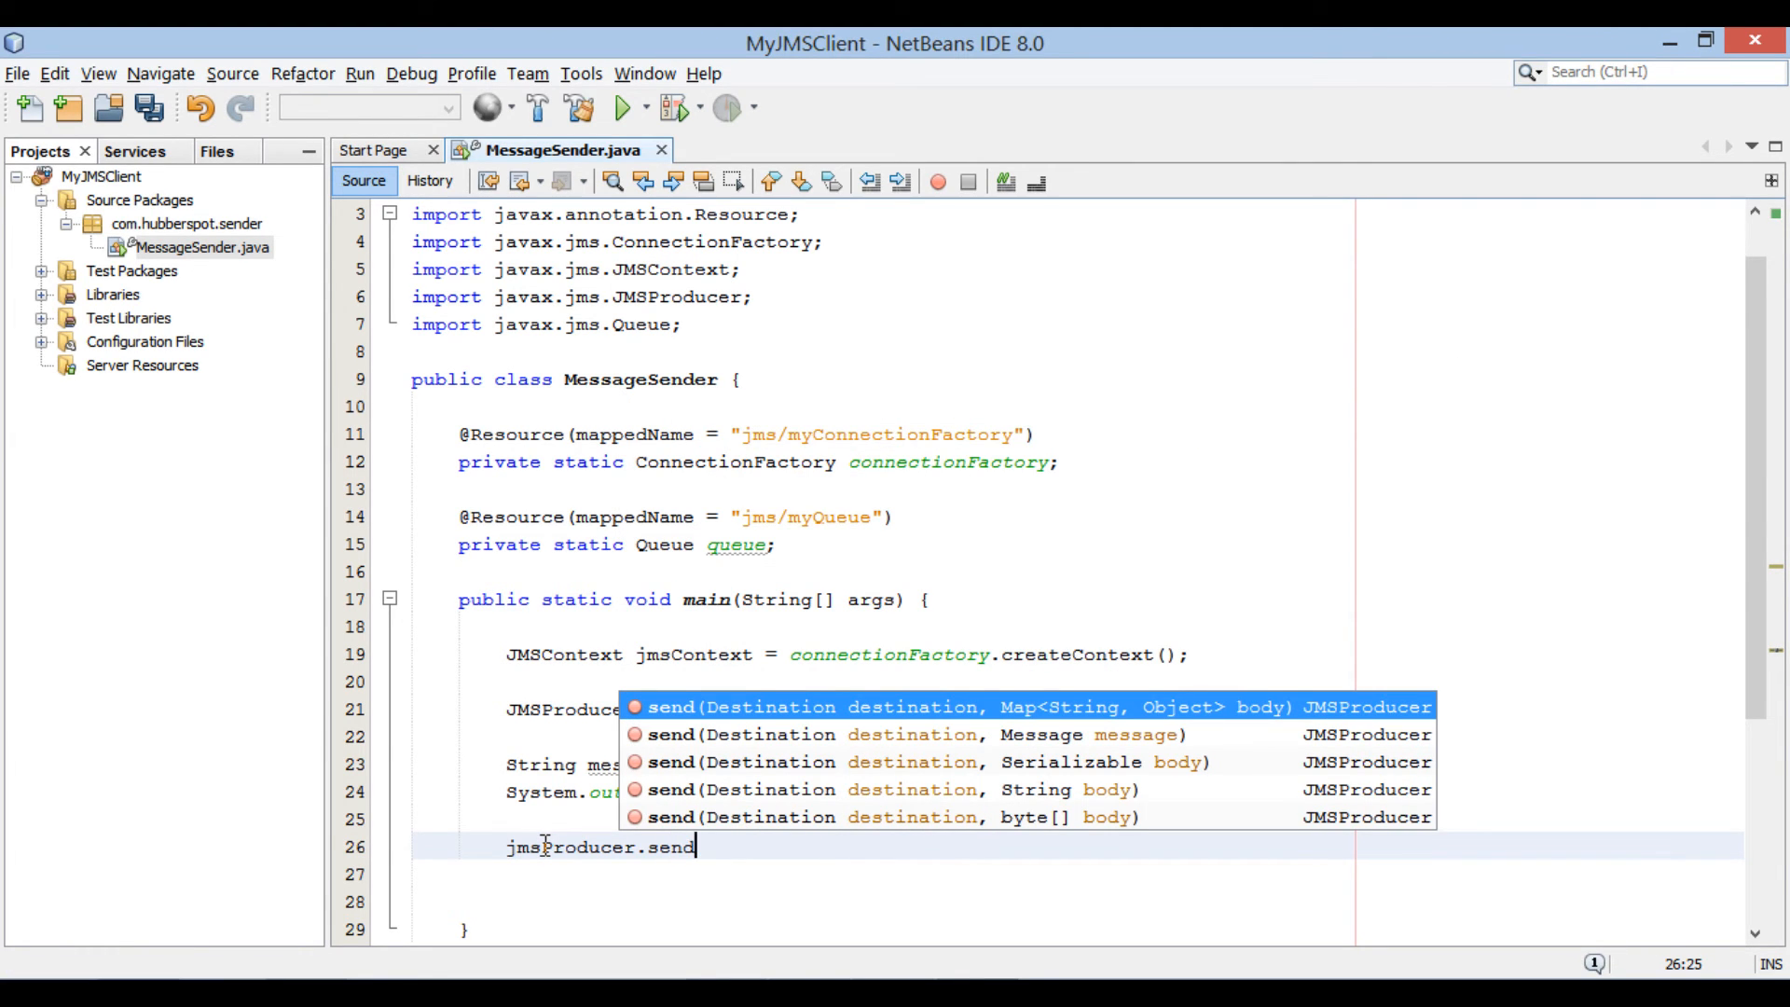
mouse_move(725, 737)
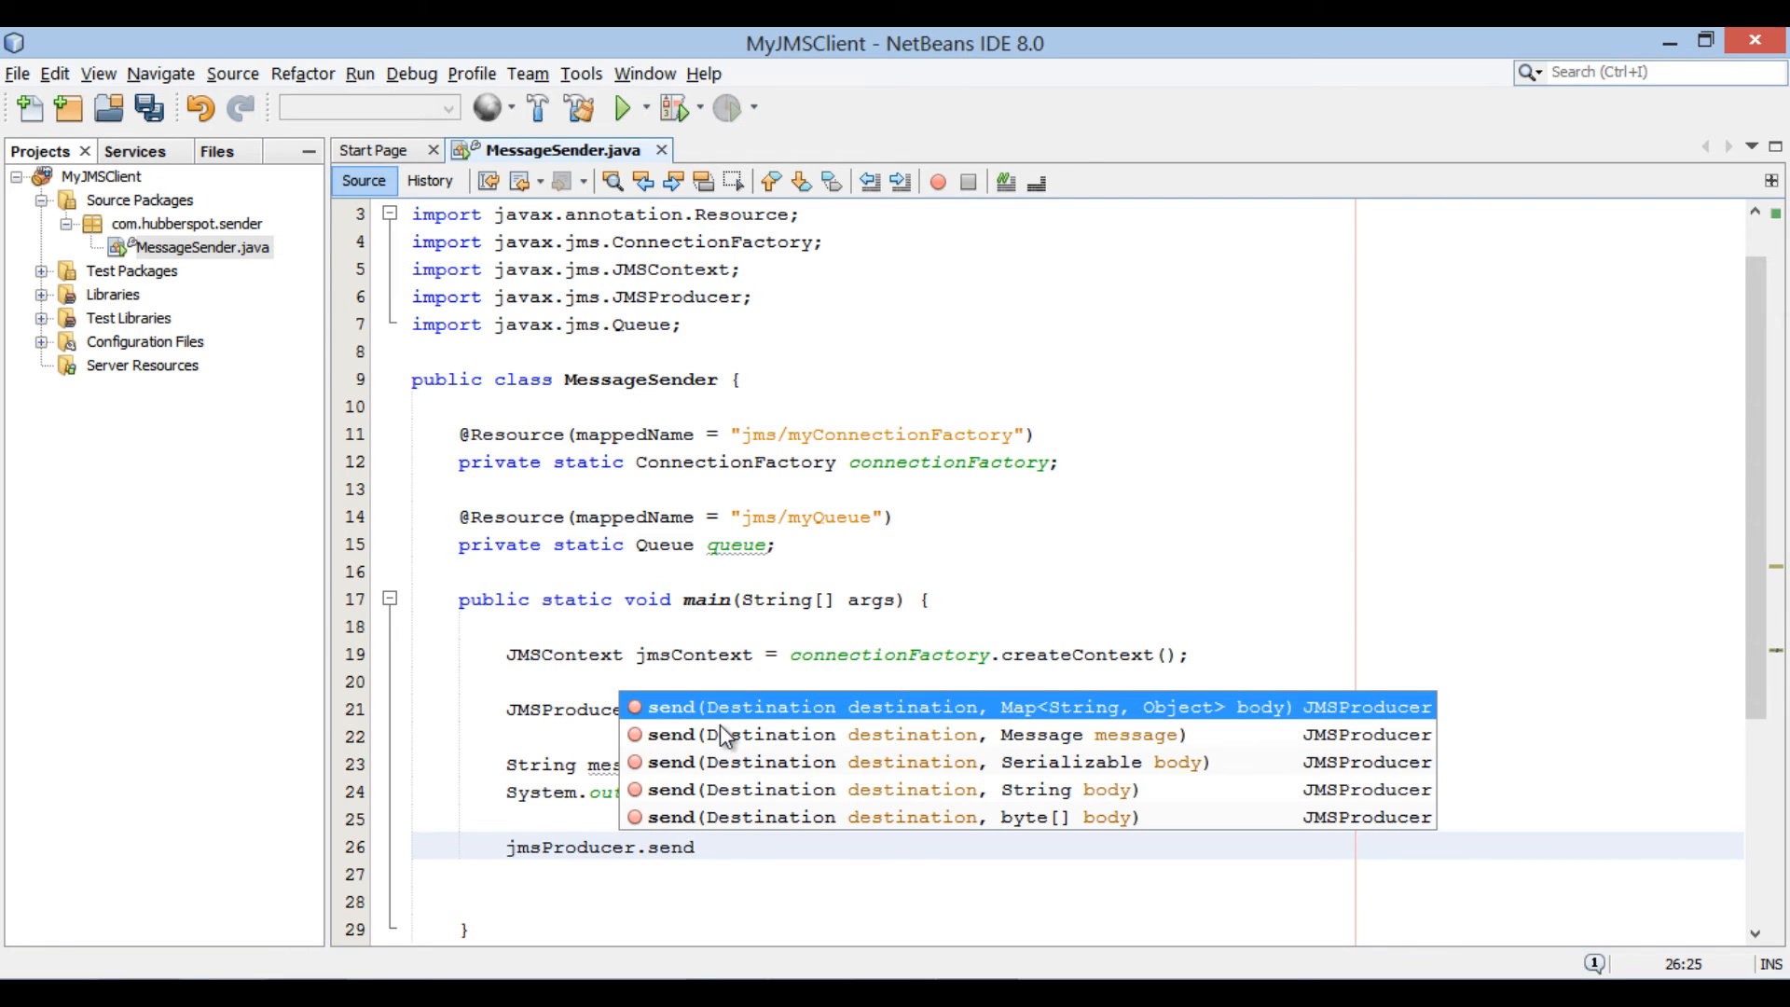
click(914, 735)
text(System.out.println("");)
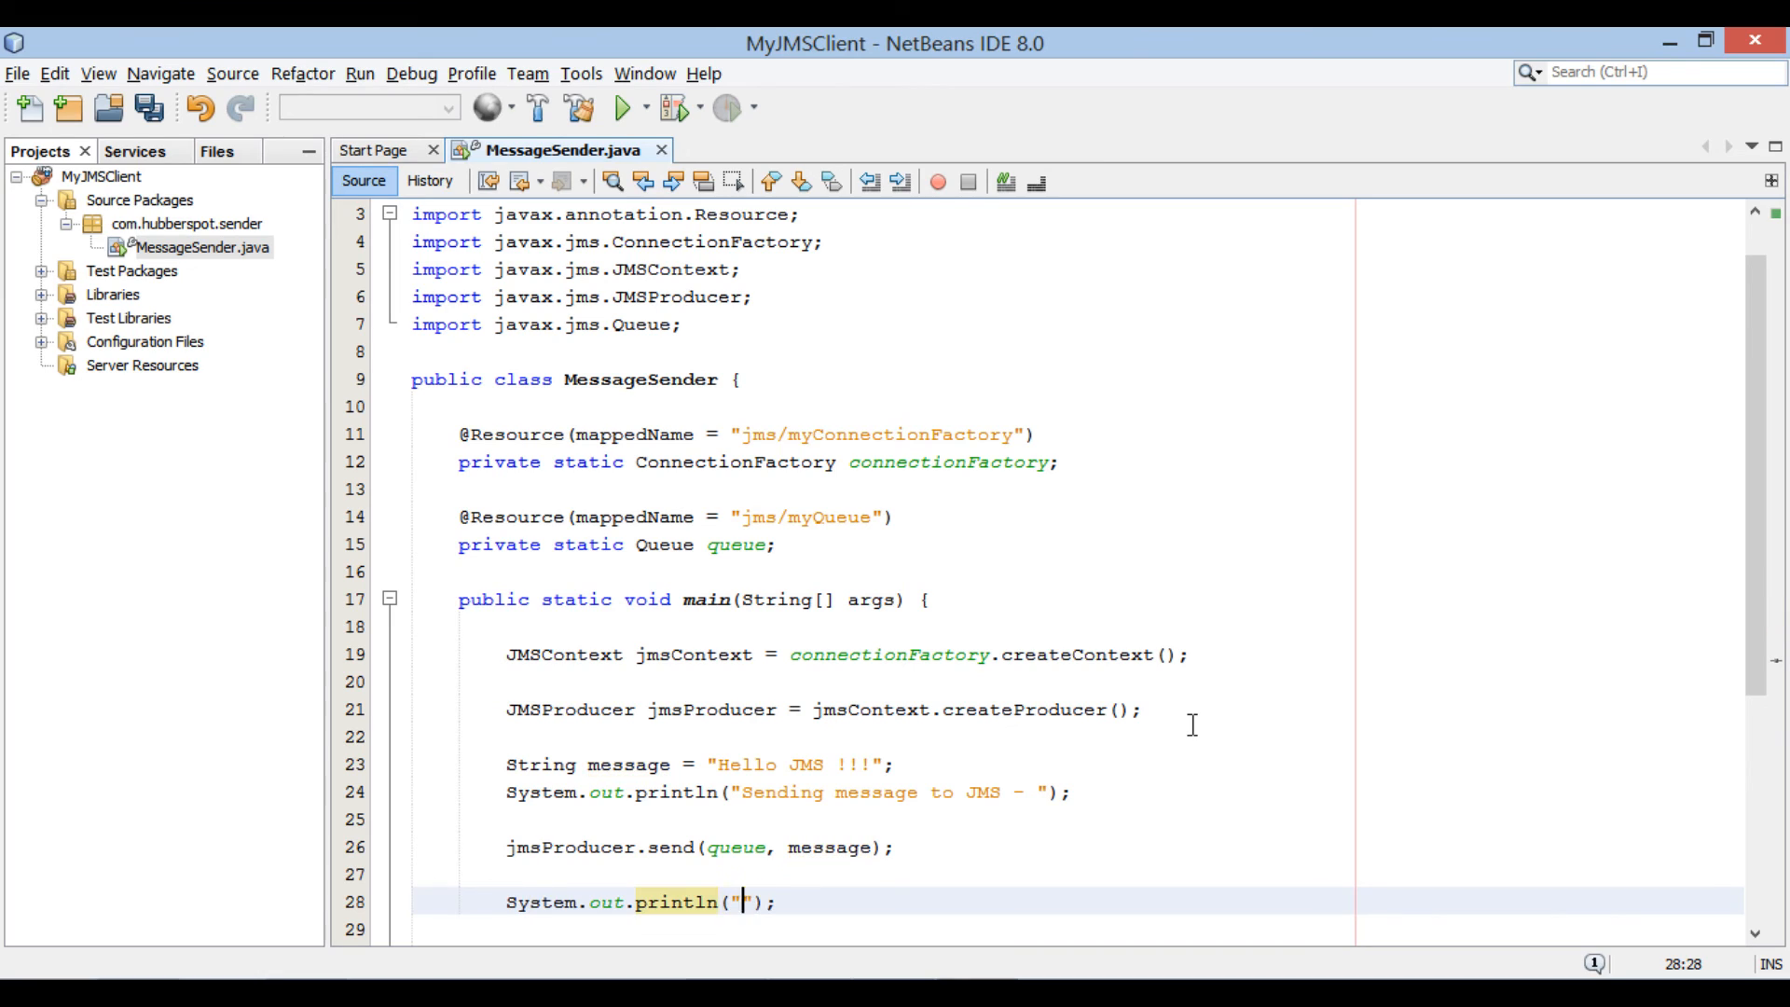
text(Message Send Successfully !!!.)
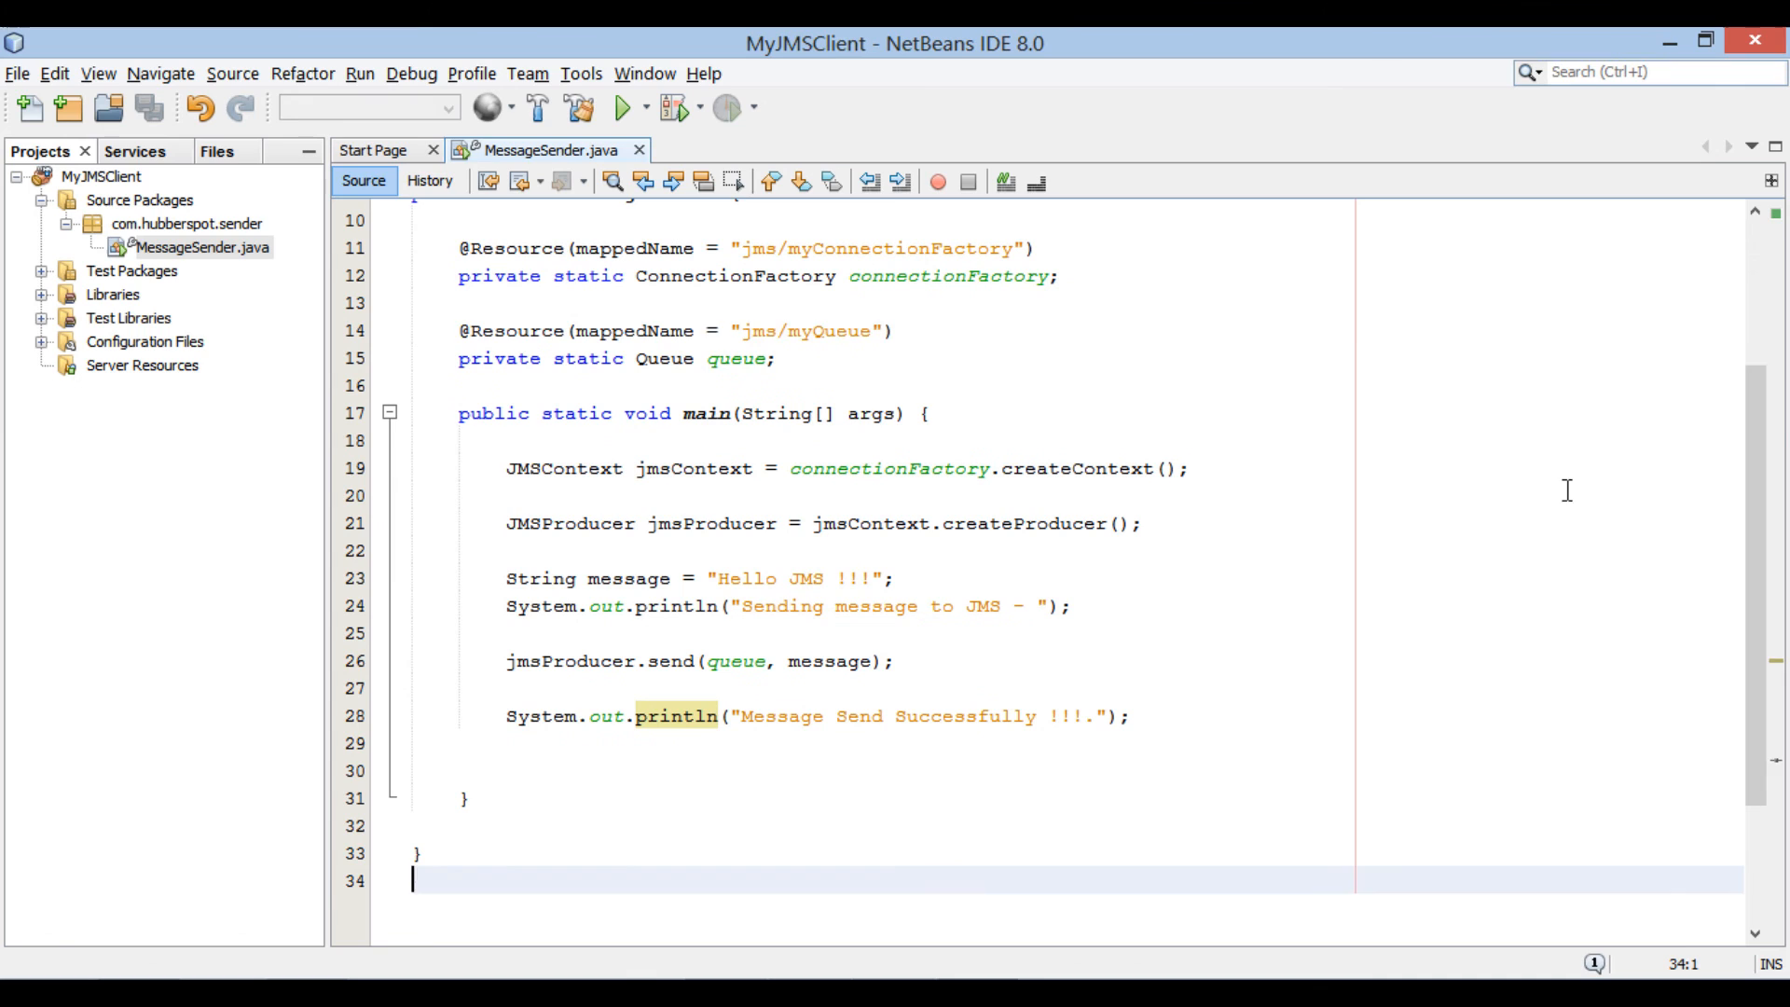
- Run the MessageSender file and see "Message Send Successfully !!!." with BUILD SUCCESSFUL in Output
right_click(684, 331)
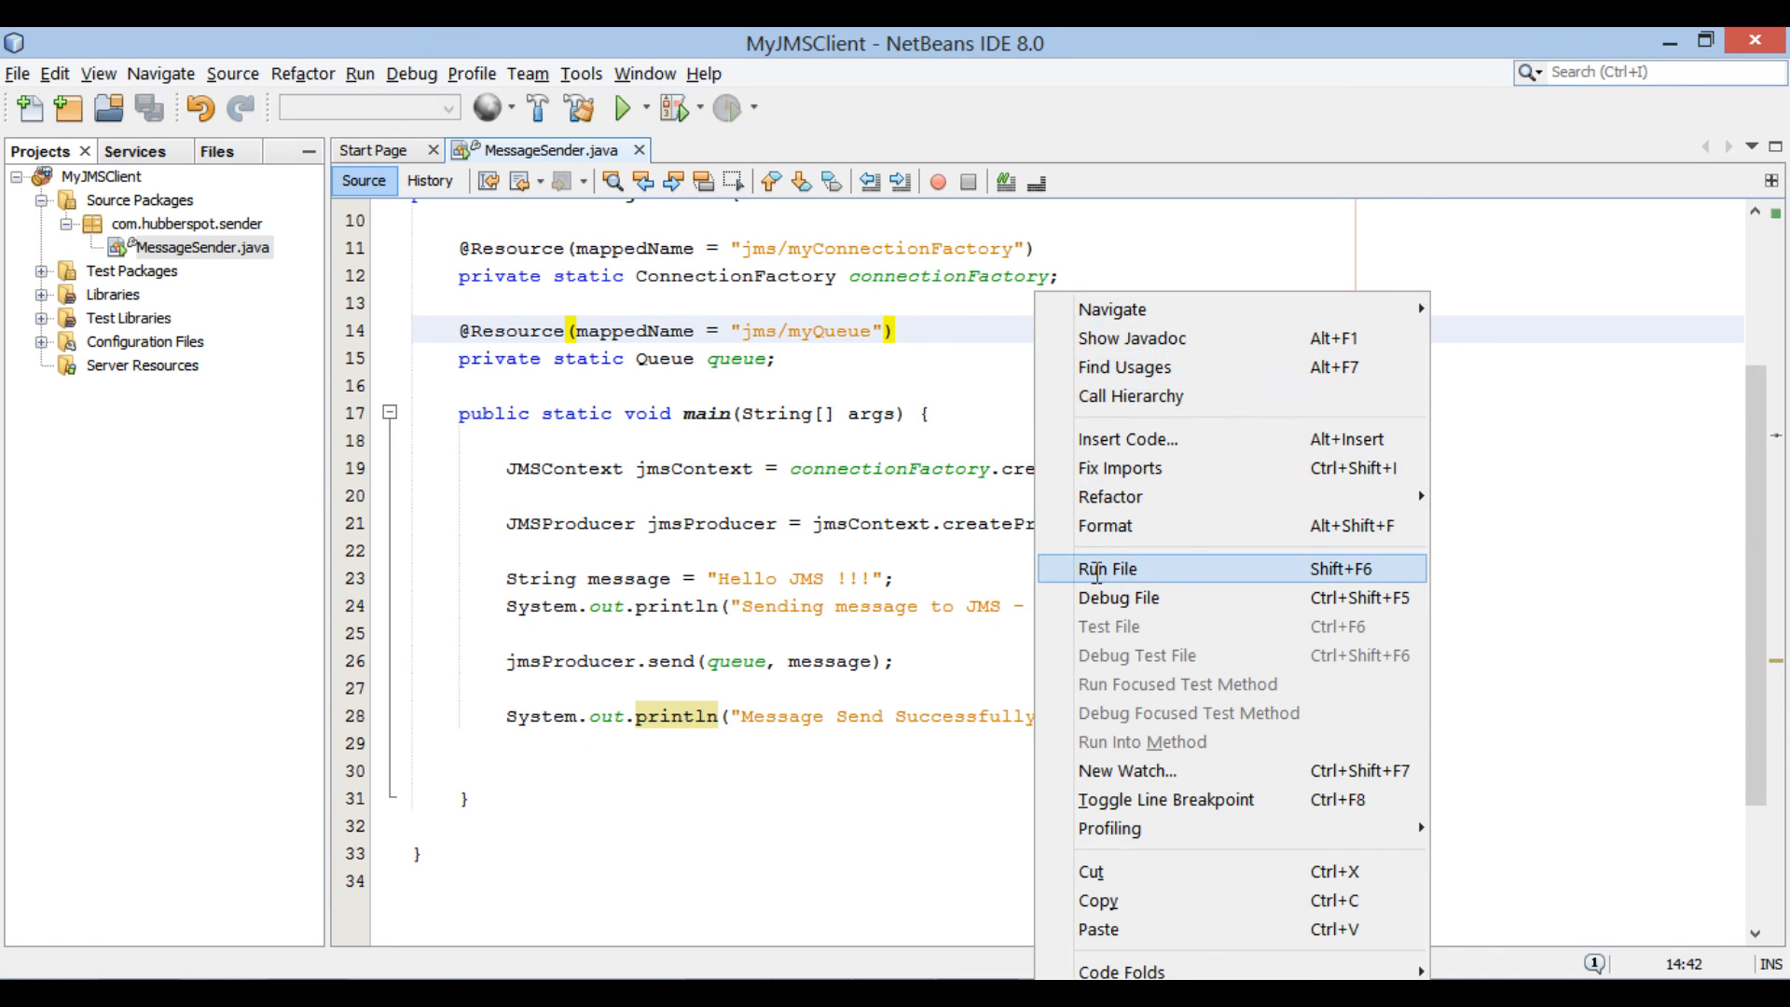
click(1104, 569)
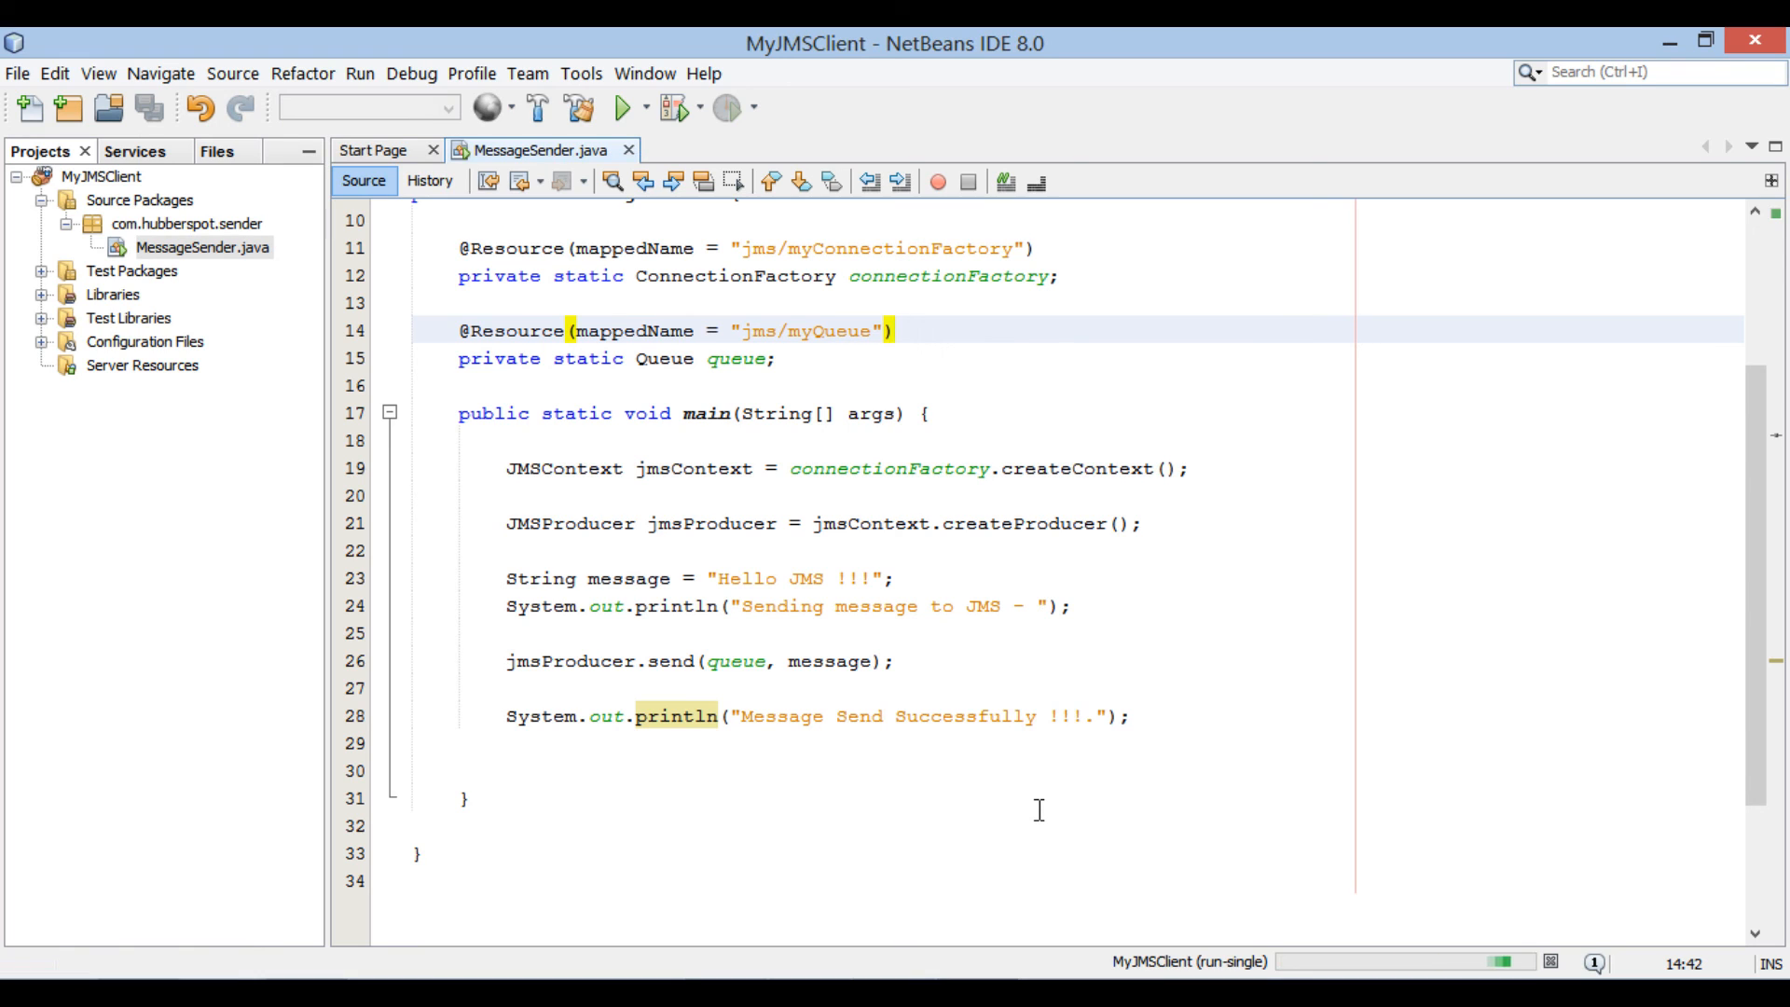
click(619, 108)
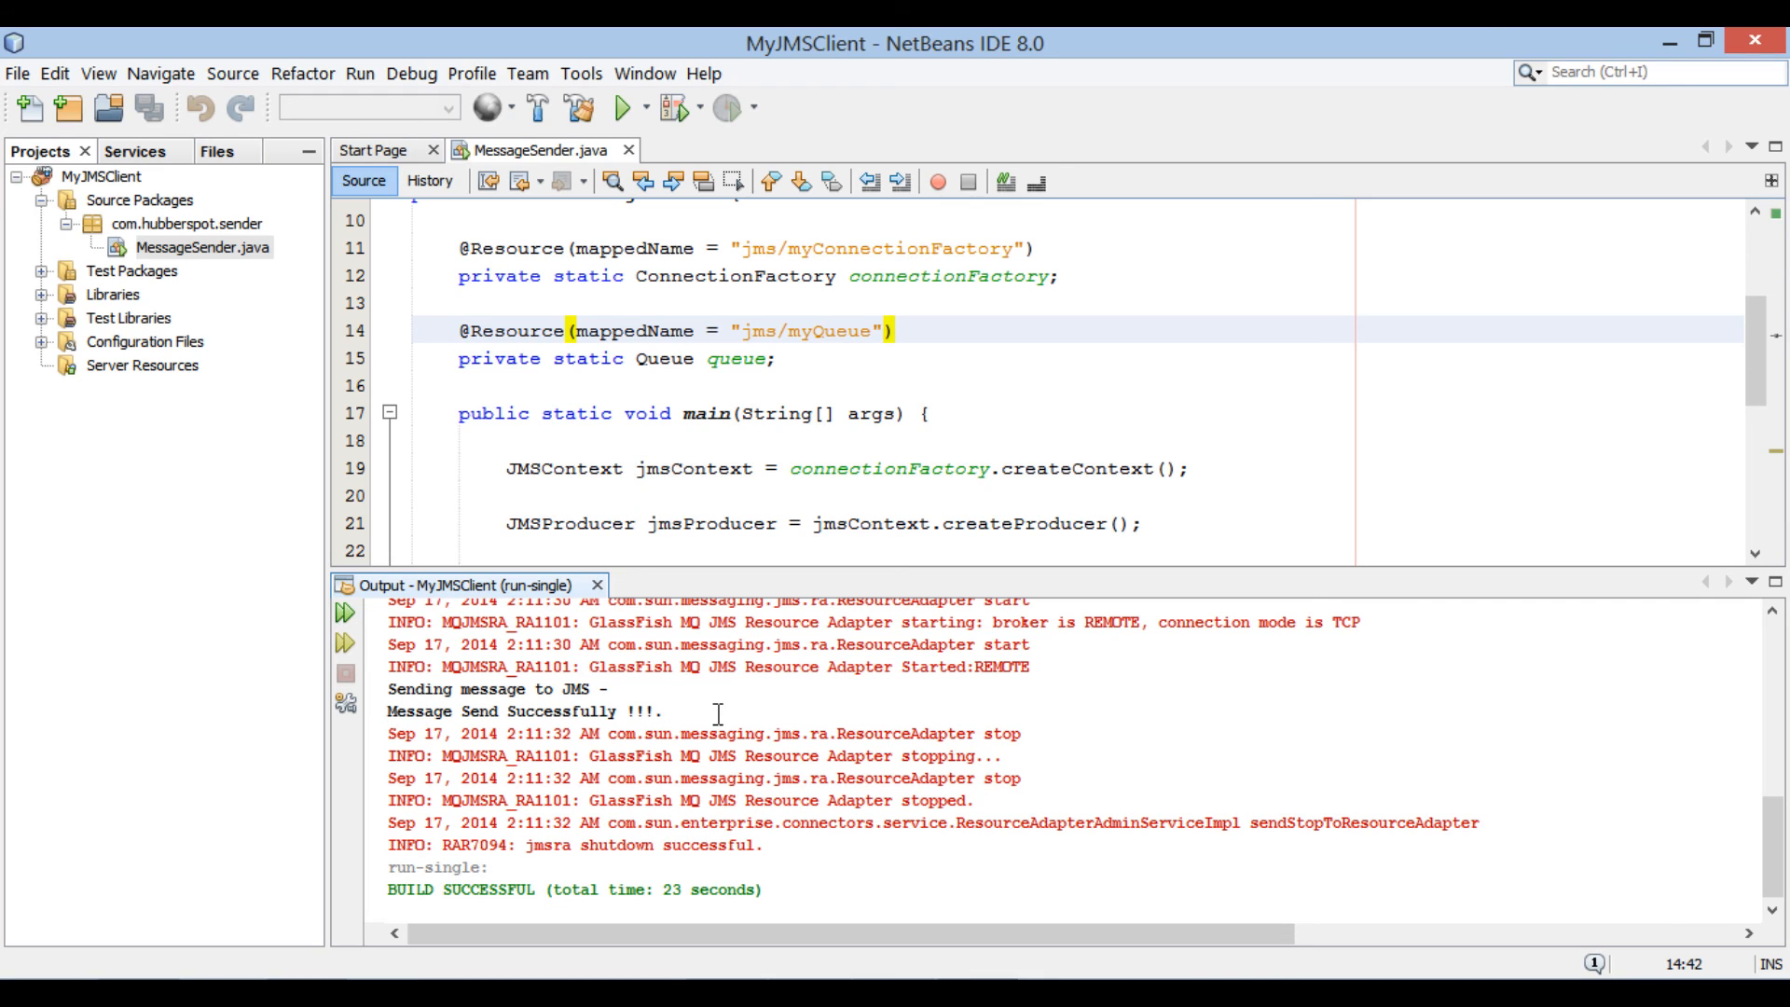
mouse_move(1043, 438)
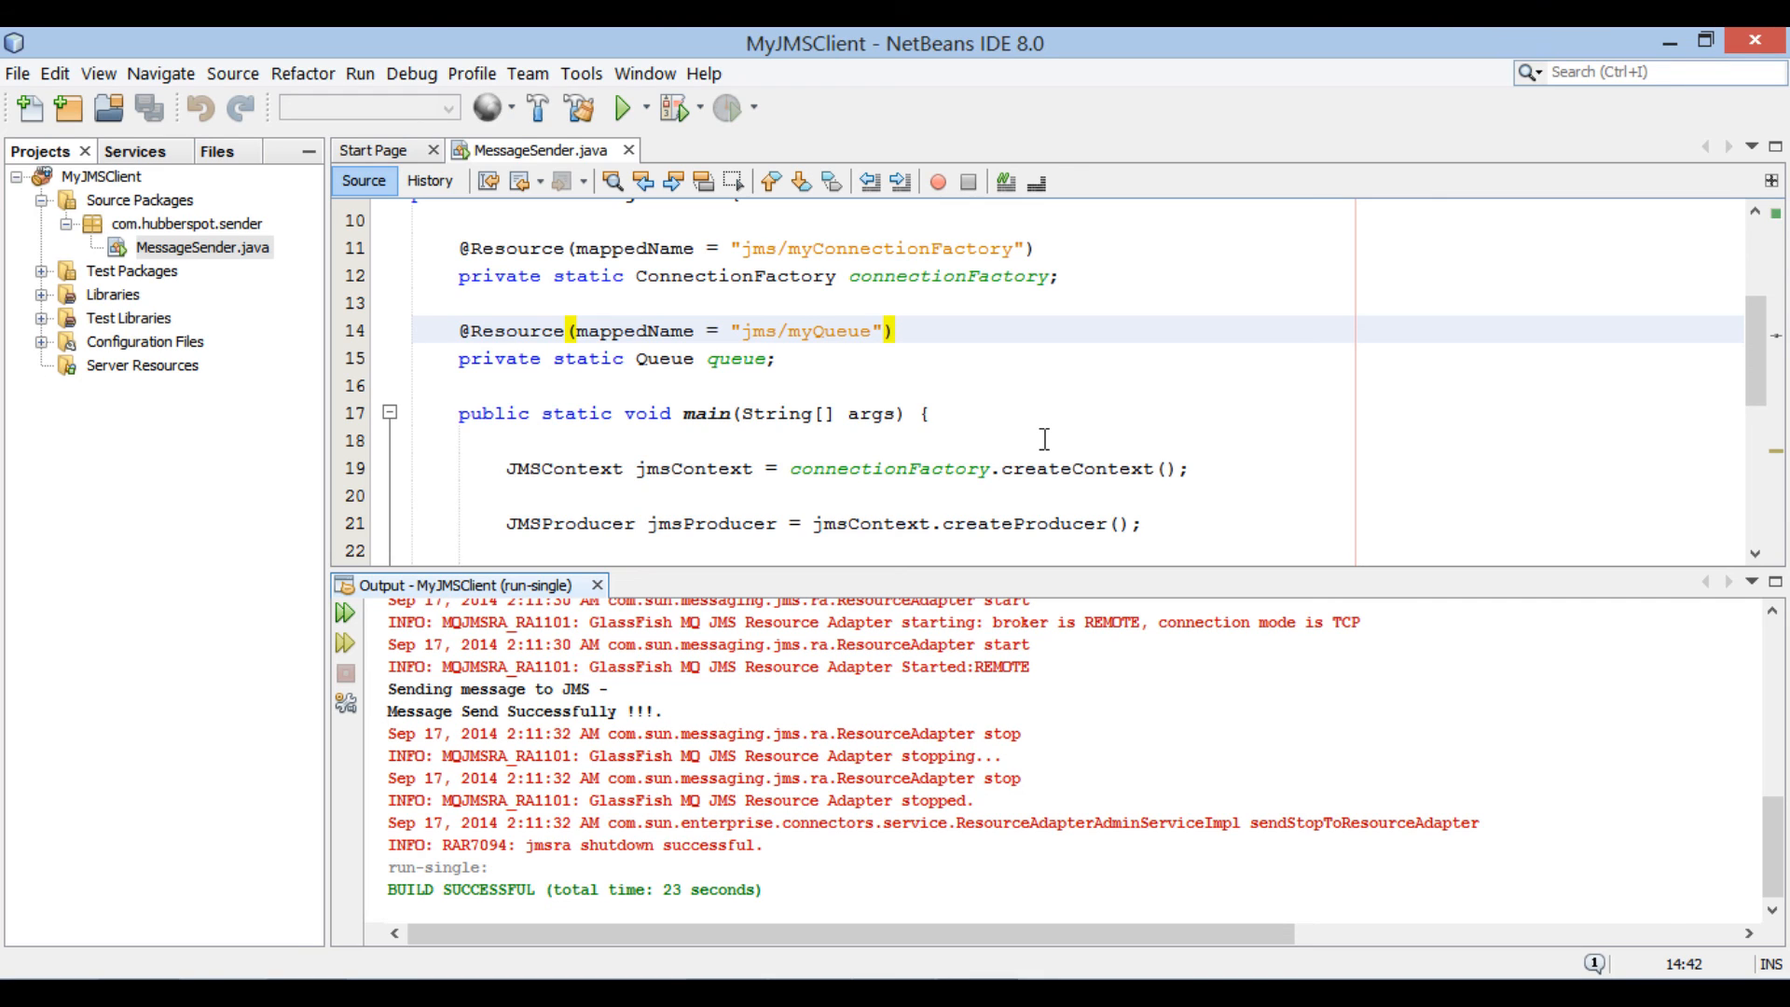